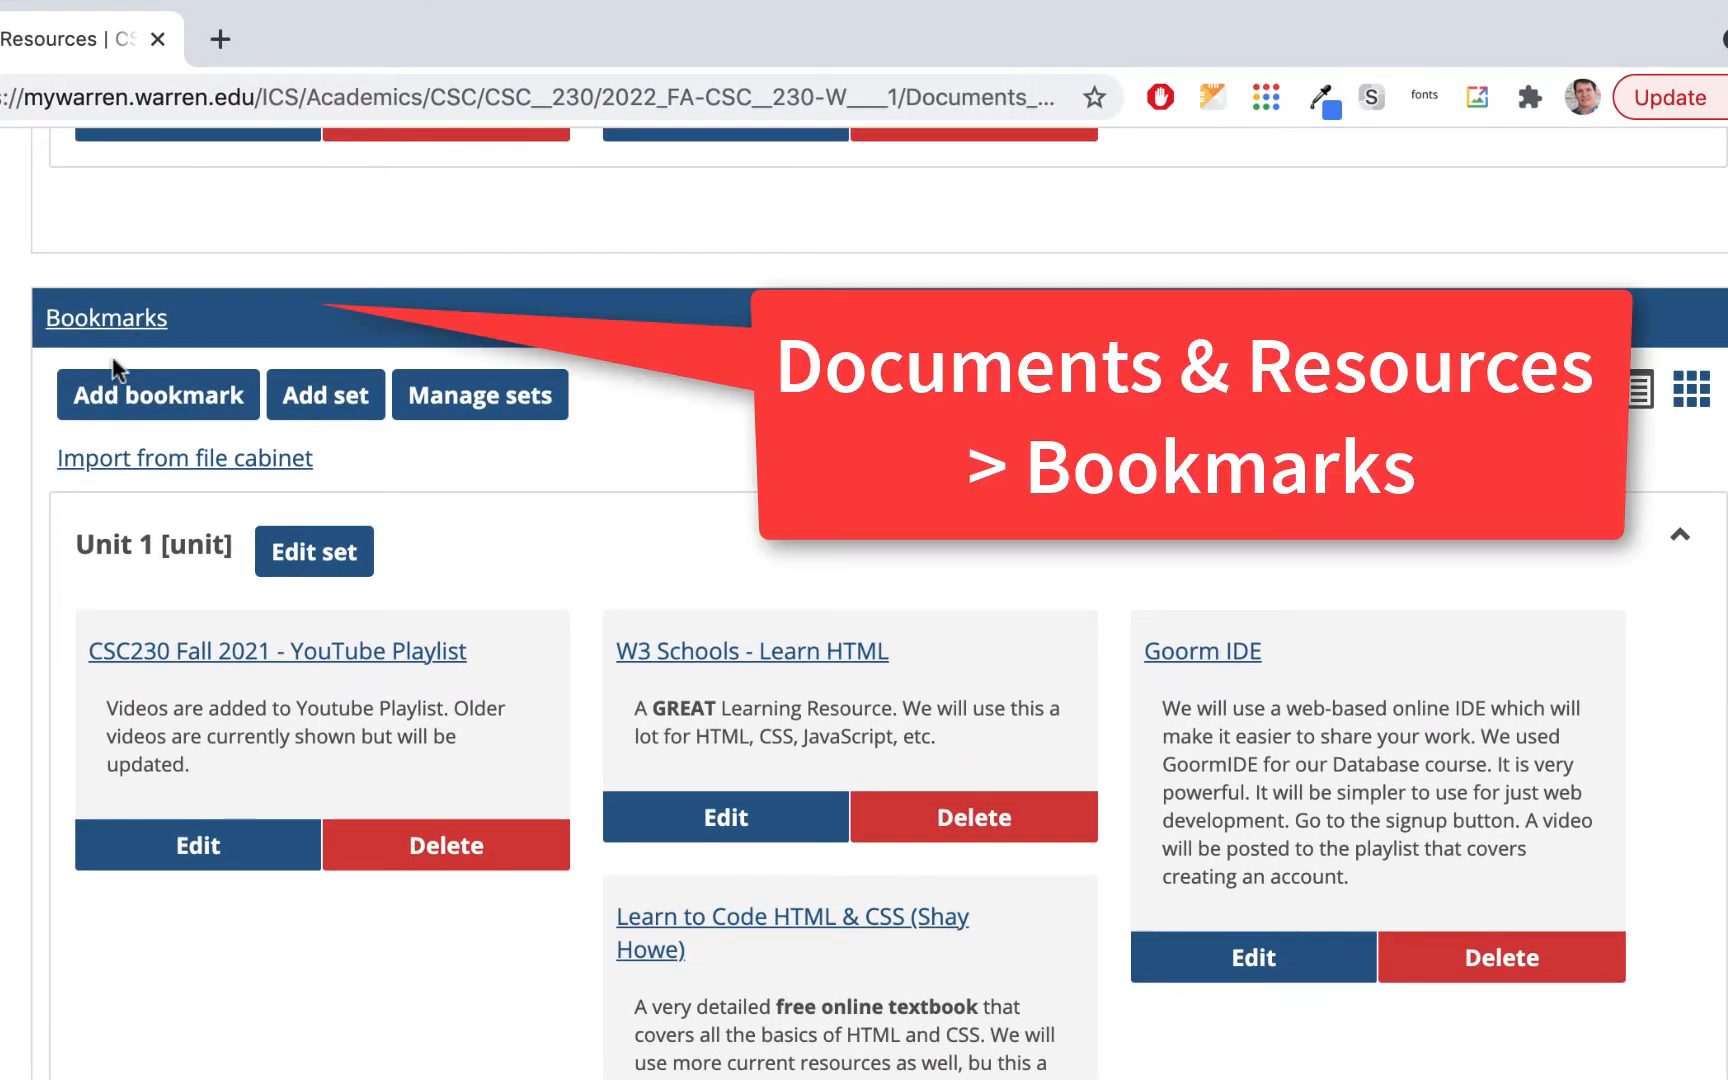
{"action": "mouse_move", "coordinate": [726, 474]}
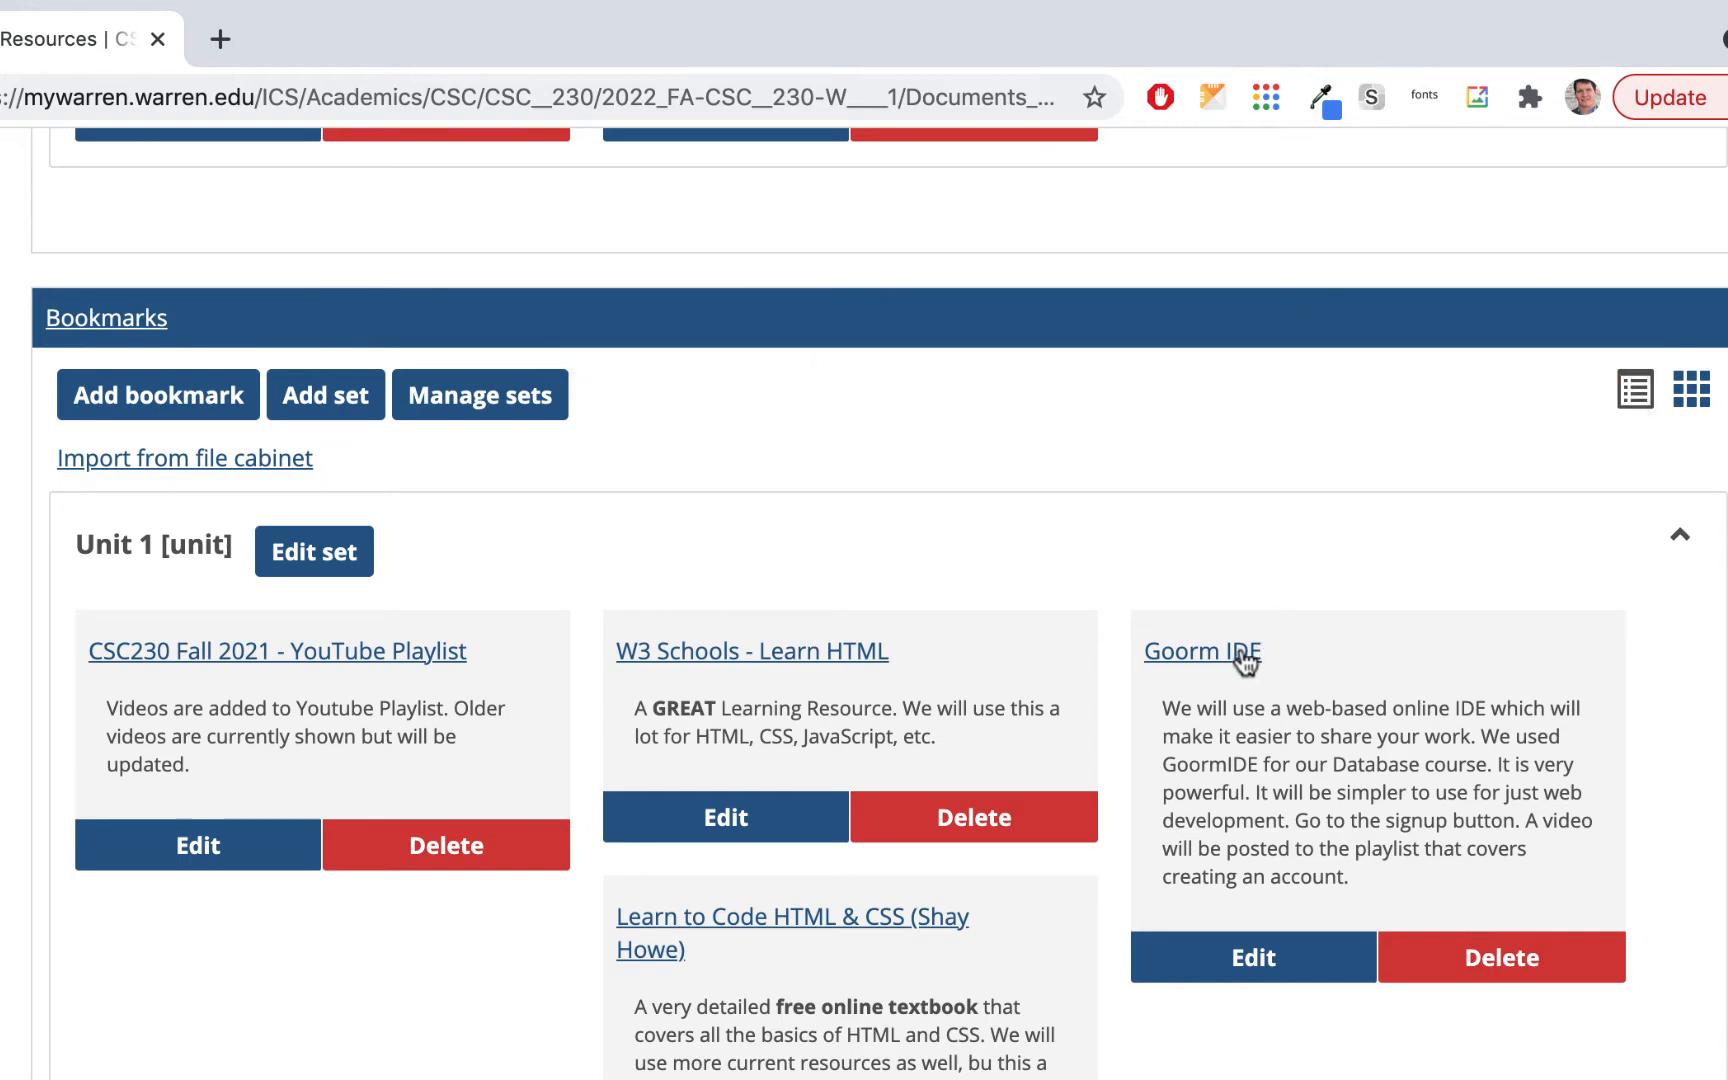
- Open the Goorm IDE bookmark link from the Unit 1 course resources
{"action": "left_click", "coordinate": [1201, 650]}
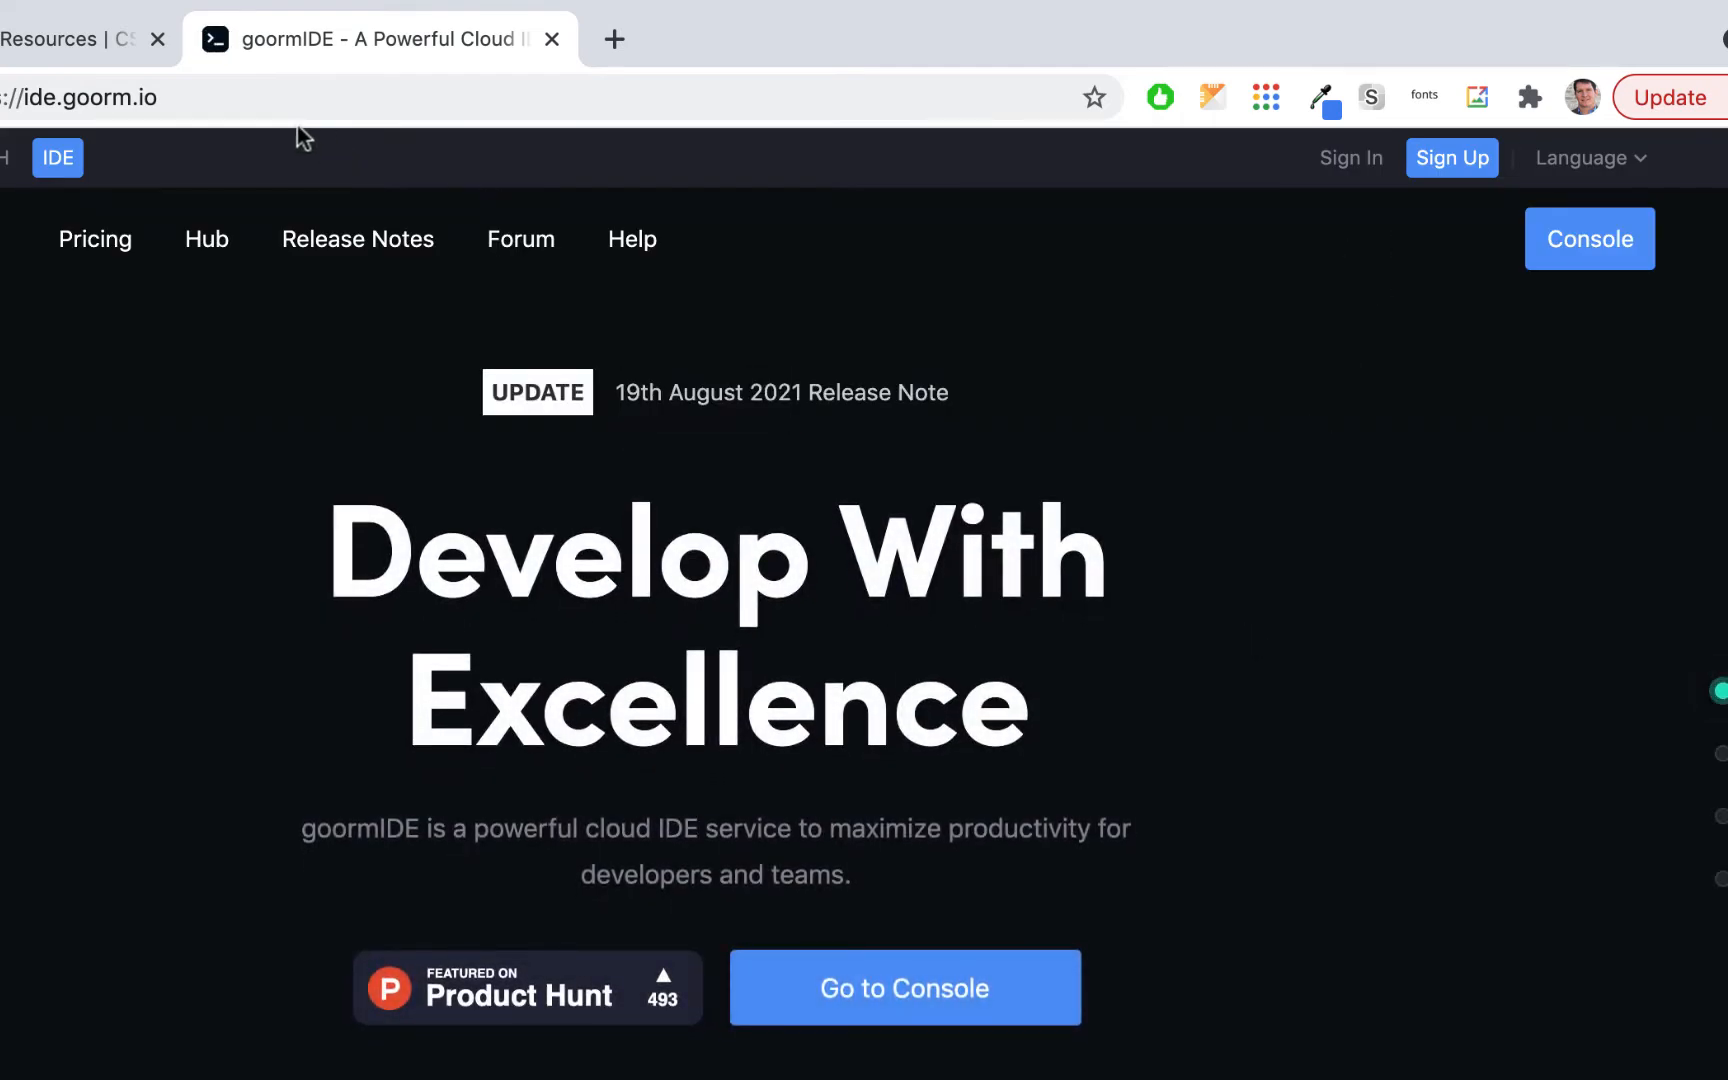
{"action": "mouse_move", "coordinate": [683, 191]}
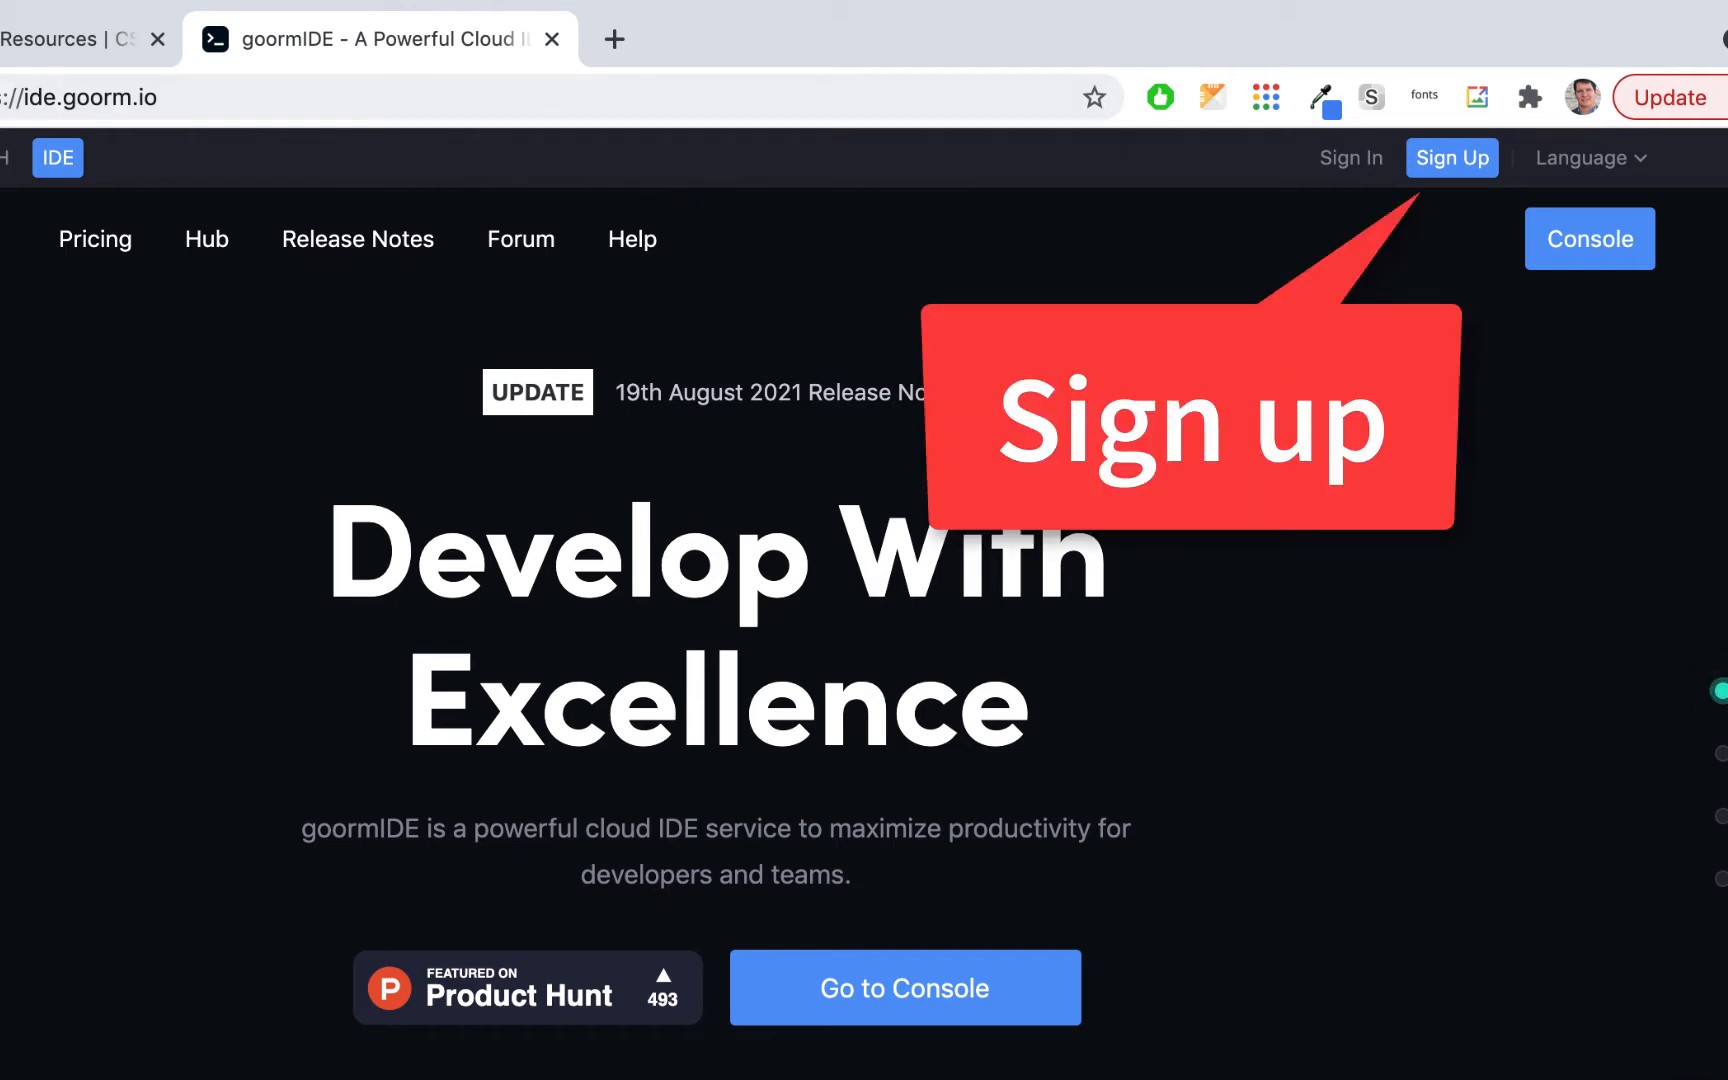
- Start account creation via Sign Up on the goormIDE home page
{"action": "left_click", "coordinate": [1451, 158]}
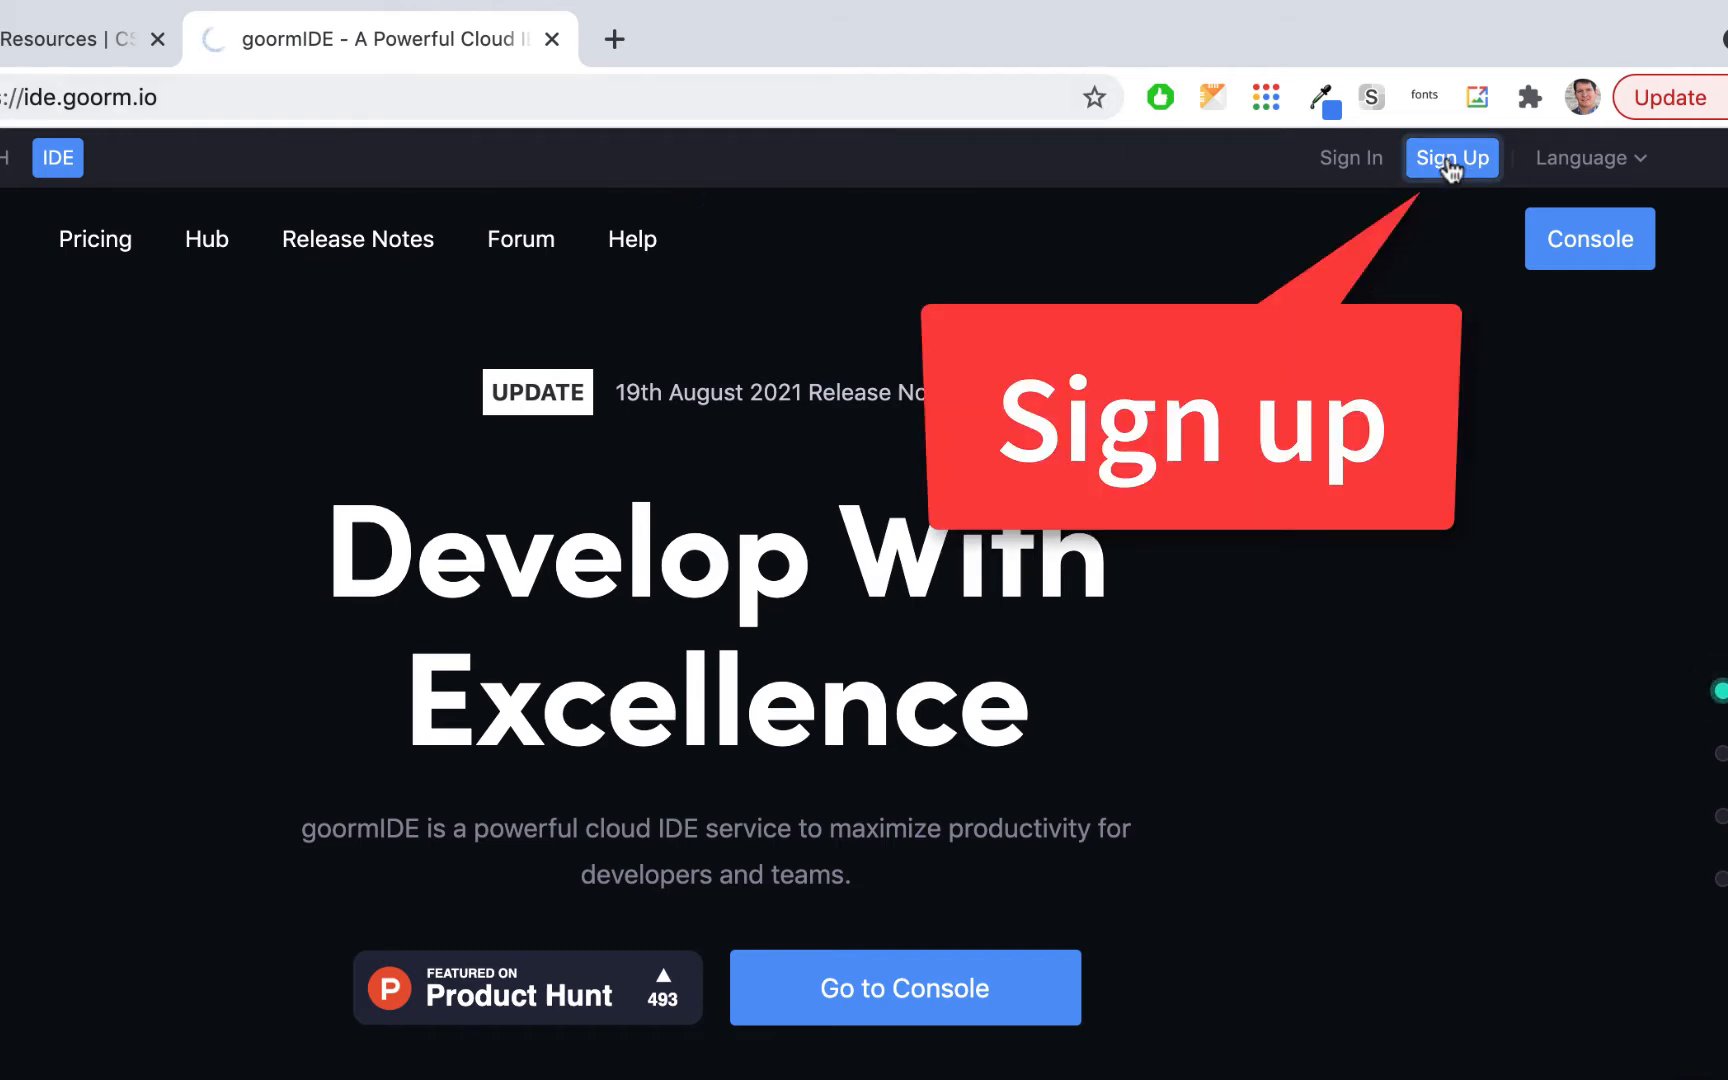
{"action": "left_click", "coordinate": [1451, 158]}
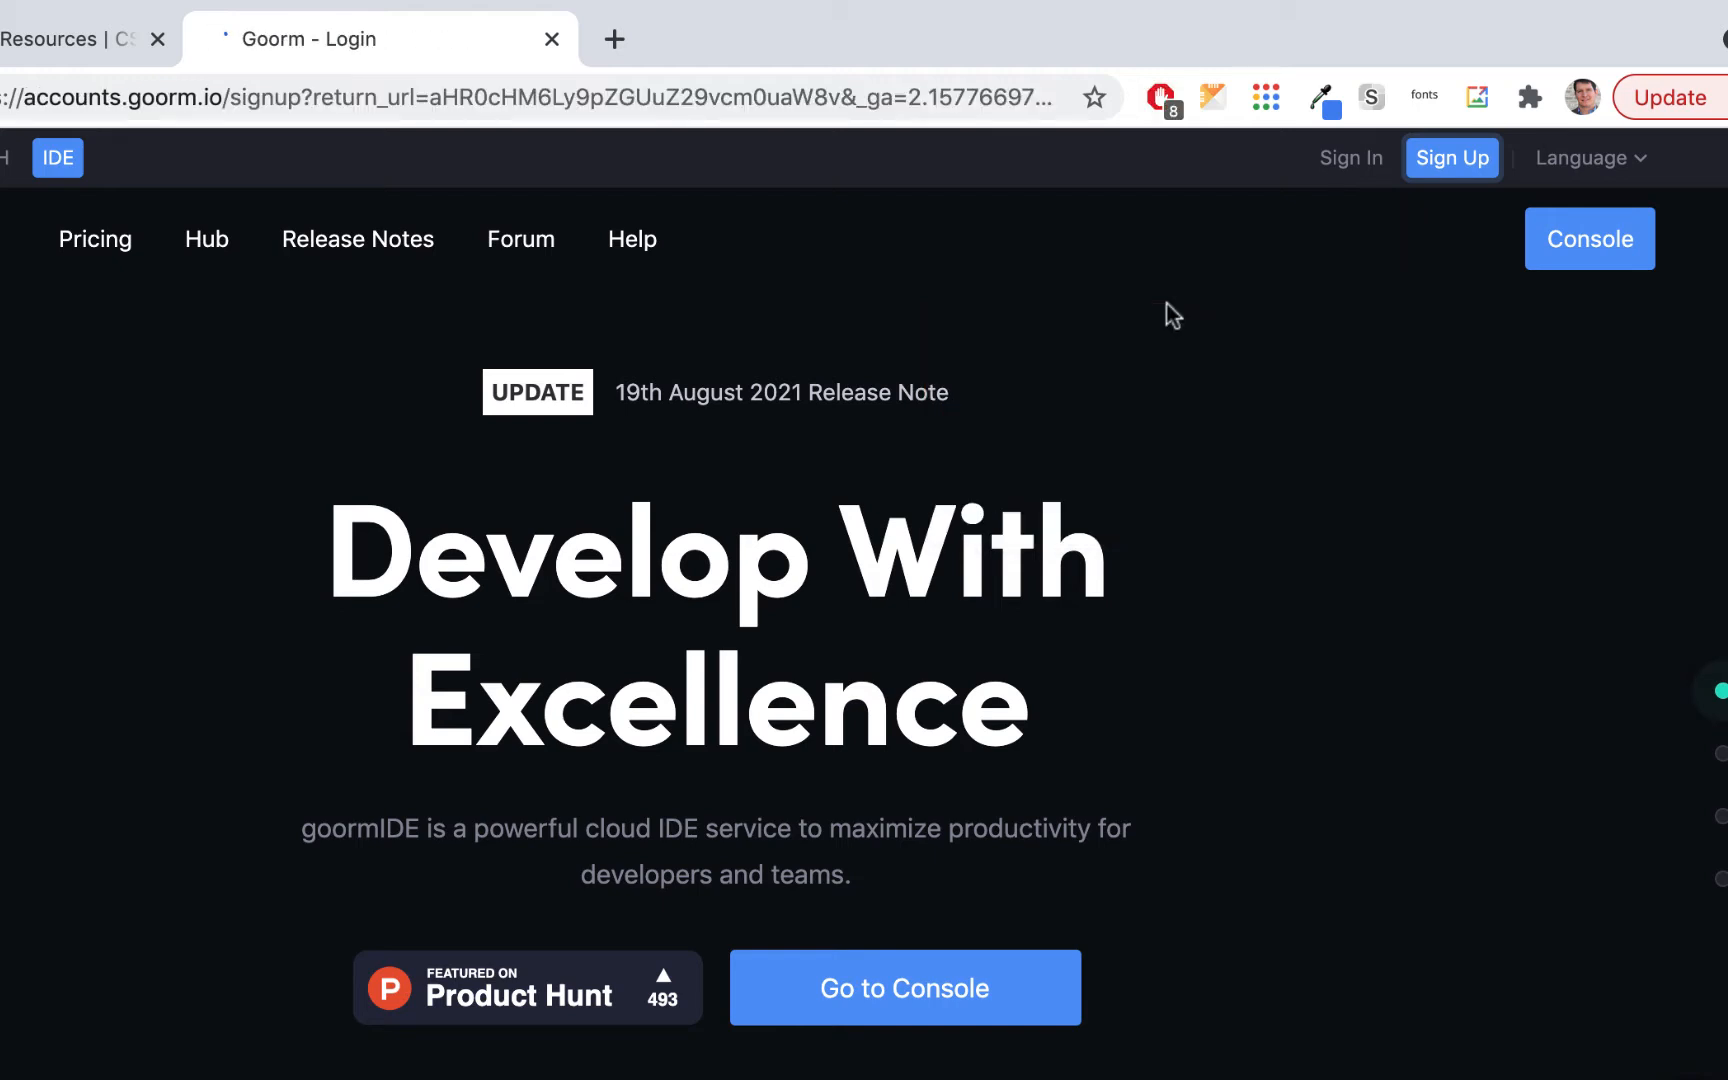
{"action": "left_click", "coordinate": [1450, 158]}
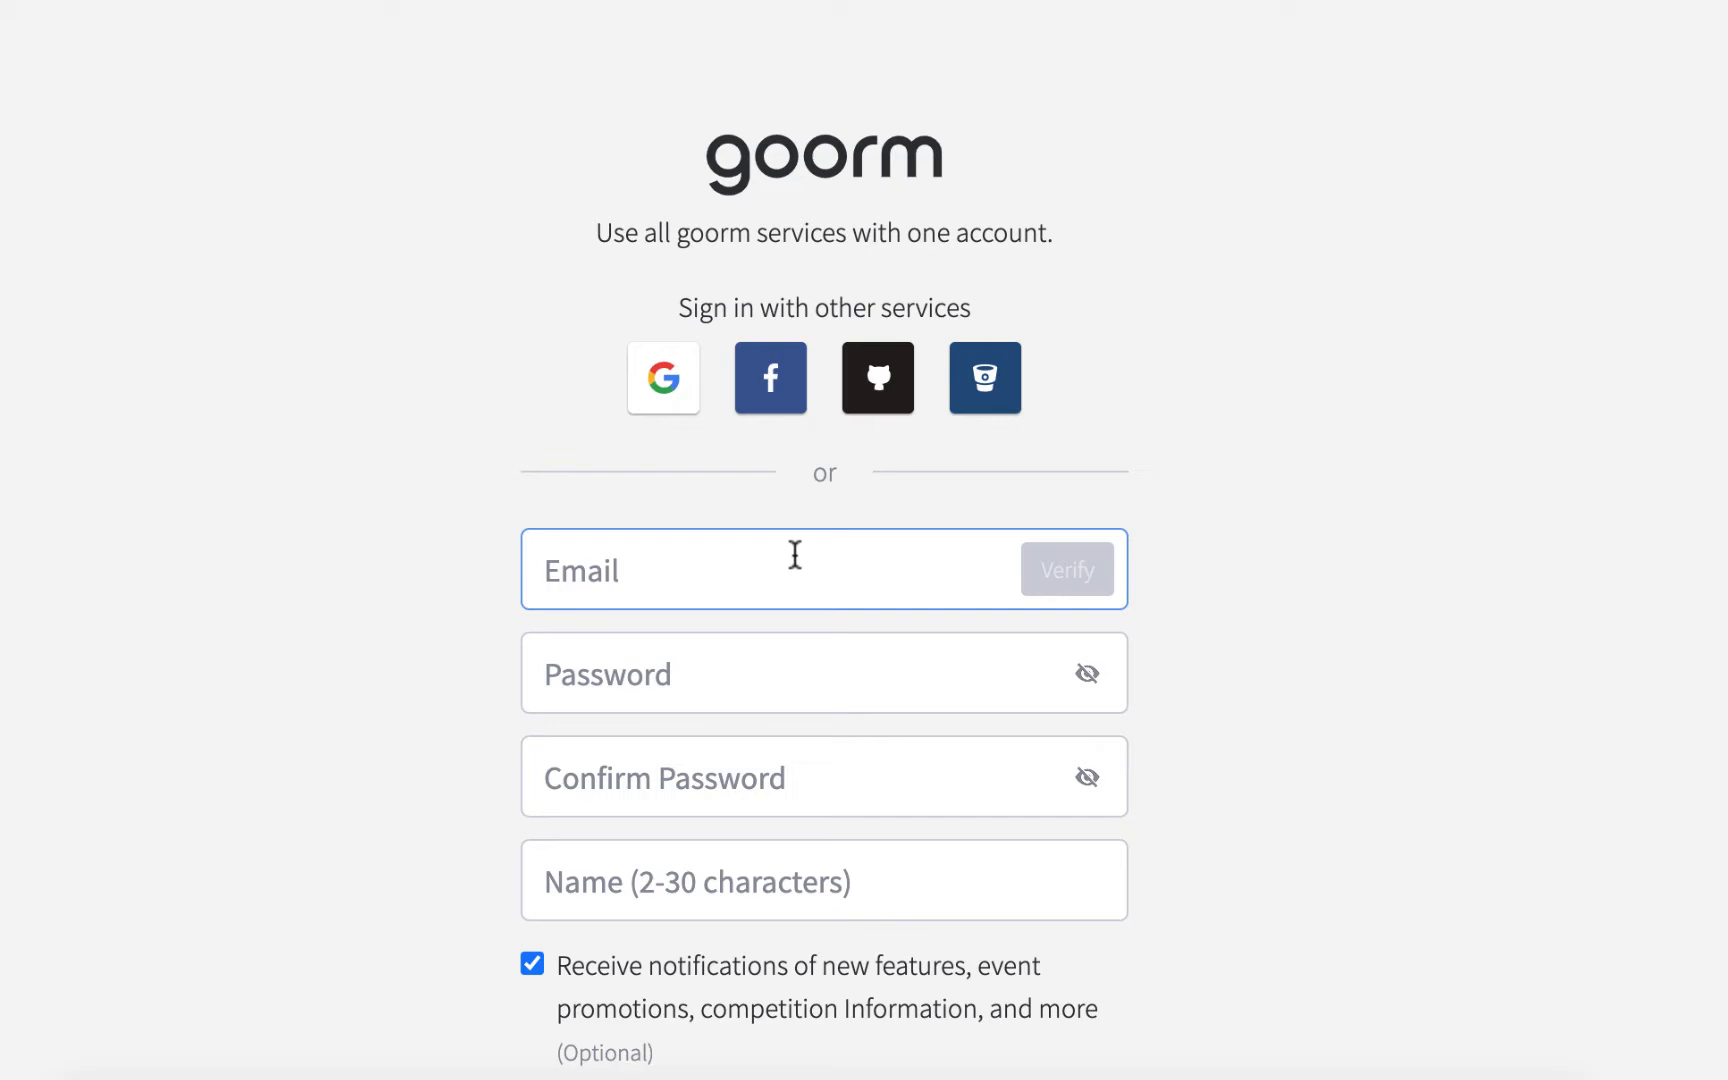
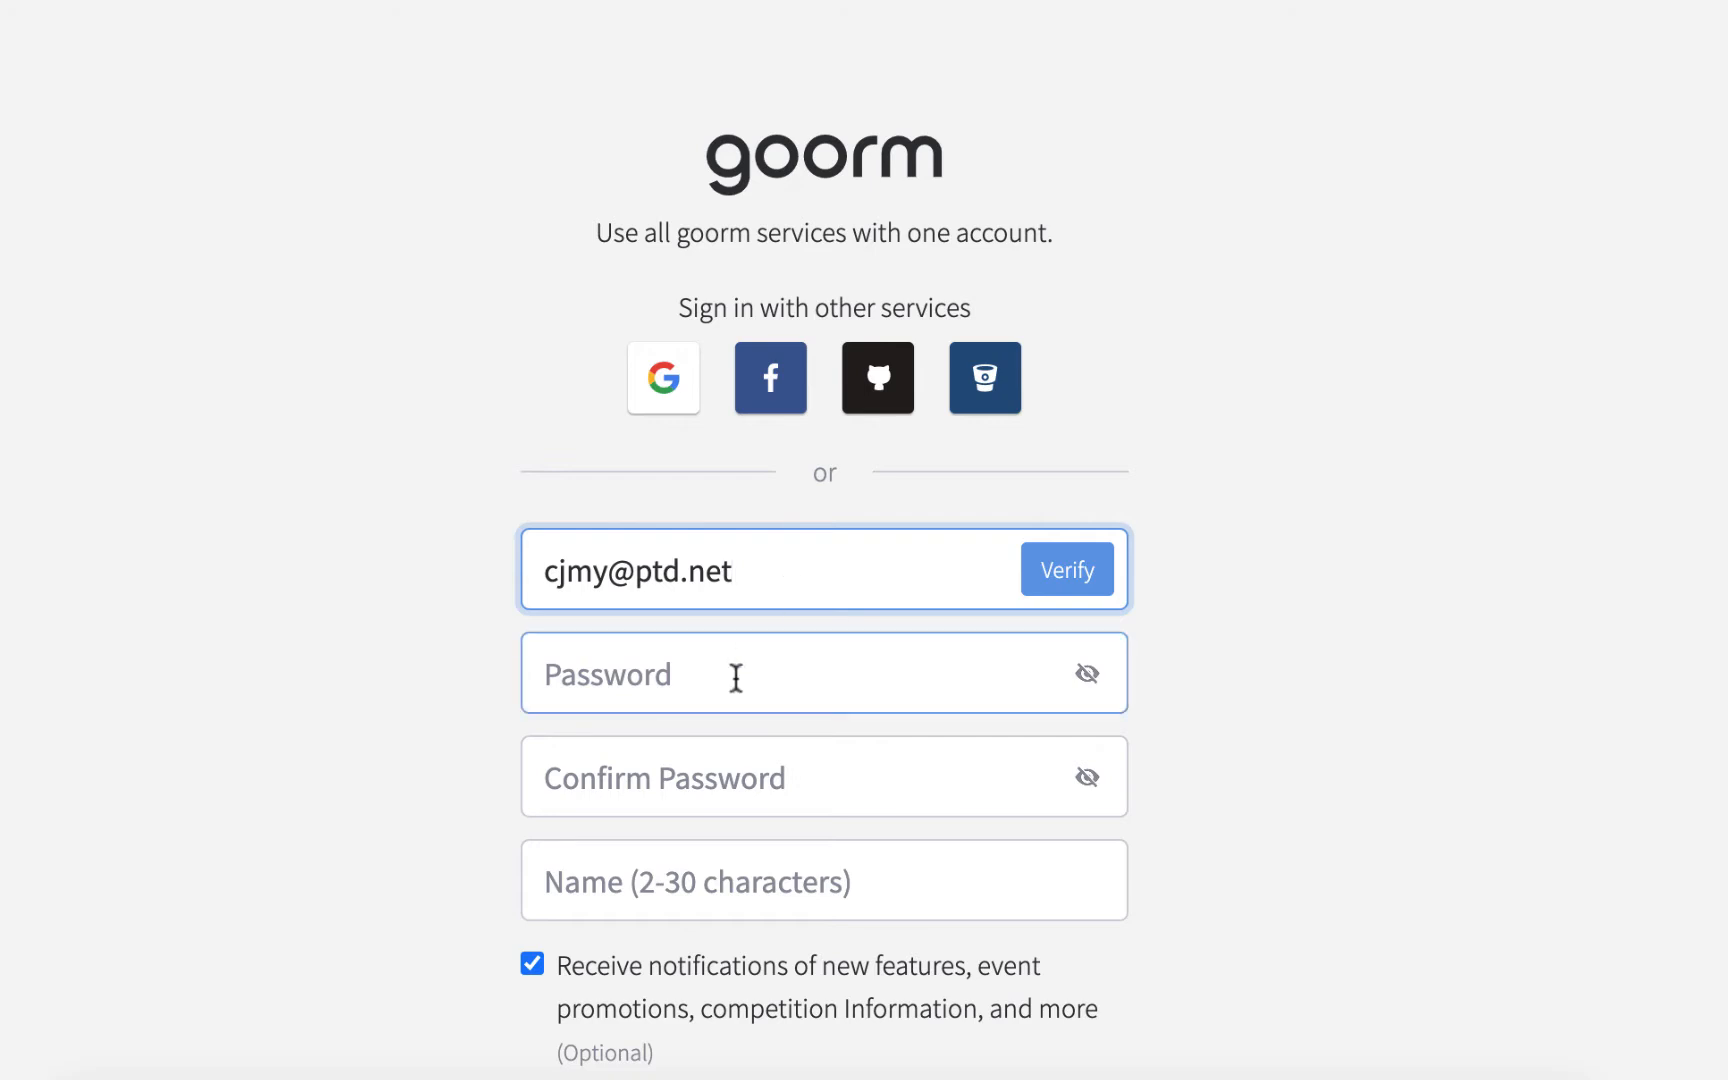
{"action": "type", "text": "••••••••"}
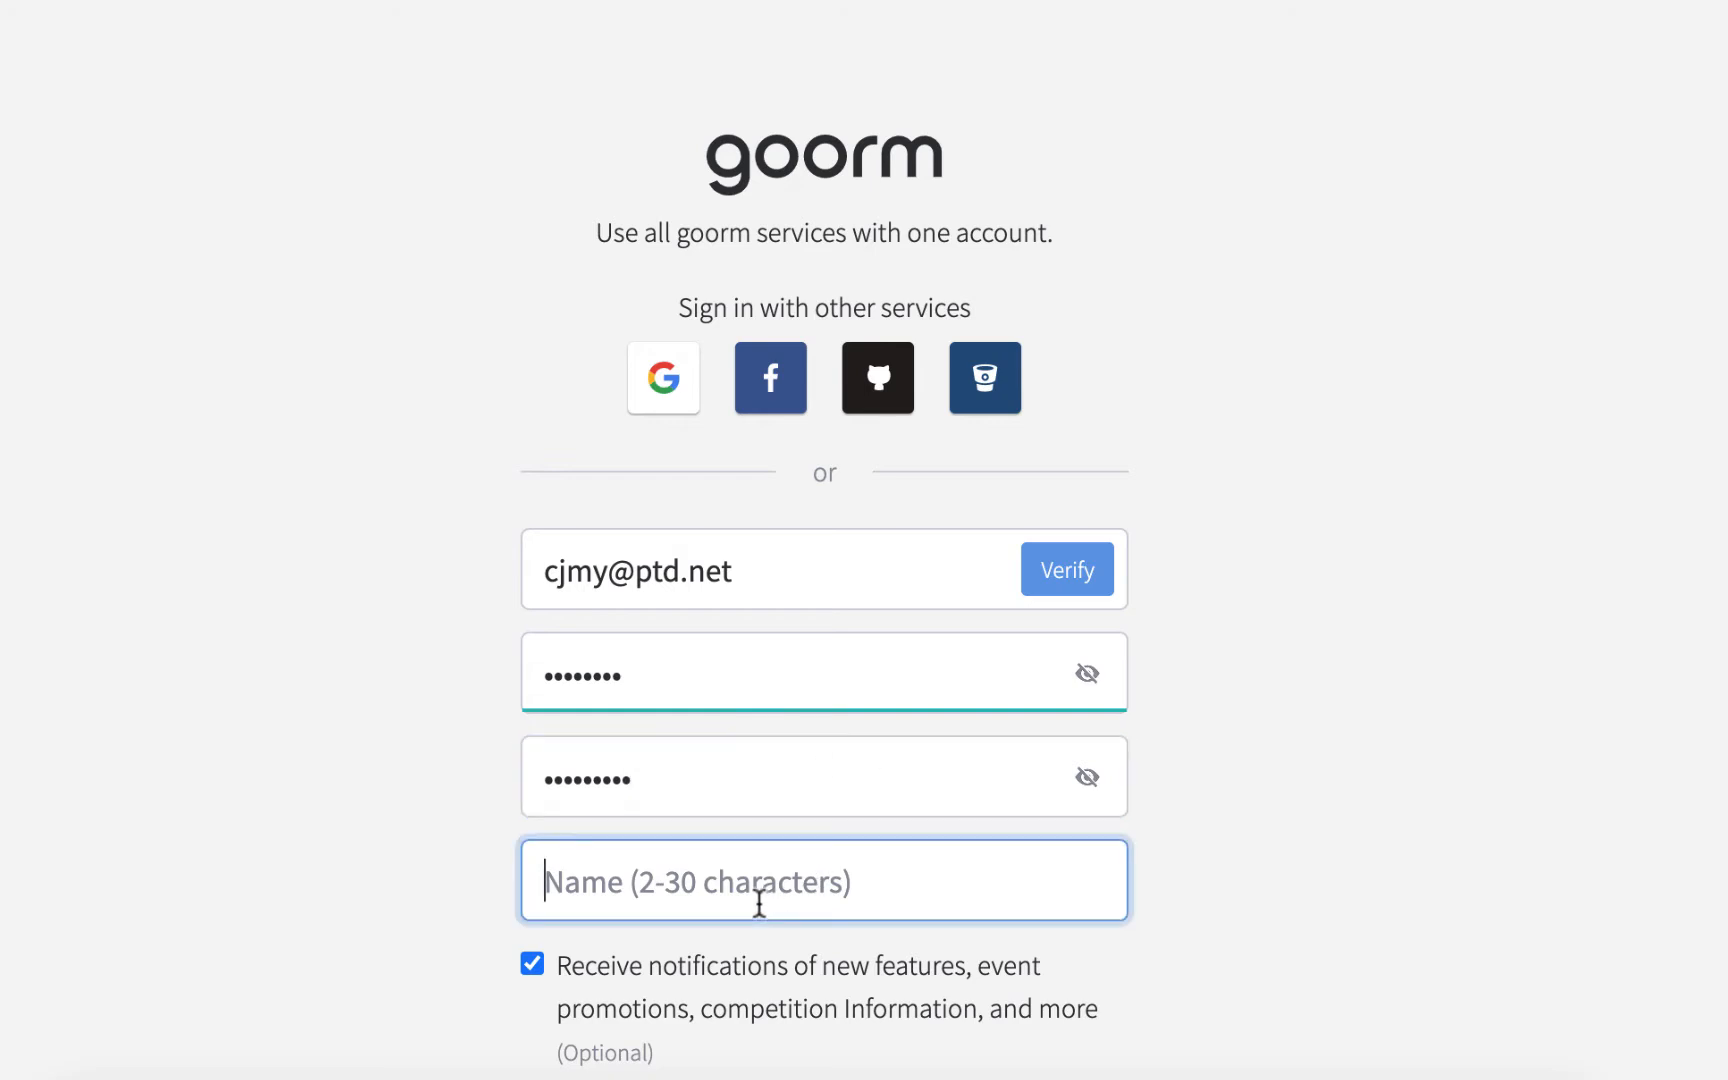
{"action": "type", "text": "homa-"}
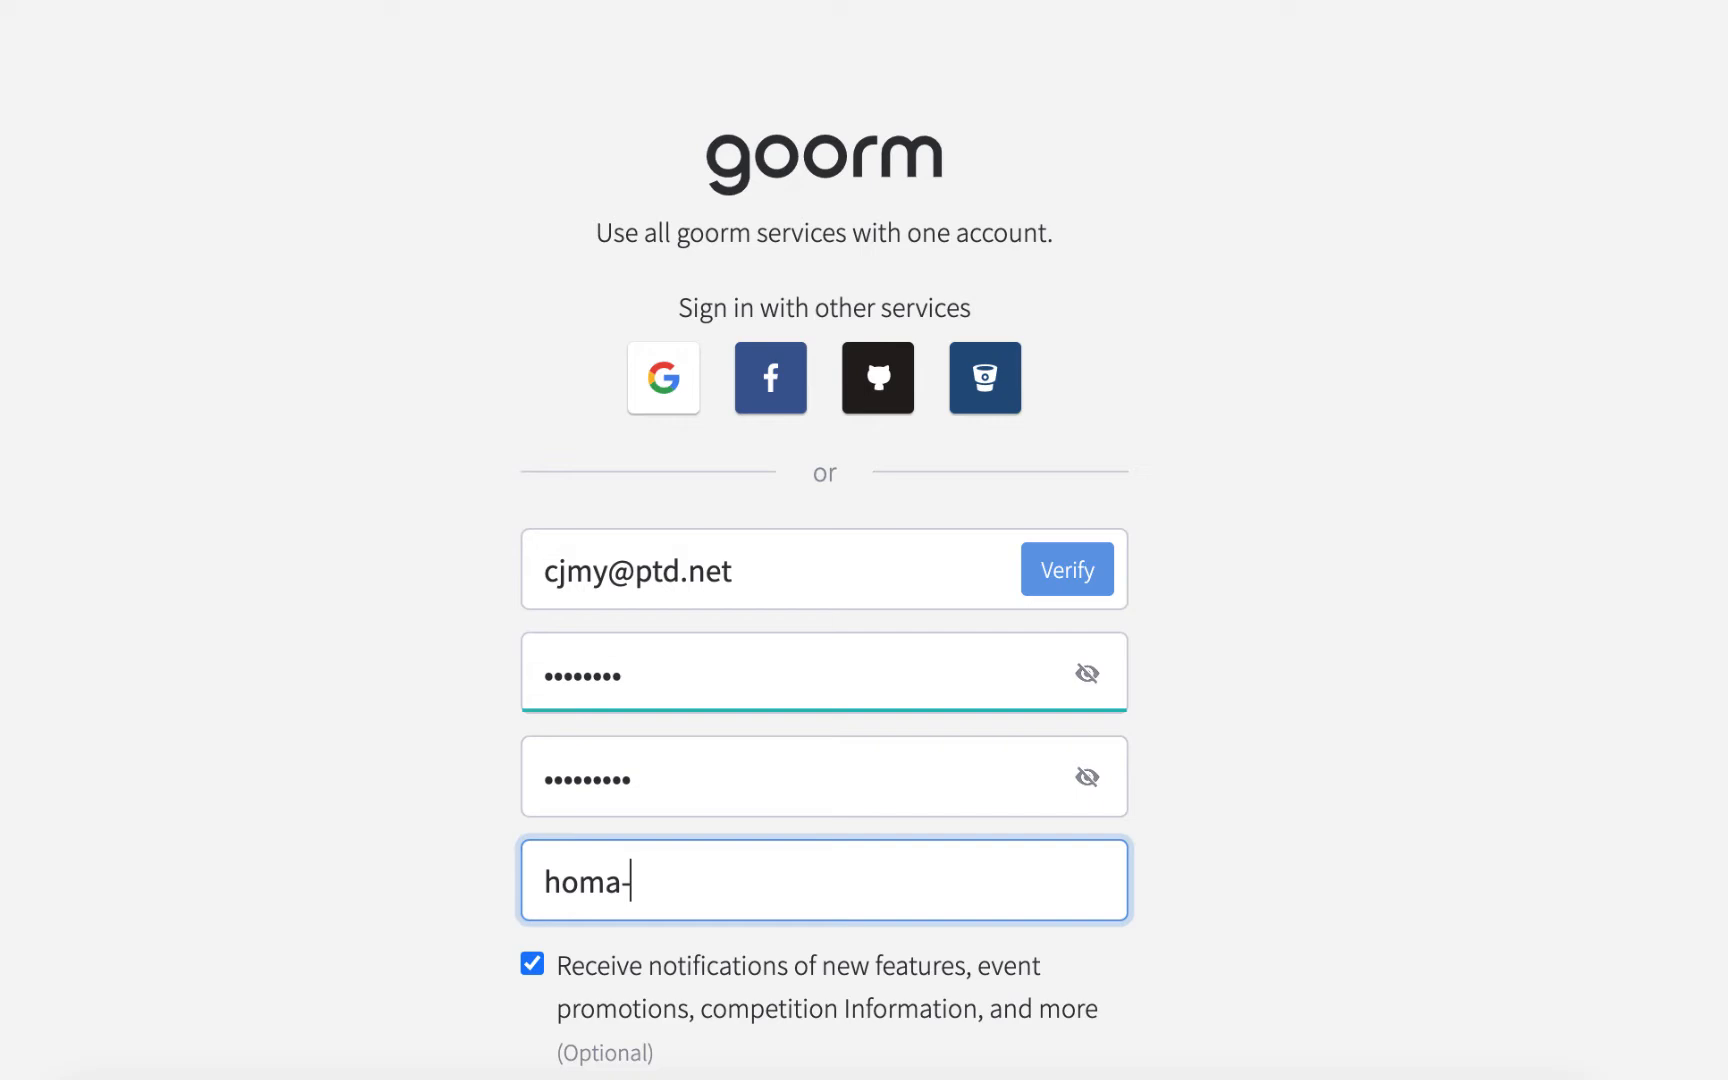
{"action": "type", "text": "cjmy"}
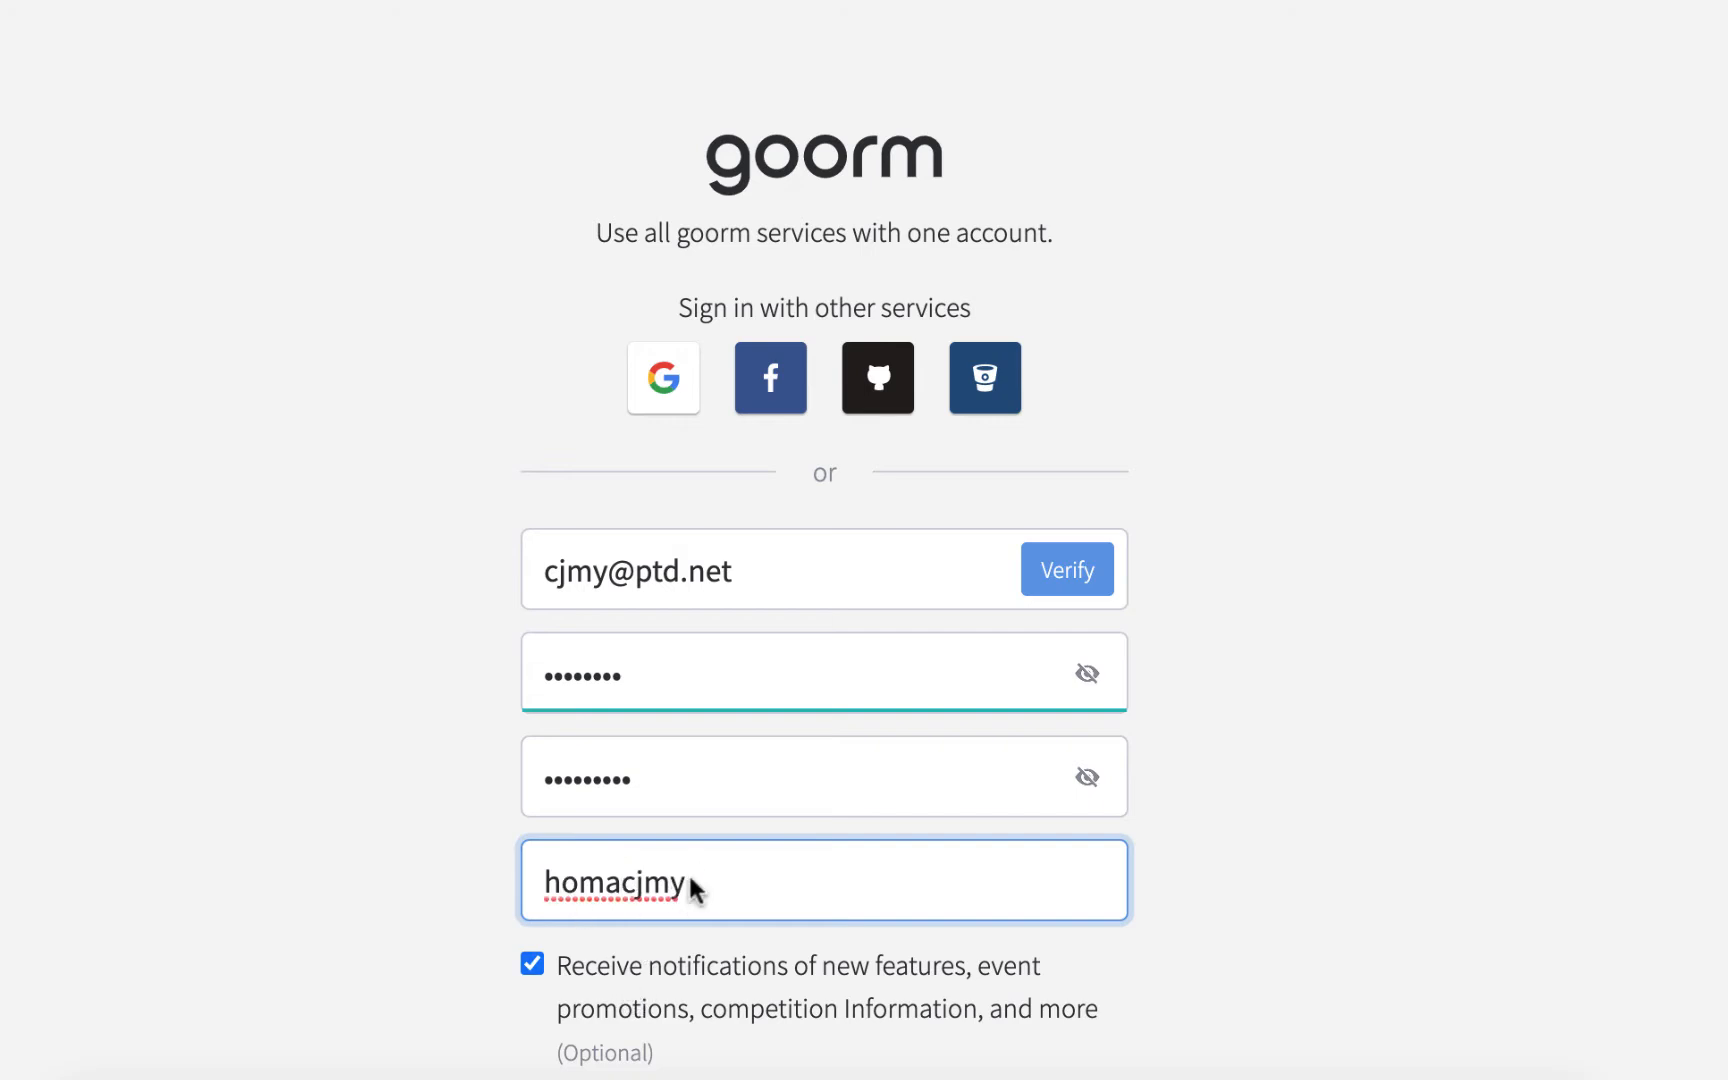
- Opt out of feature and promotion notifications and request a verification email
{"action": "scroll", "scroll_direction": "down", "scroll_amount": 3}
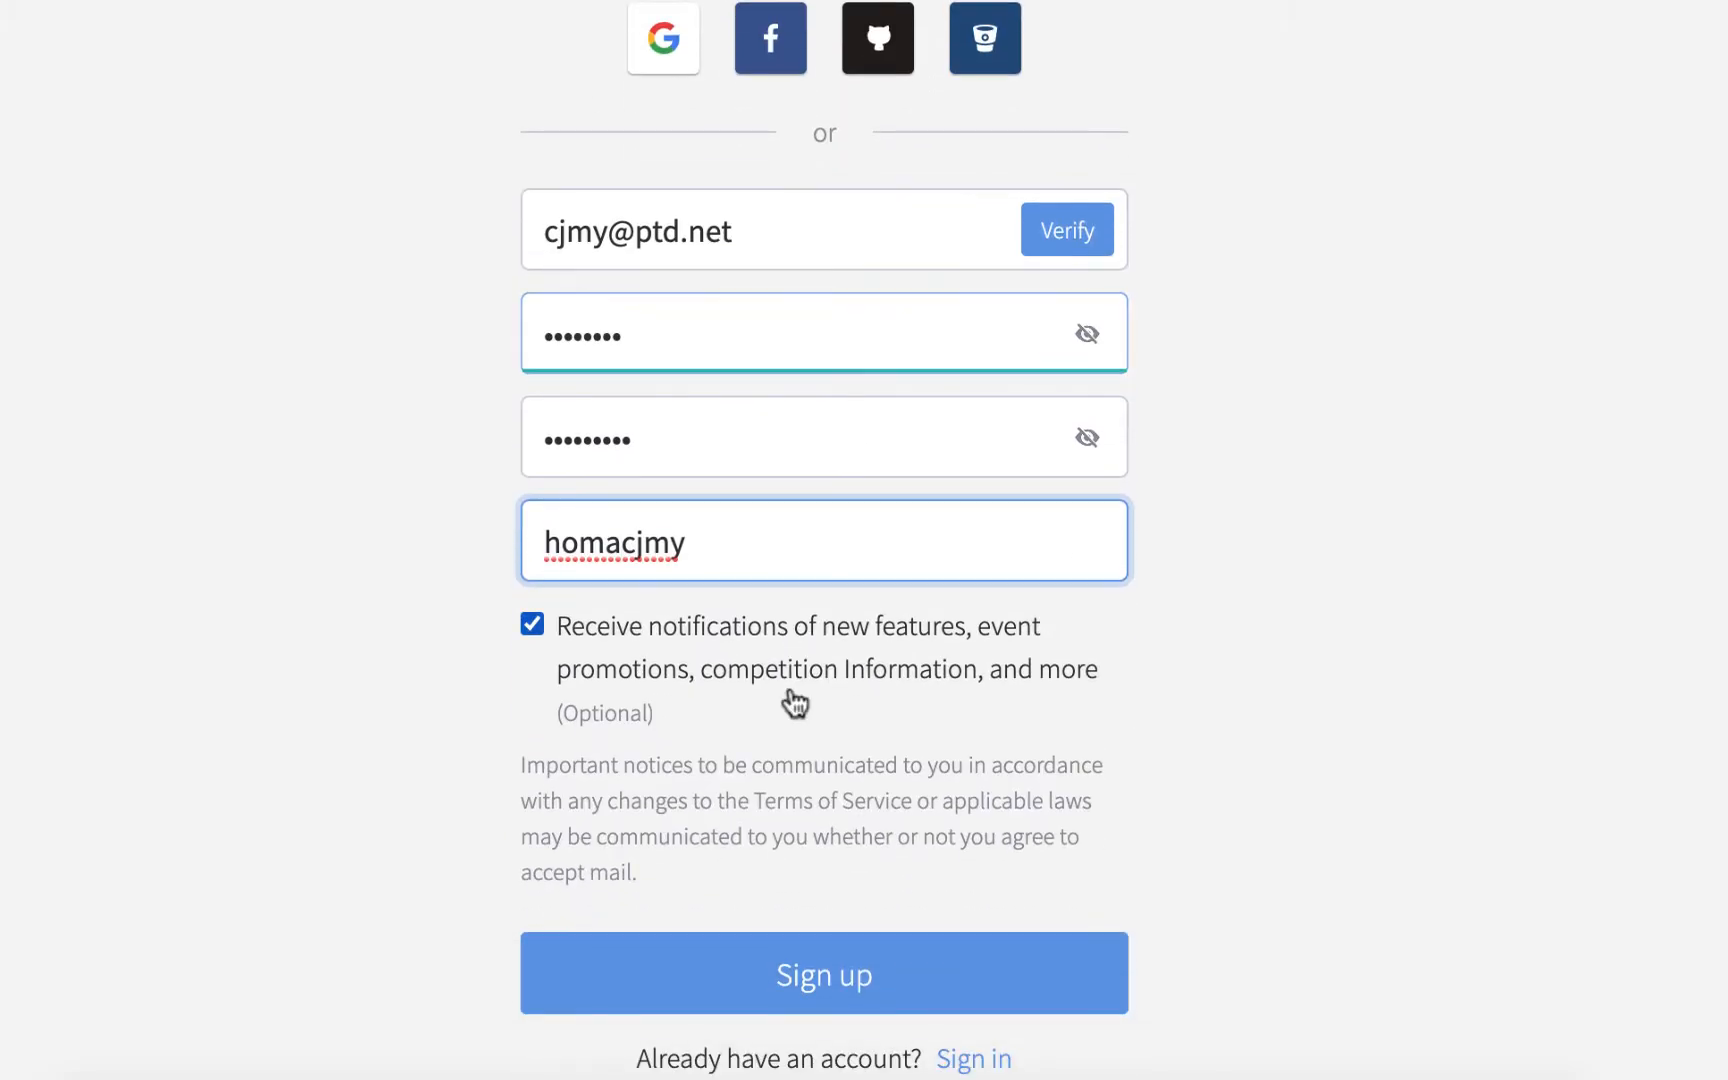
{"action": "left_click", "coordinate": [532, 625]}
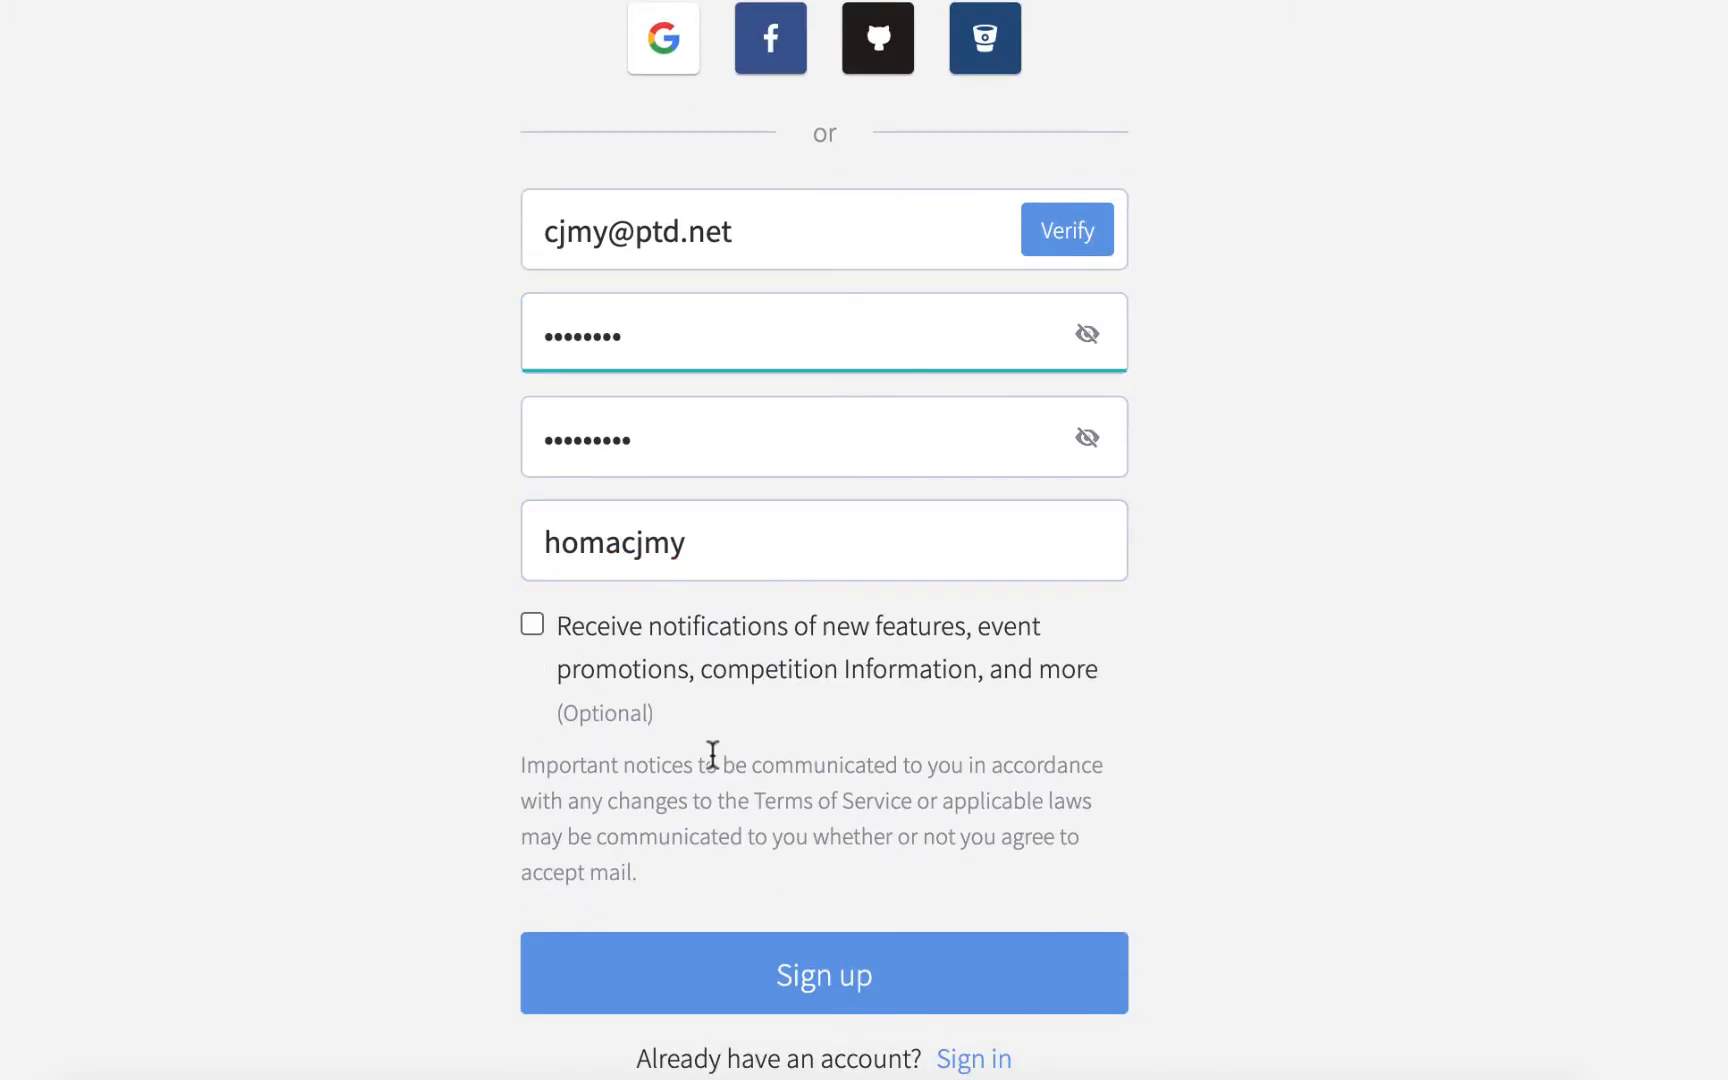
{"action": "scroll", "scroll_direction": "down", "scroll_amount": 3}
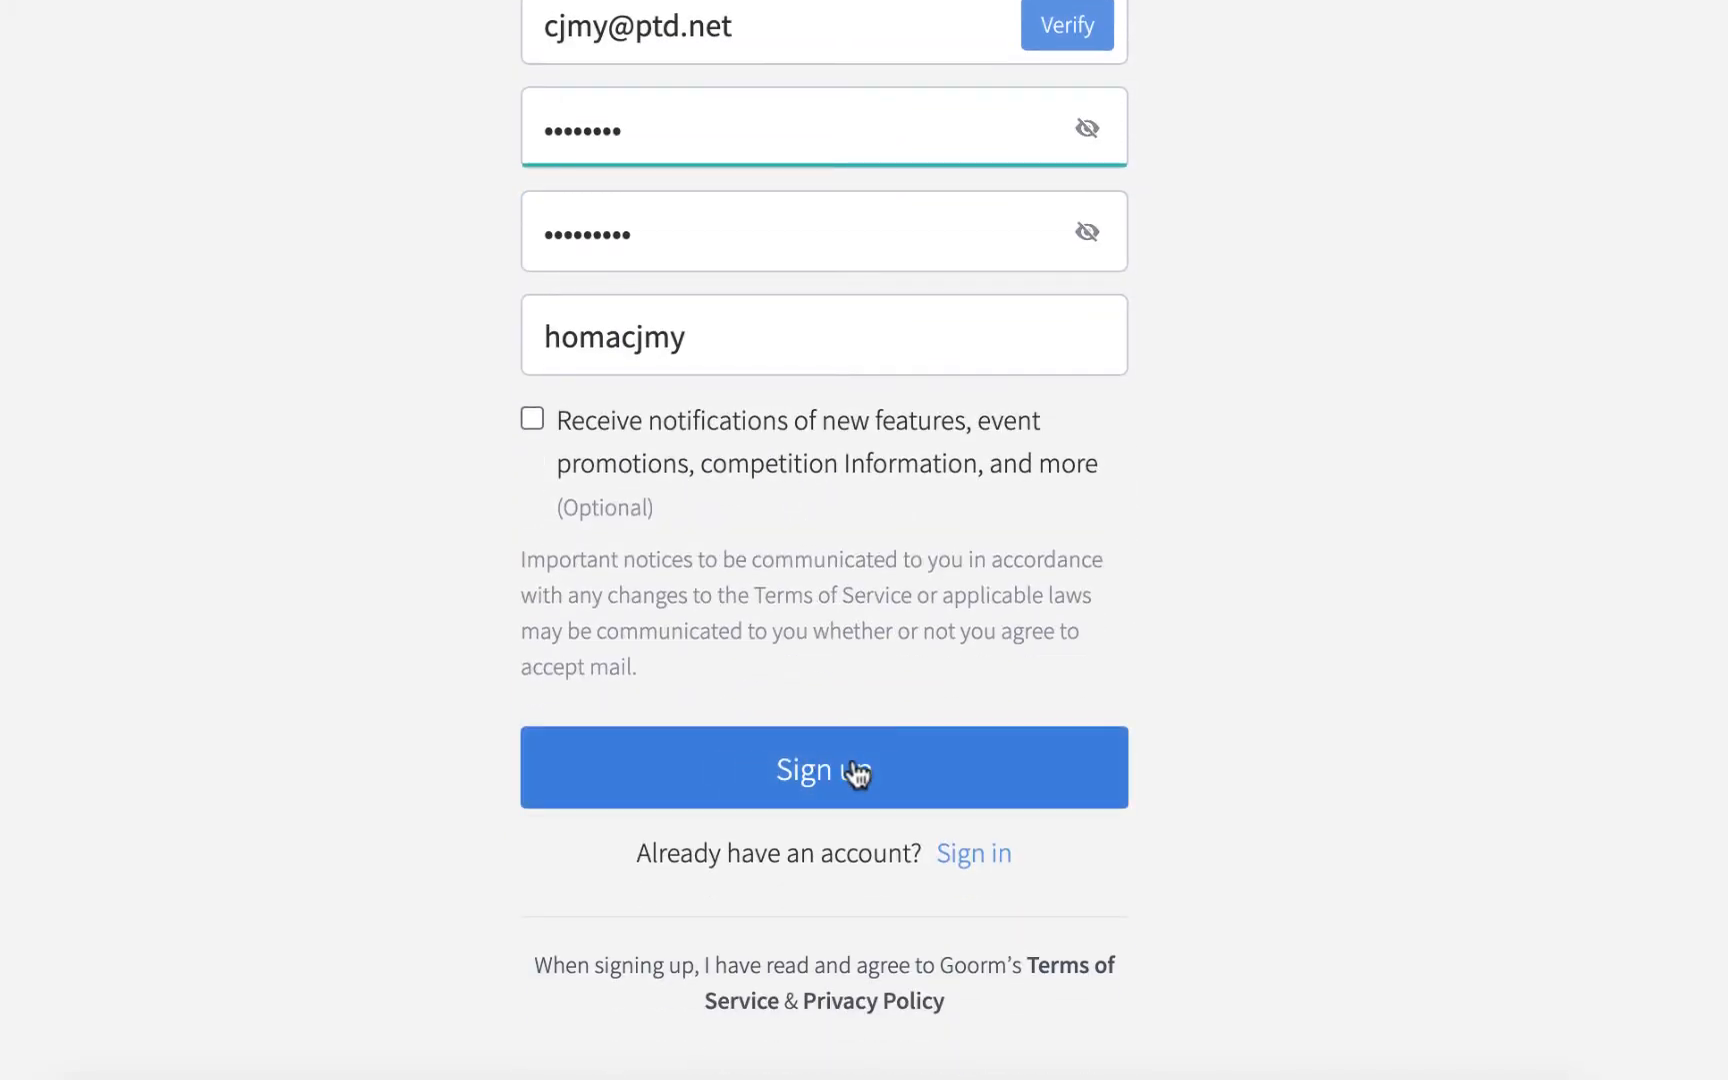
{"action": "left_click", "coordinate": [822, 767]}
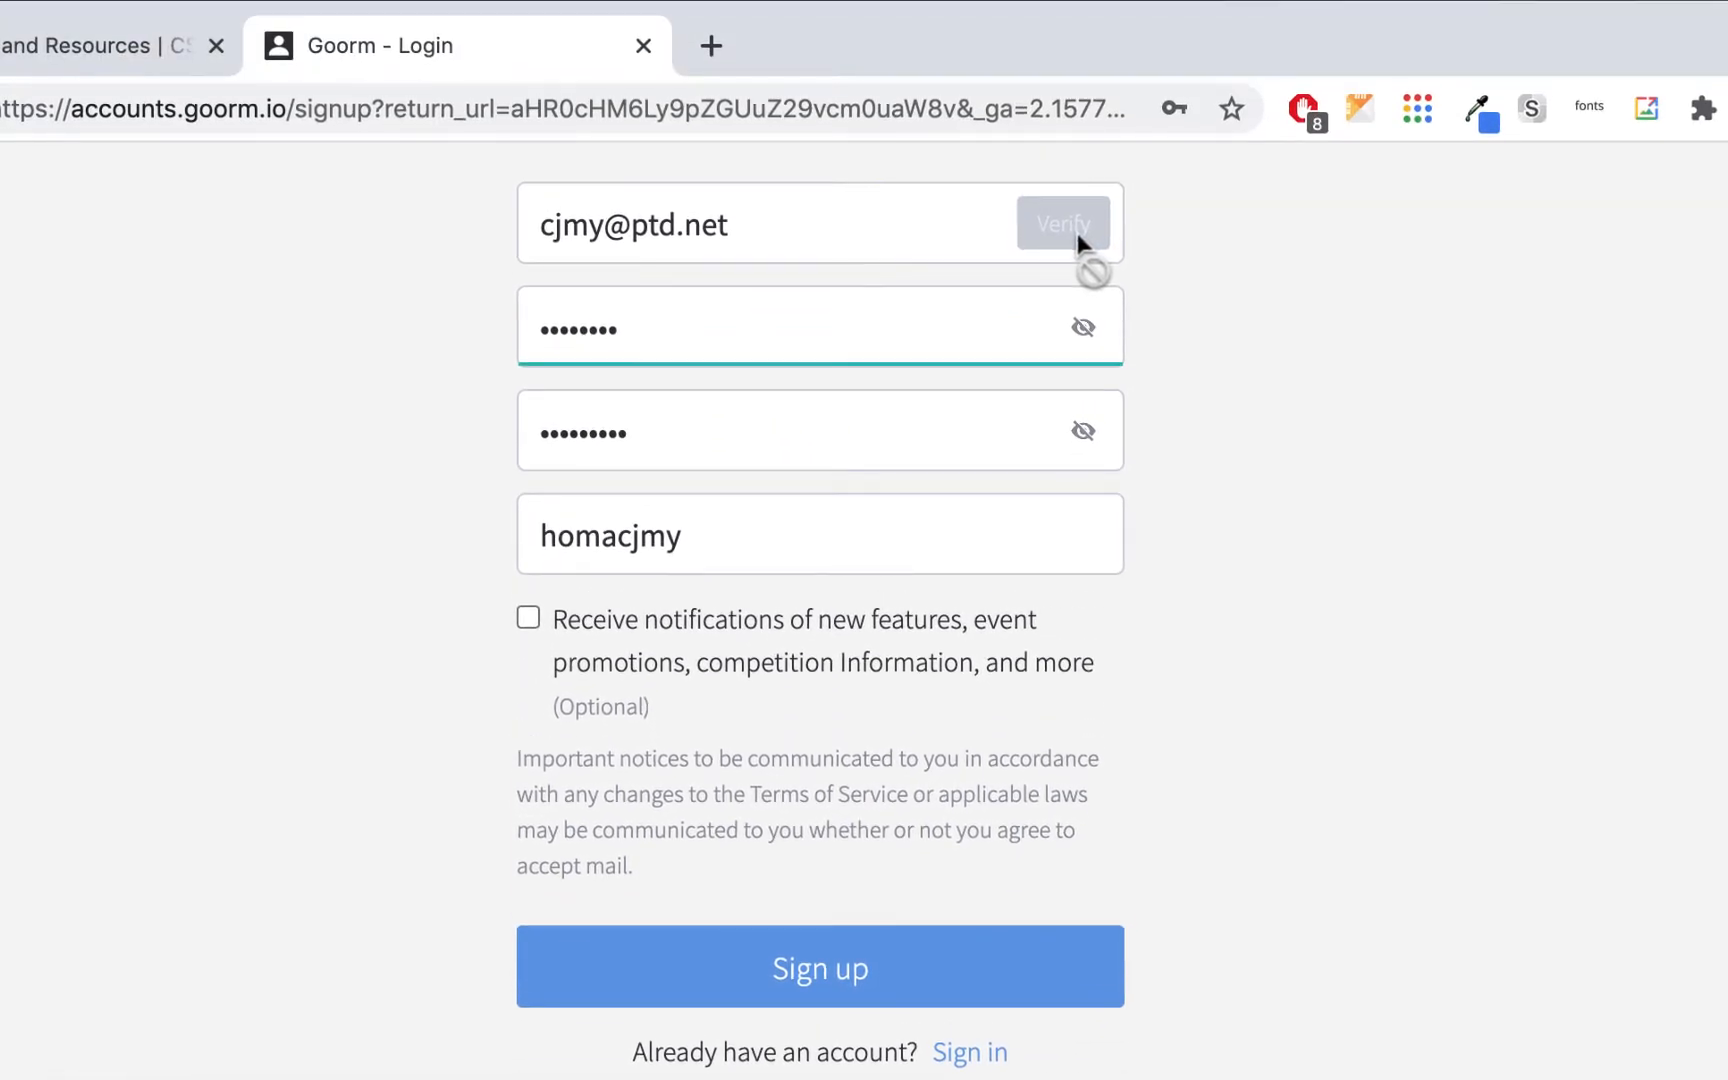
{"action": "left_click", "coordinate": [1061, 223]}
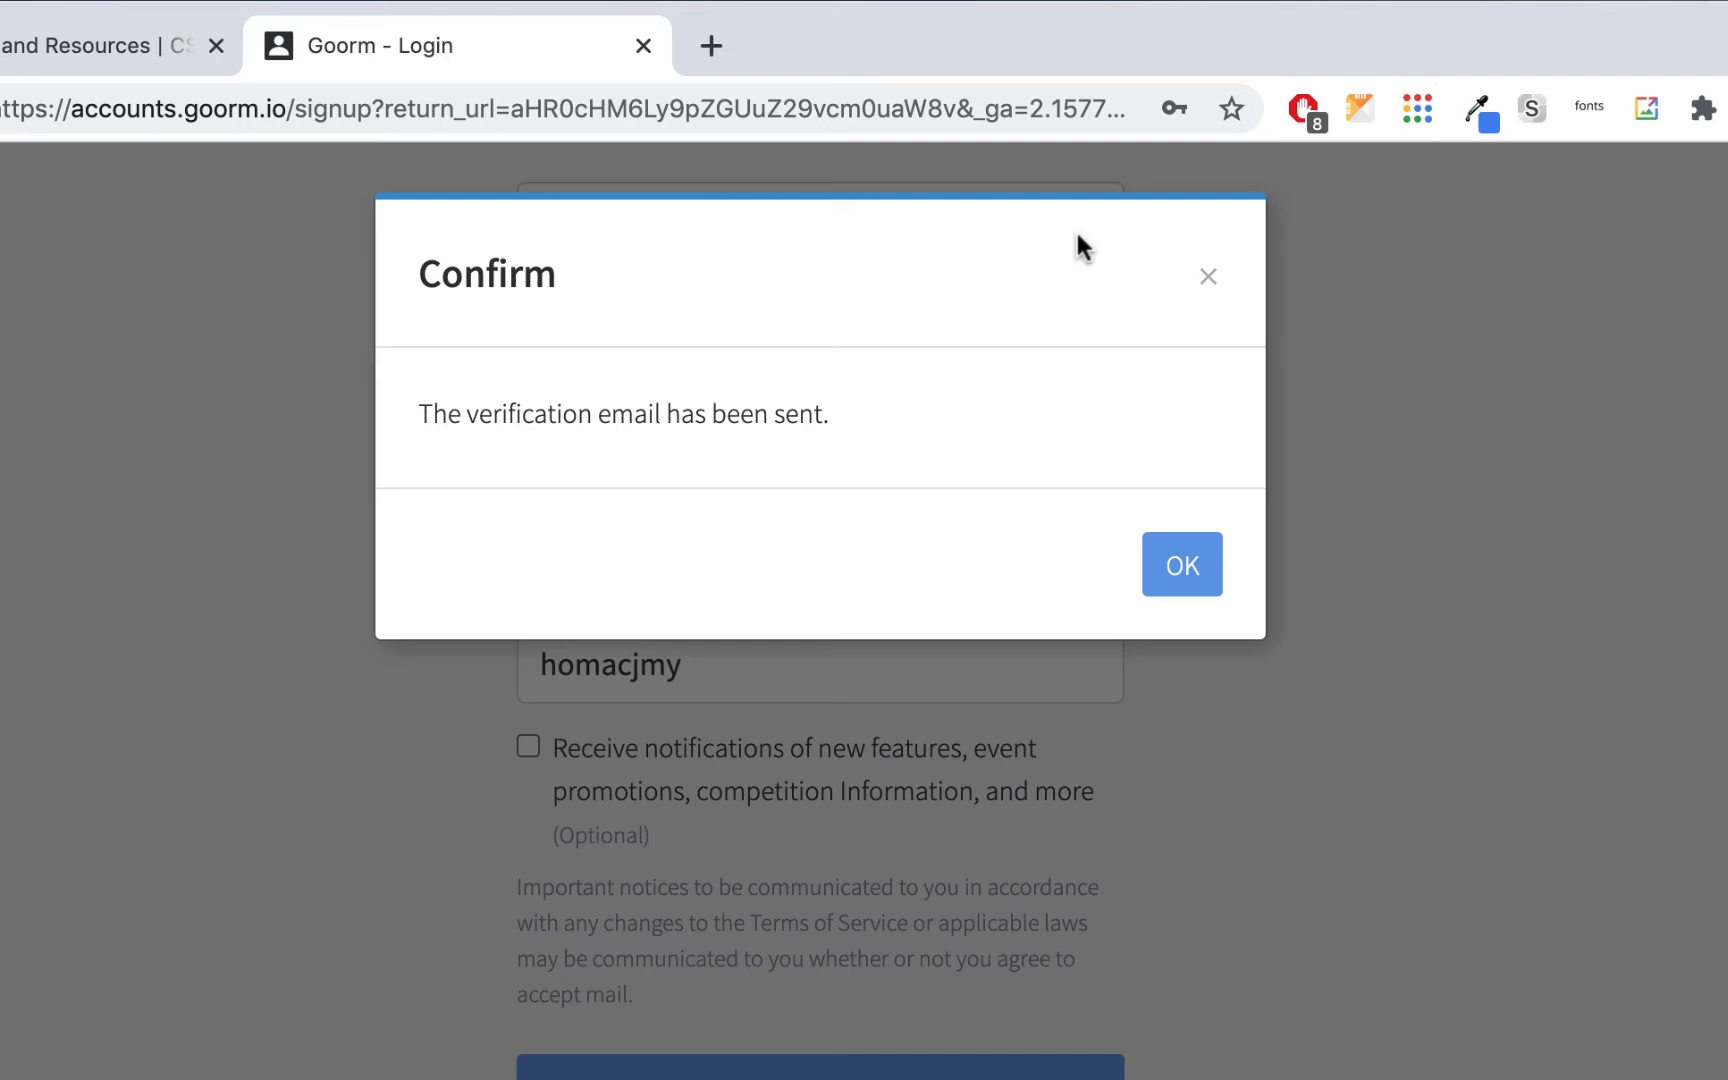
{"action": "mouse_move", "coordinate": [1120, 580]}
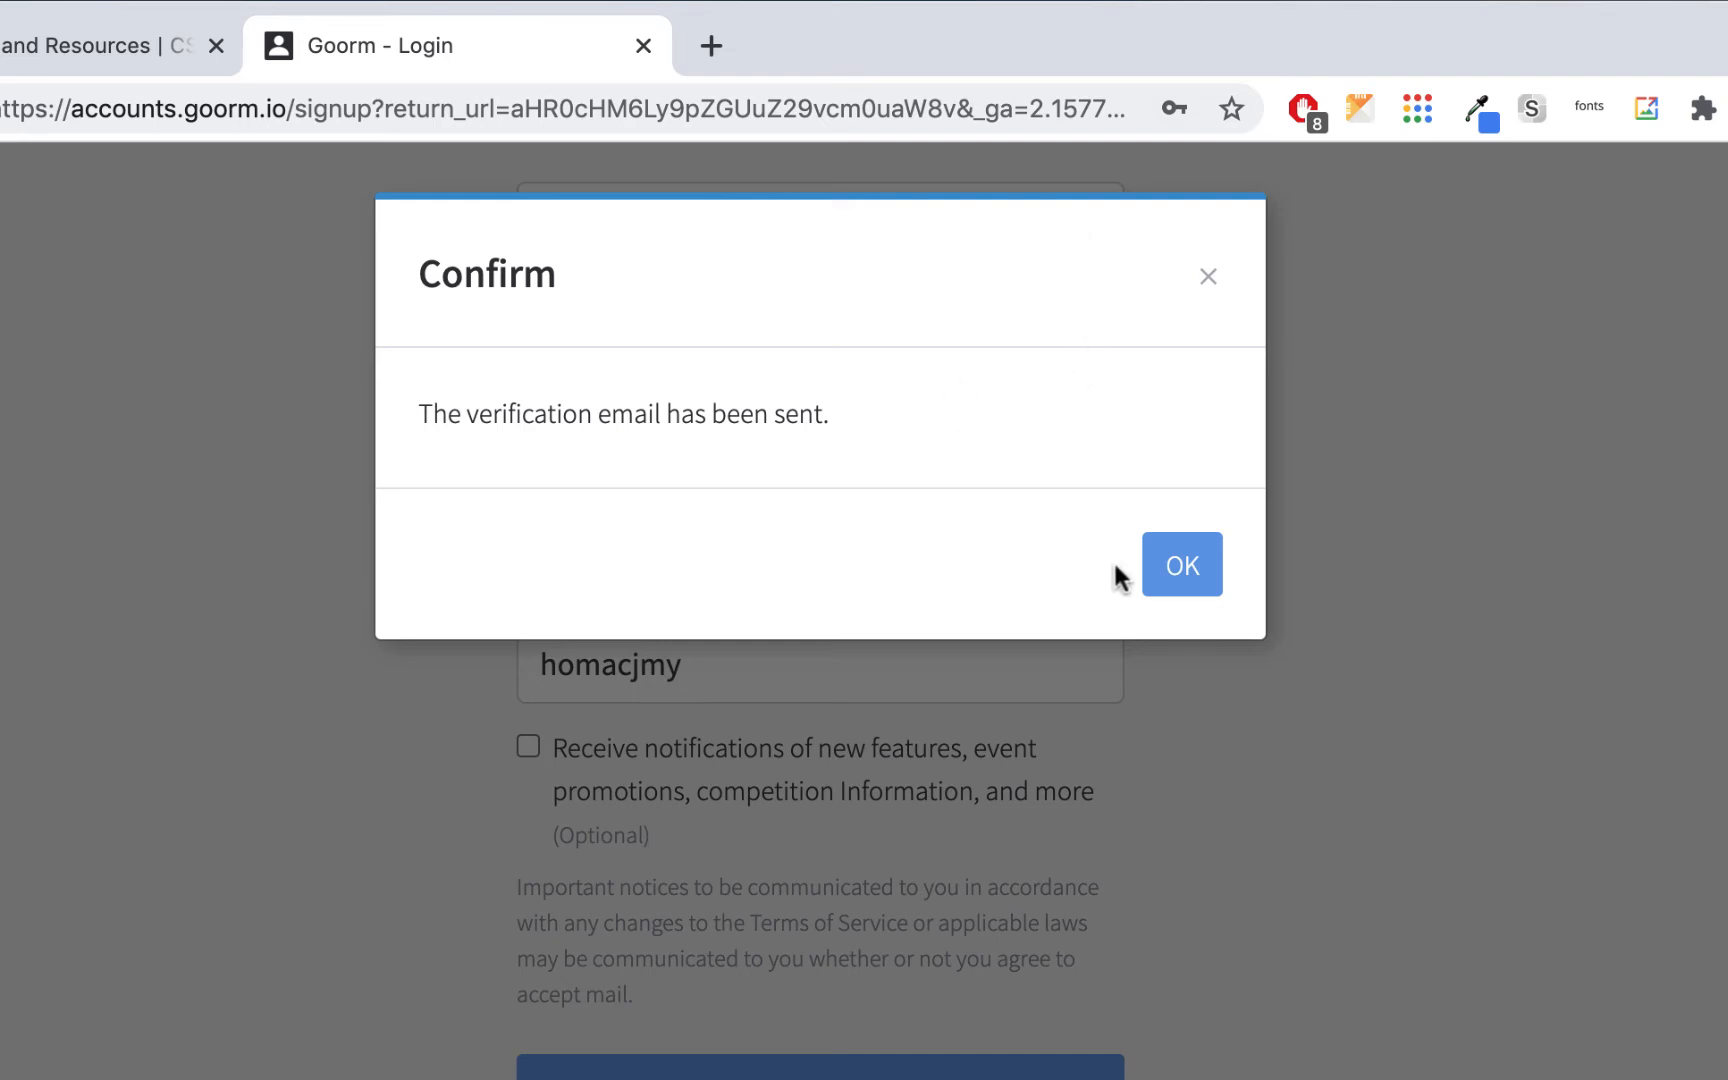
- Acknowledge the sent-email notice and confirm the address from goorm's authentication mail
{"action": "left_click", "coordinate": [1180, 563]}
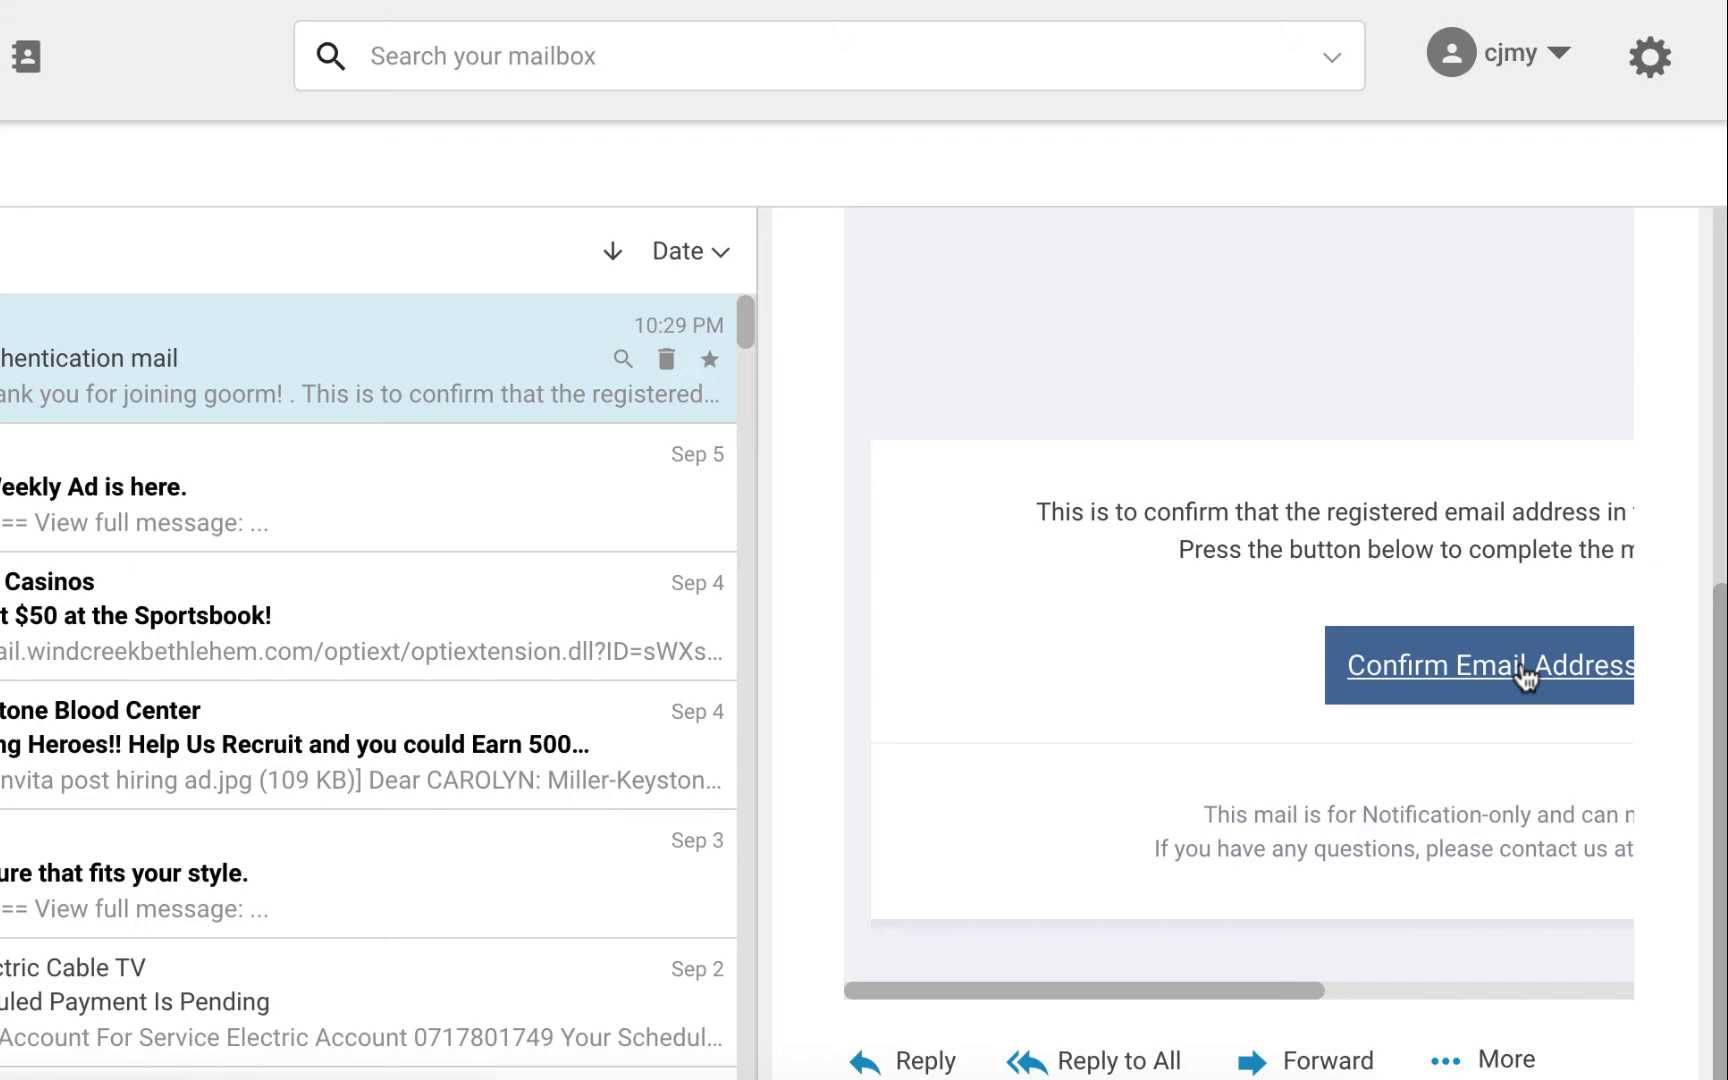
{"action": "left_click", "coordinate": [1490, 665]}
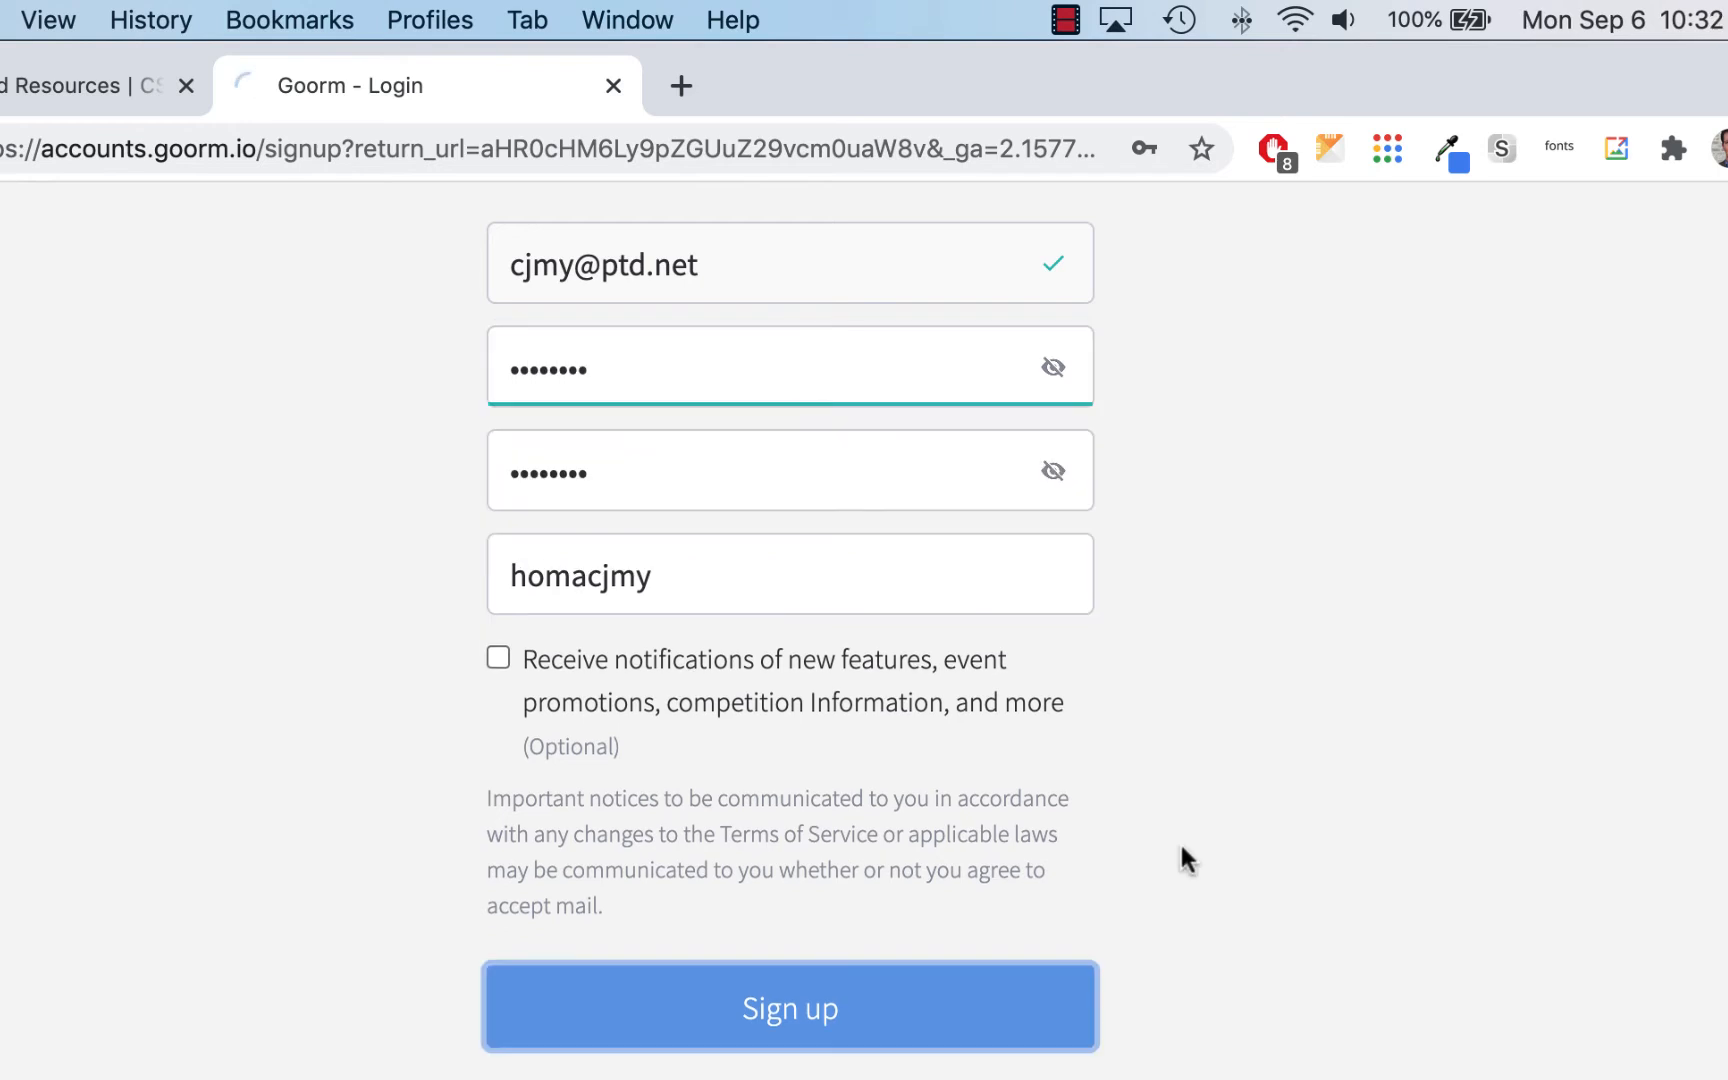
- Submit the sign-up, set the job to College / graduate students and save the profile
{"action": "left_click", "coordinate": [789, 1005]}
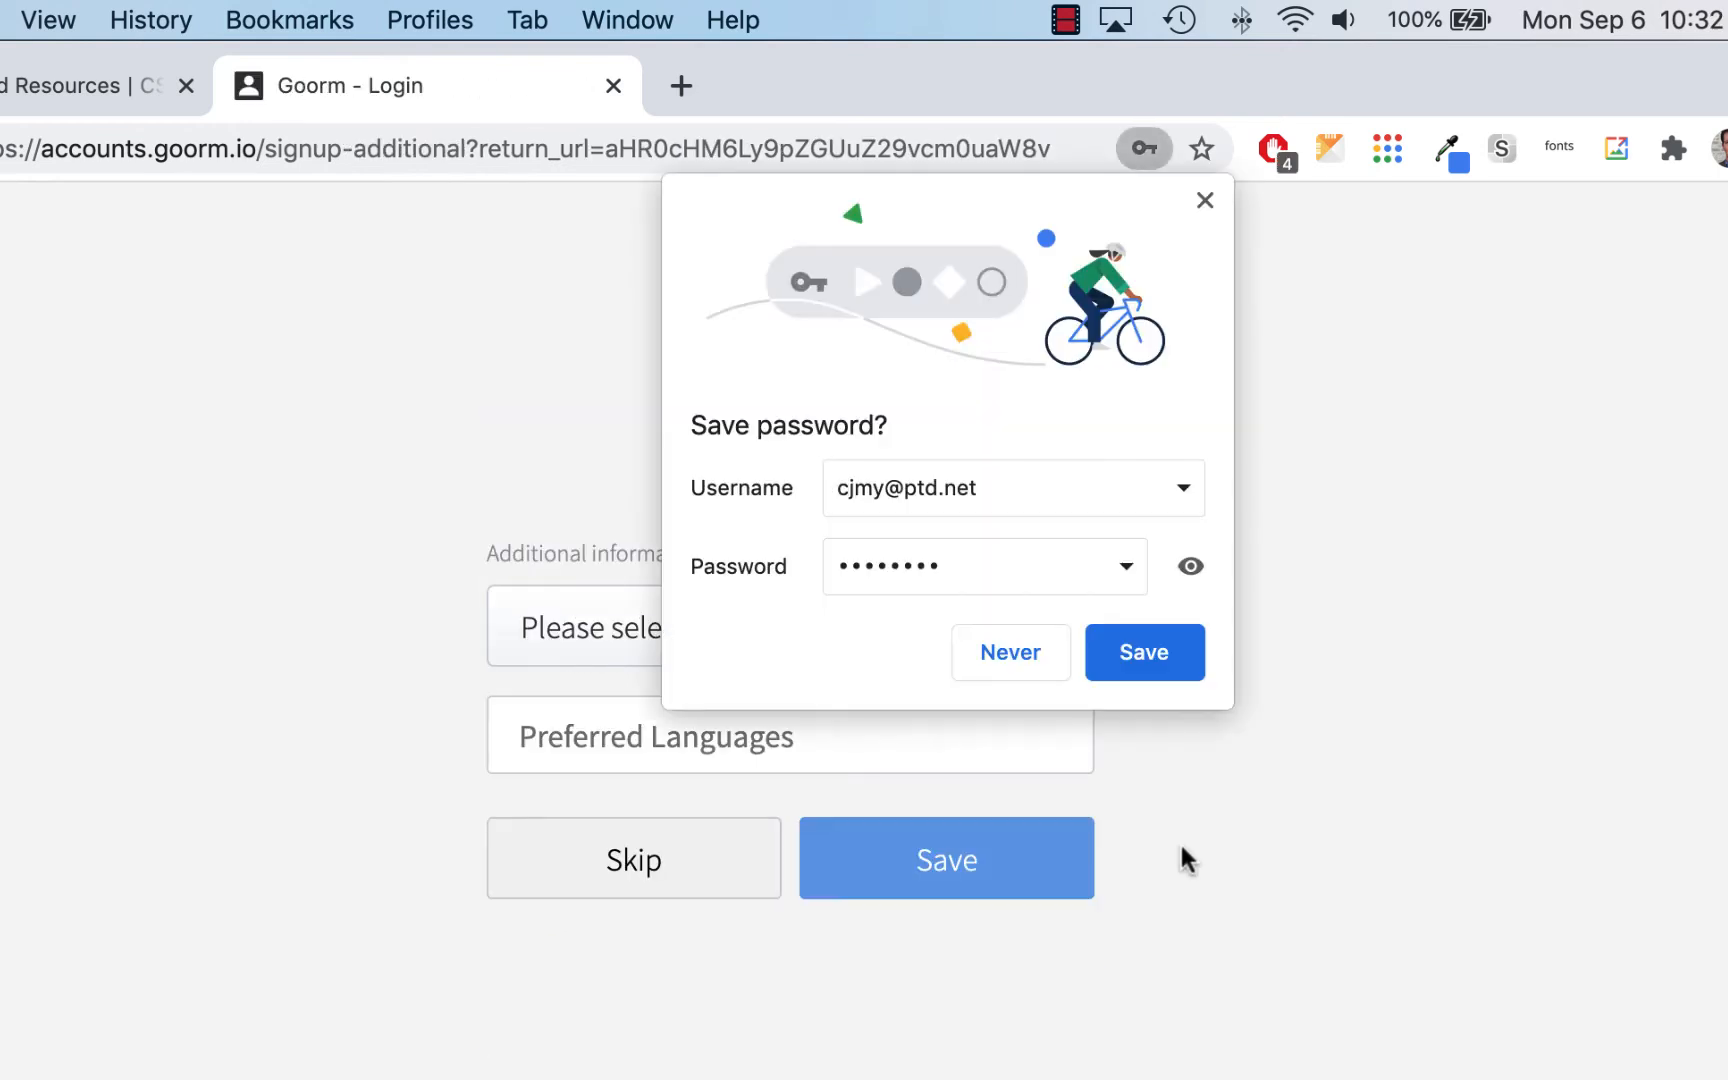
{"action": "mouse_move", "coordinate": [1012, 359]}
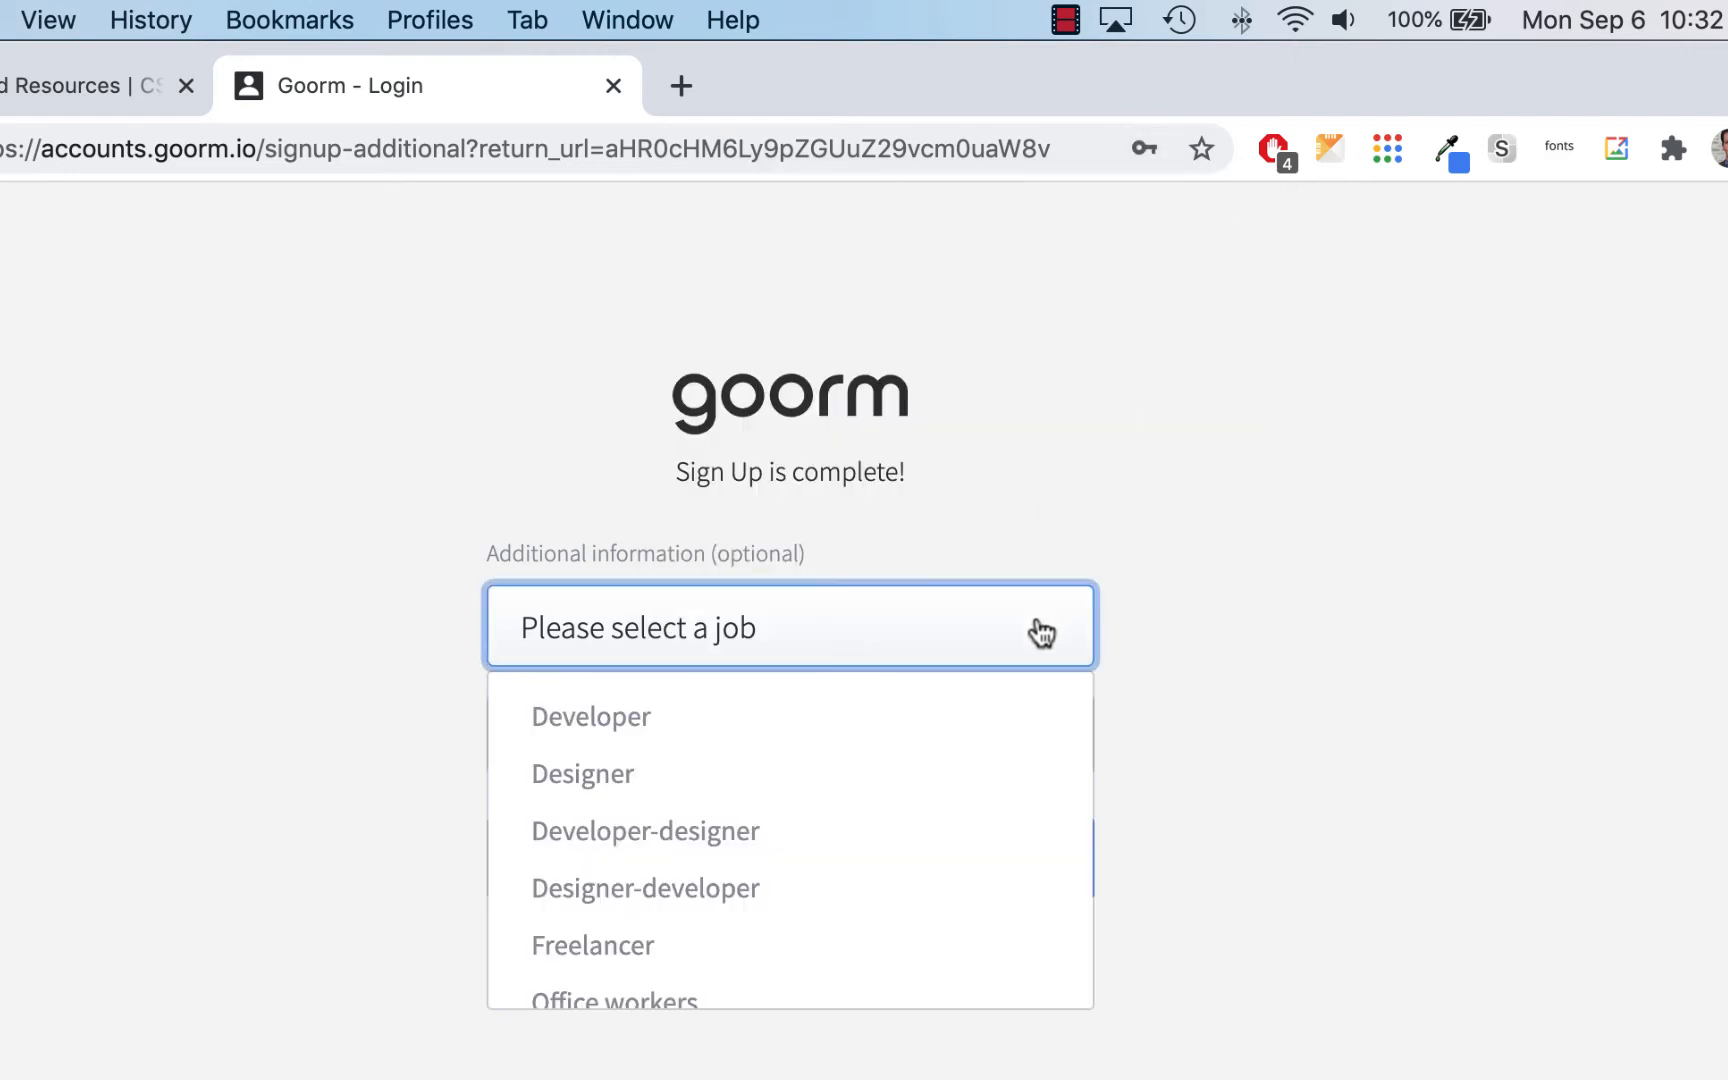
{"action": "scroll", "scroll_direction": "down", "scroll_amount": 3}
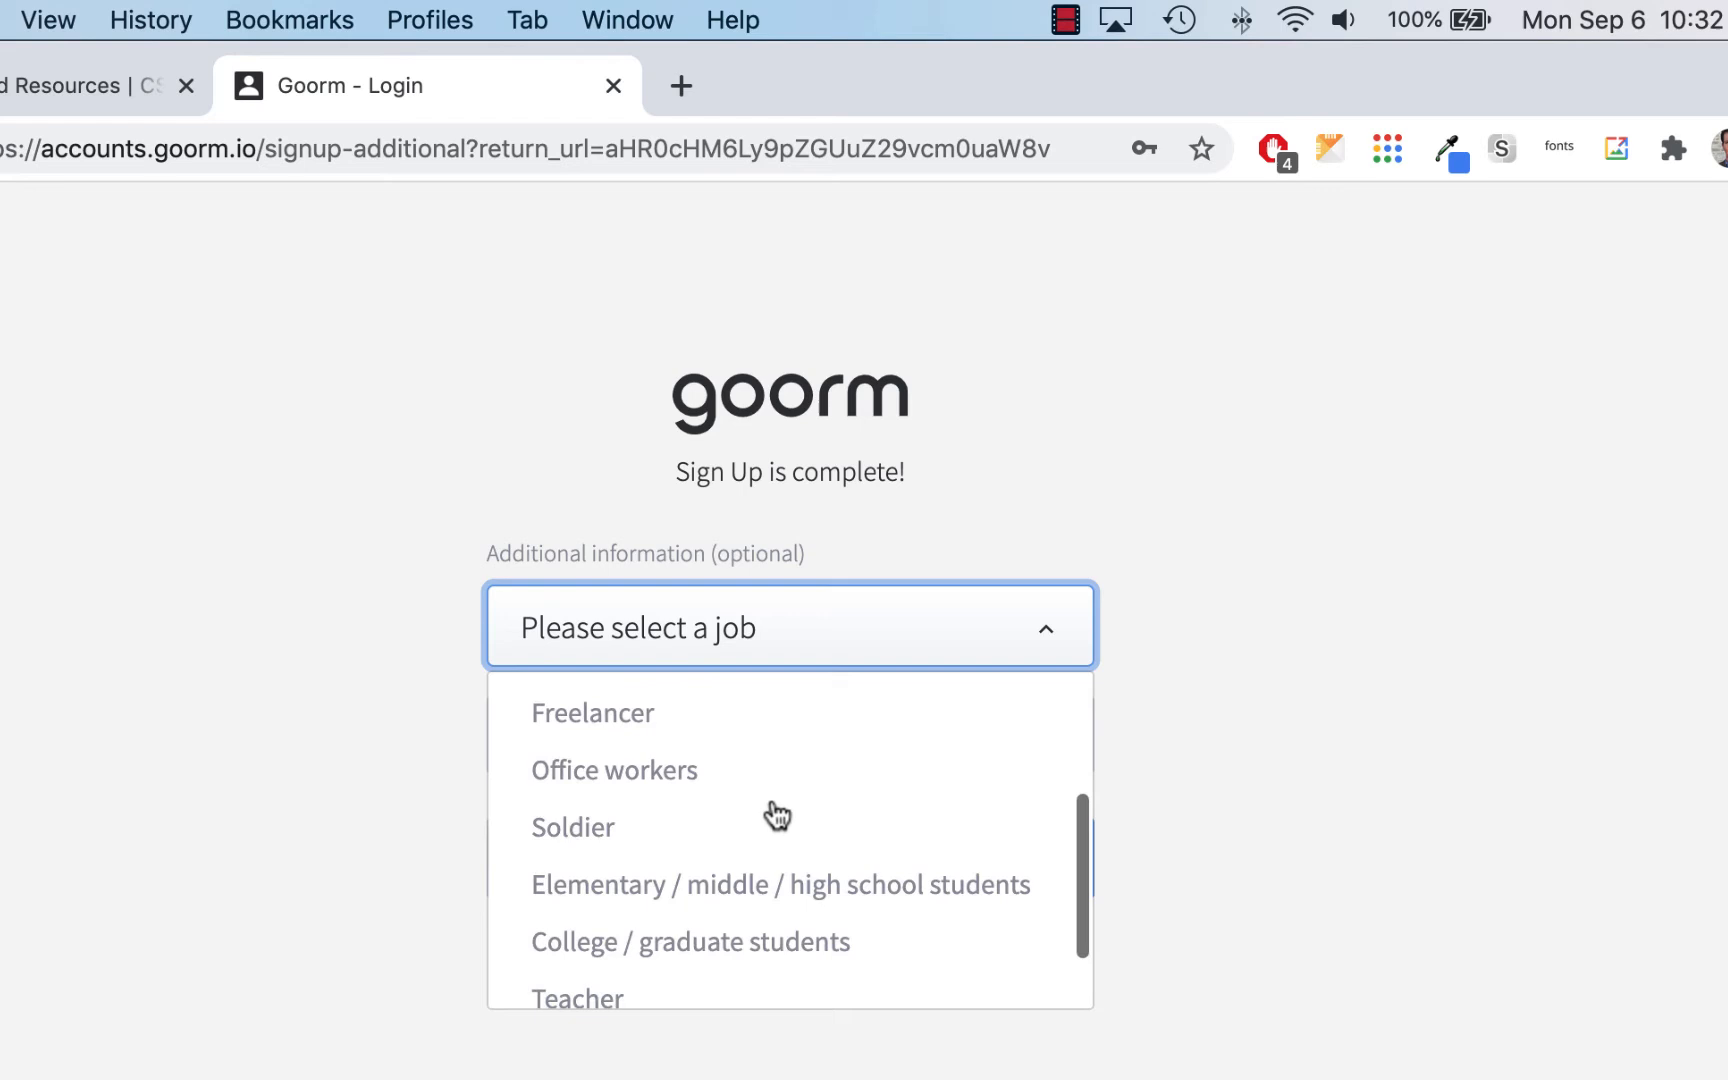
{"action": "scroll", "scroll_direction": "down", "scroll_amount": 3}
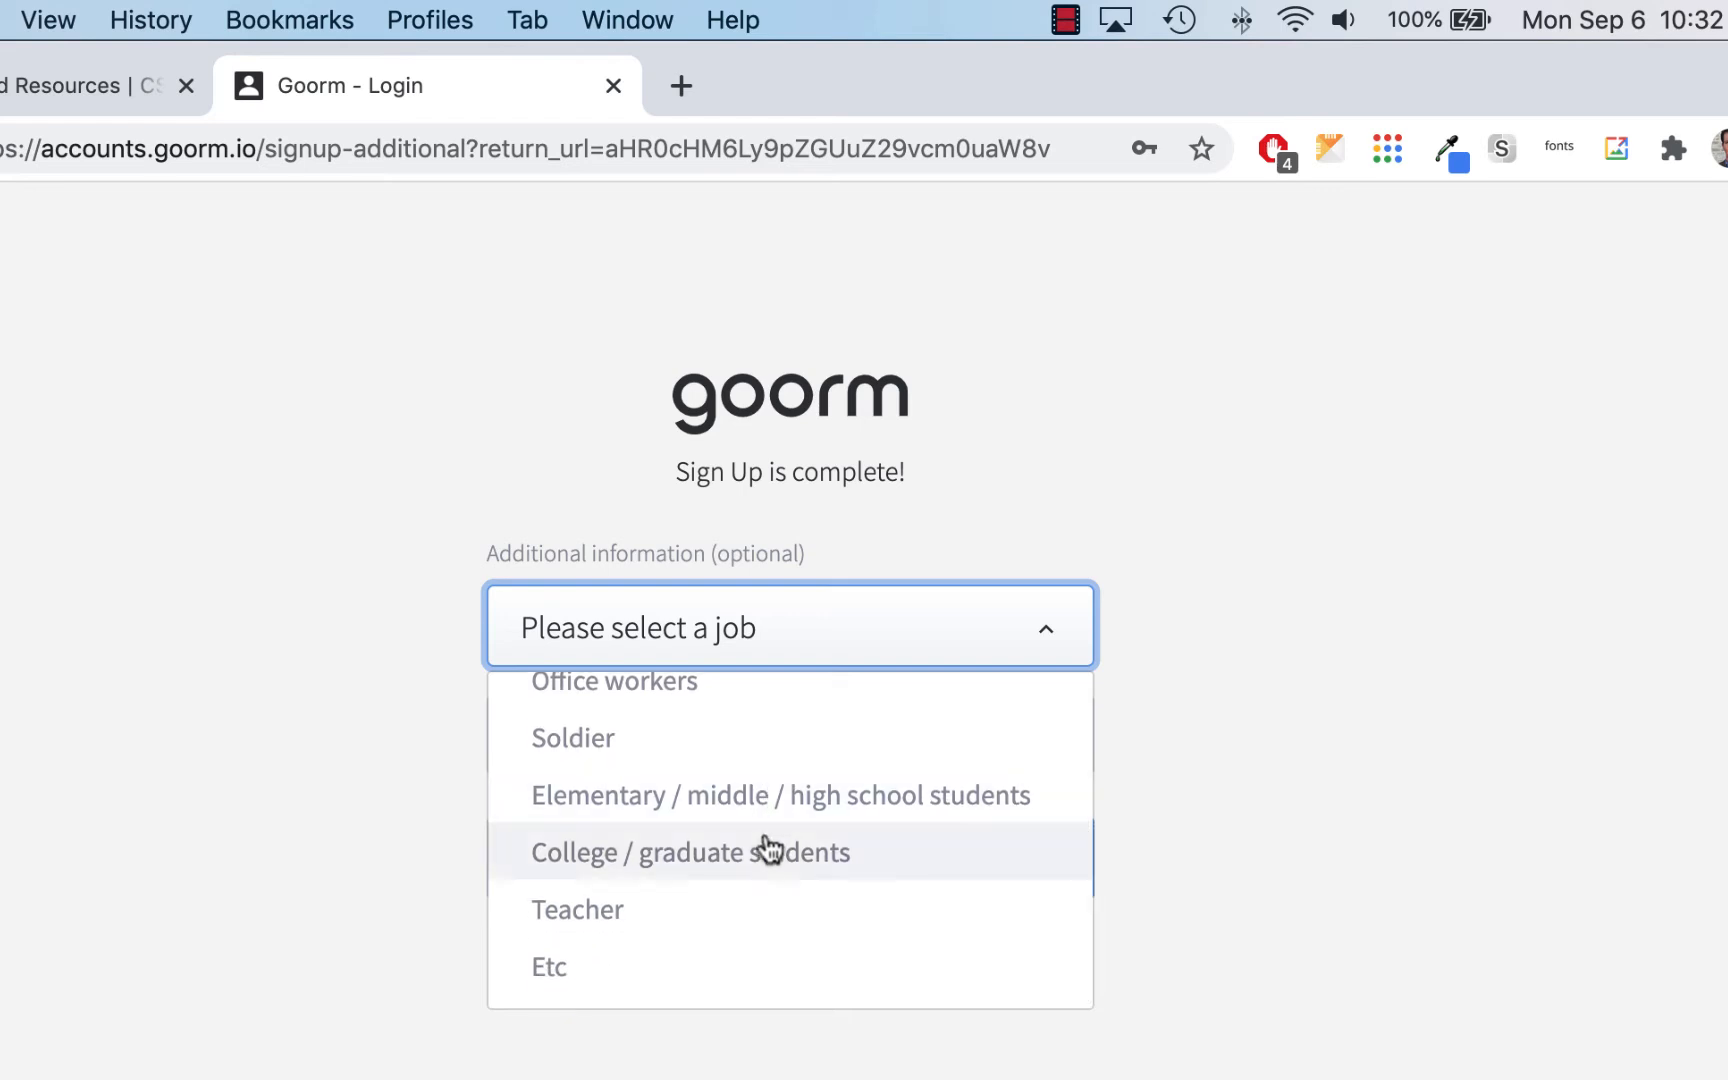
{"action": "left_click", "coordinate": [690, 852]}
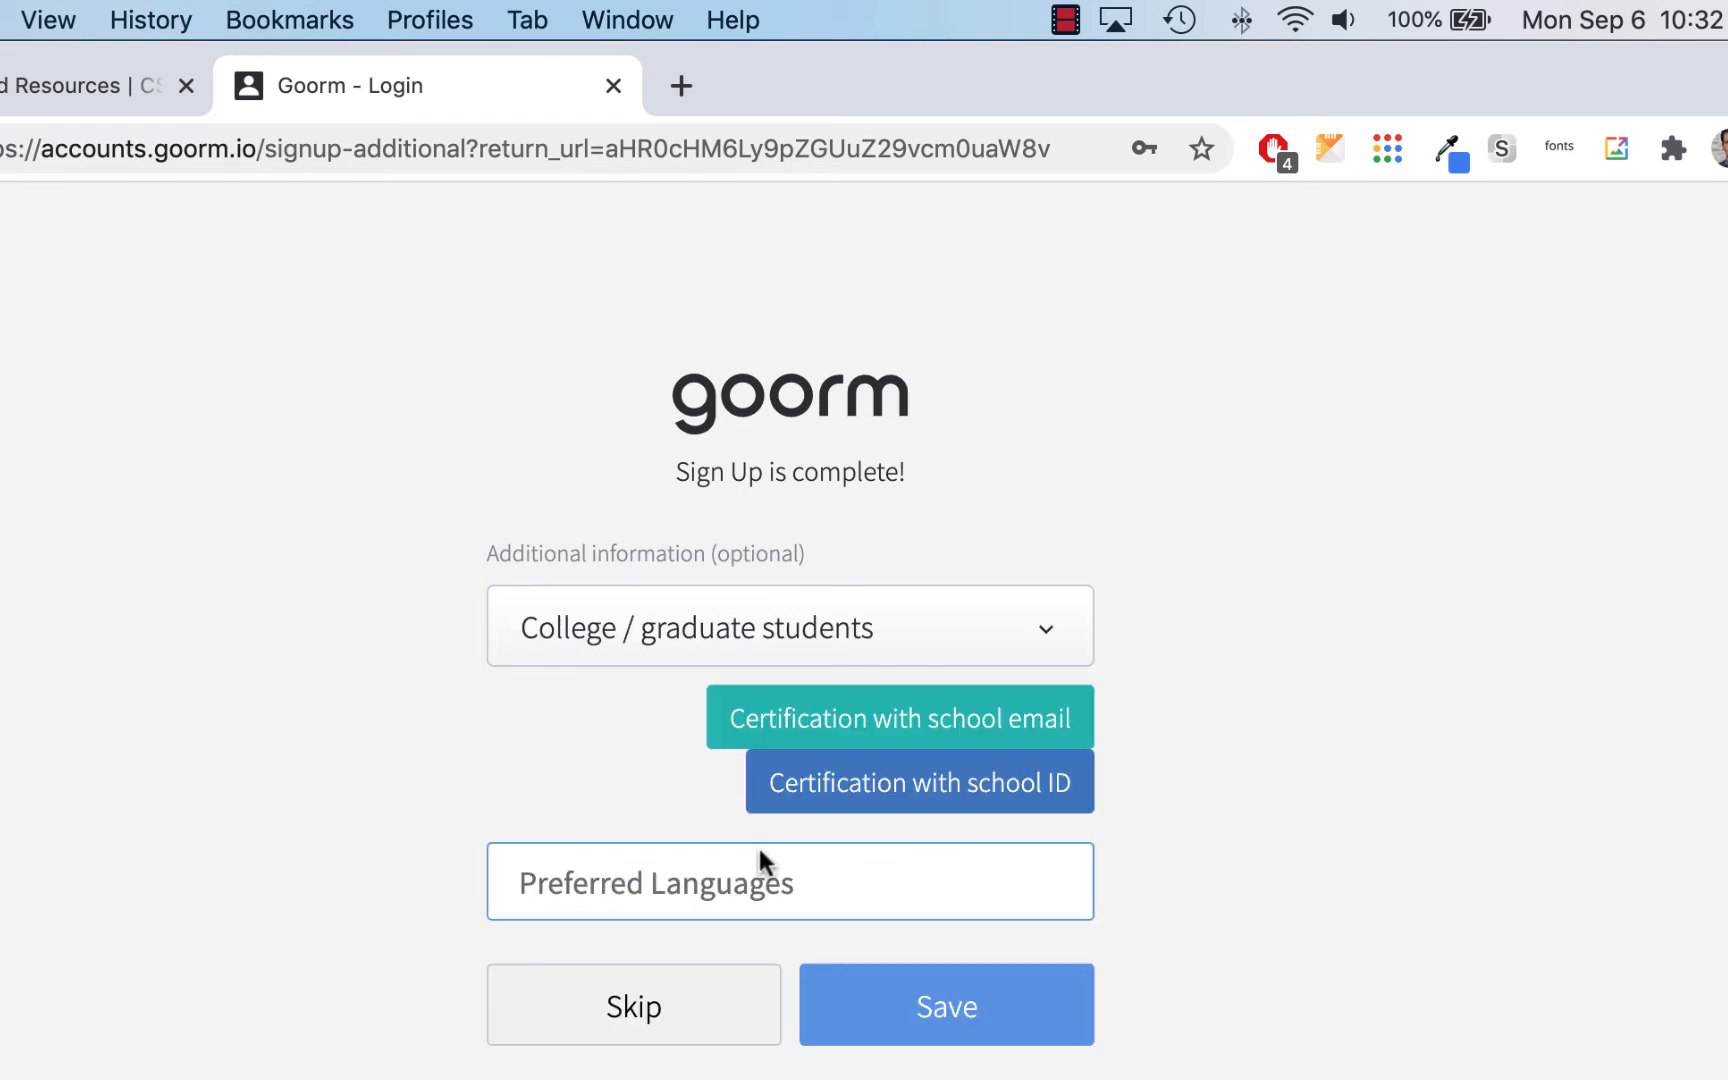
{"action": "mouse_move", "coordinate": [1310, 588]}
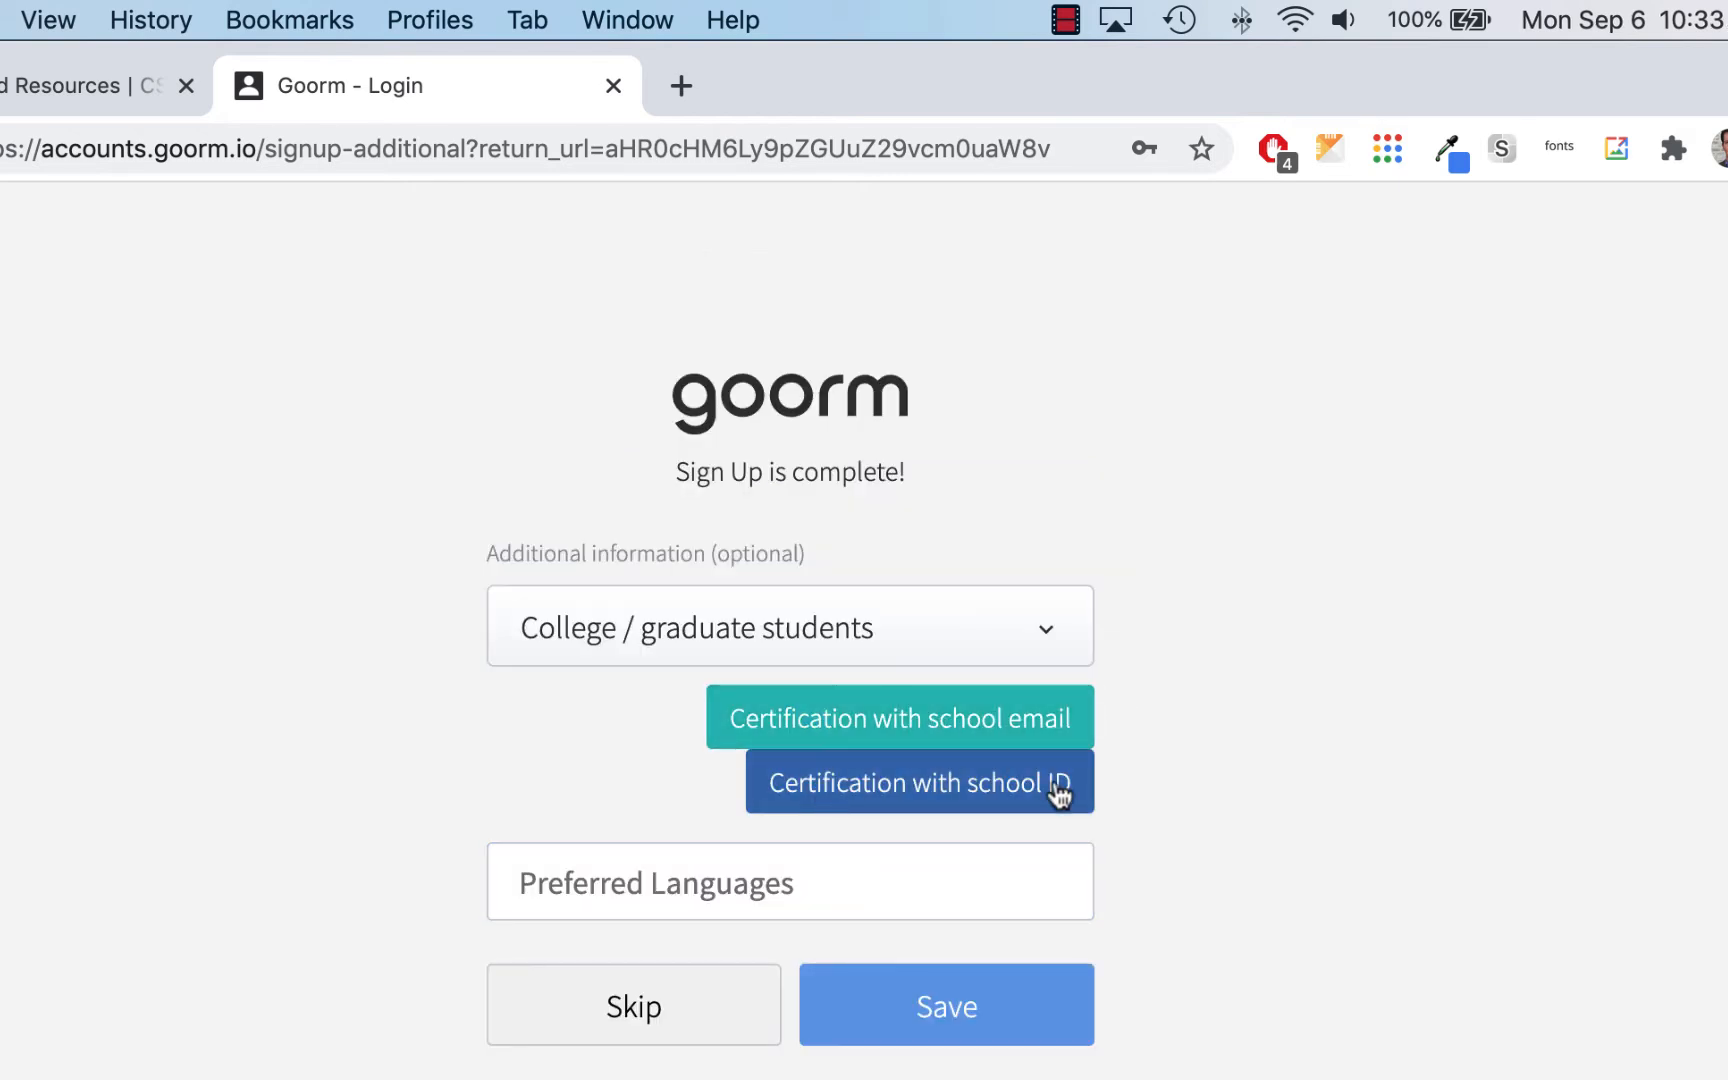
{"action": "mouse_move", "coordinate": [667, 1063]}
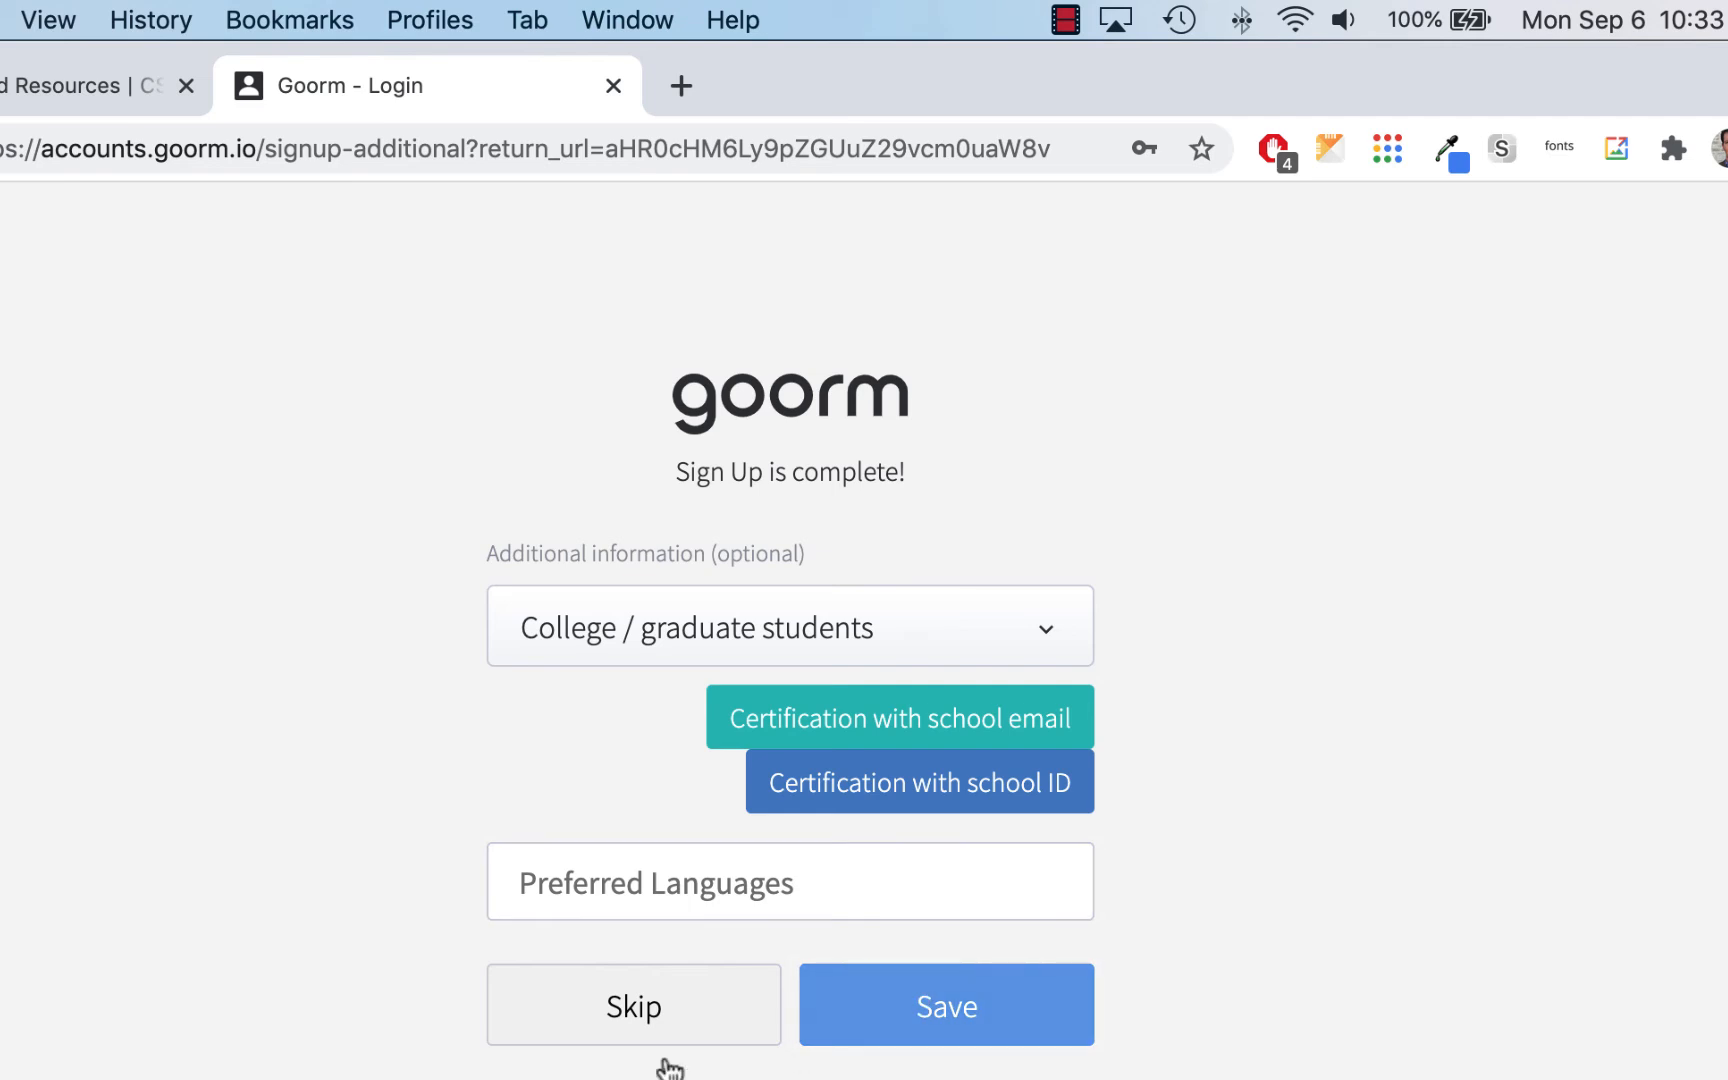
{"action": "left_click", "coordinate": [944, 1004]}
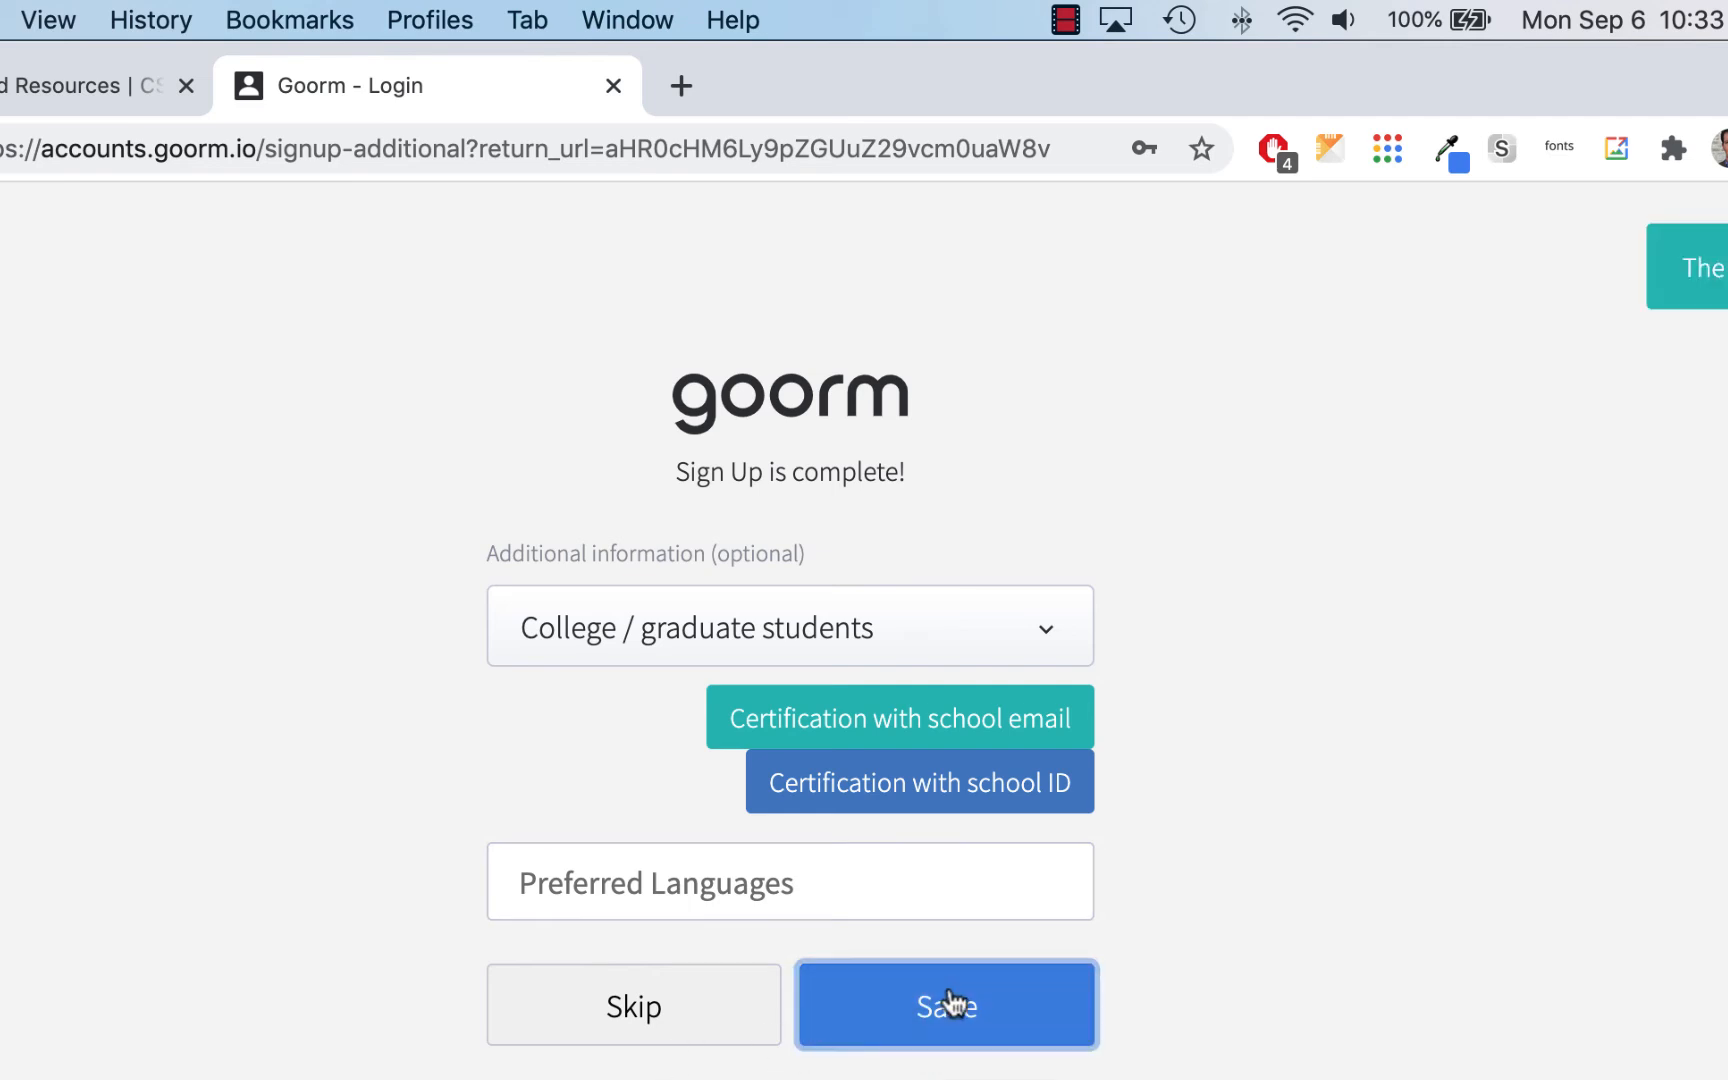
{"action": "left_click", "coordinate": [944, 1004]}
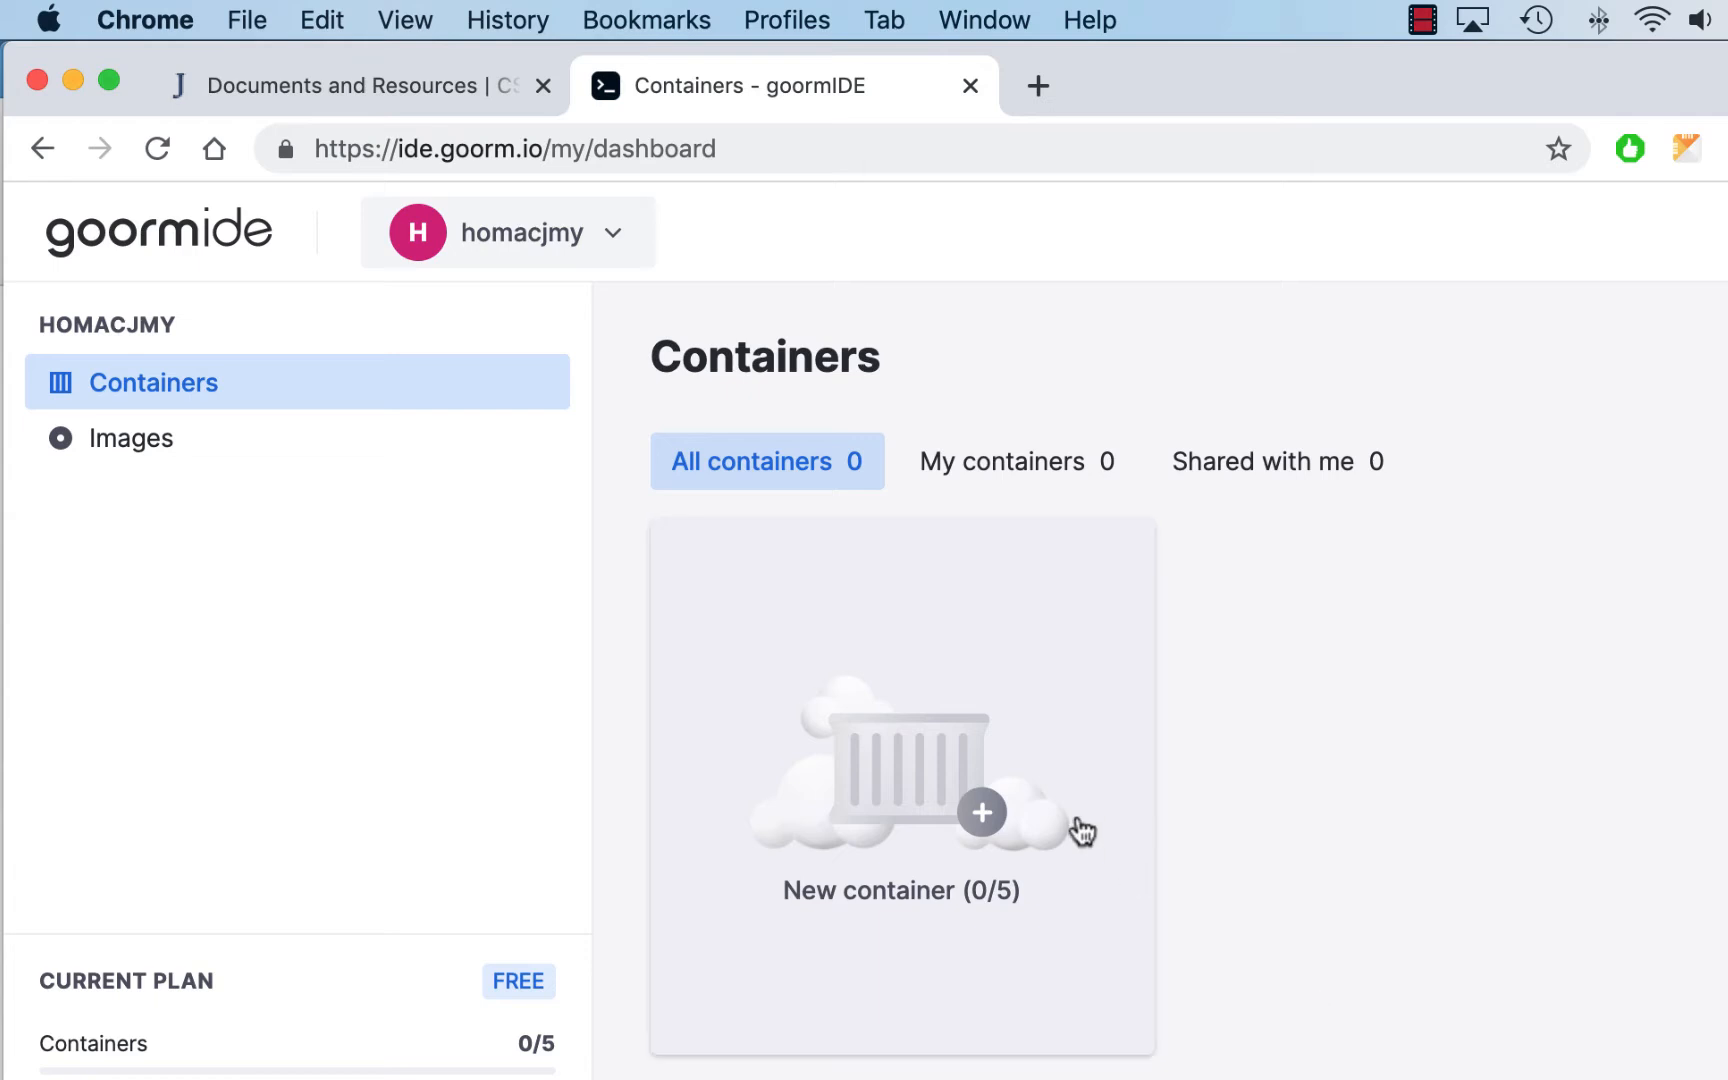
{"action": "mouse_move", "coordinate": [1115, 606]}
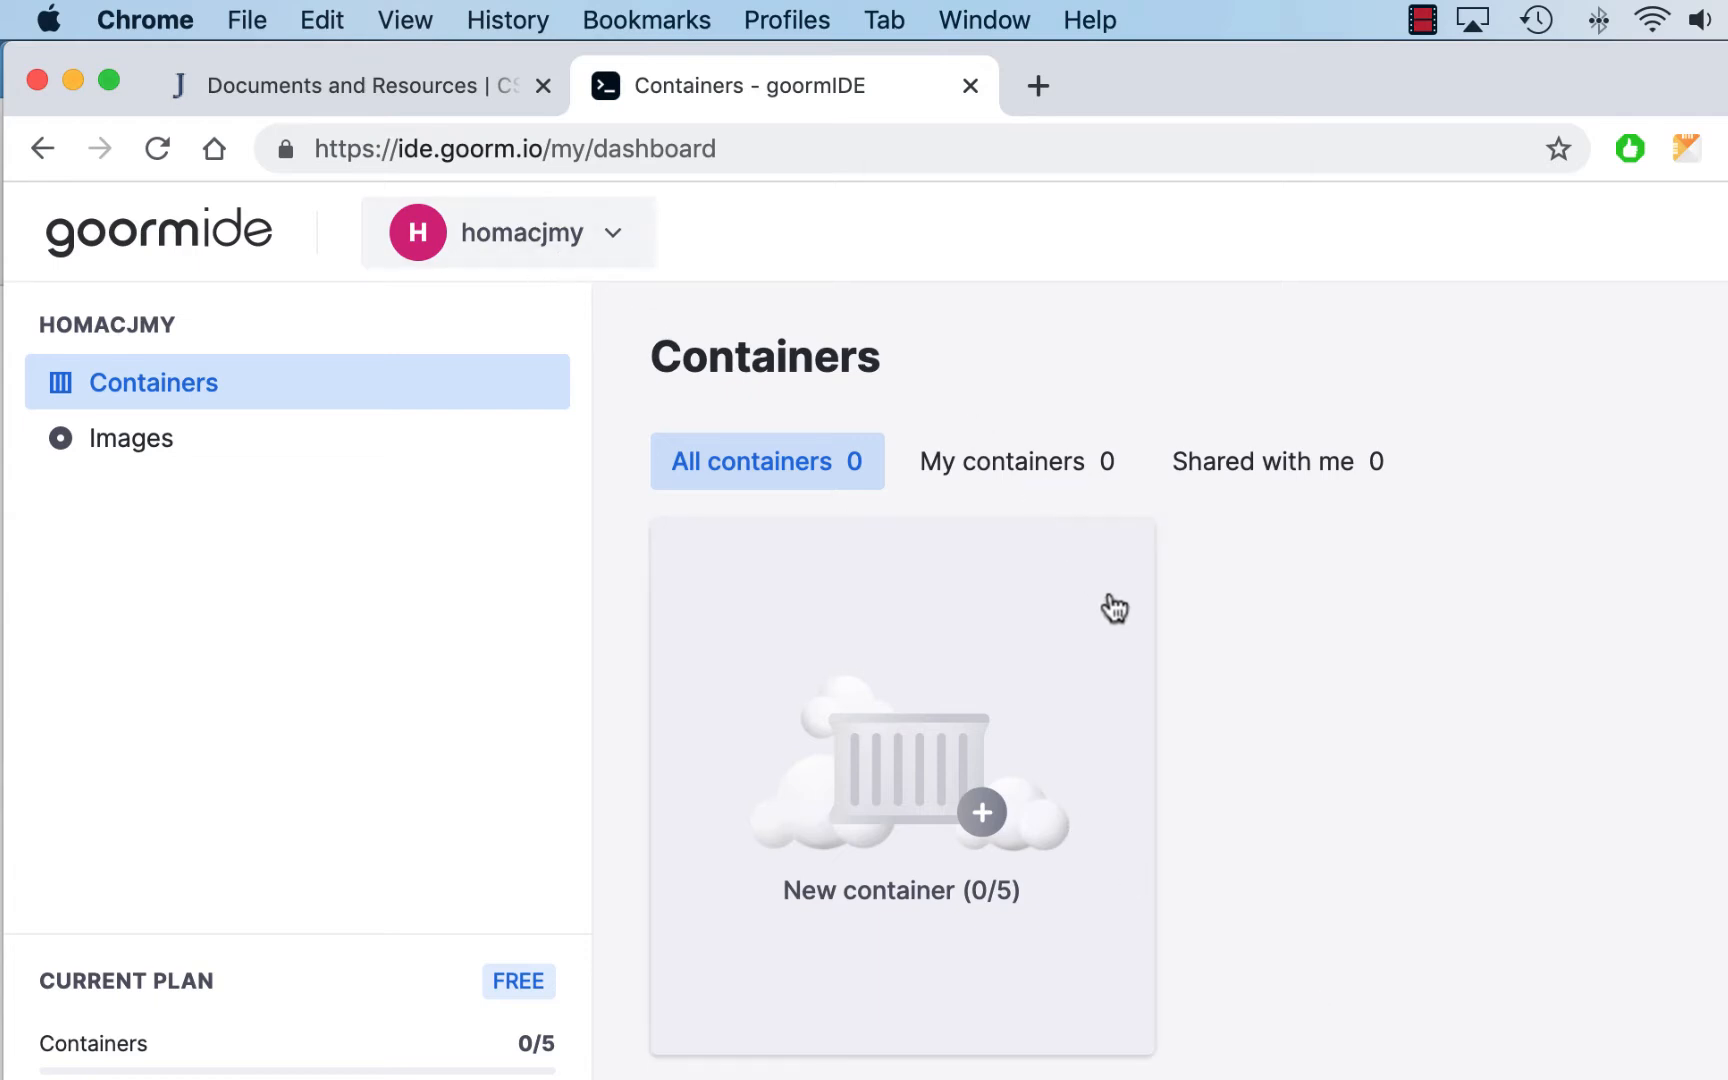
{"action": "mouse_move", "coordinate": [1436, 798]}
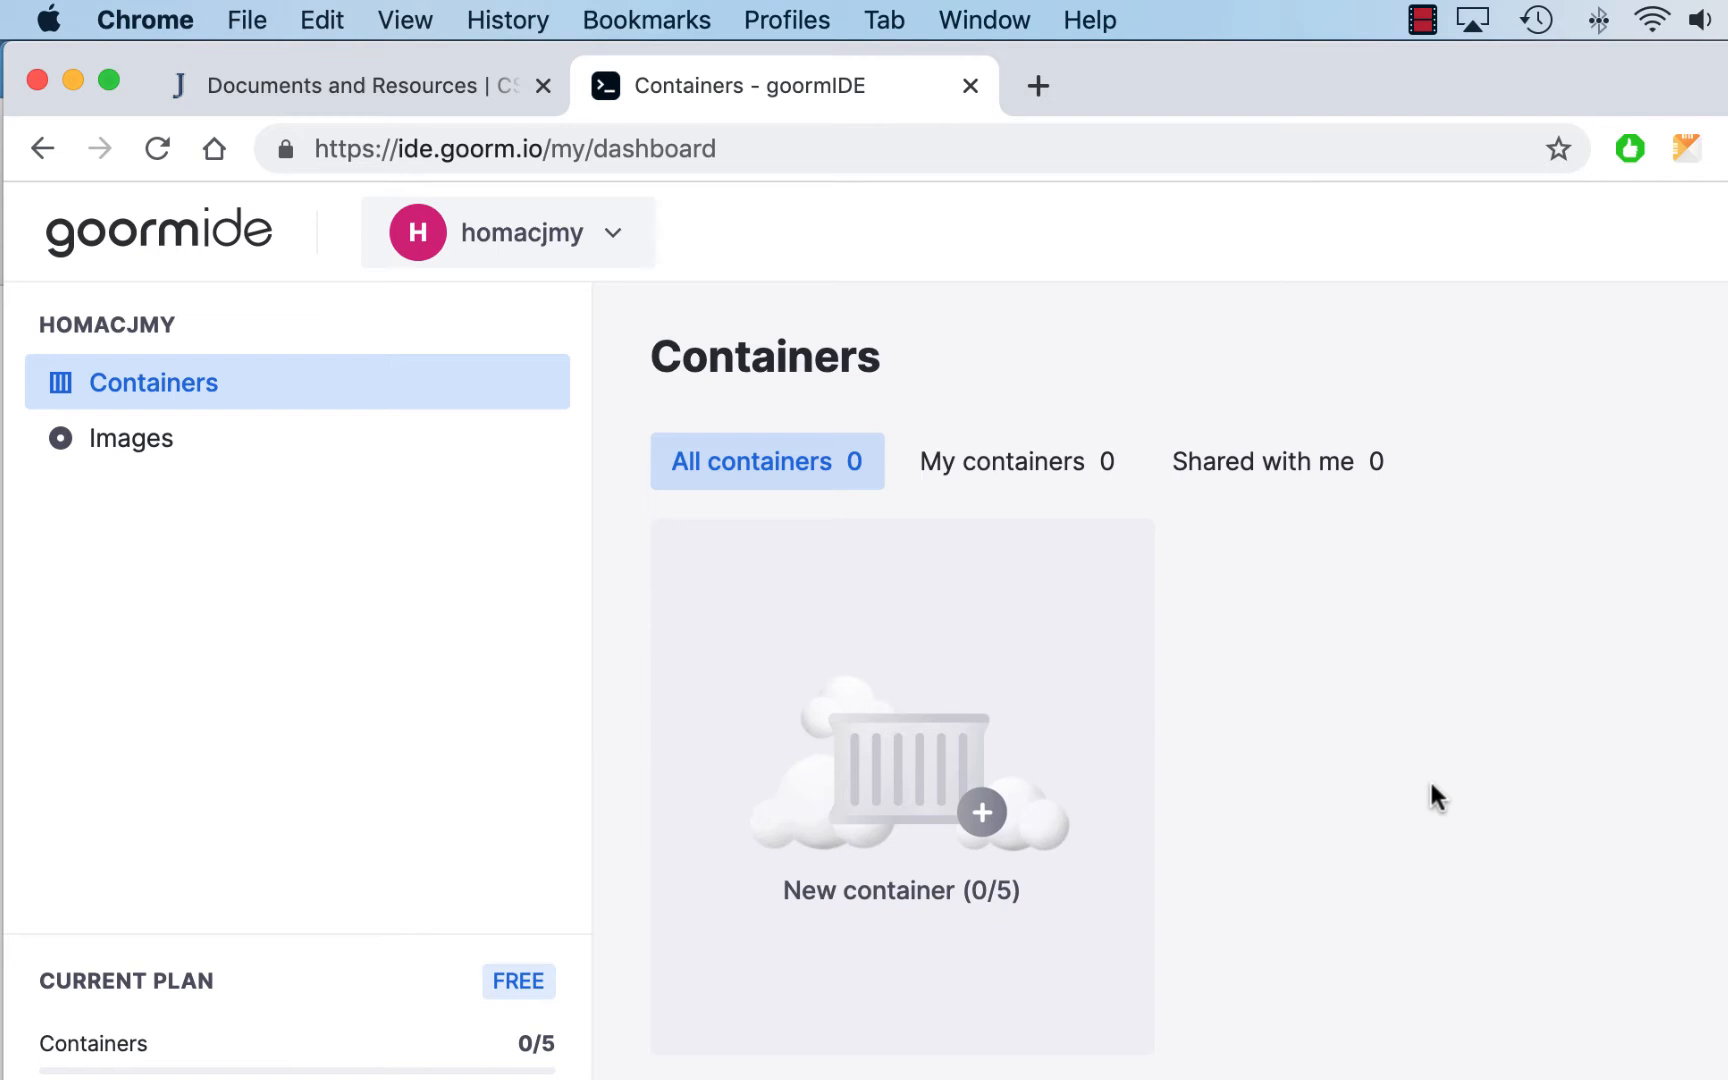
{"action": "mouse_move", "coordinate": [1398, 726]}
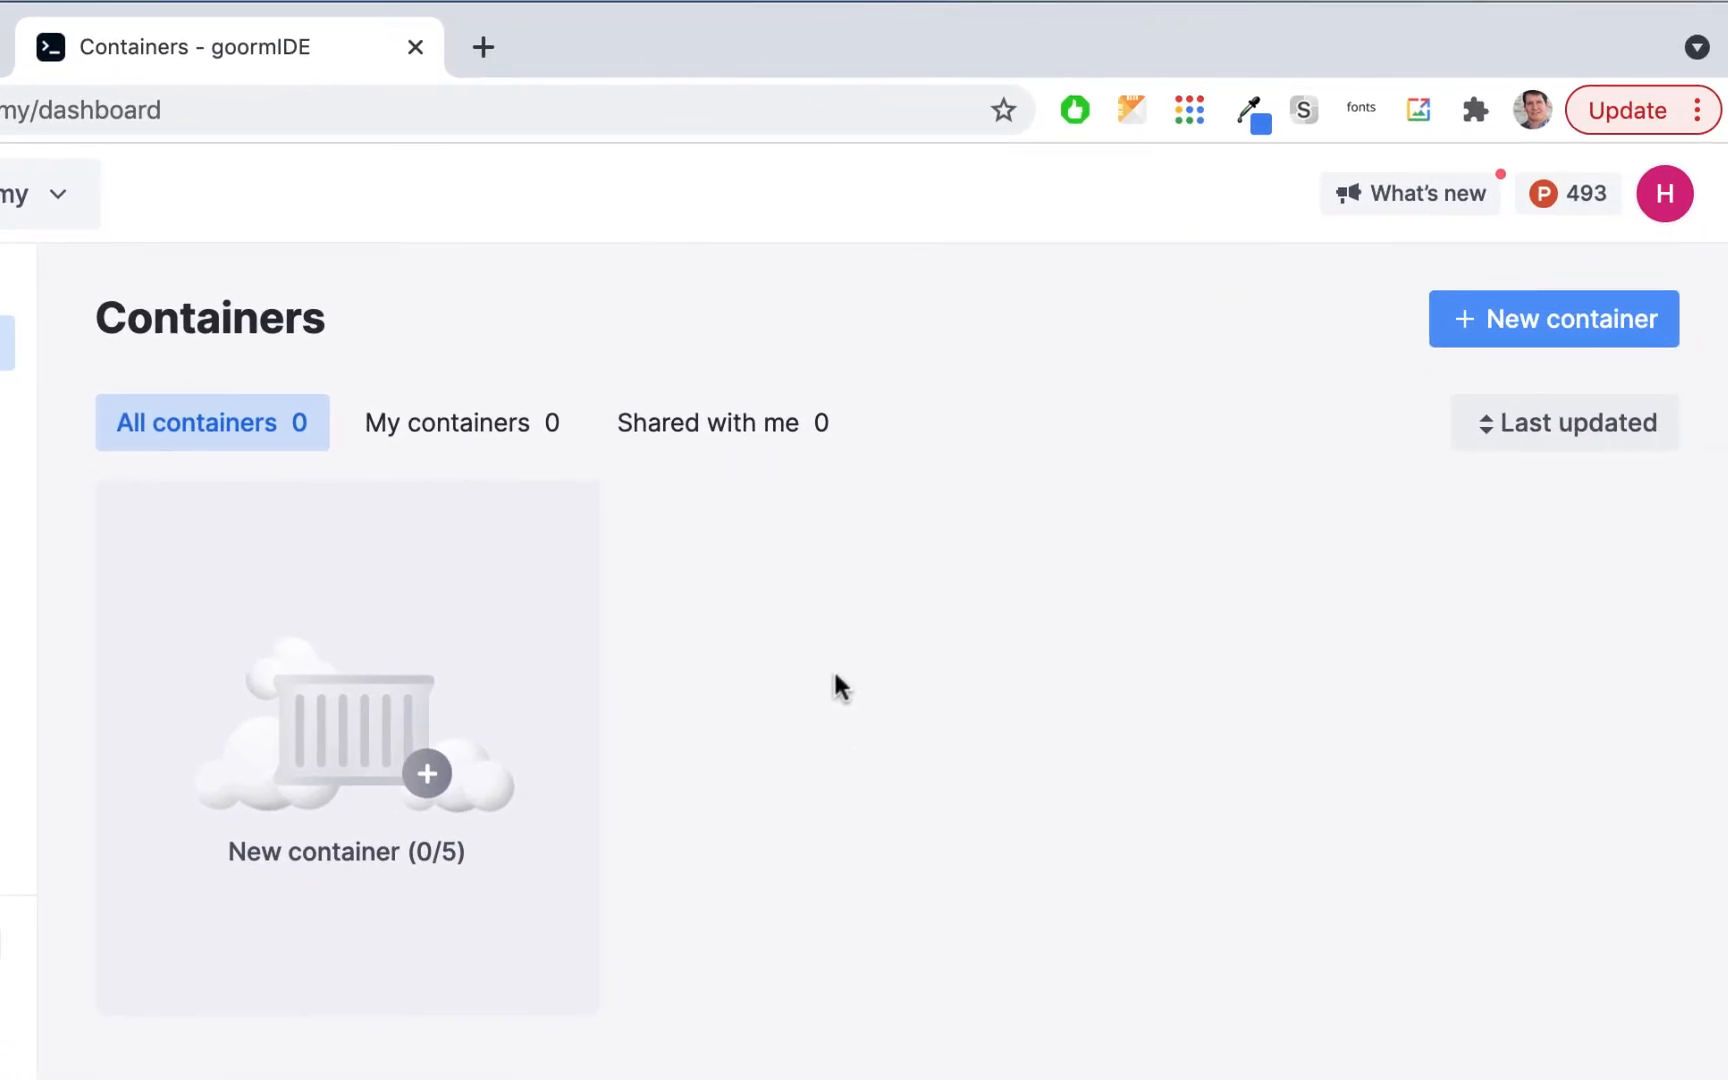
- Start a new container from the Containers dashboard
{"action": "left_click", "coordinate": [1553, 318]}
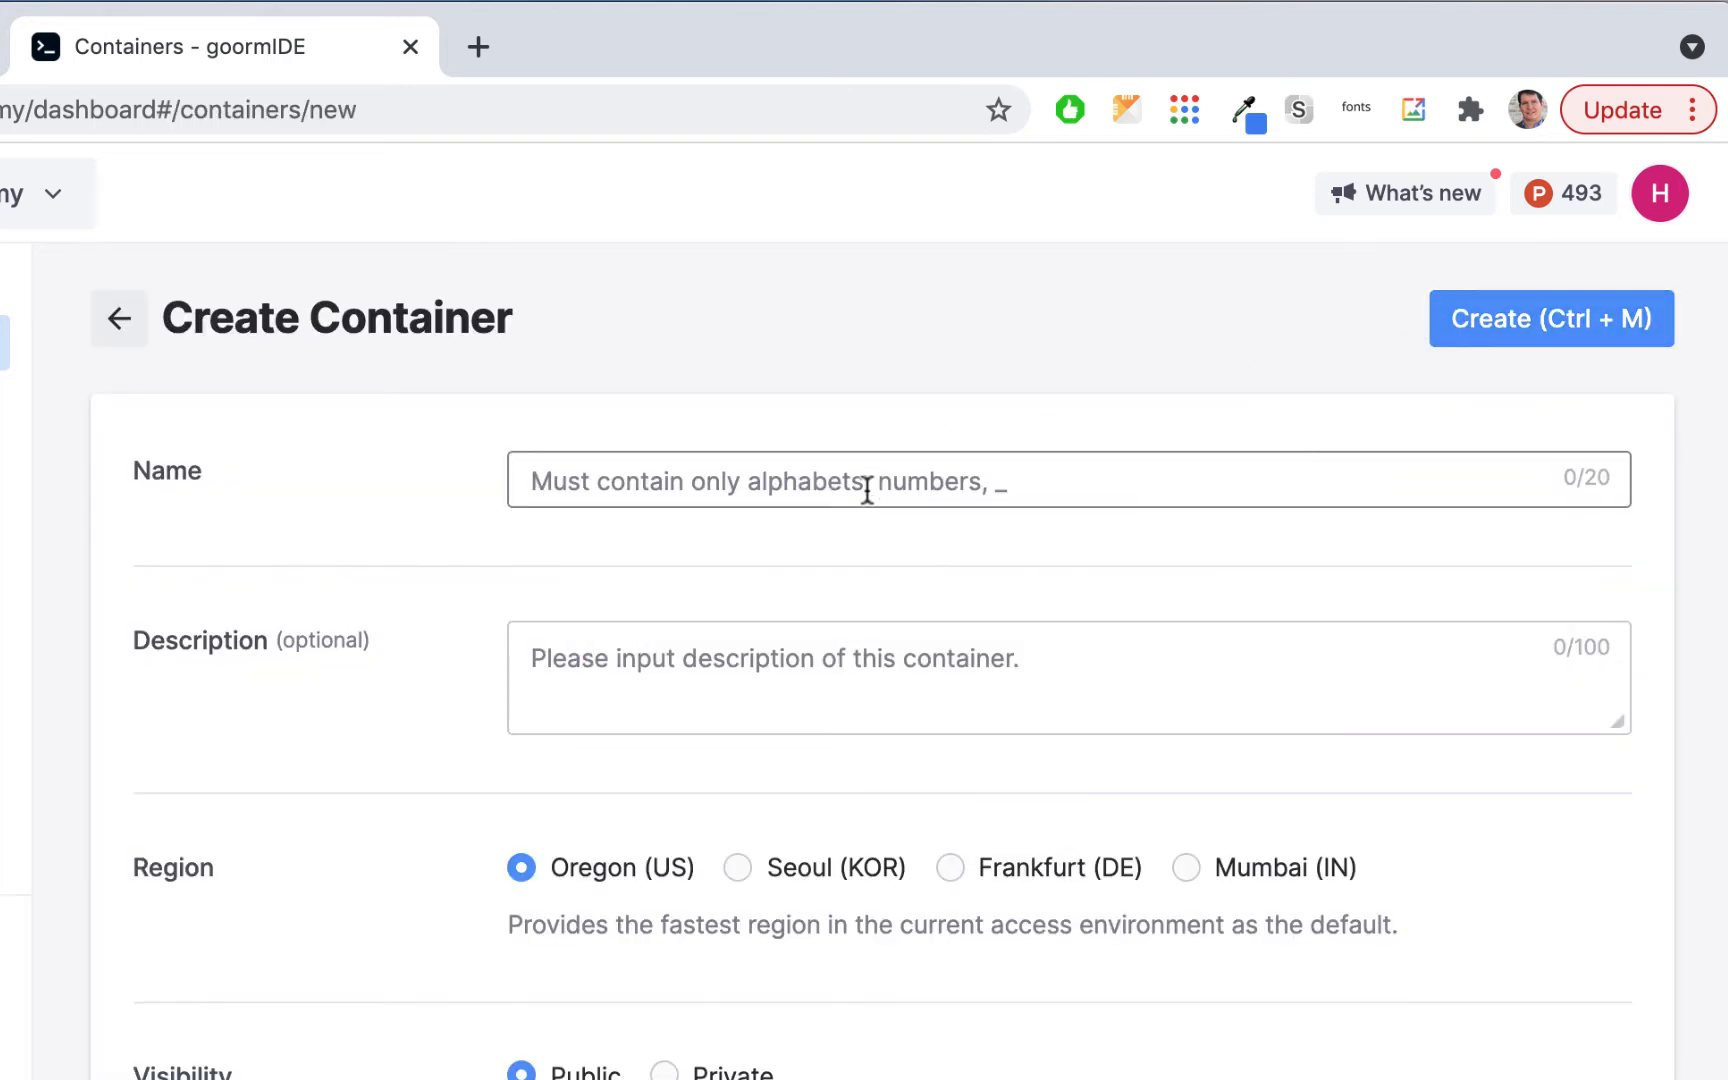
- Name the new container csc230w1
{"action": "left_click", "coordinate": [1066, 479]}
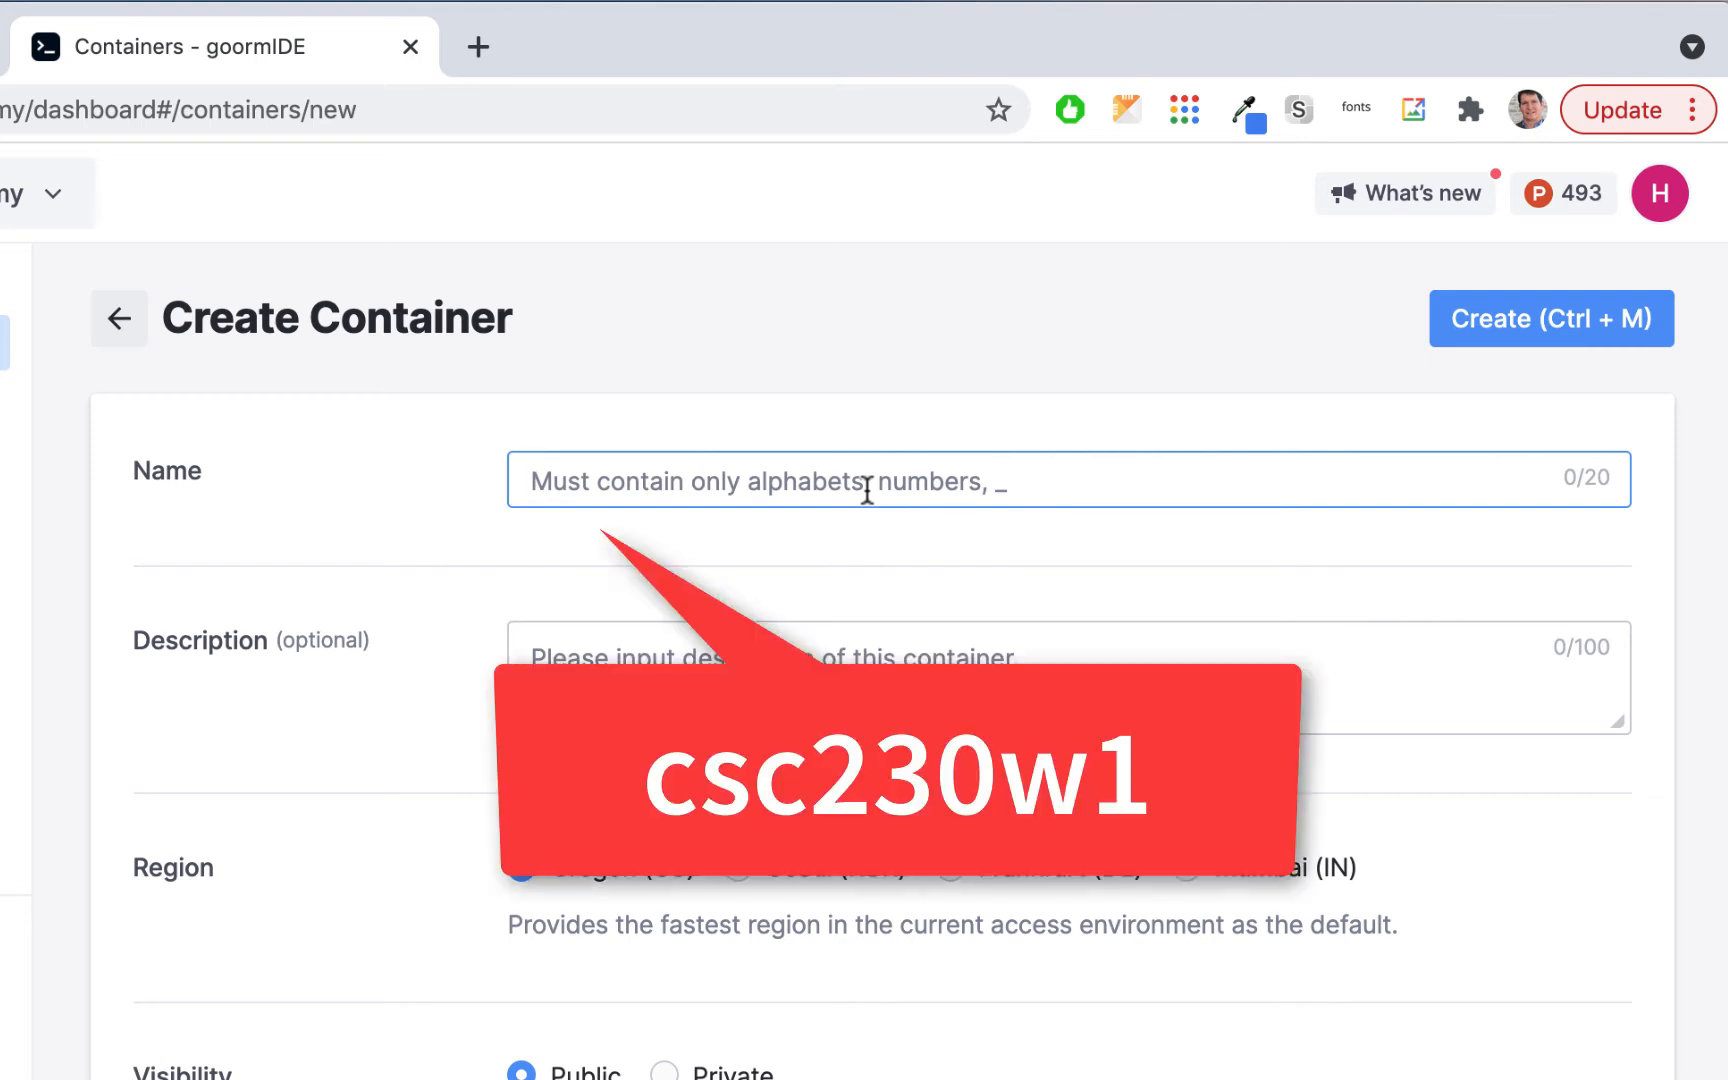
{"action": "type", "text": "csc230"}
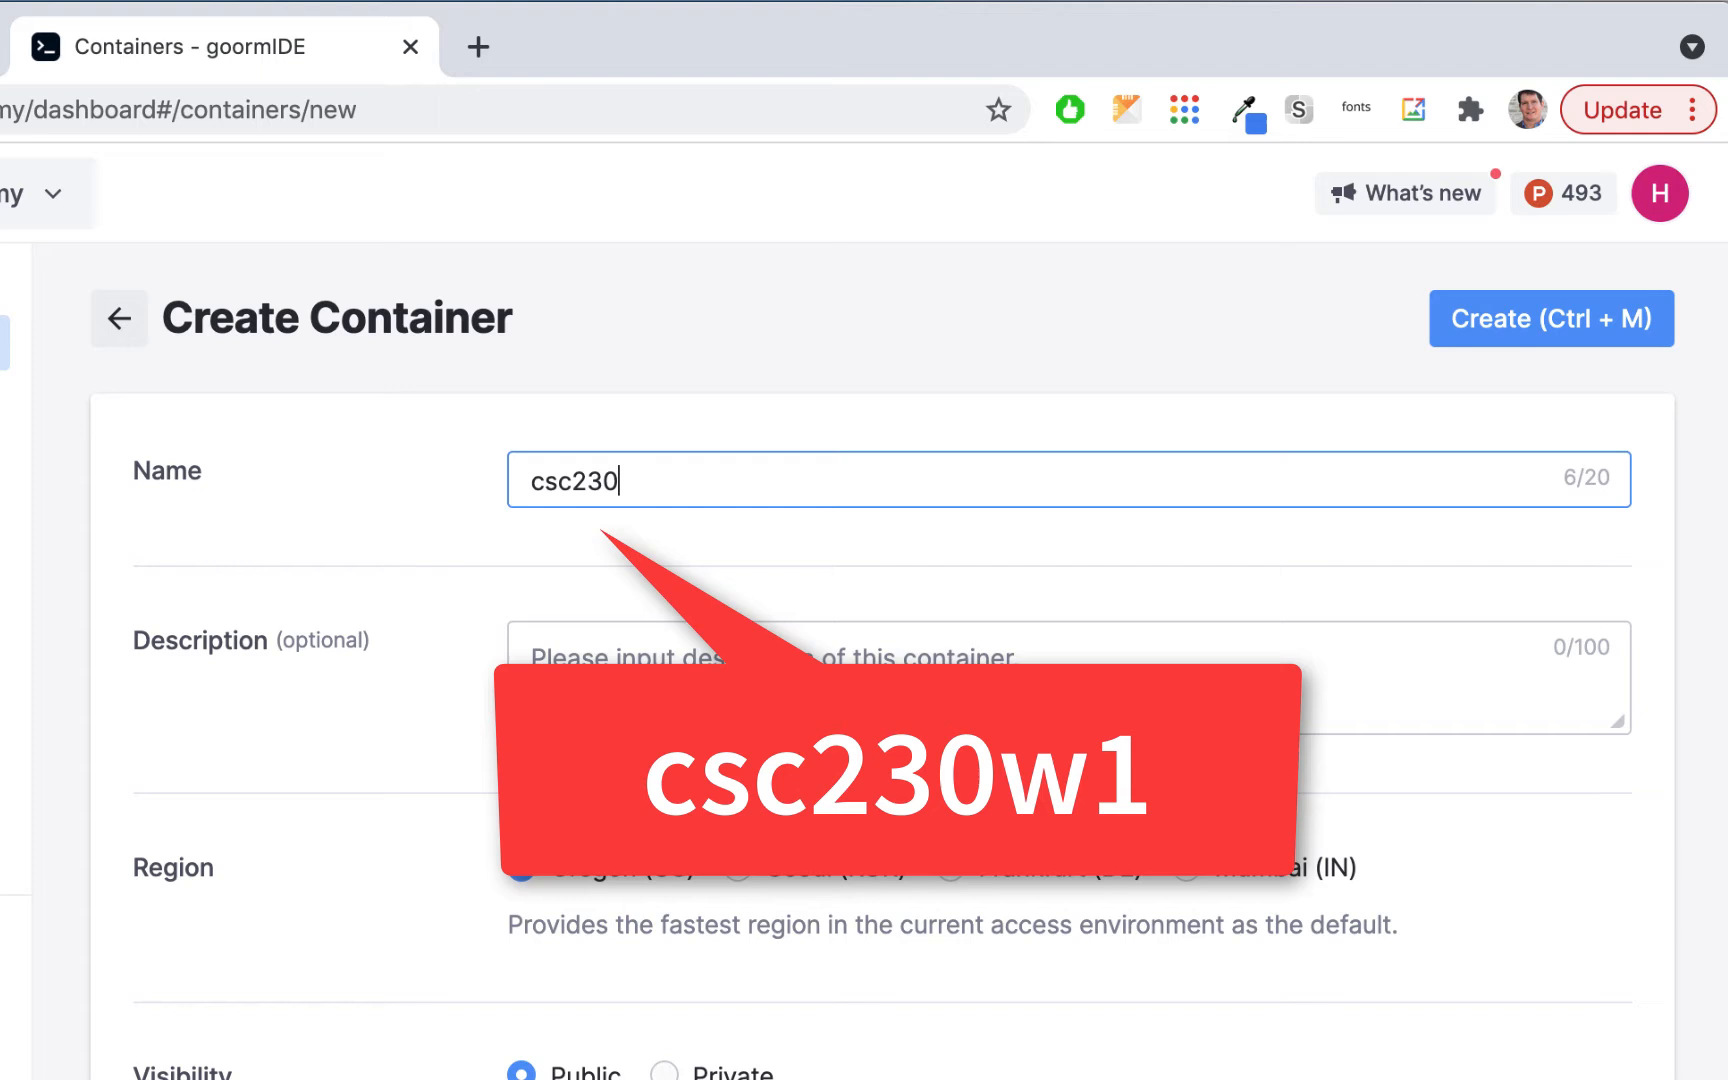
{"action": "type", "text": "w1"}
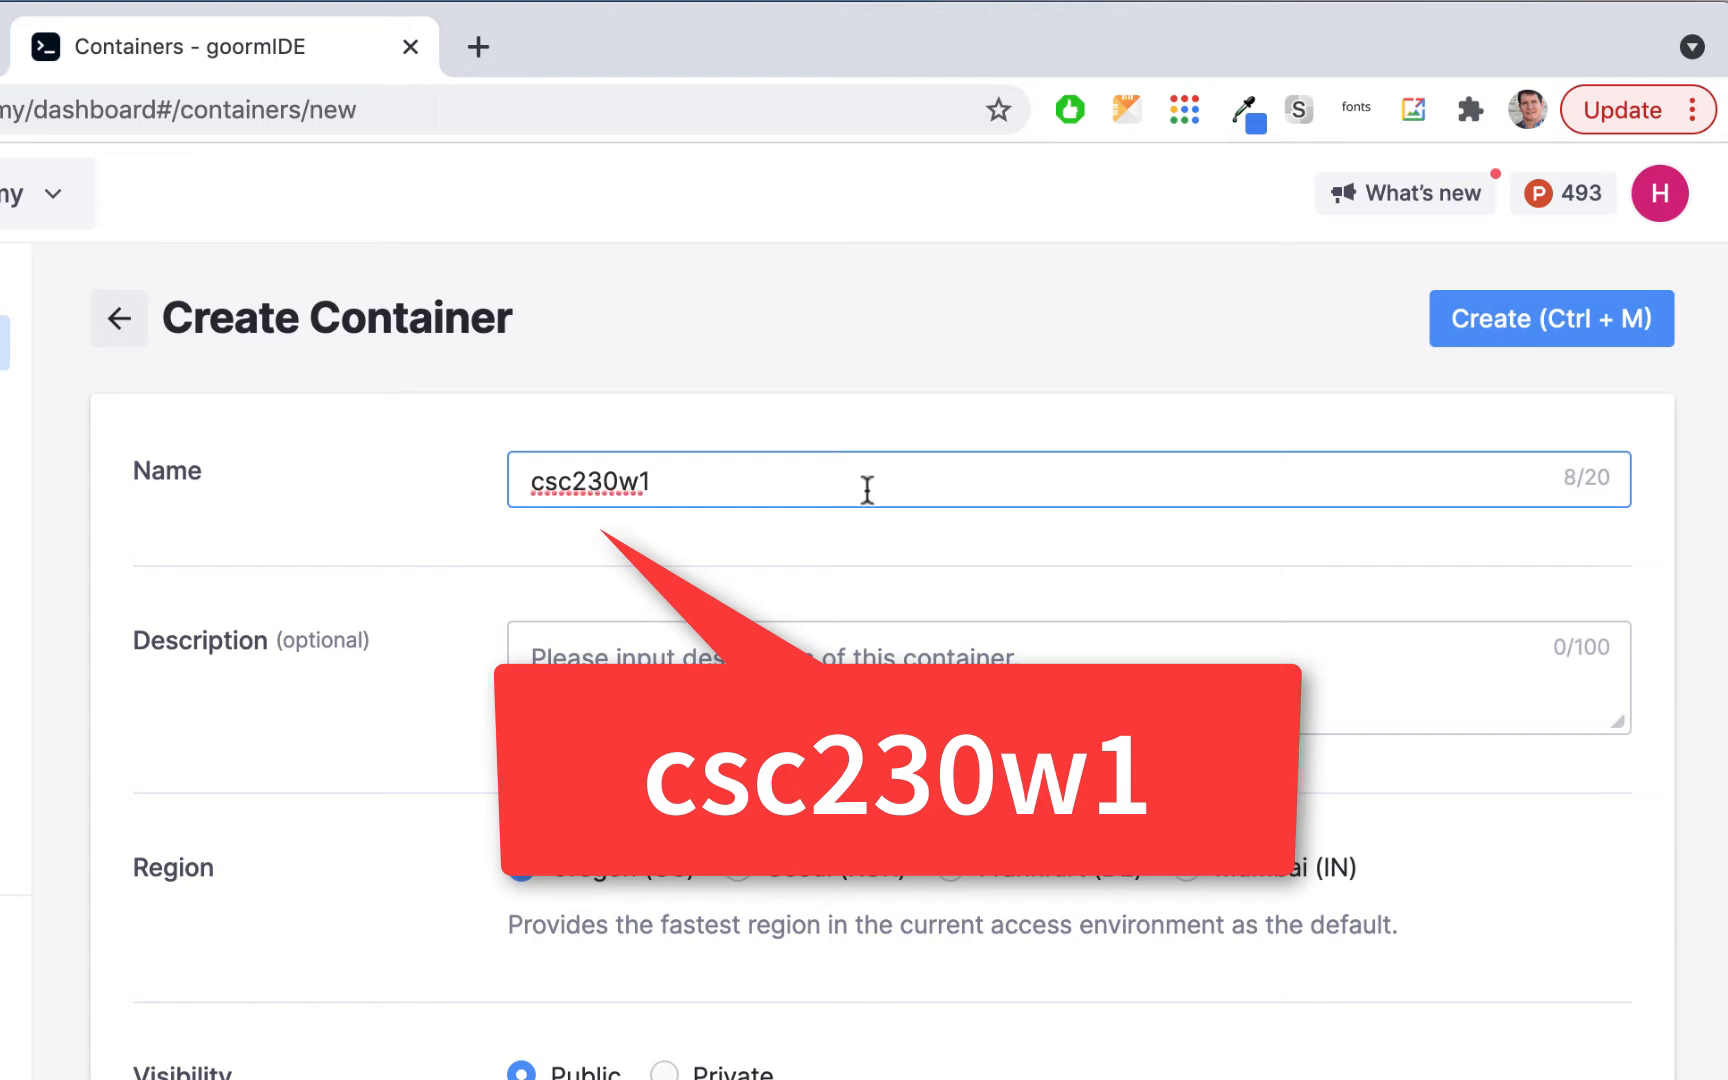
{"action": "mouse_move", "coordinate": [838, 603]}
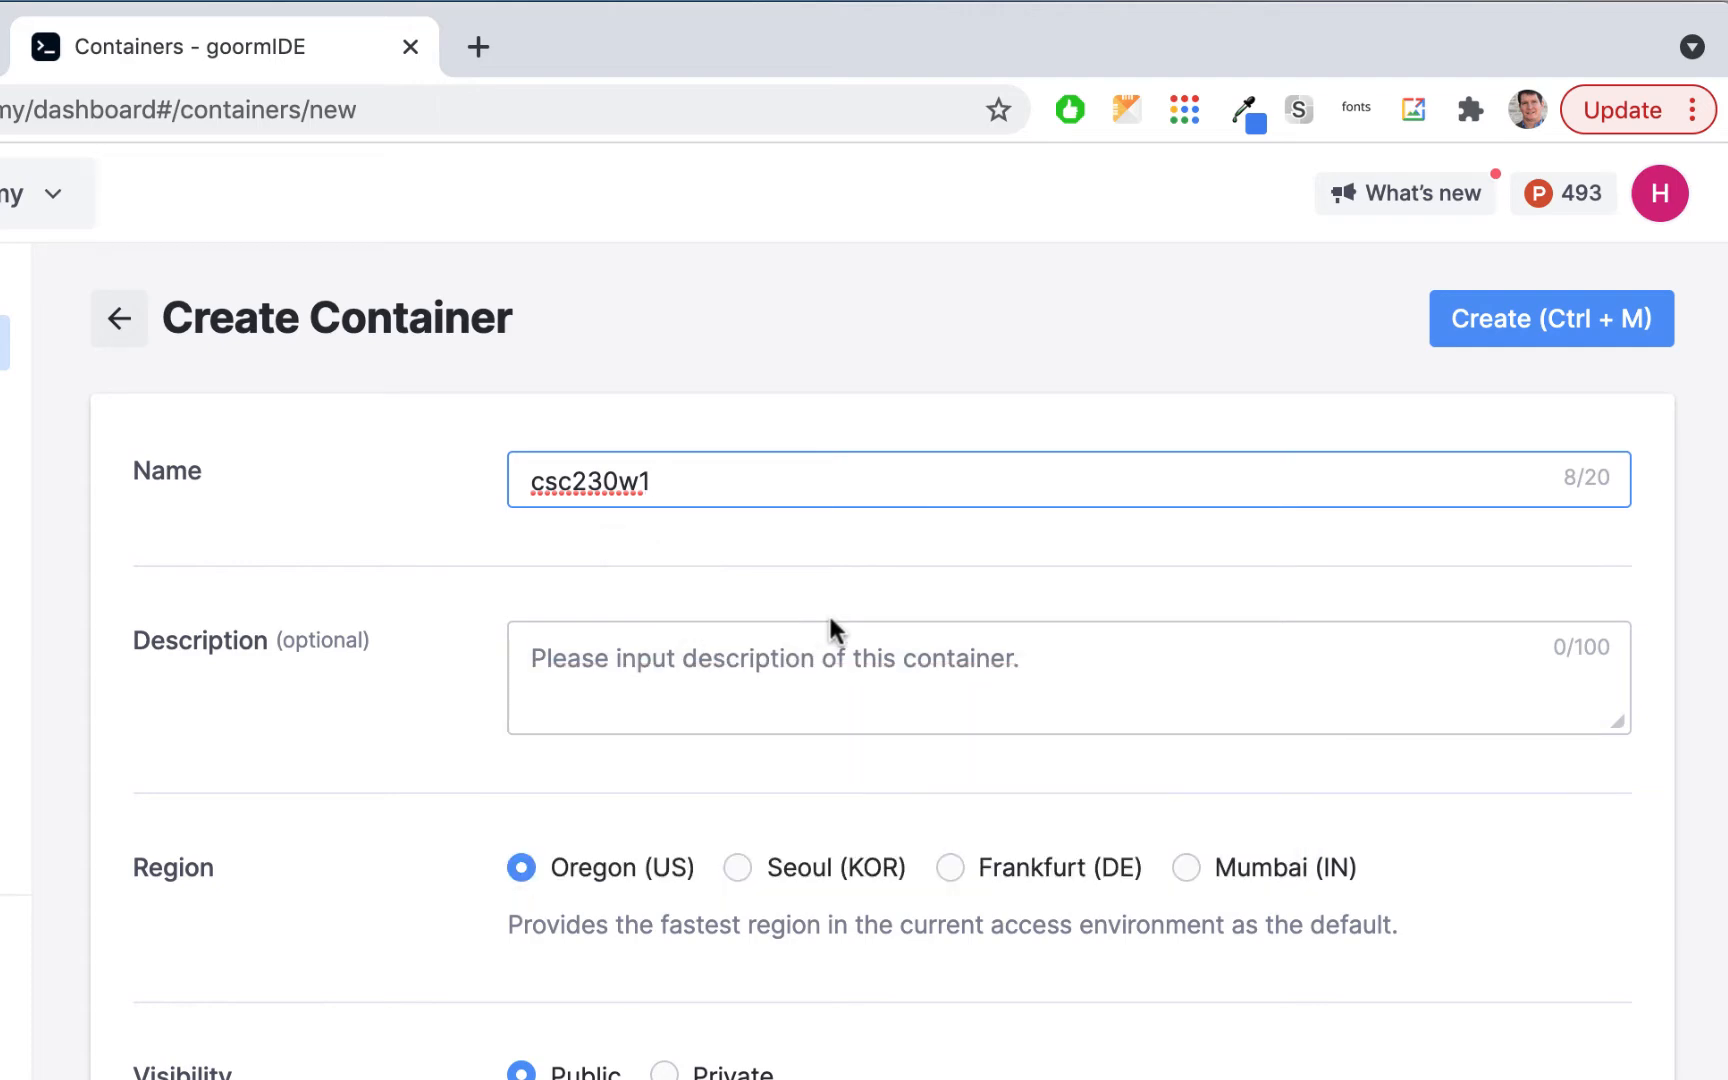
- Choose the HTML/CSS/JS stack with defaults and create the container
{"action": "scroll", "scroll_direction": "down", "scroll_amount": 3}
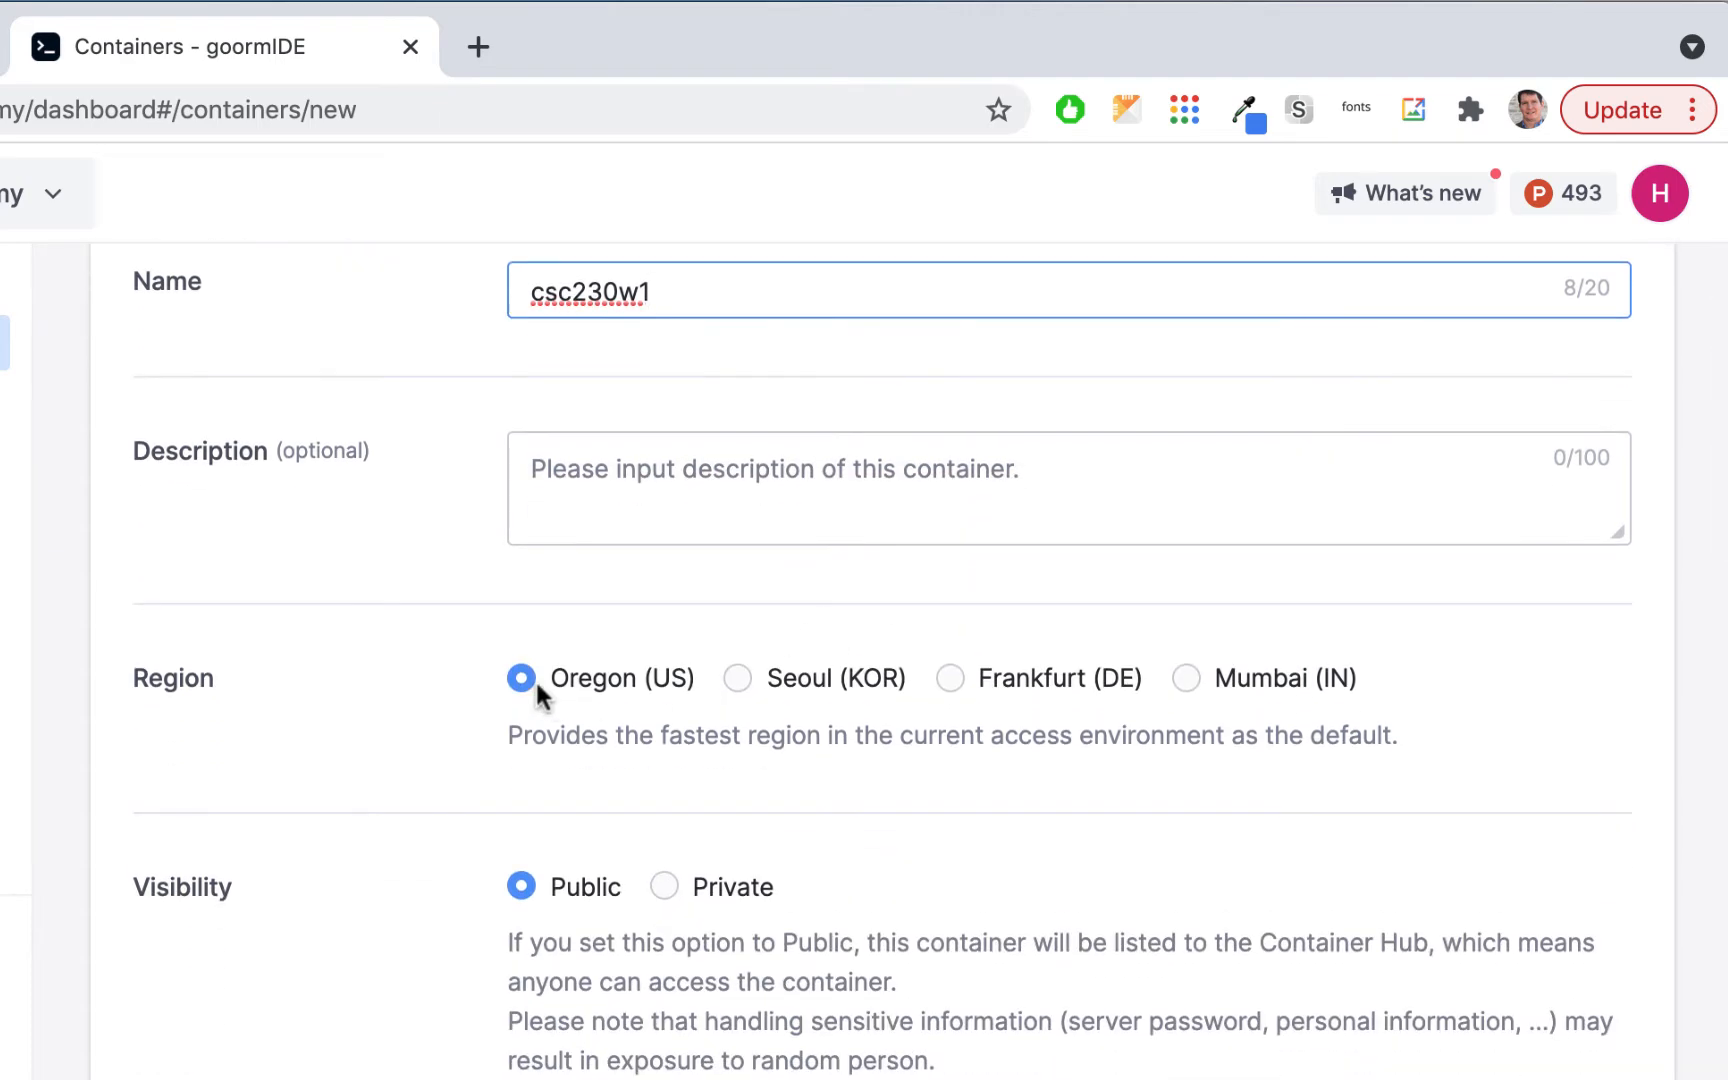
{"action": "scroll", "scroll_direction": "down", "scroll_amount": 3}
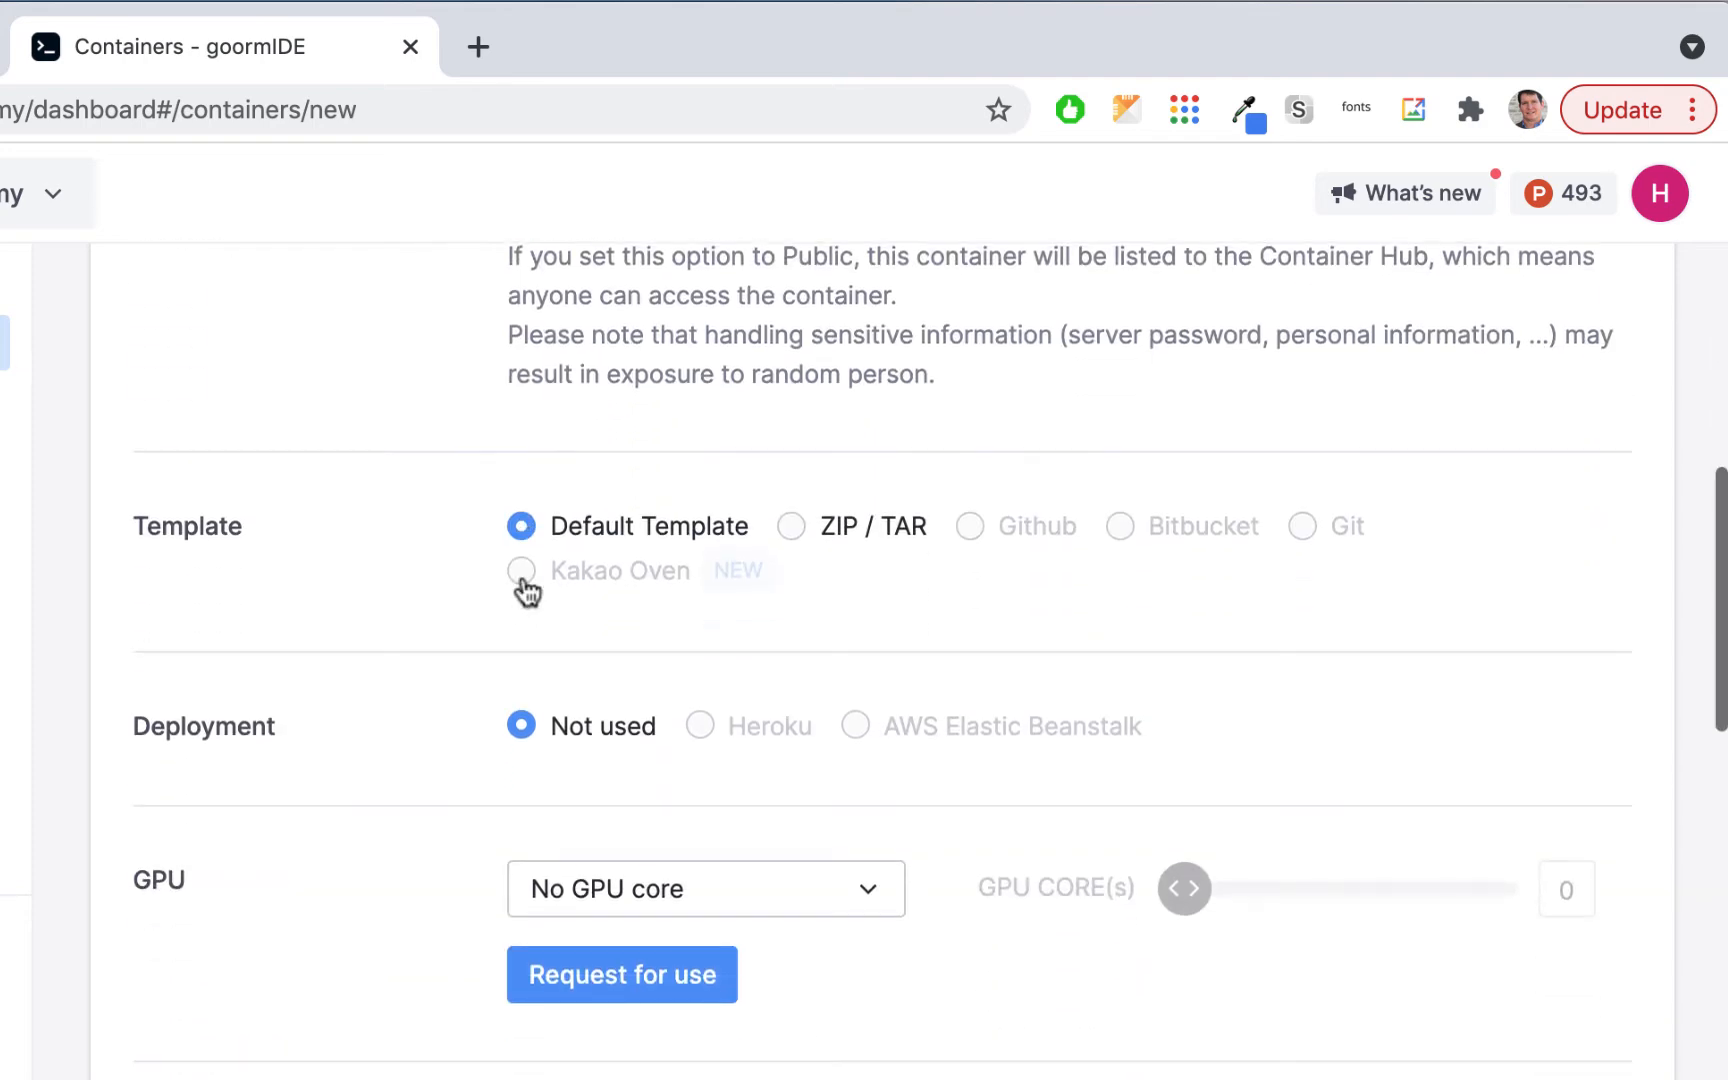
{"action": "scroll", "scroll_direction": "down", "scroll_amount": 3}
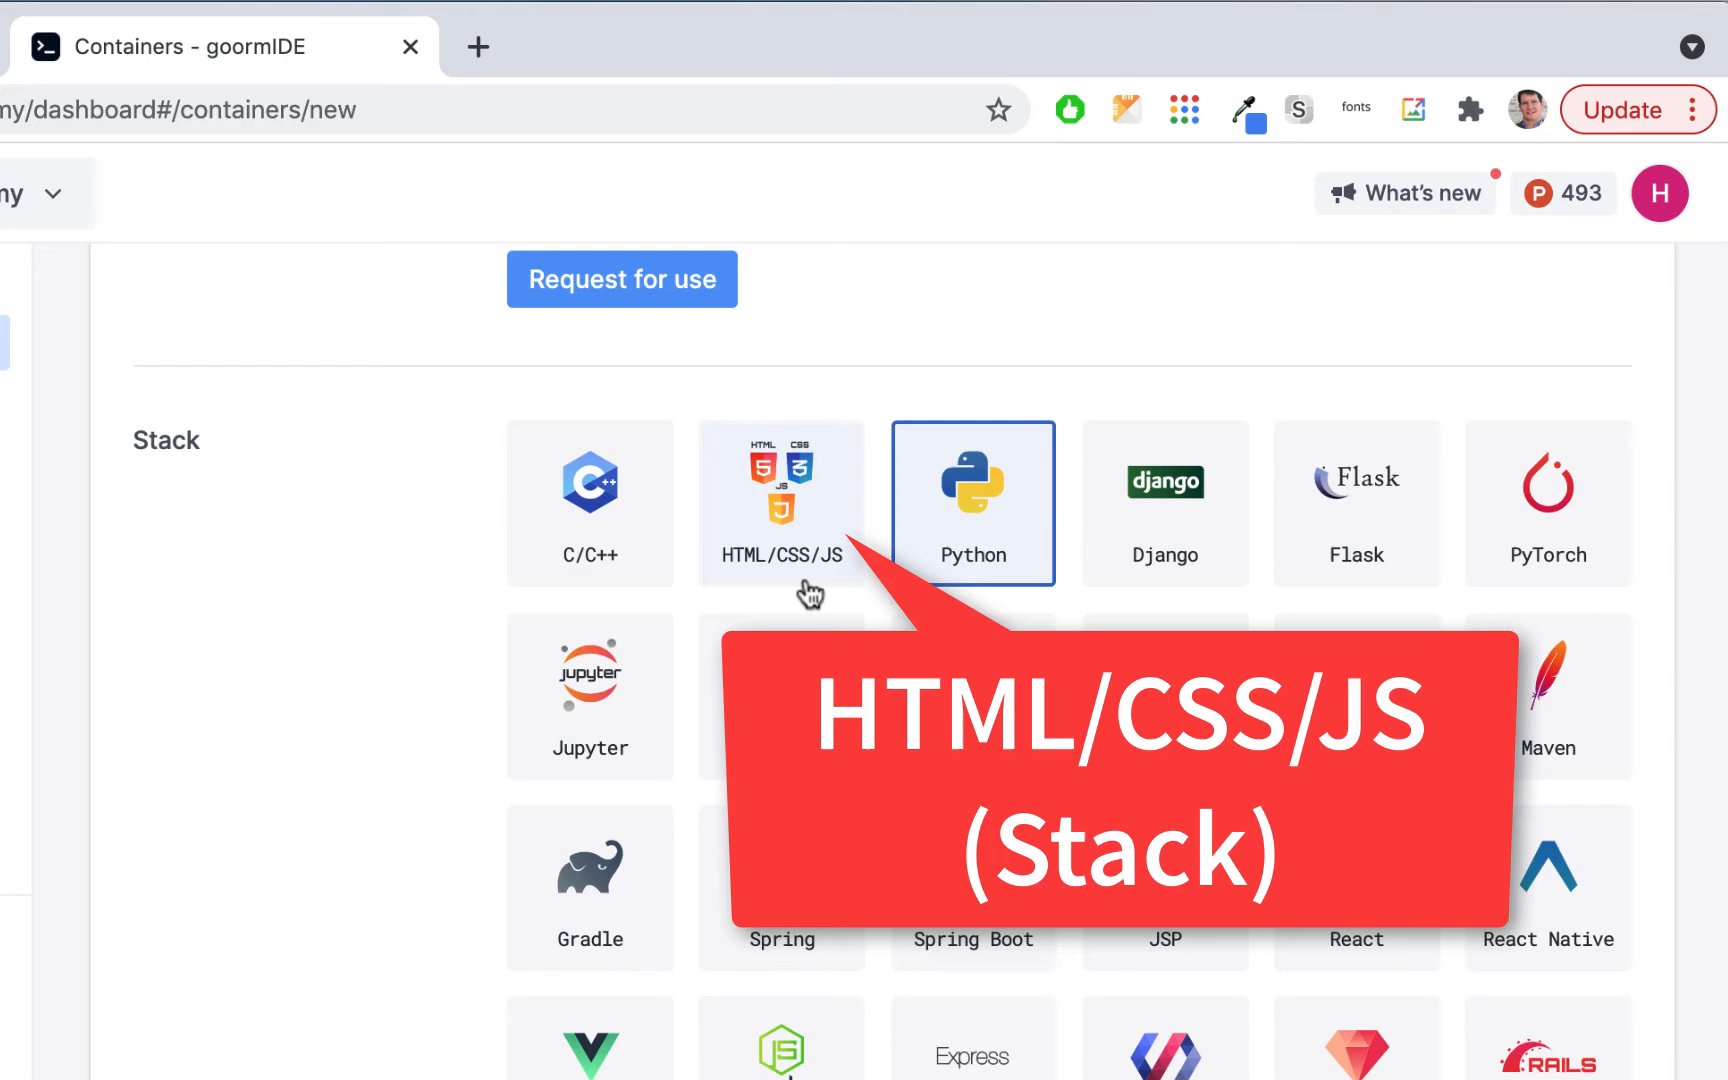
{"action": "left_click", "coordinate": [780, 504]}
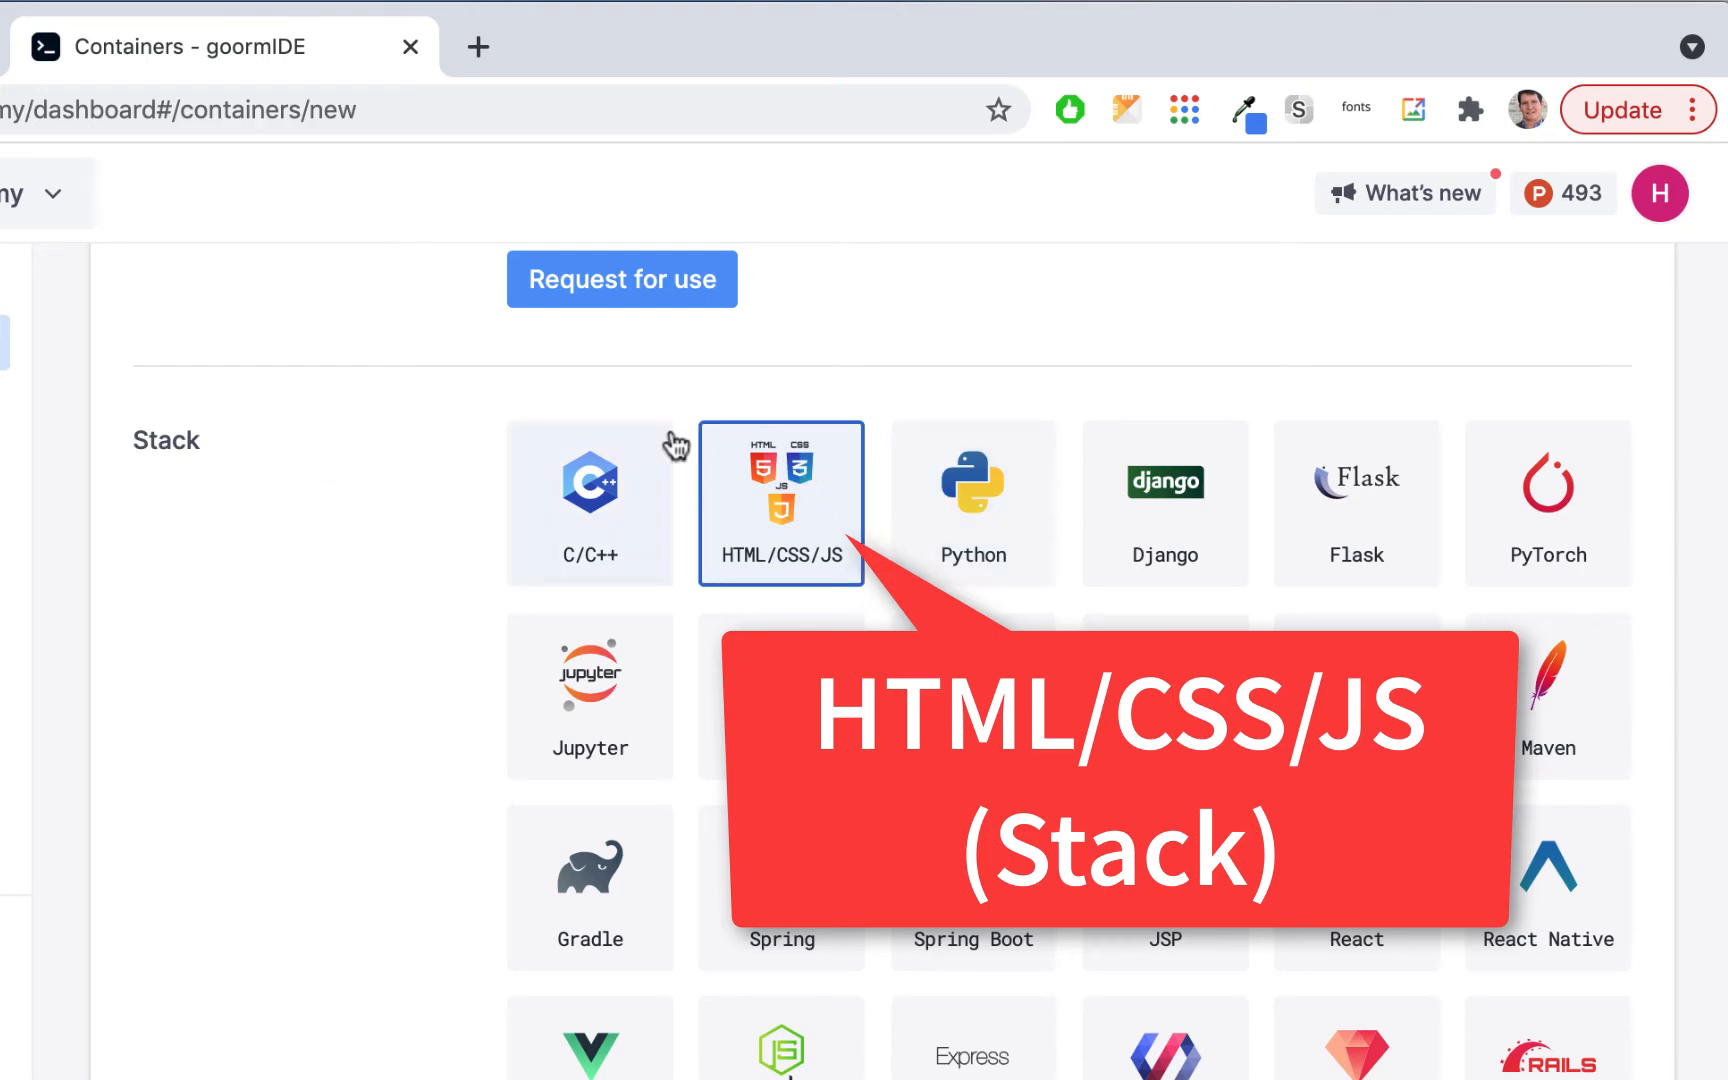
{"action": "scroll", "scroll_direction": "down", "scroll_amount": 3}
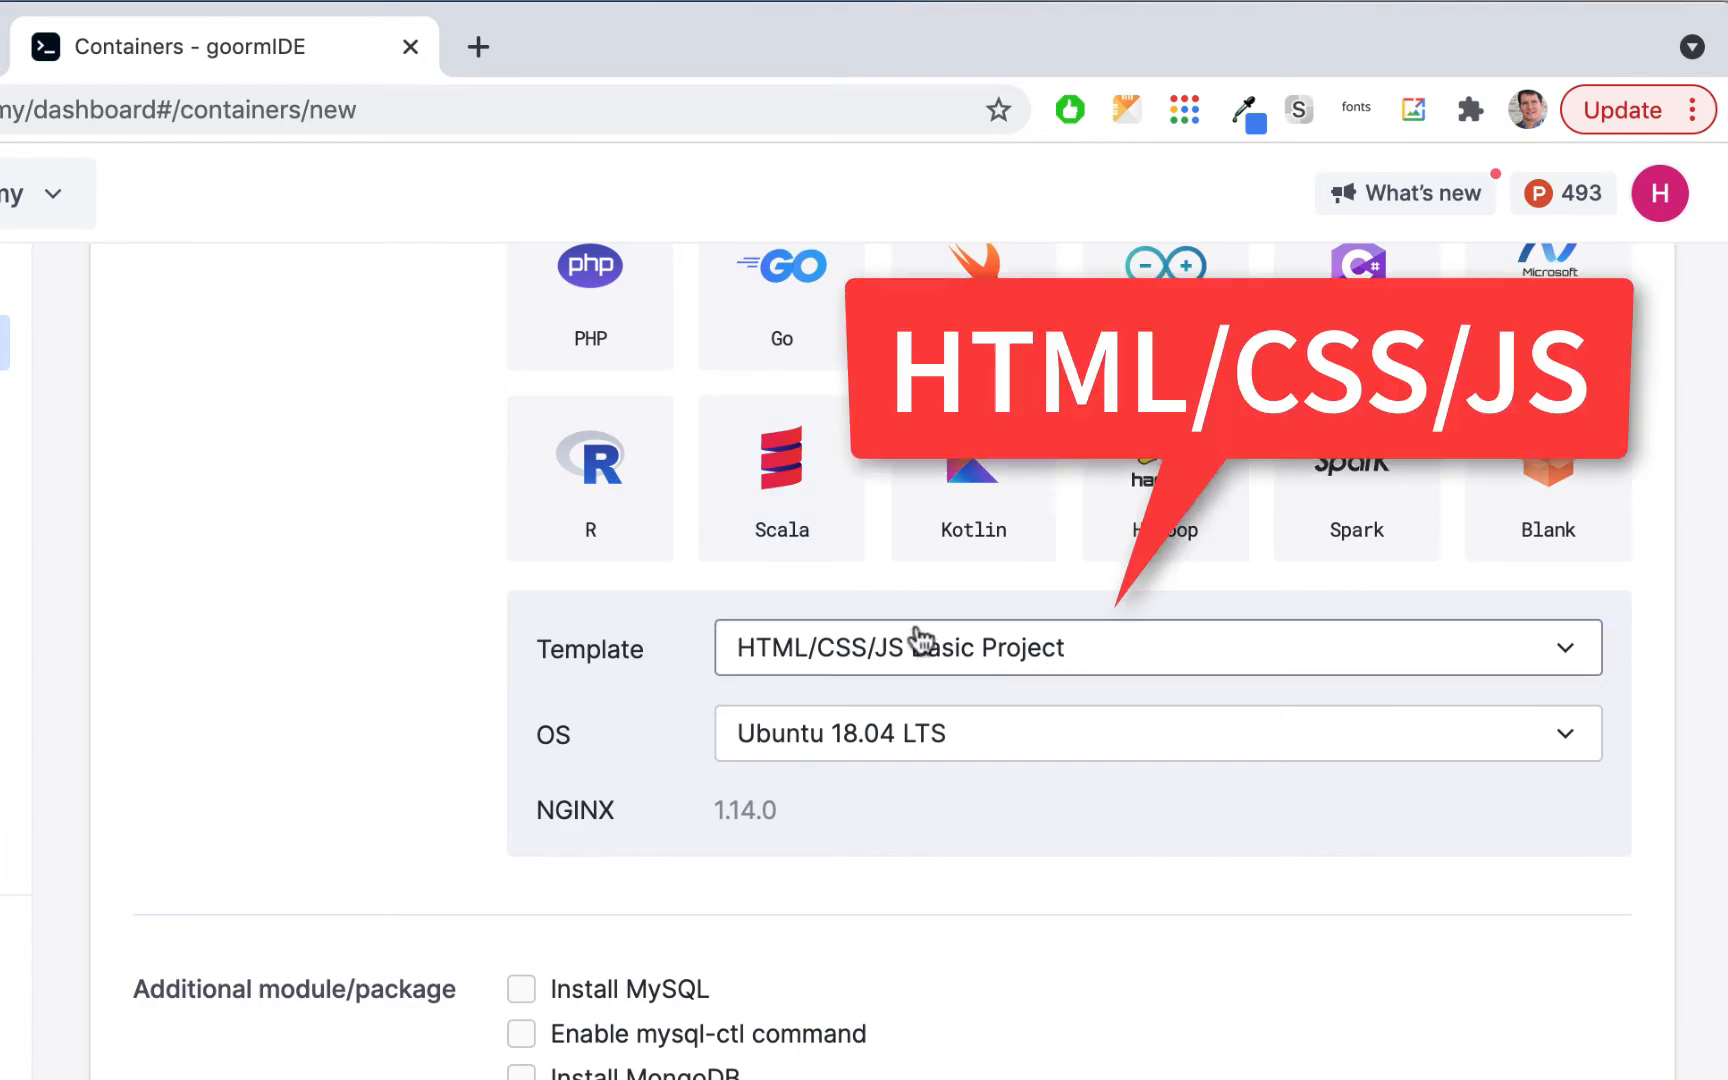
{"action": "scroll", "scroll_direction": "down", "scroll_amount": 3}
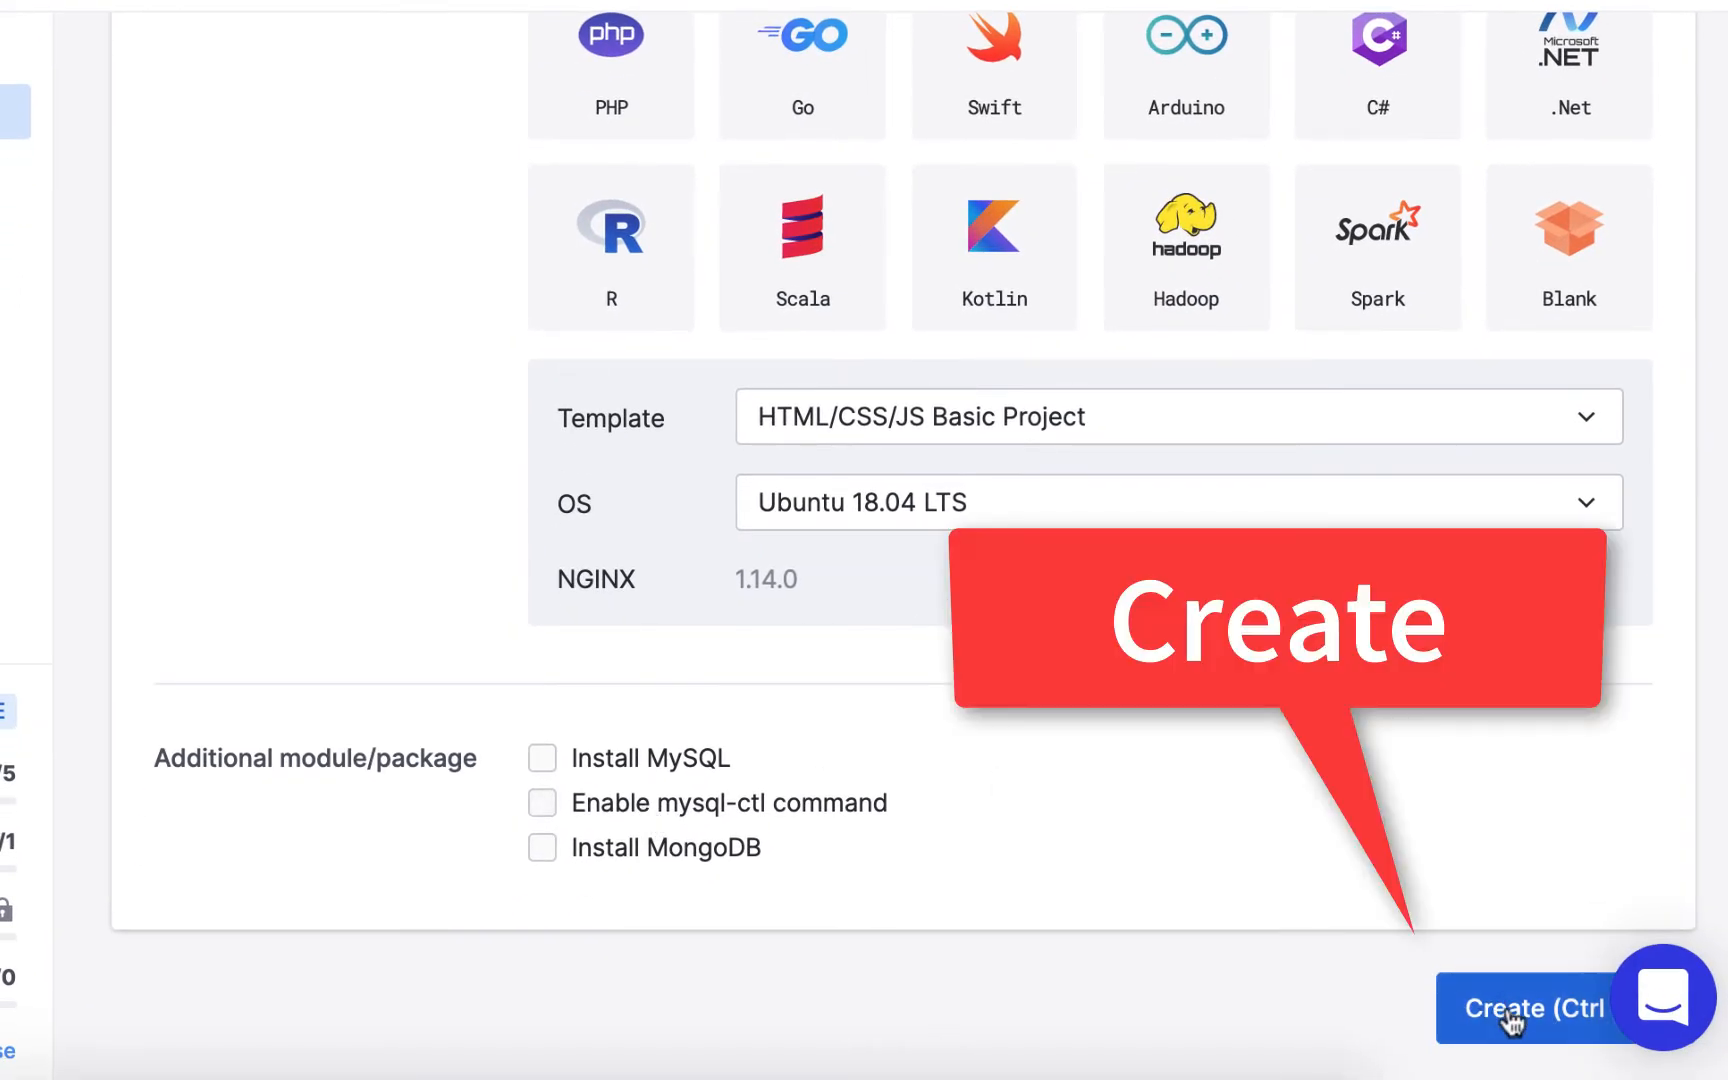
{"action": "left_click", "coordinate": [1527, 1006]}
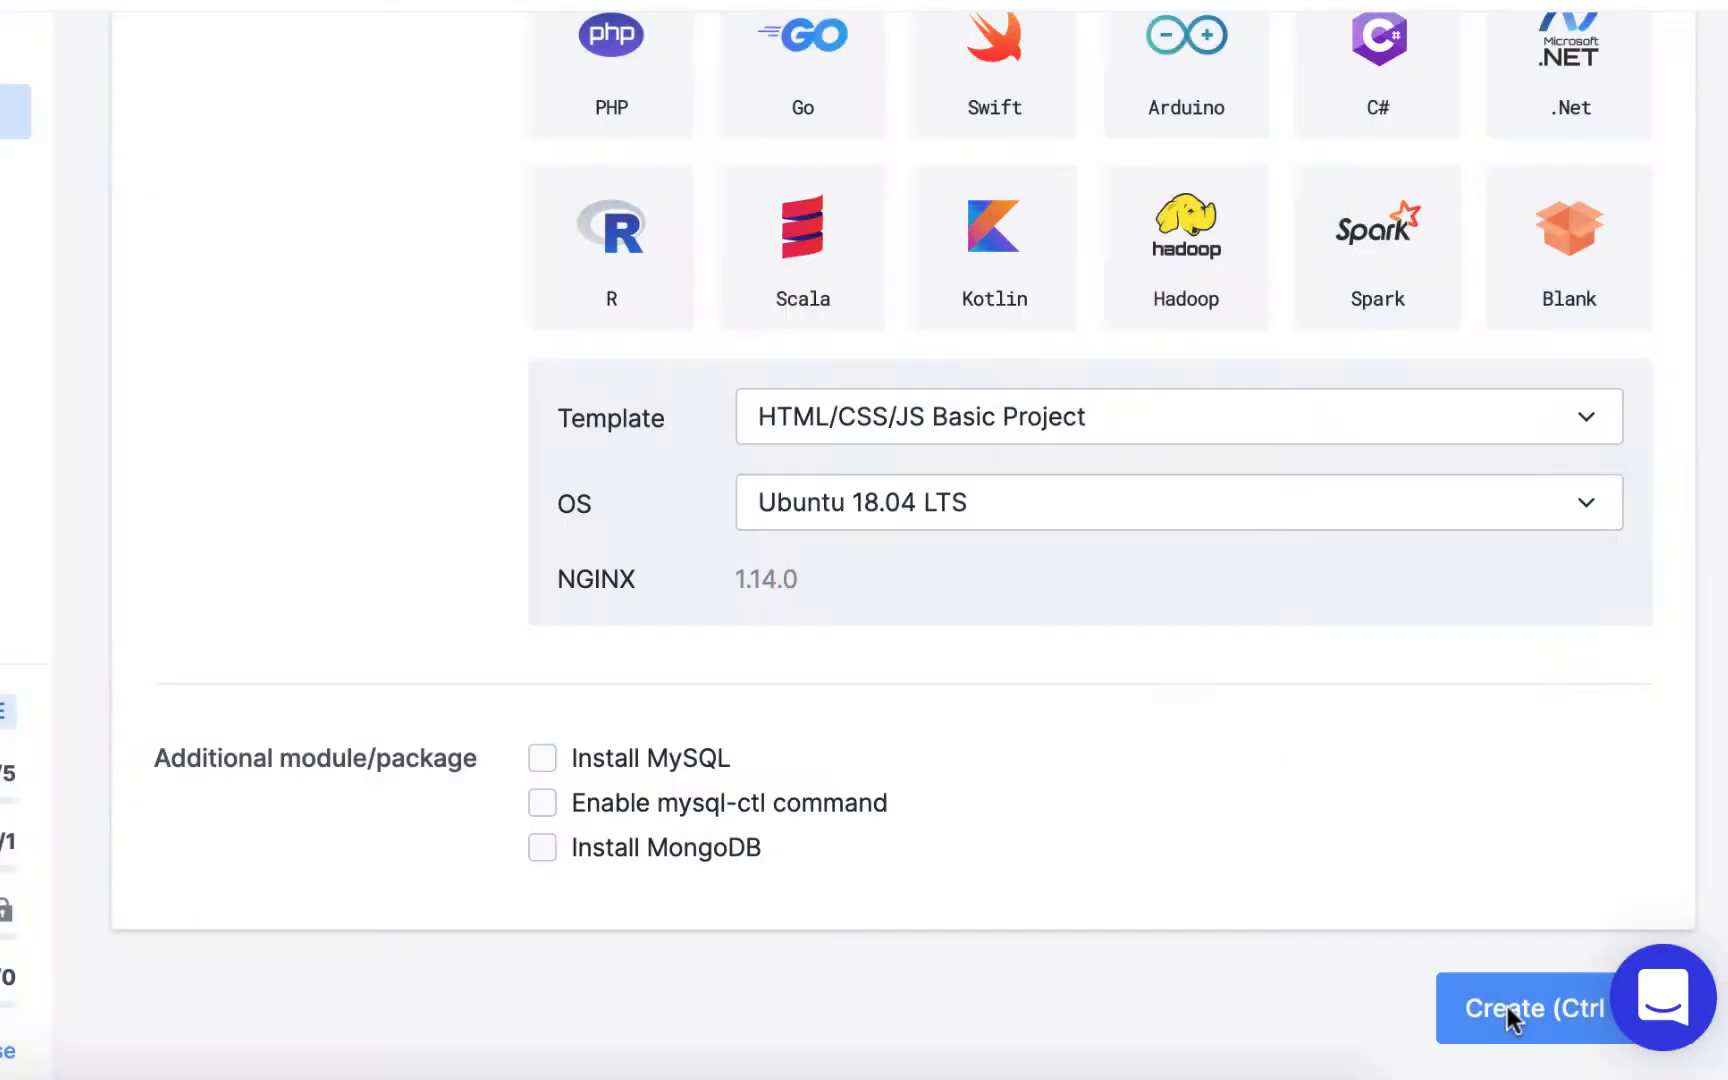
{"action": "left_click", "coordinate": [1531, 1007]}
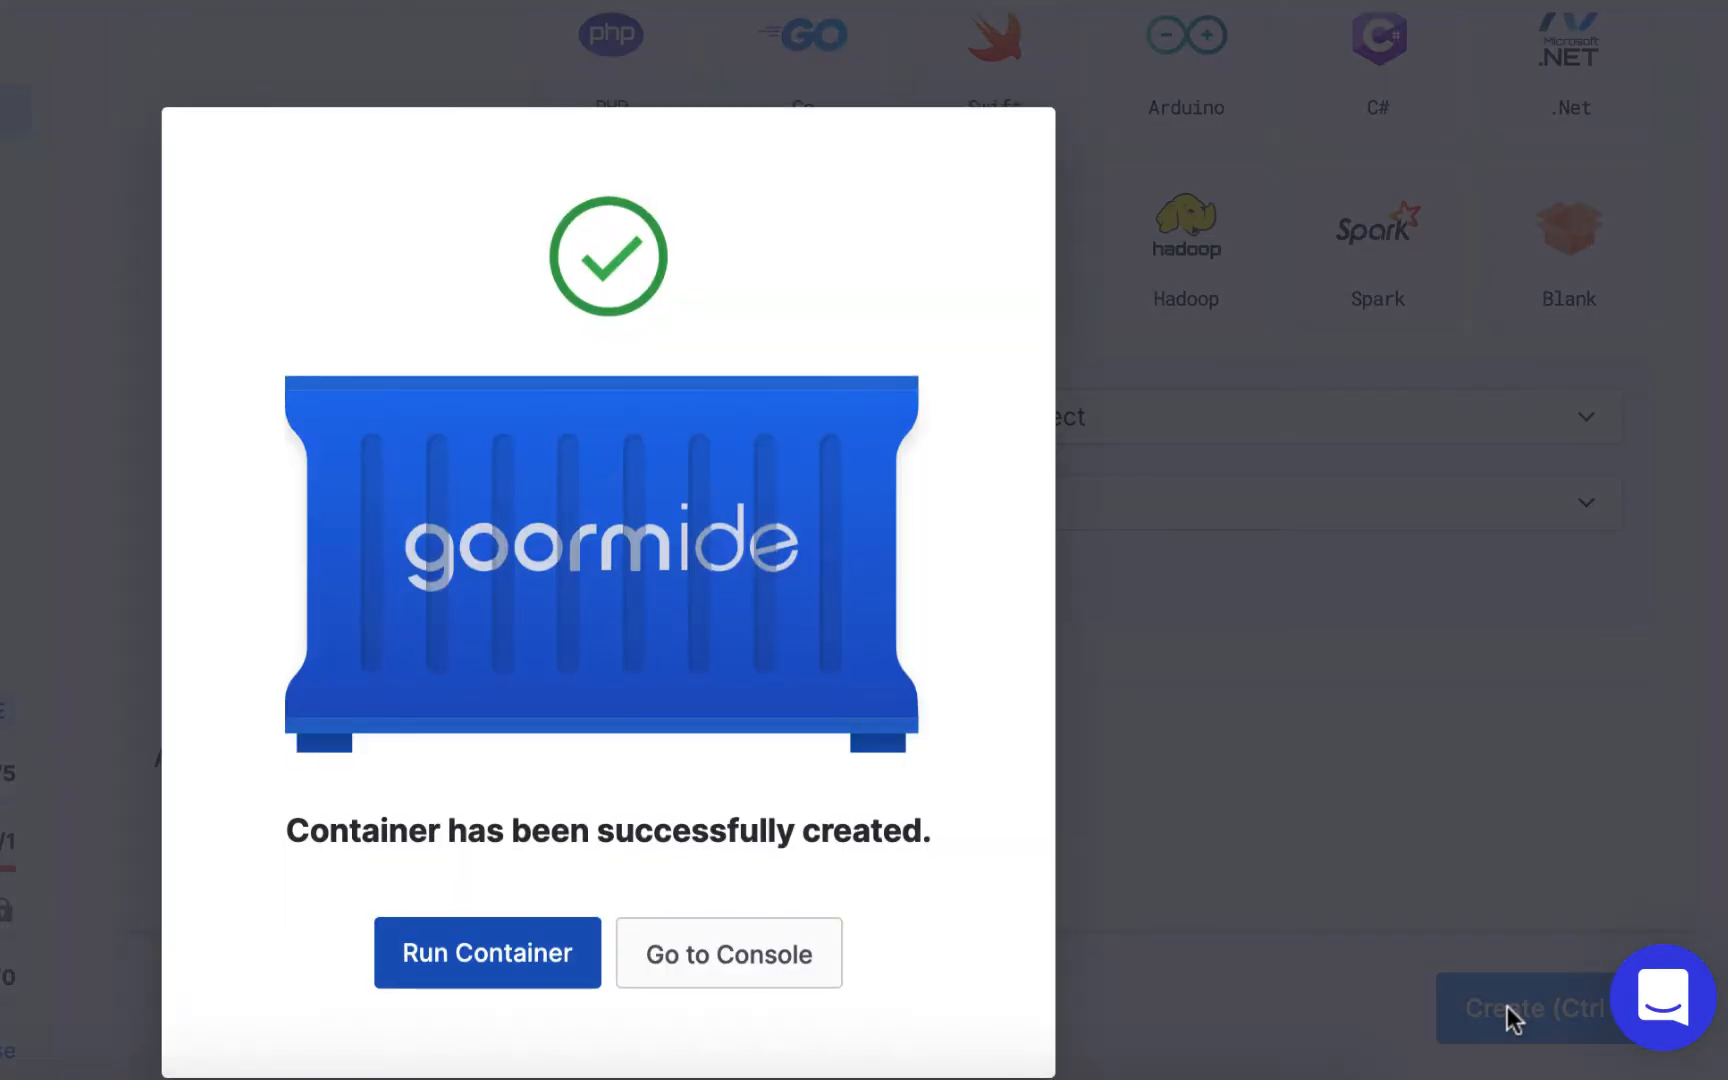
{"action": "mouse_move", "coordinate": [727, 953]}
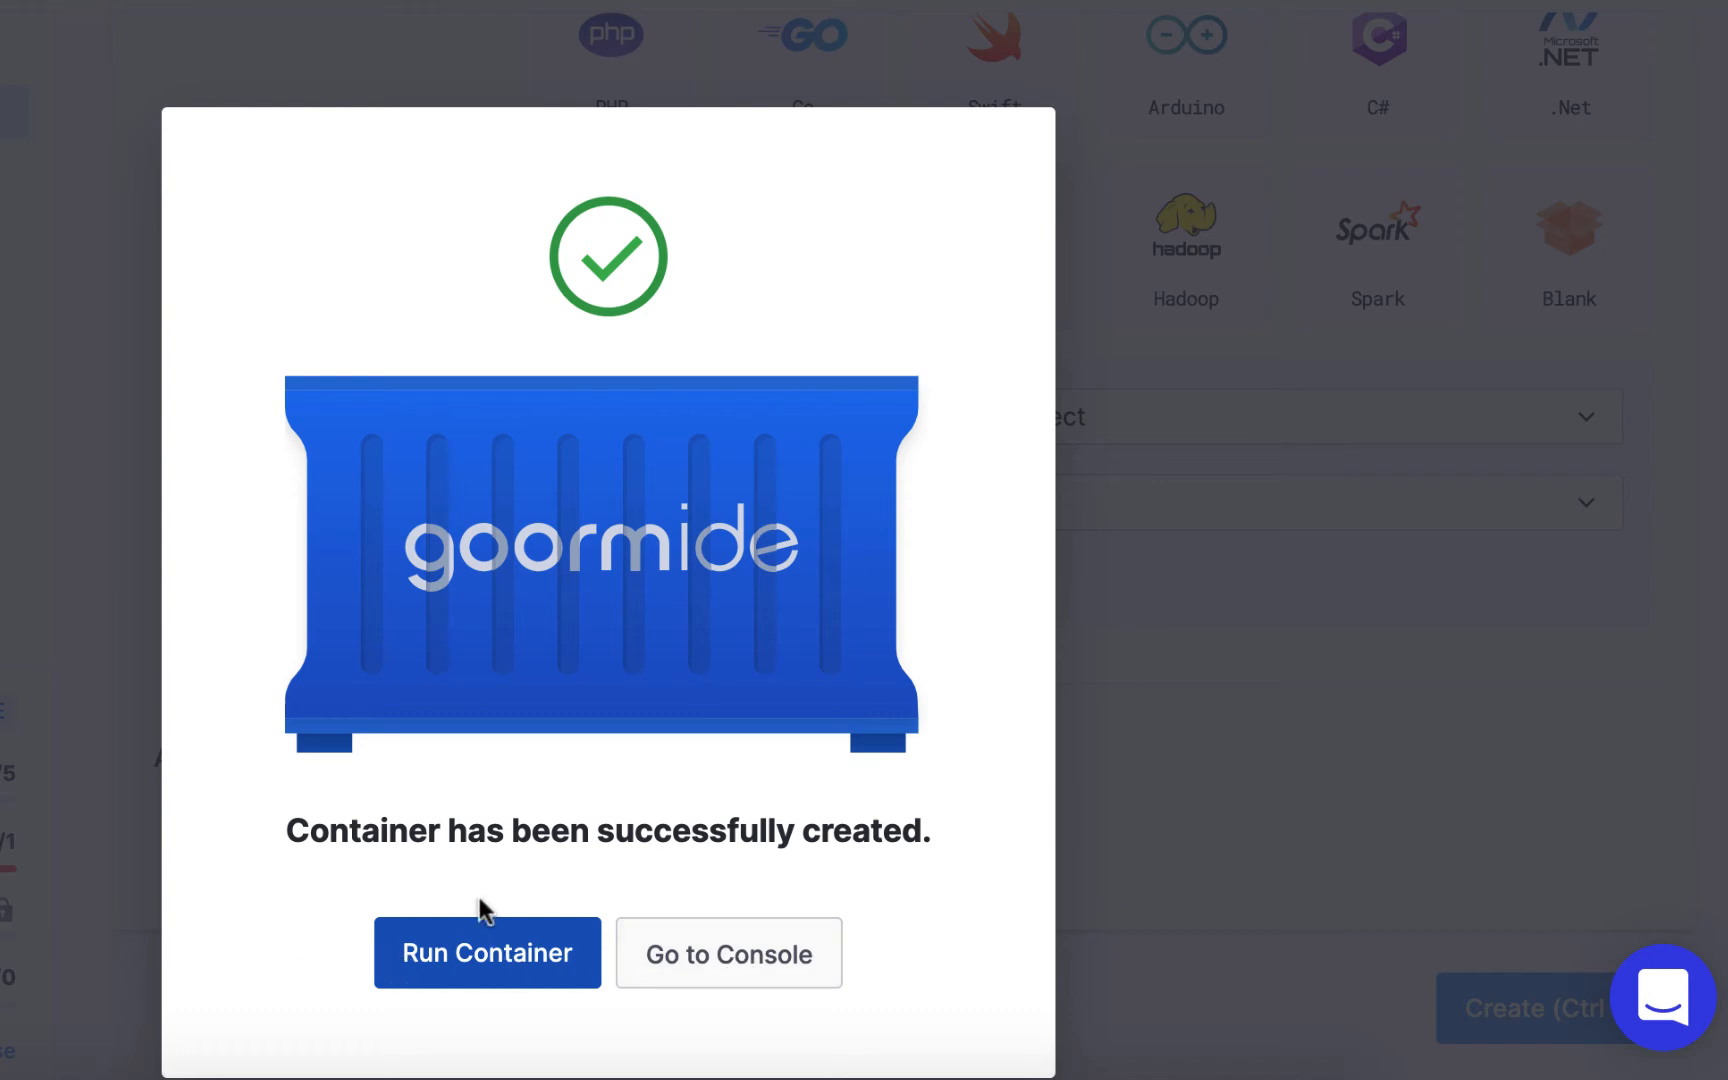
- Dismiss the success dialog and run the csc230w1 container
{"action": "left_click", "coordinate": [727, 952]}
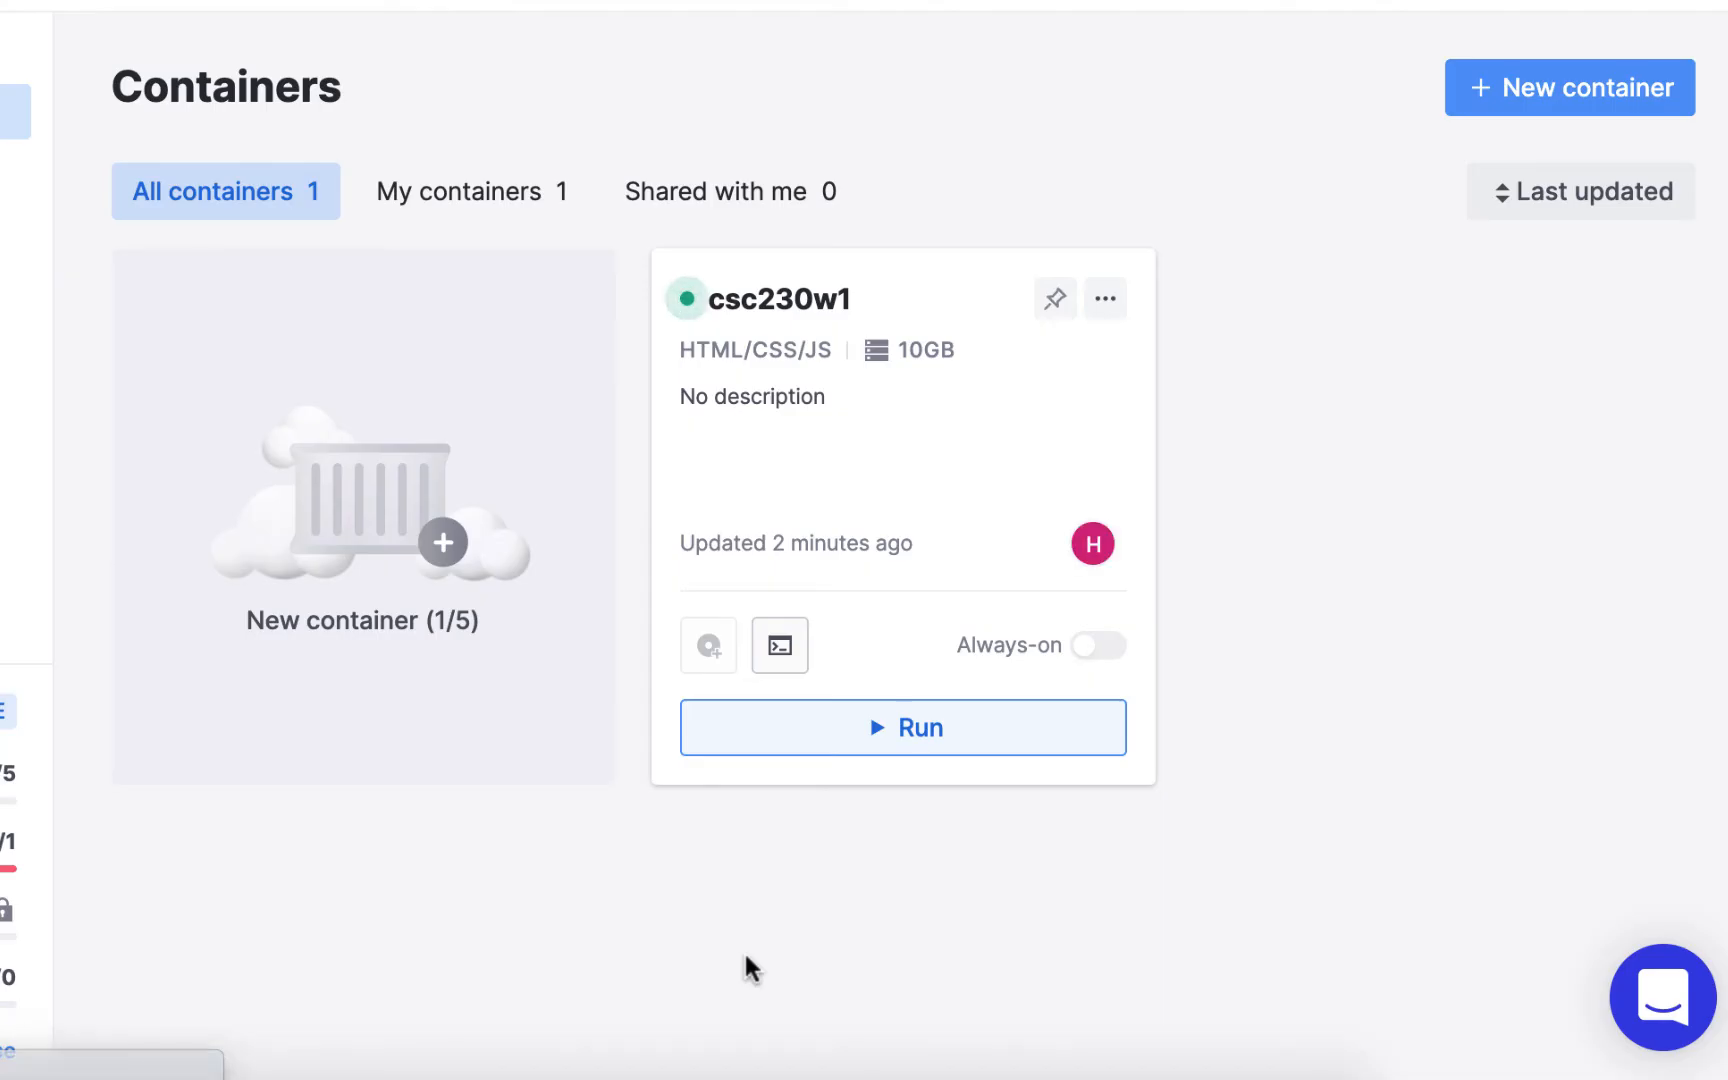
{"action": "left_click", "coordinate": [903, 727]}
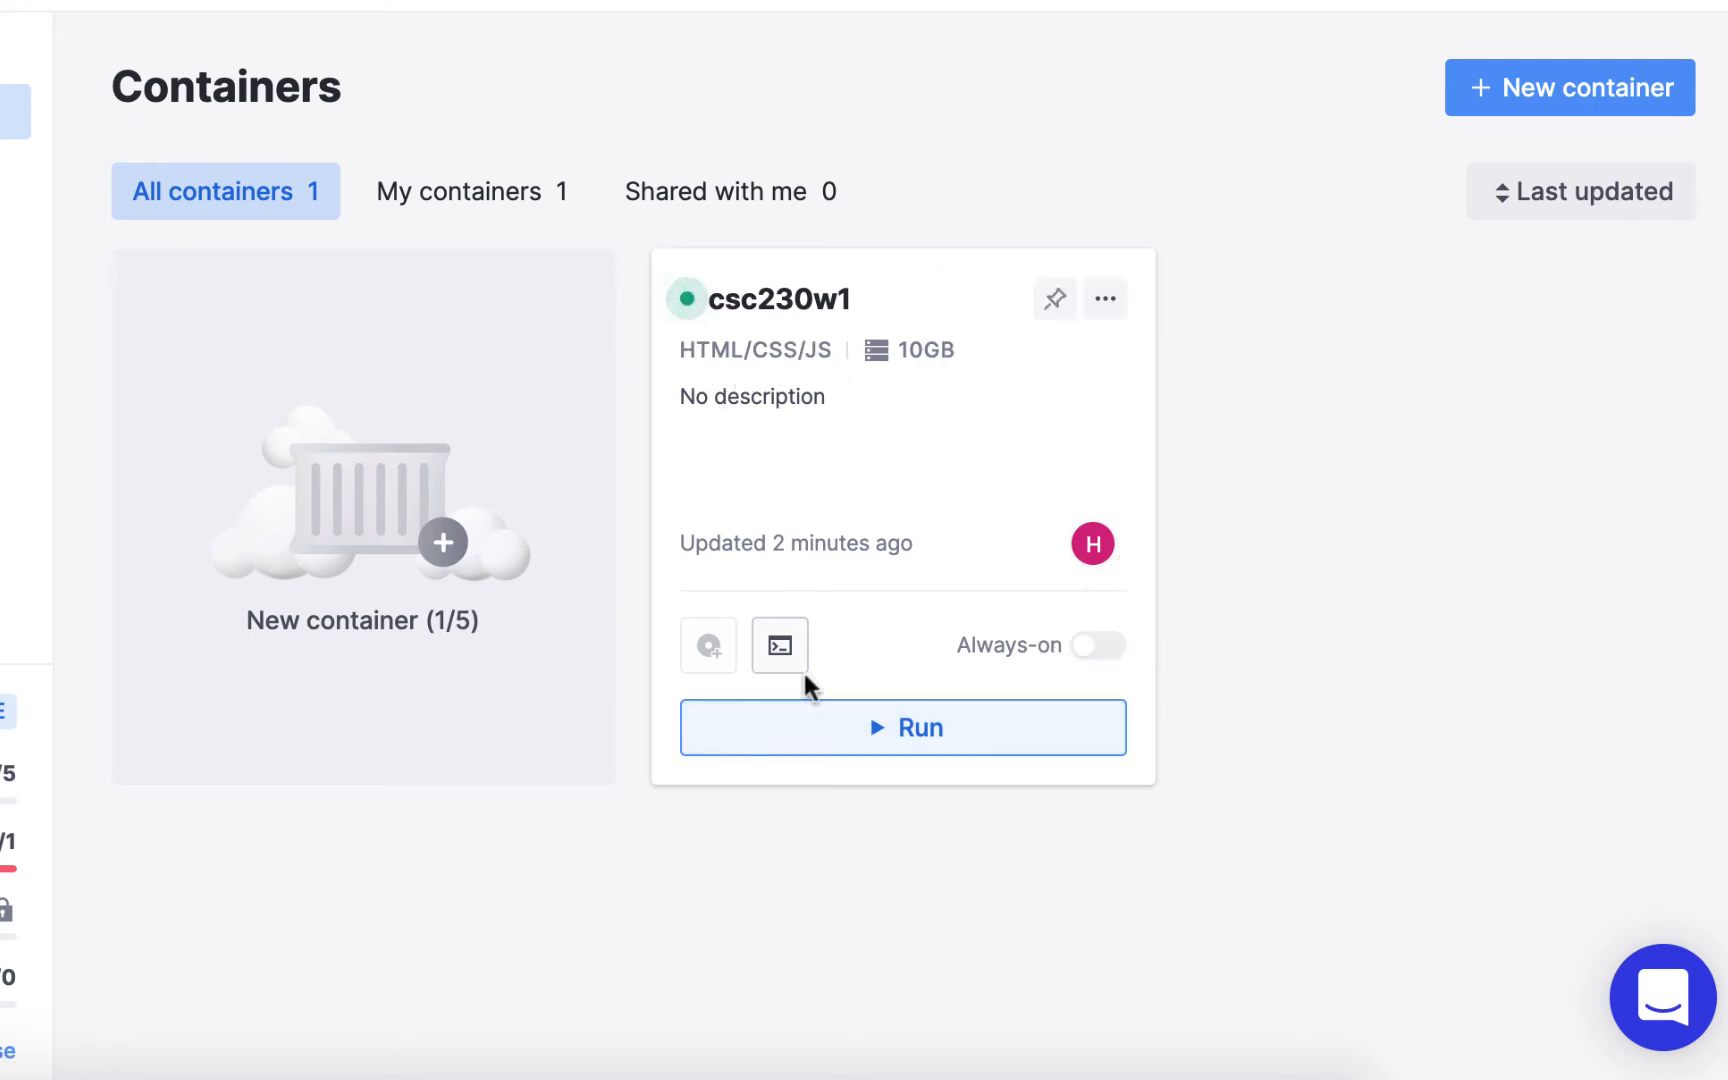
{"action": "left_click", "coordinate": [901, 727]}
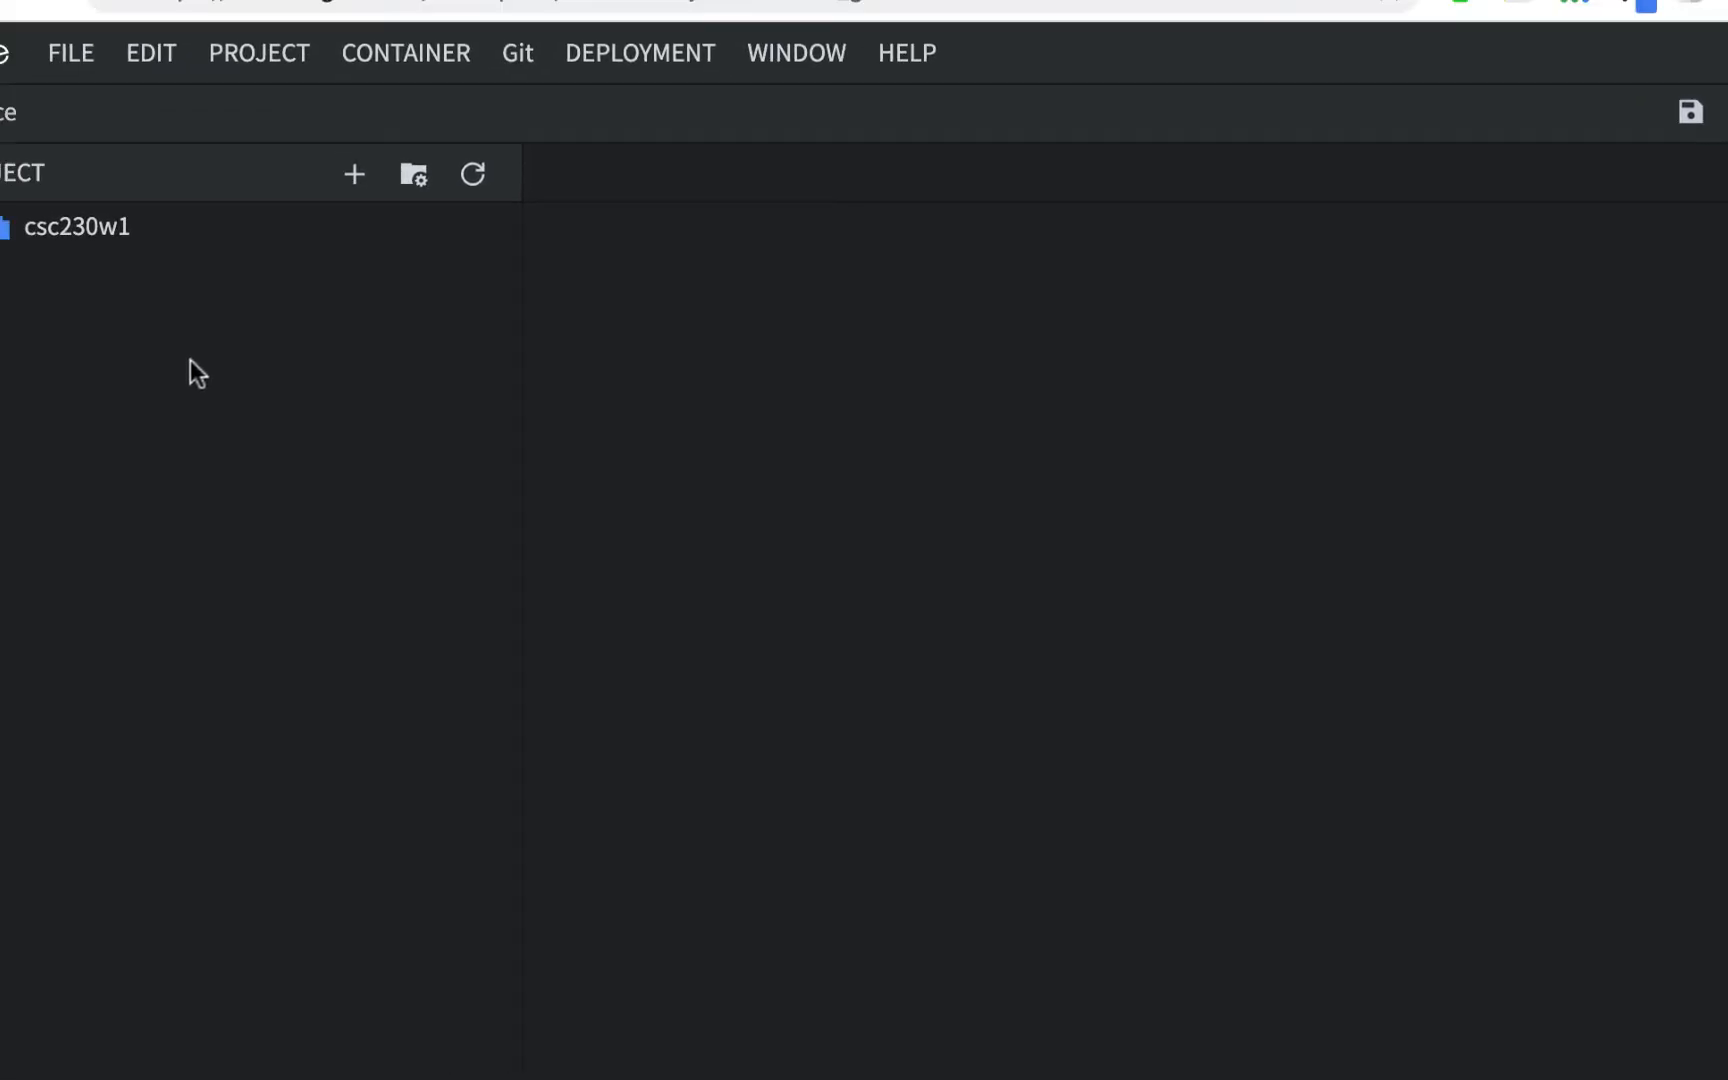
- Expand the csc230w1 project folder and select style.css in the file list
{"action": "left_click", "coordinate": [247, 348]}
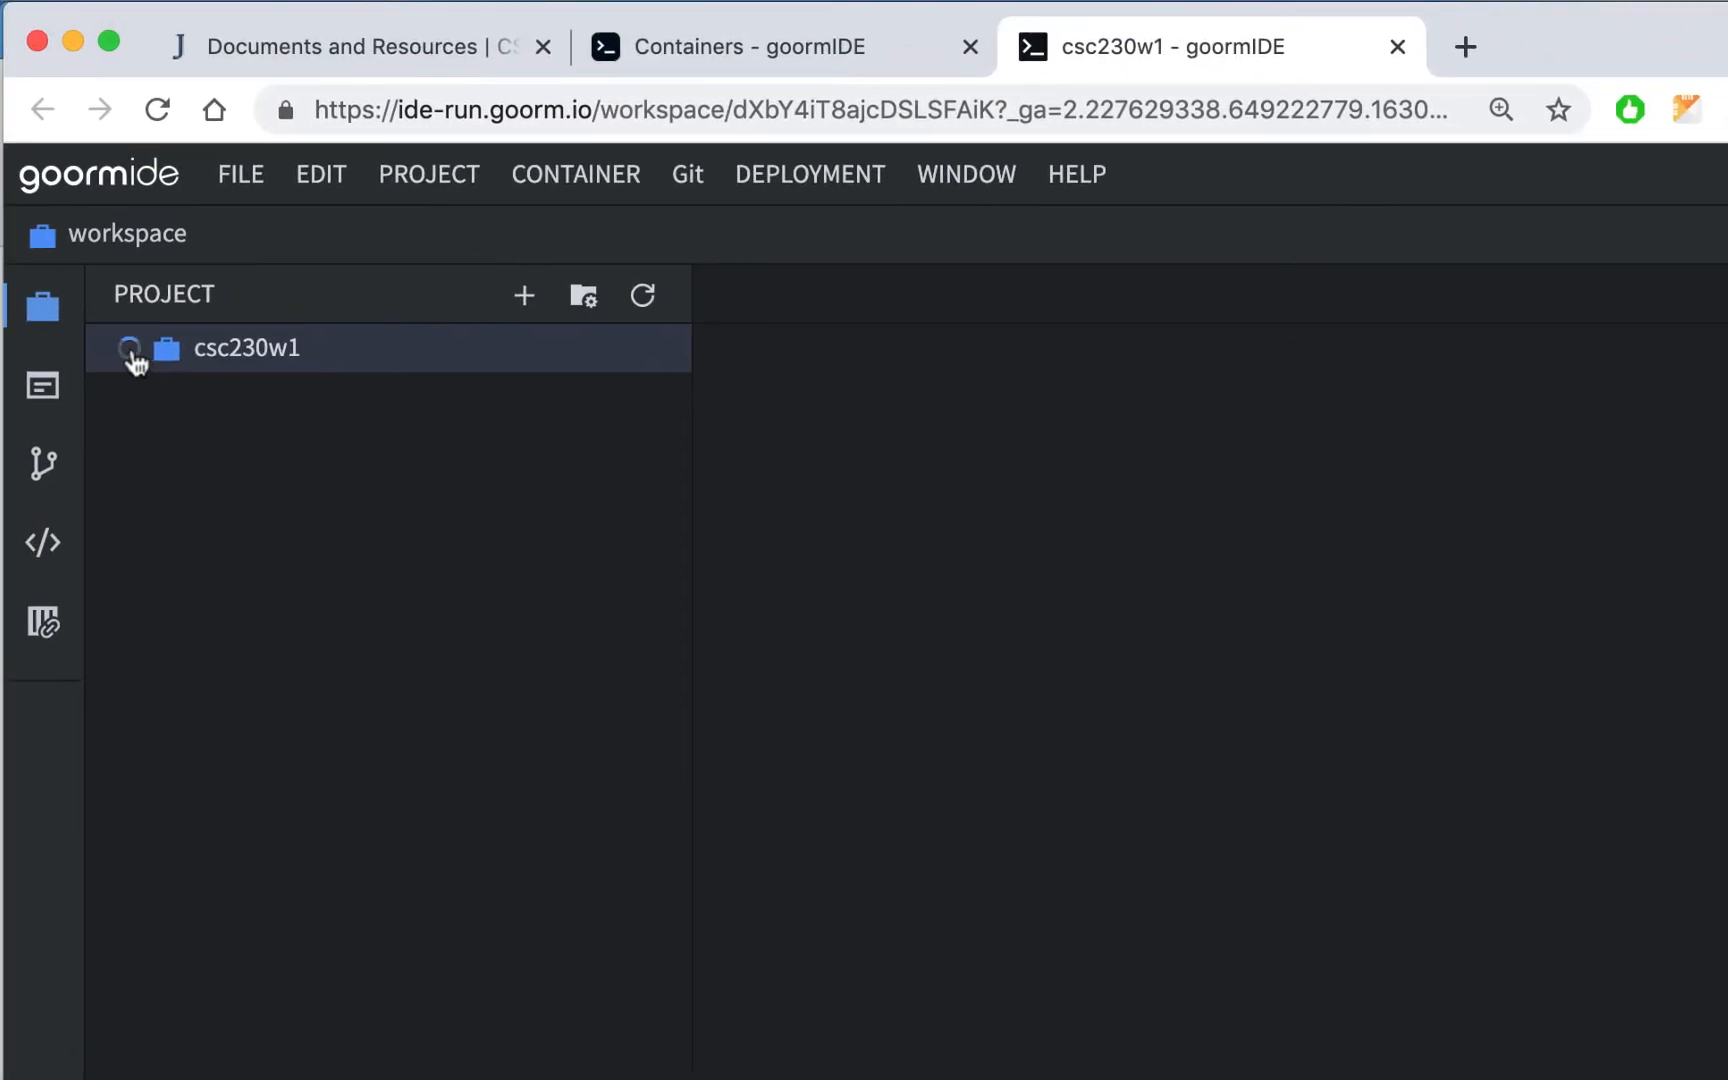
{"action": "left_click", "coordinate": [247, 348]}
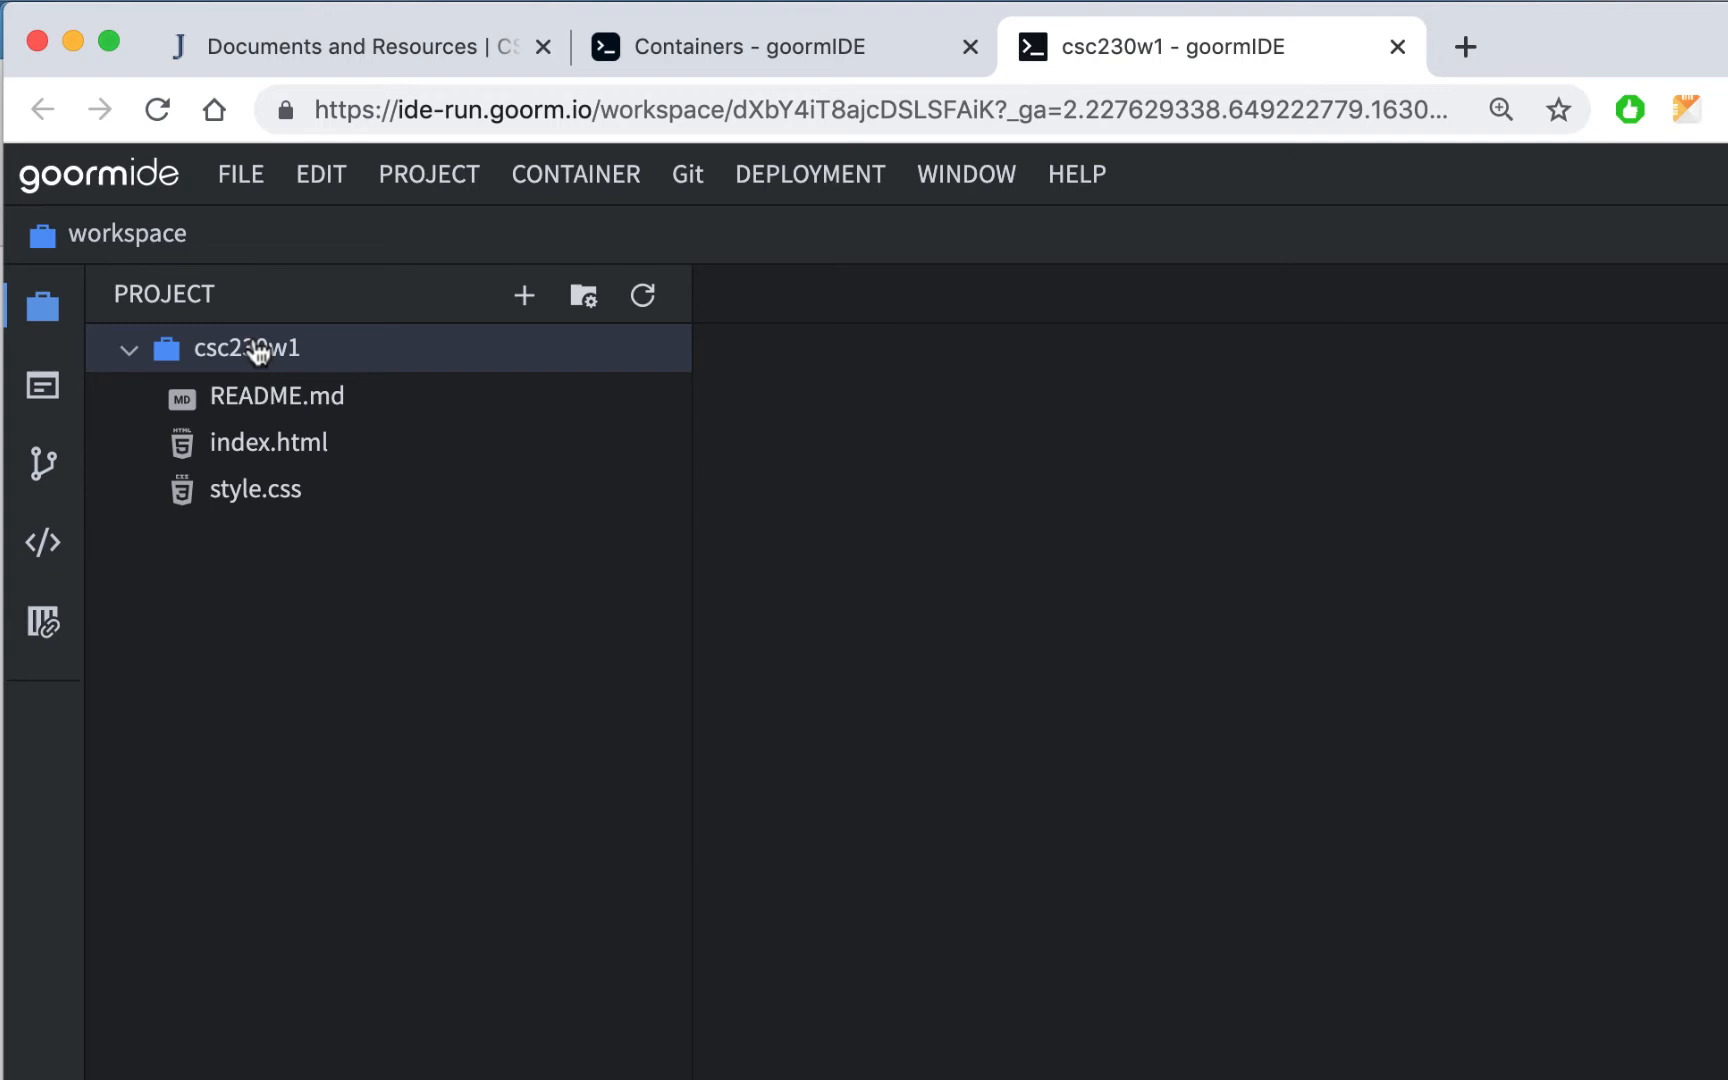
{"action": "left_click", "coordinate": [268, 442]}
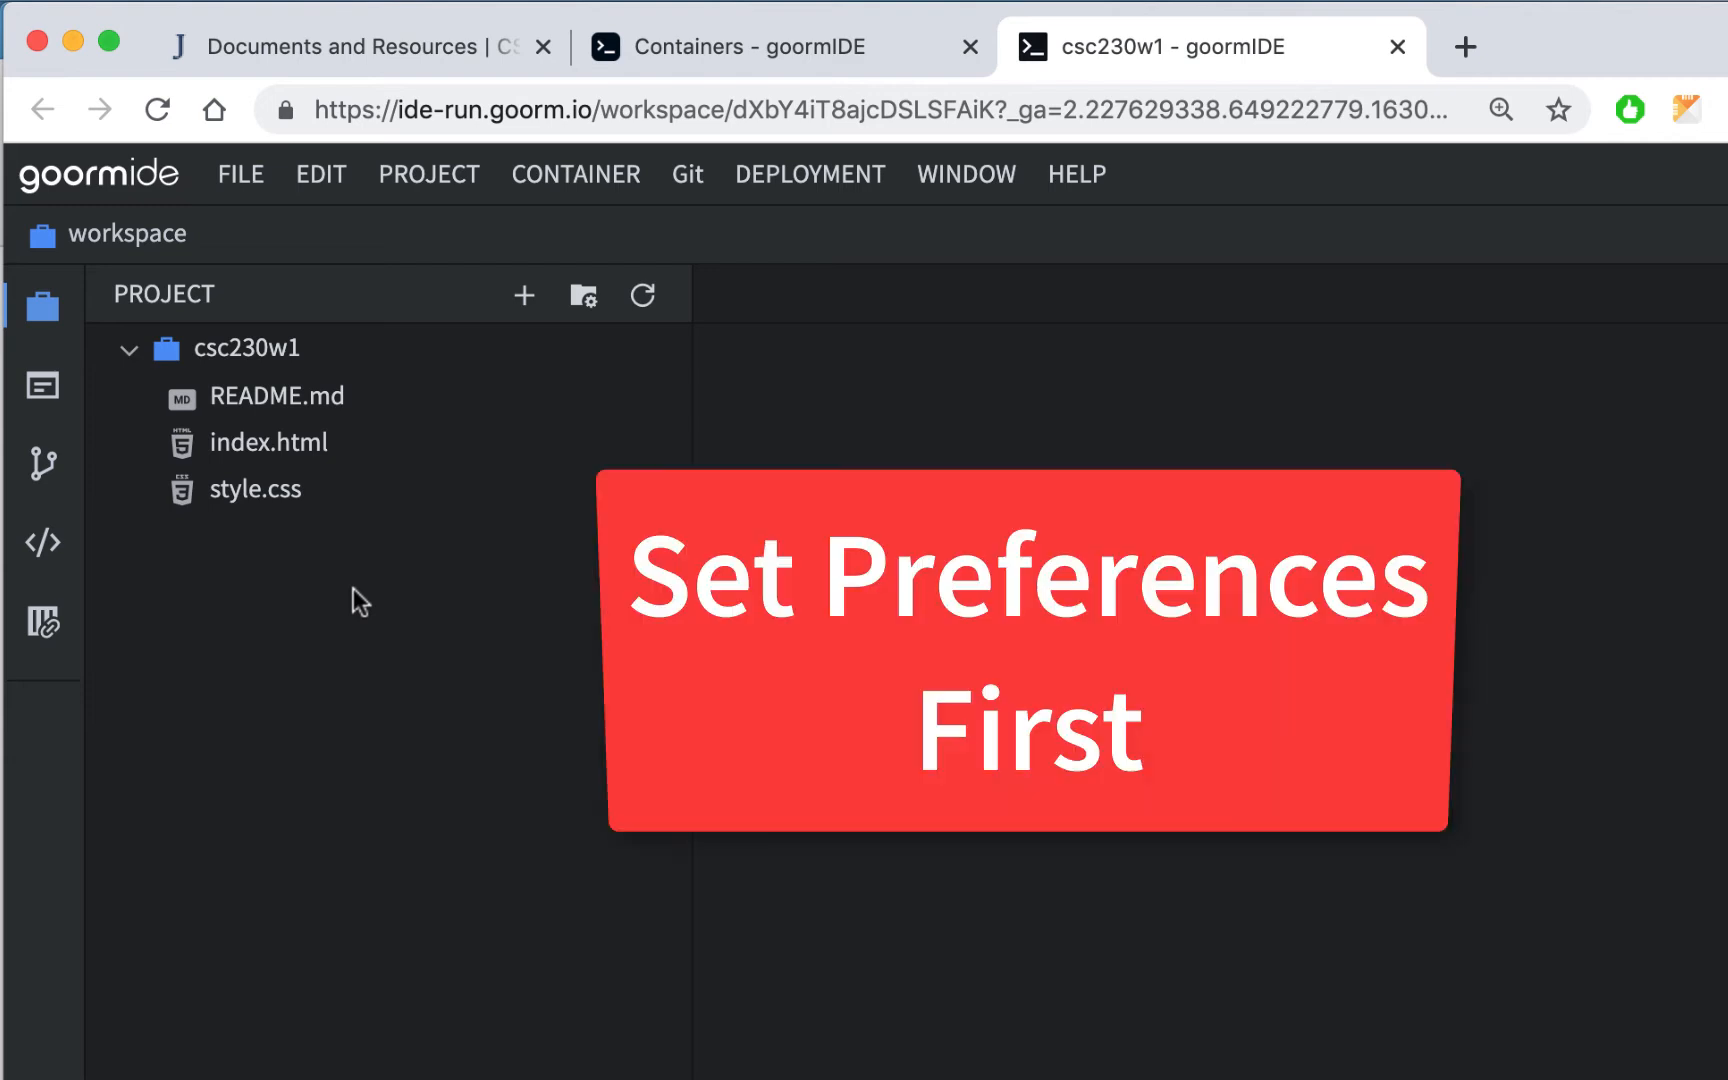
{"action": "mouse_move", "coordinate": [317, 581]}
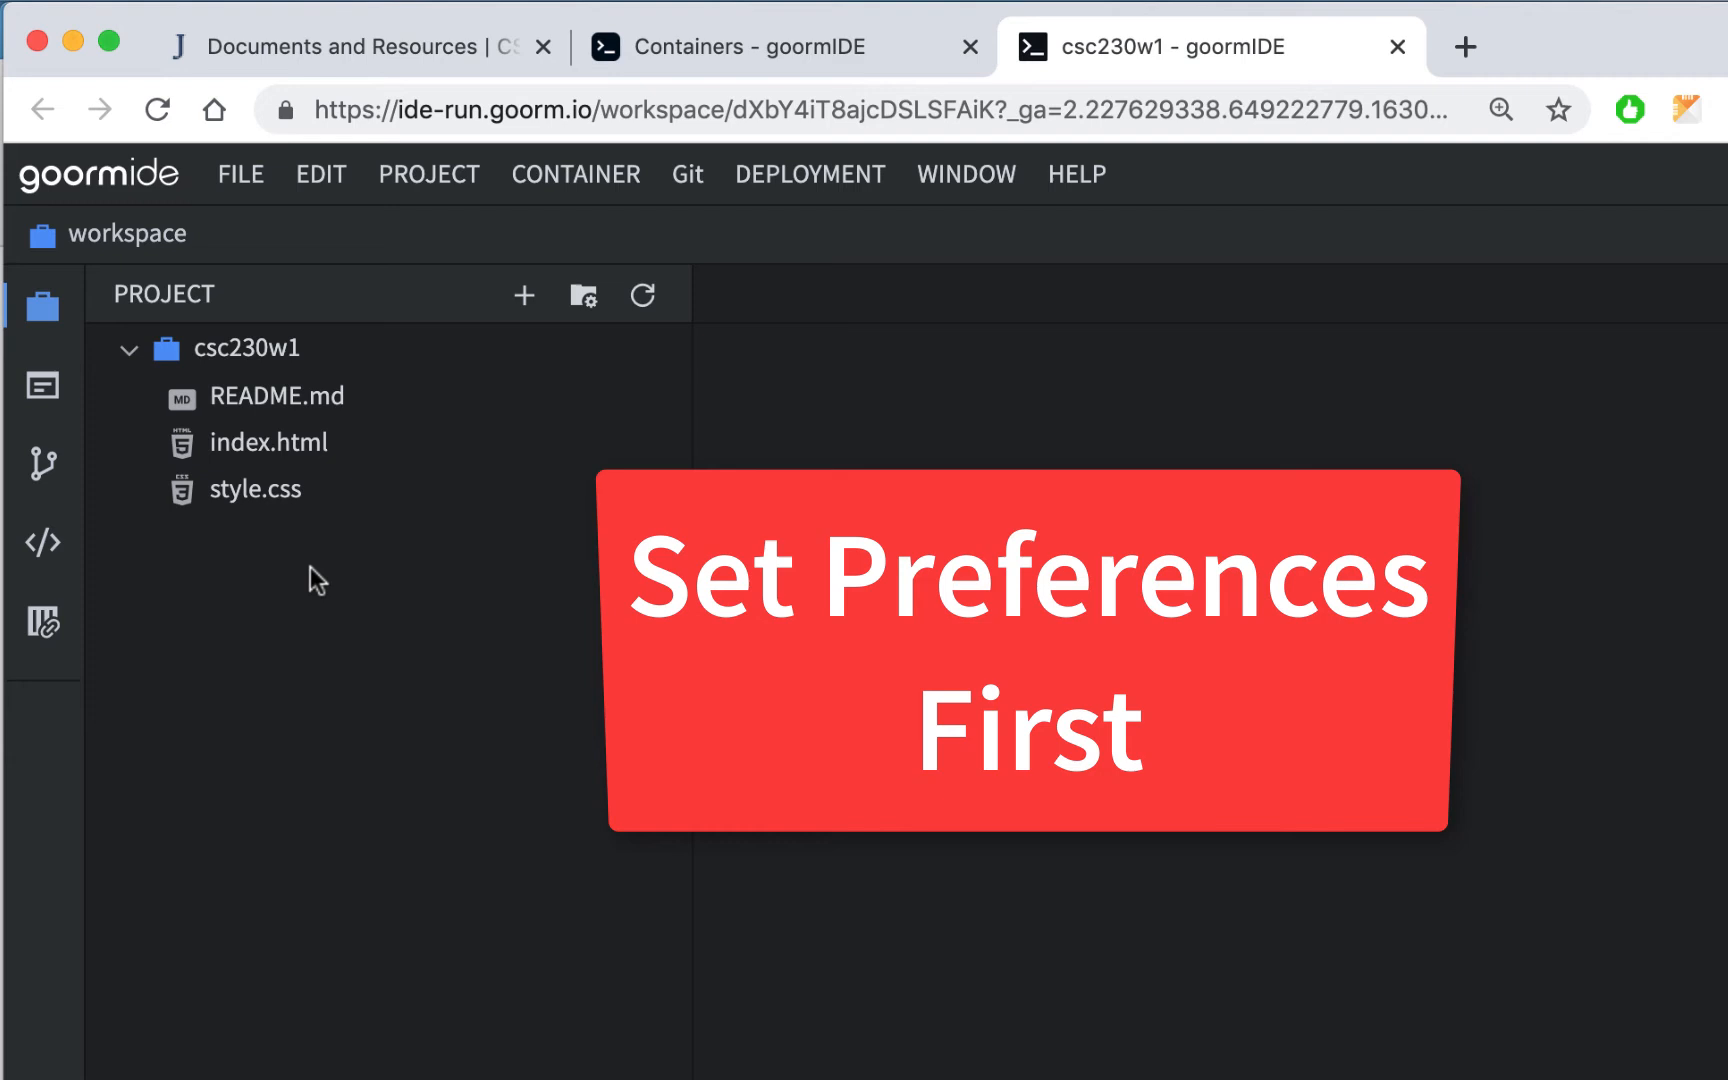
{"action": "mouse_move", "coordinate": [433, 685]}
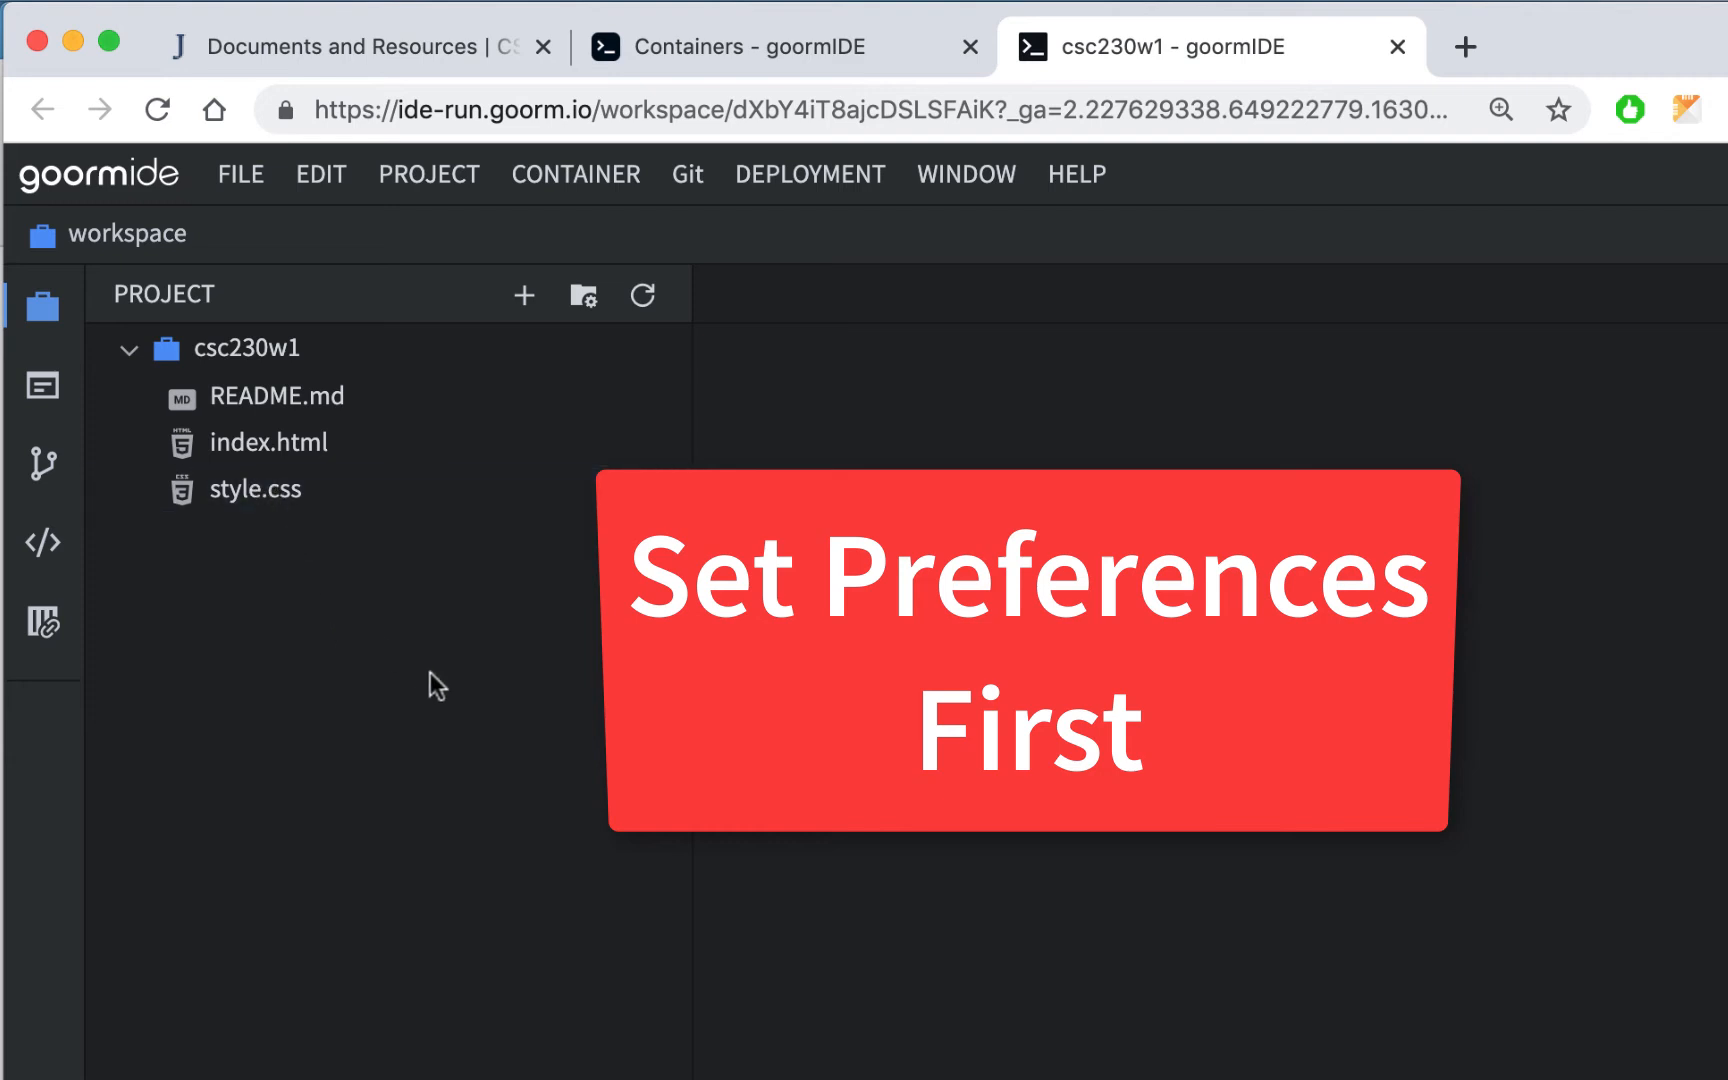
{"action": "left_click", "coordinate": [255, 489]}
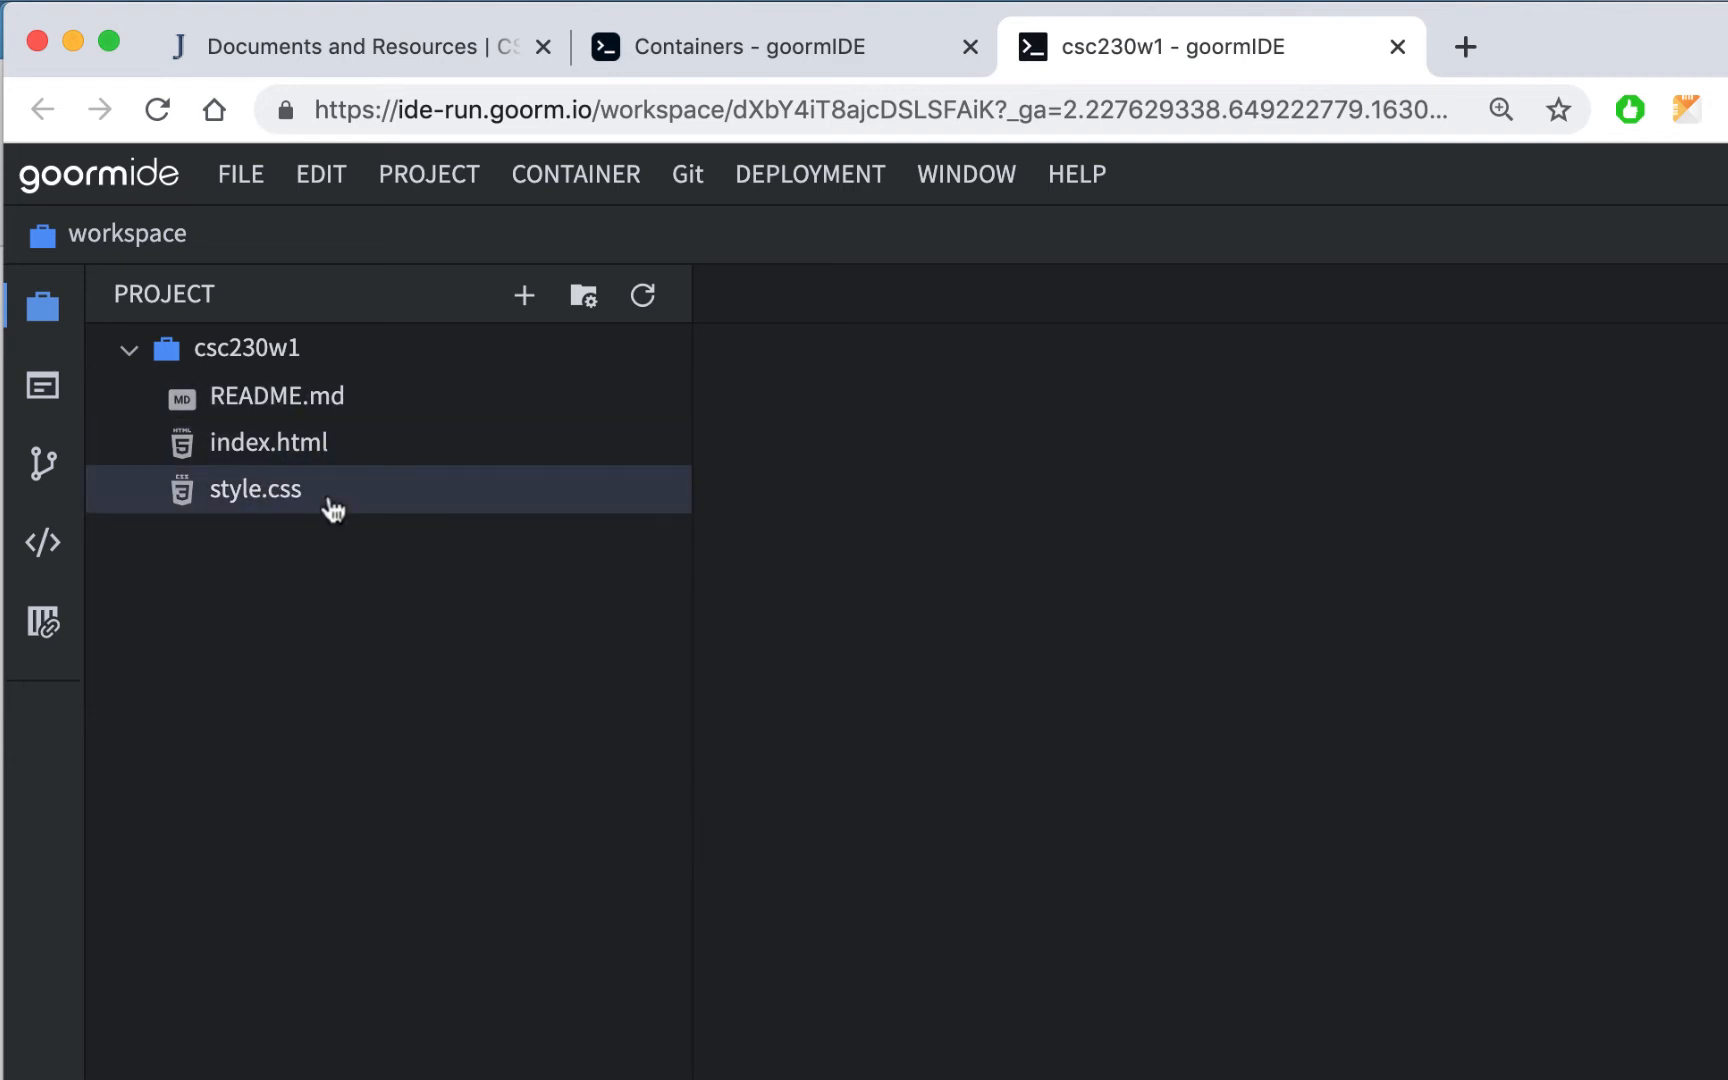
{"action": "mouse_move", "coordinate": [272, 598]}
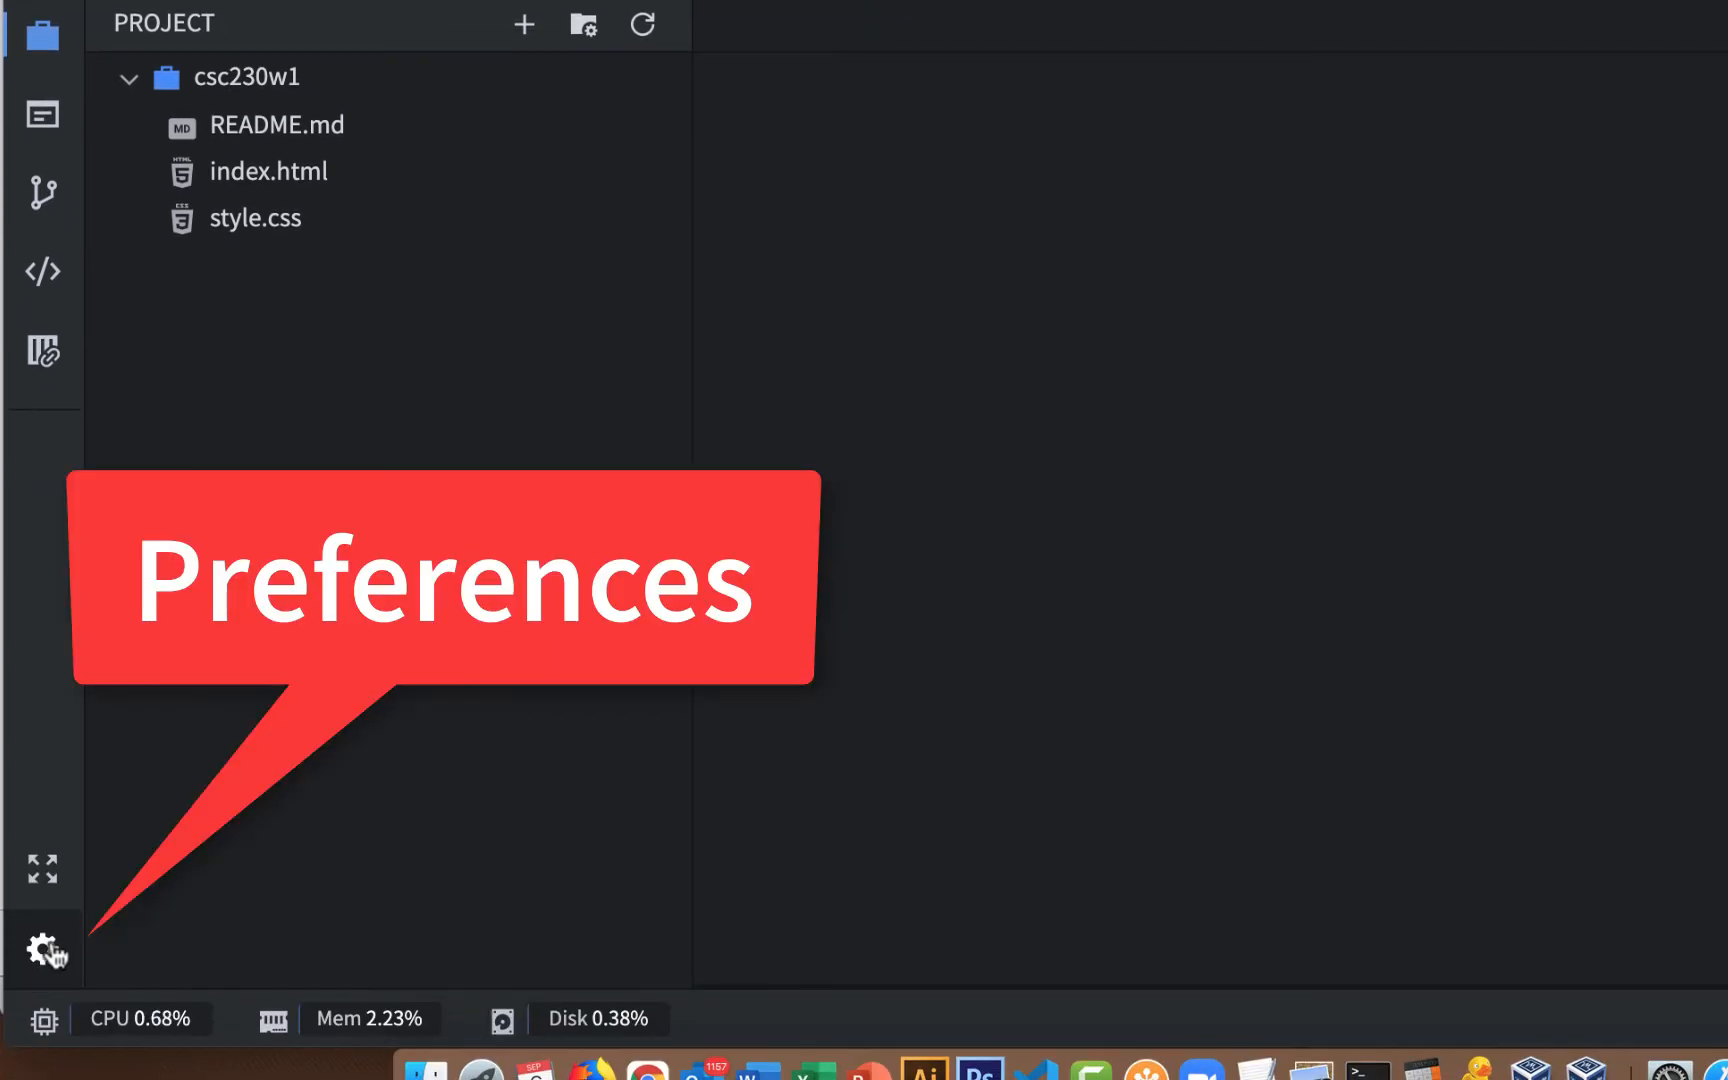
- Set Emmet as the default editor mode under Editor > Mode and apply
{"action": "left_click", "coordinate": [44, 949]}
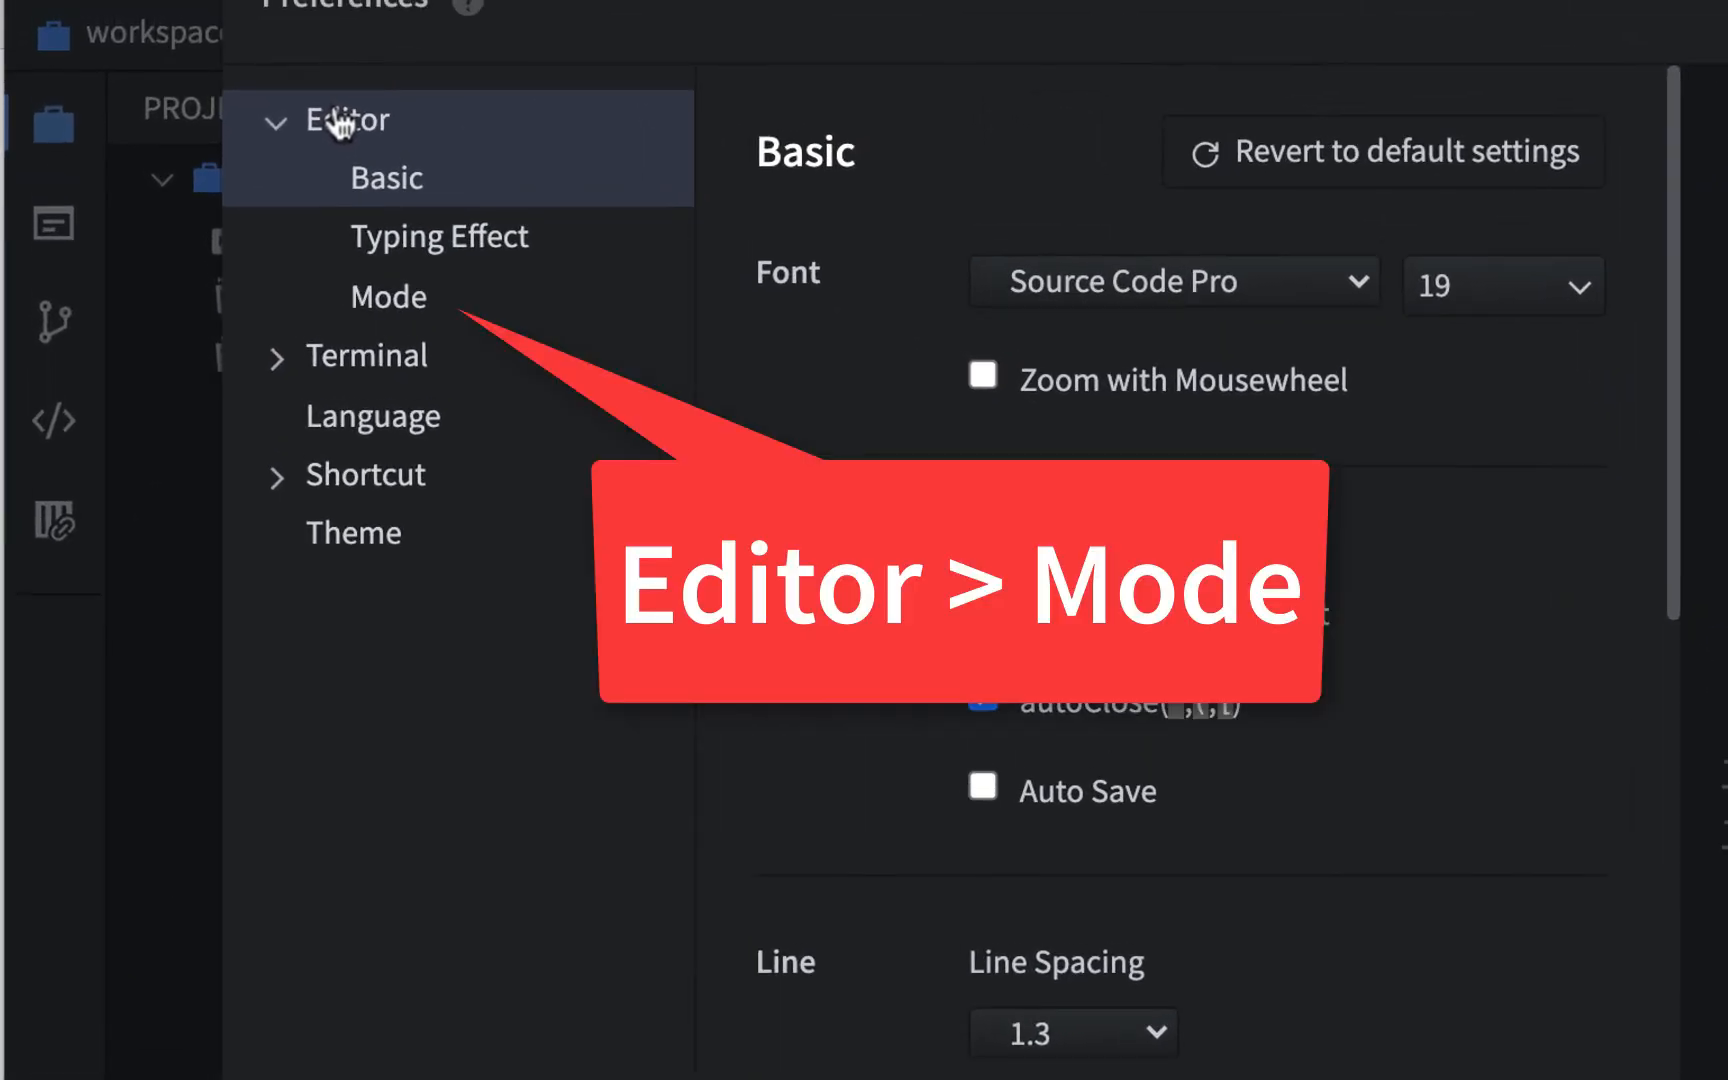
{"action": "left_click", "coordinate": [387, 295]}
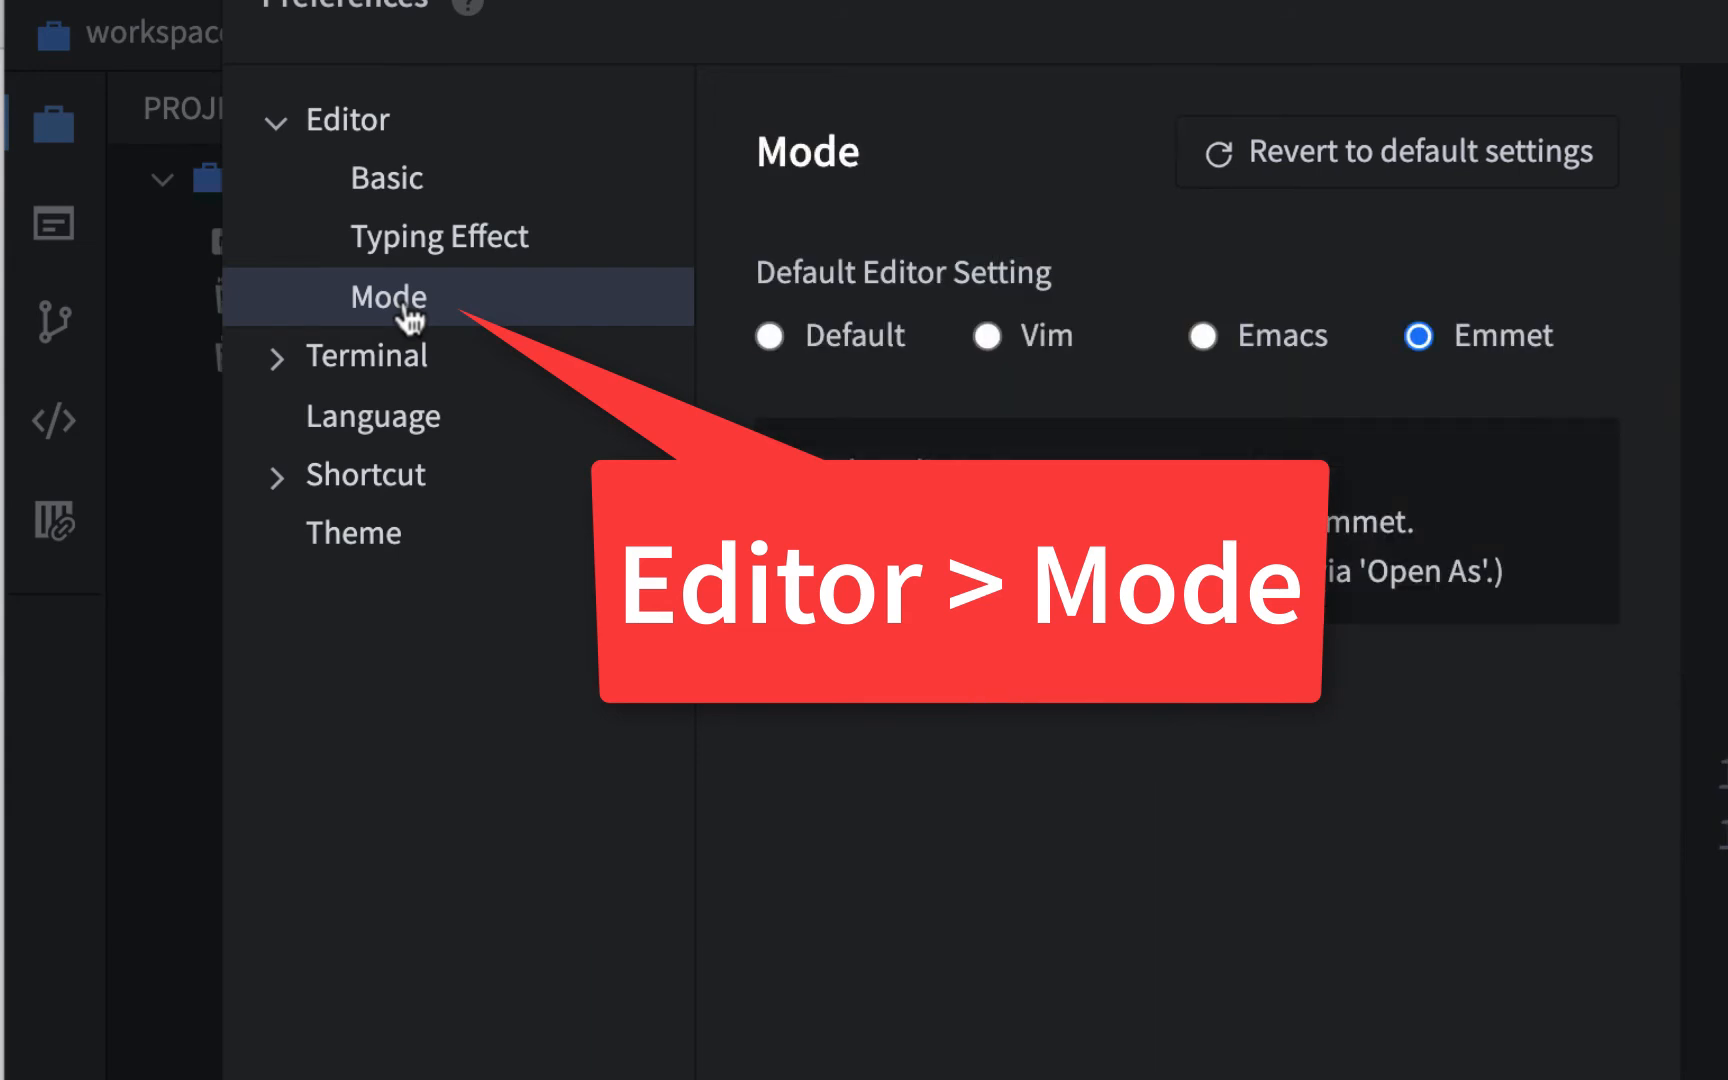
{"action": "mouse_move", "coordinate": [1441, 358]}
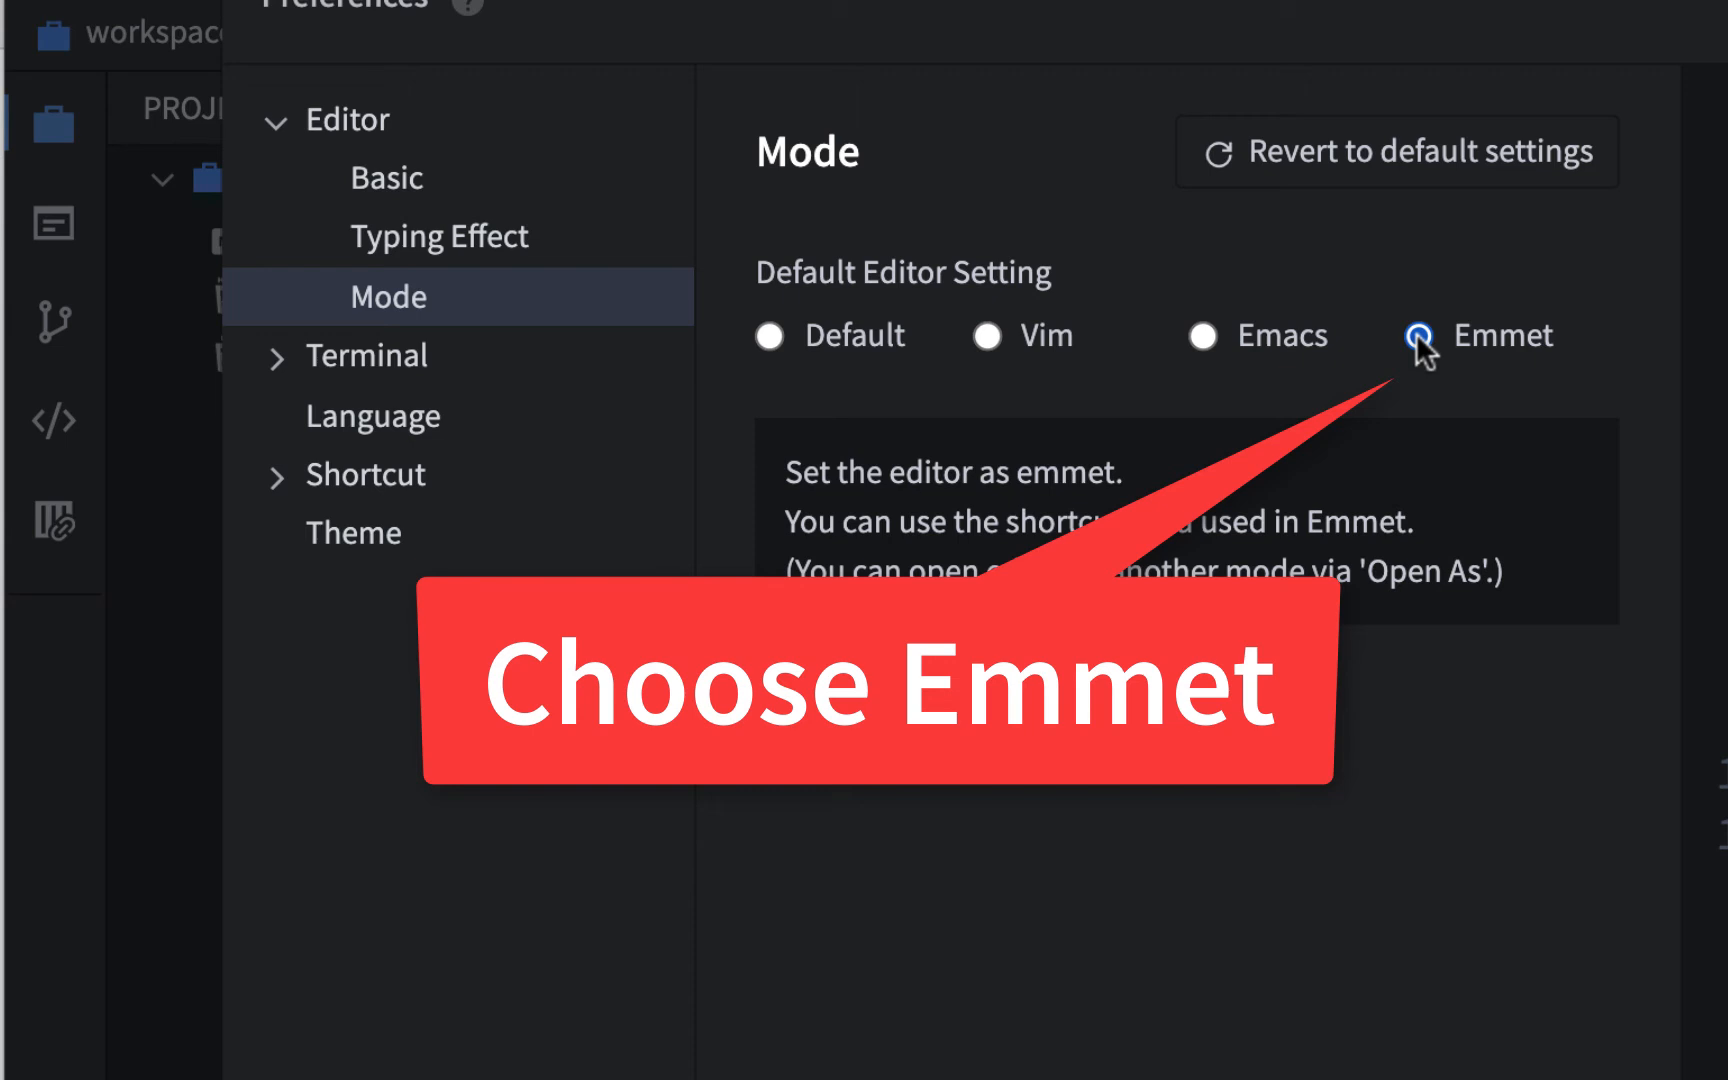
{"action": "left_click", "coordinate": [1422, 336]}
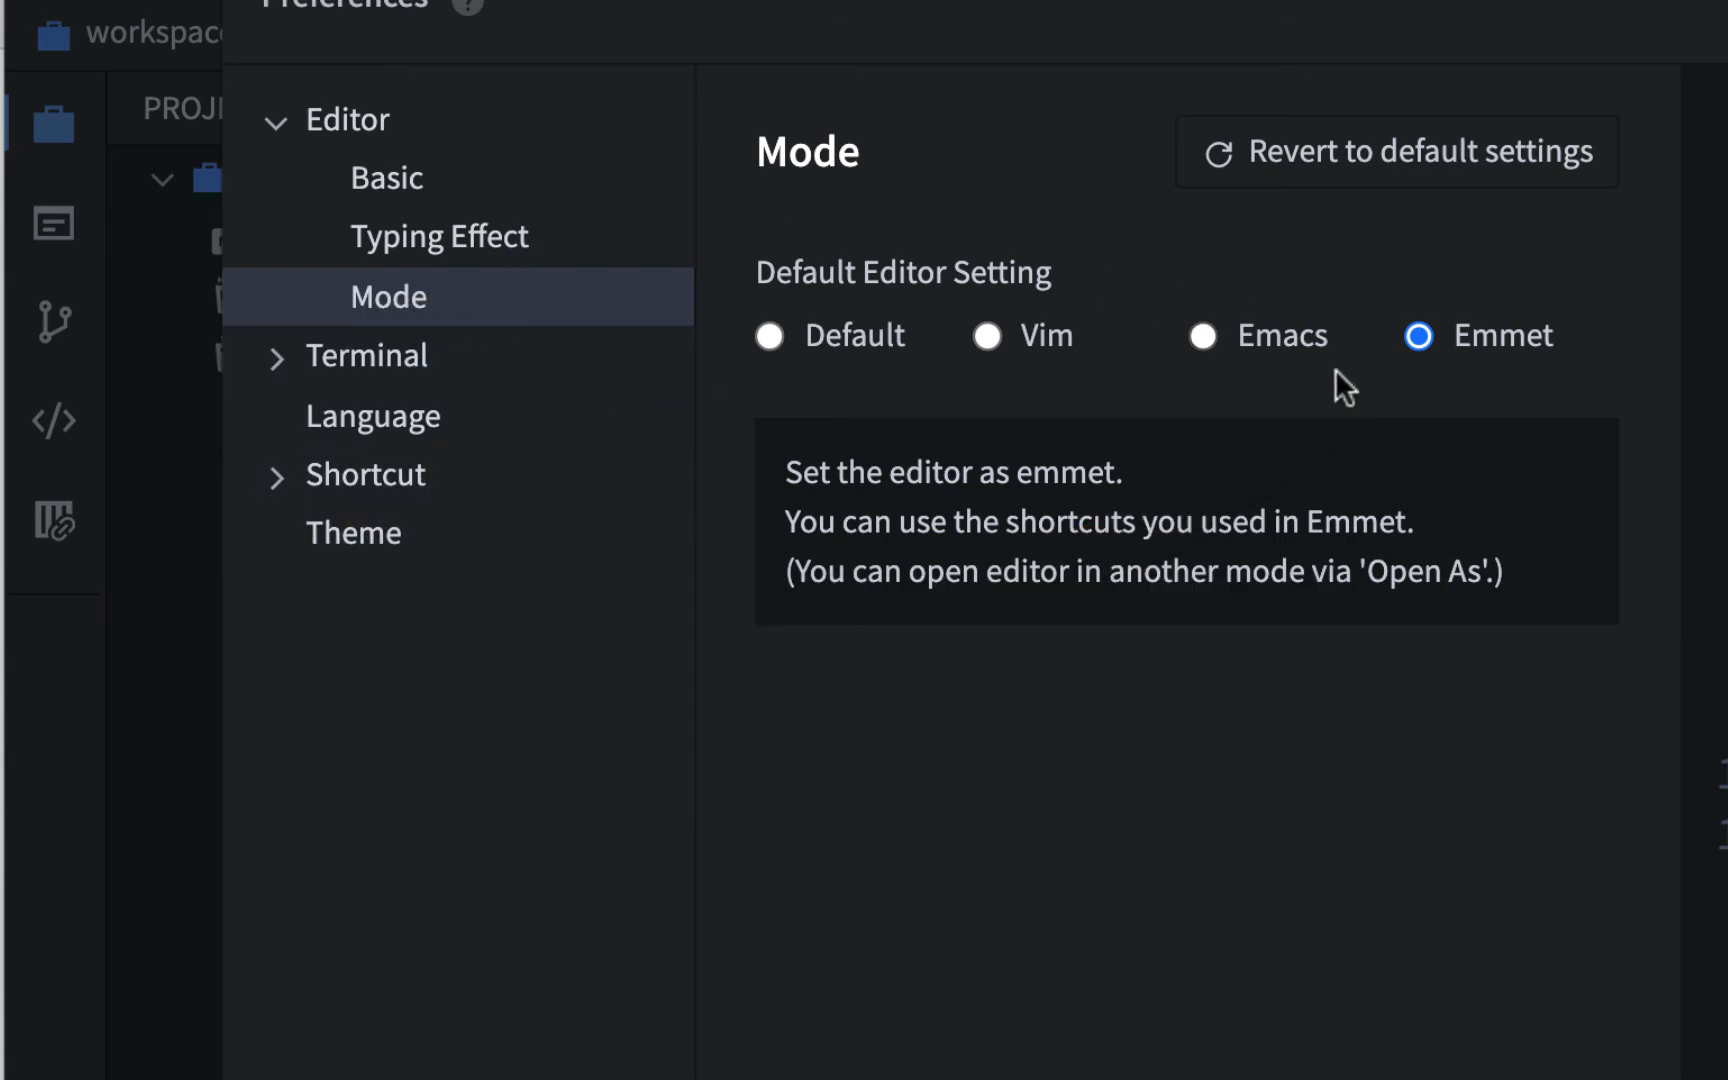
{"action": "mouse_move", "coordinate": [1305, 444]}
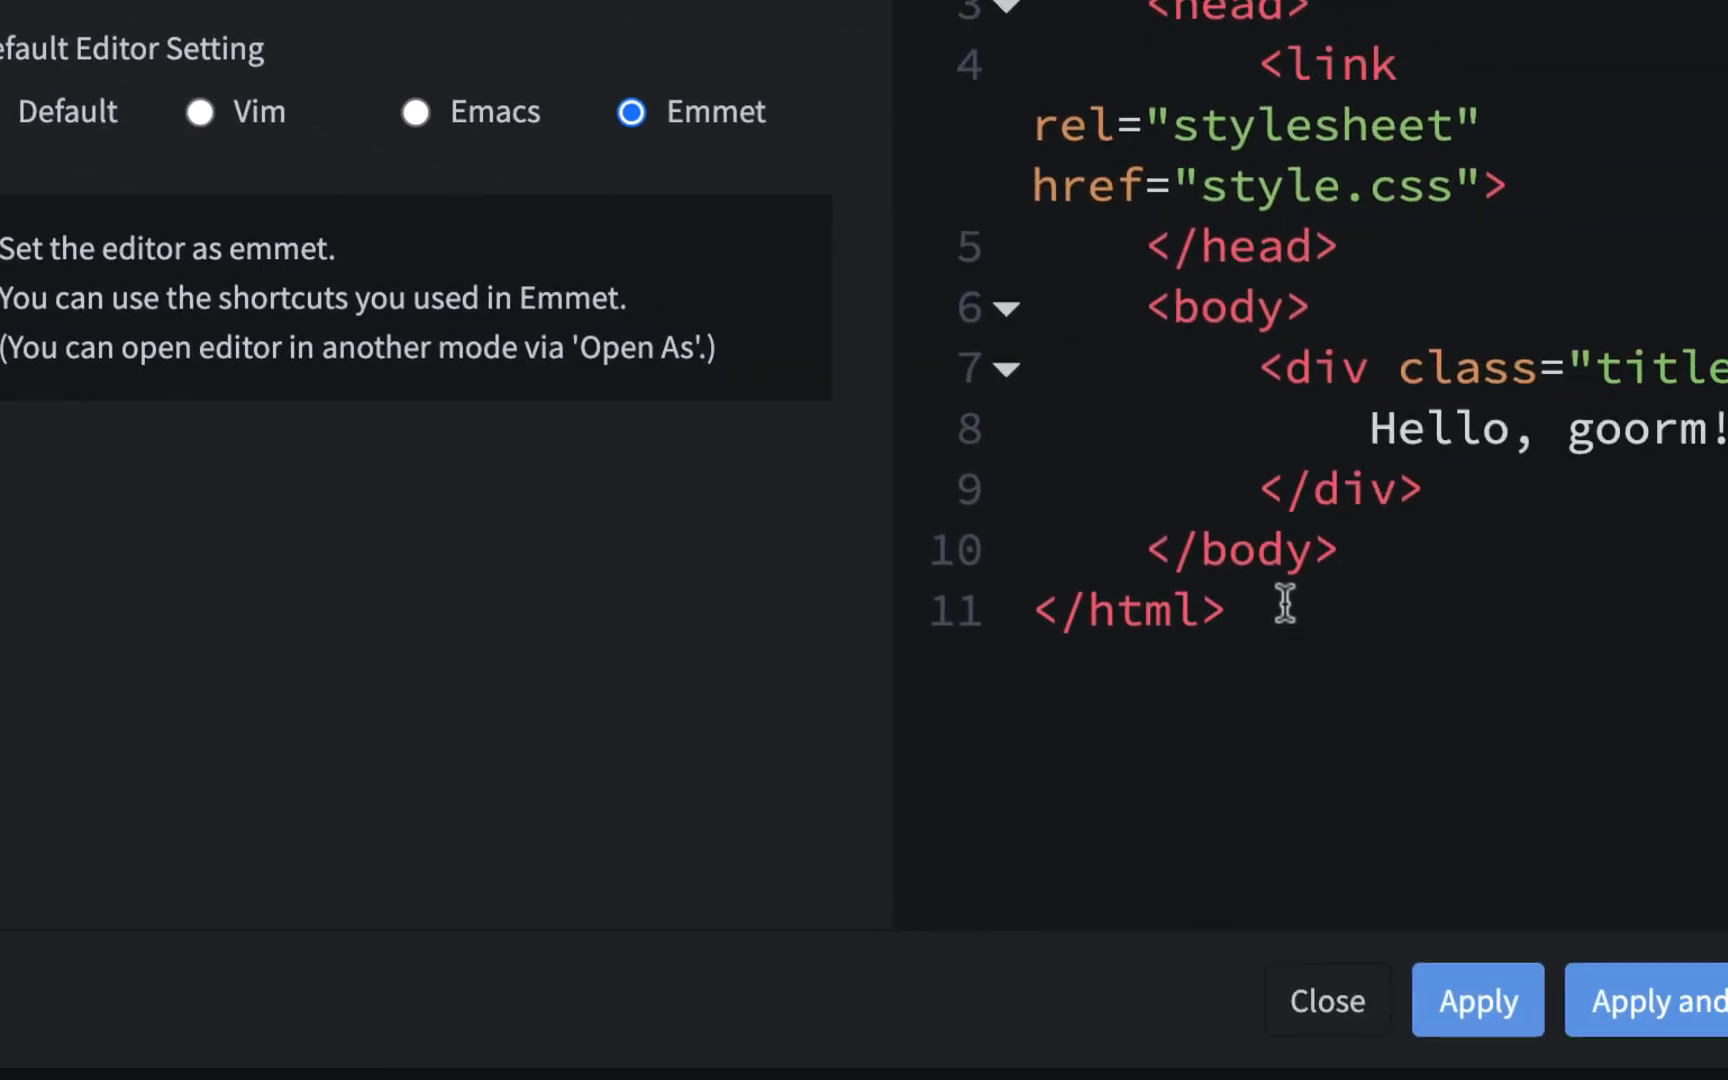
{"action": "left_click", "coordinate": [1648, 1001]}
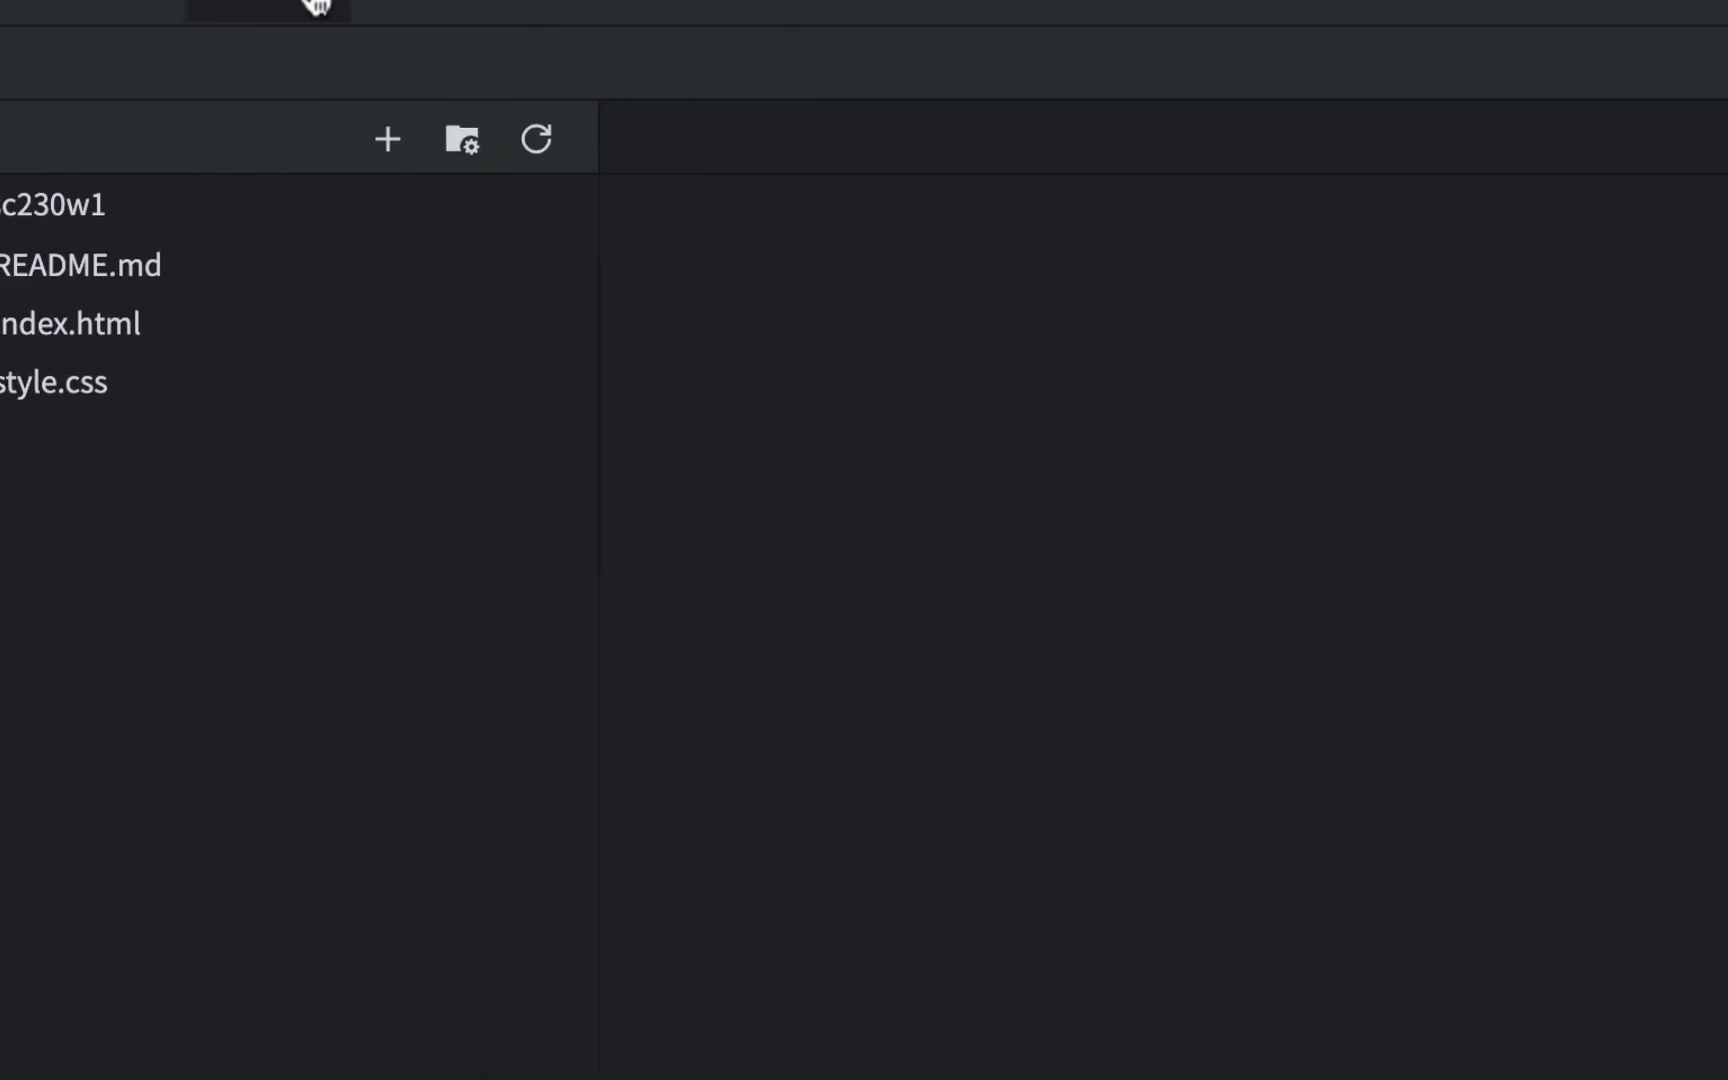
- Remove the default registered run URL in Running URL and Port settings, confirming the deletion
{"action": "left_click", "coordinate": [564, 109]}
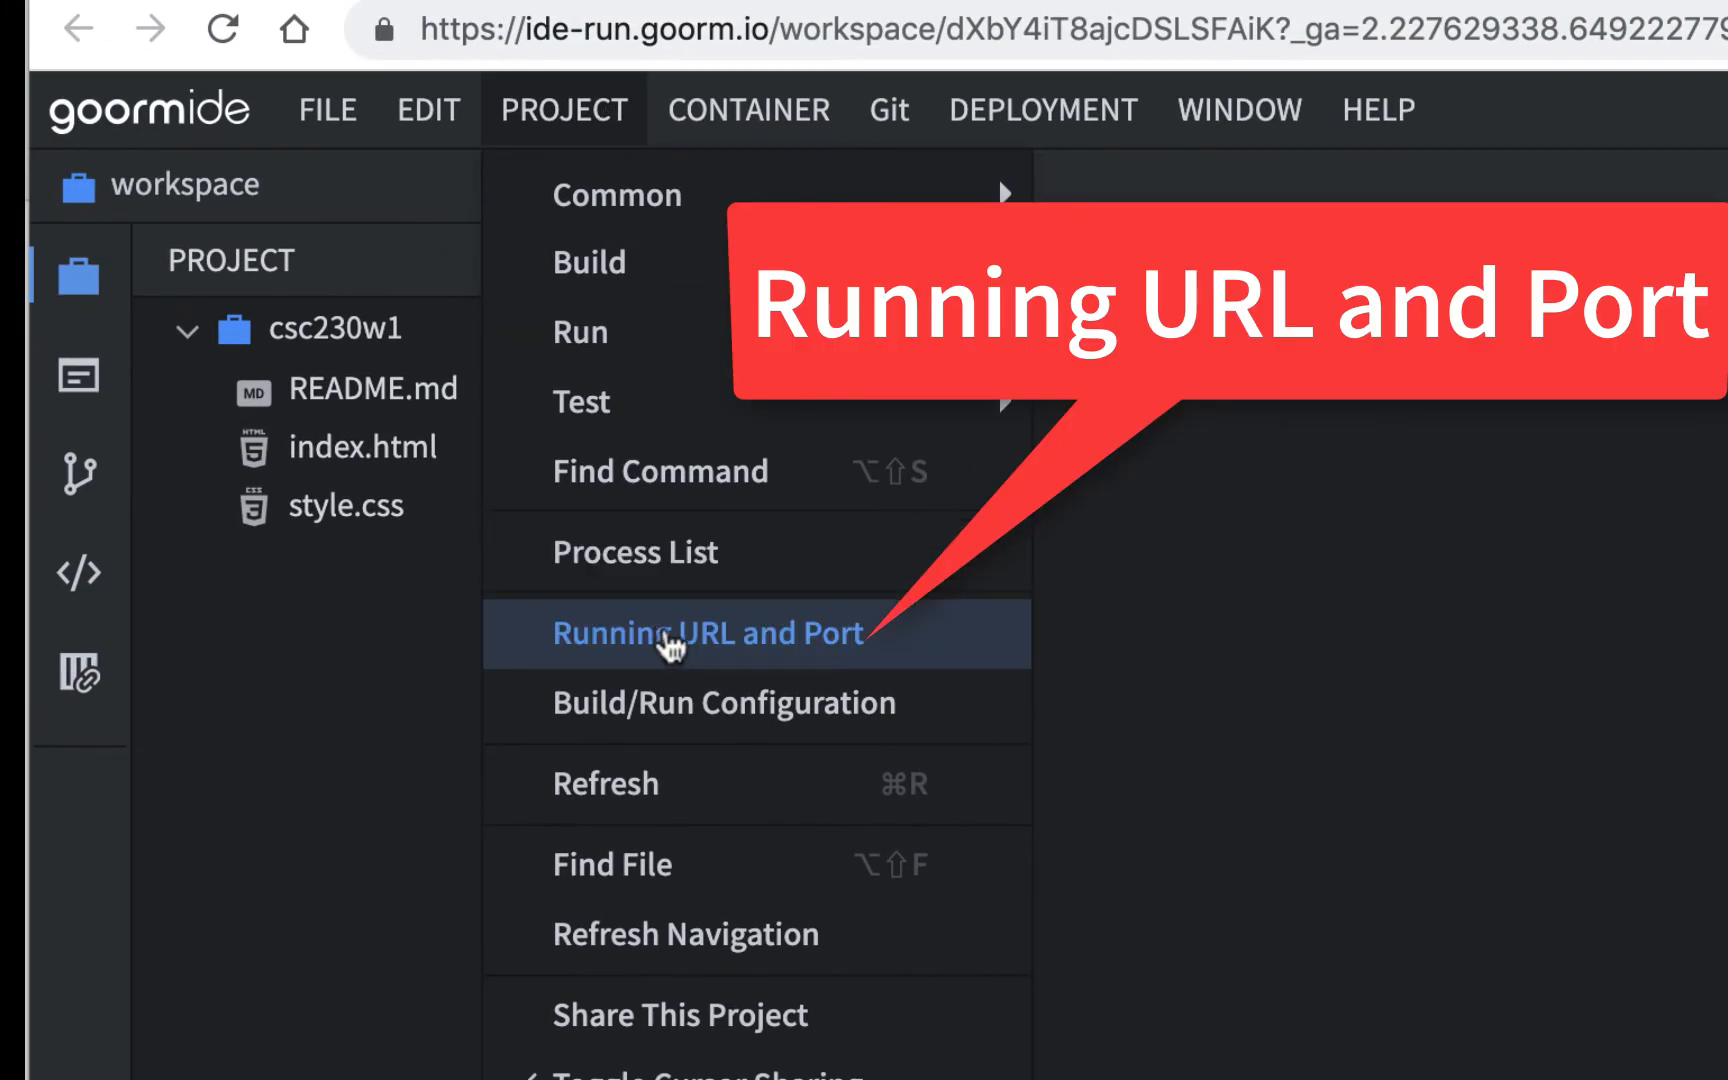
{"action": "left_click", "coordinate": [708, 633]}
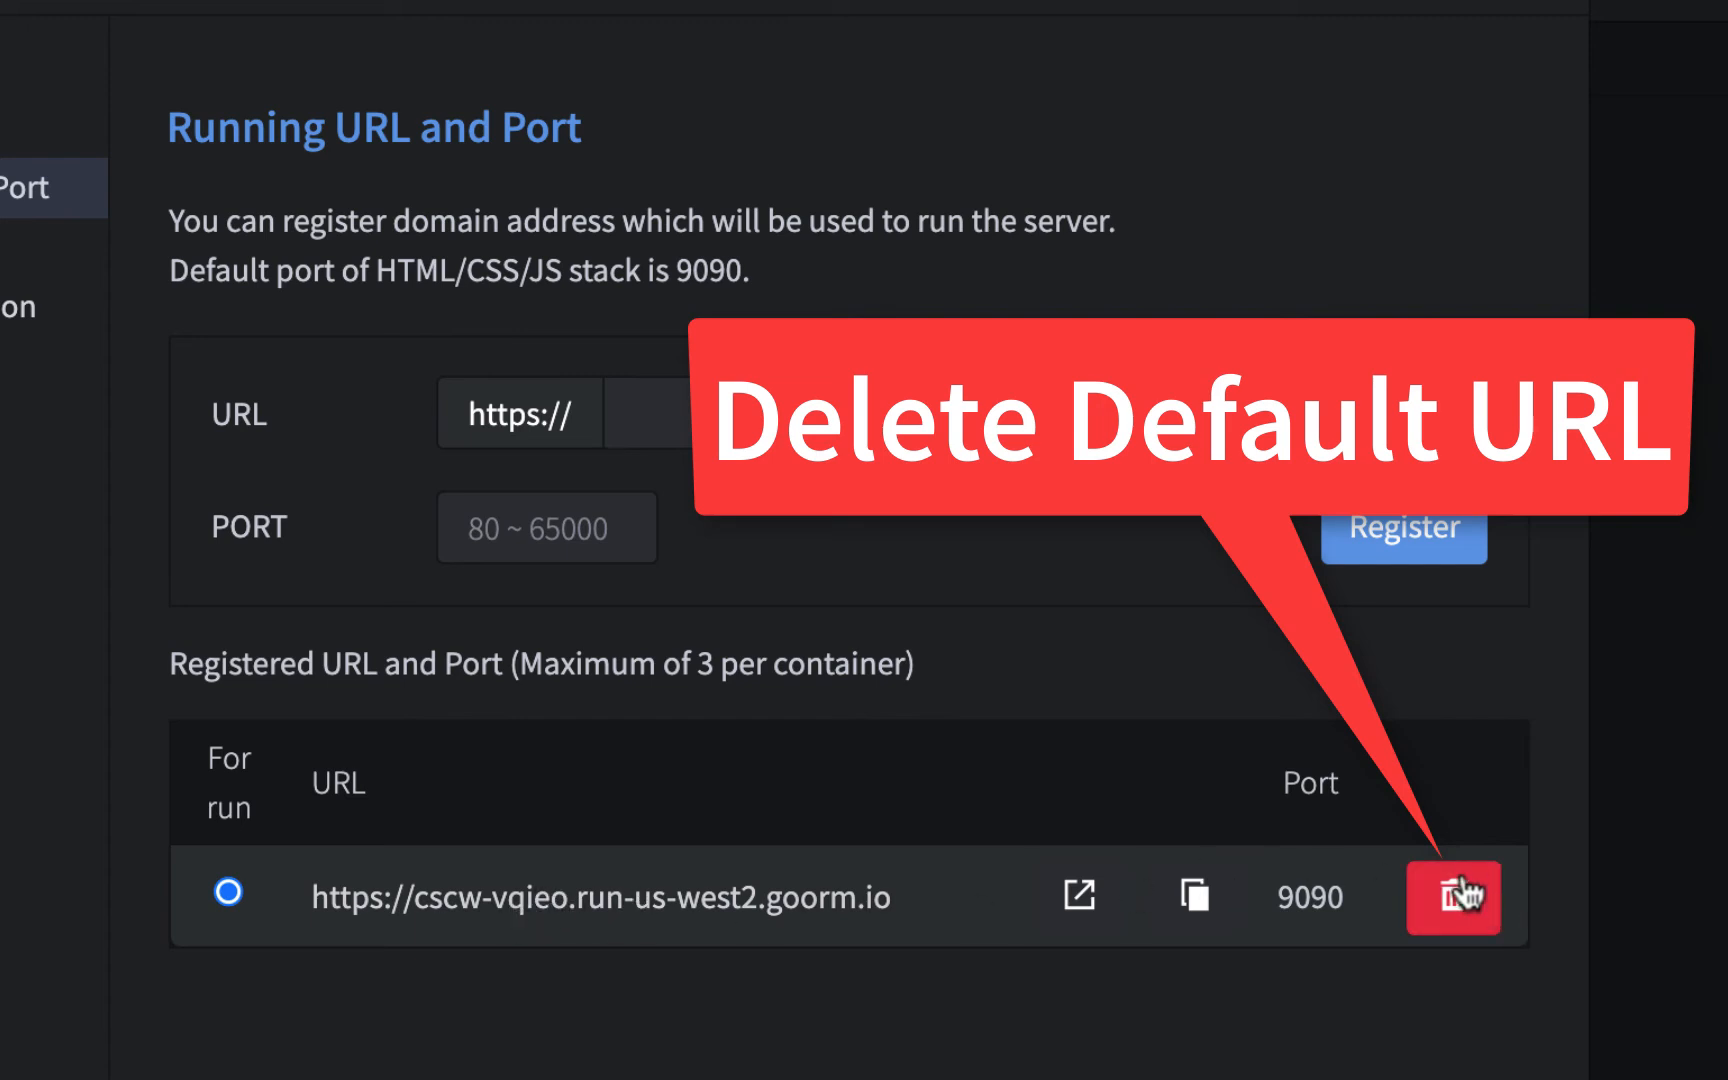
{"action": "left_click", "coordinate": [1452, 896]}
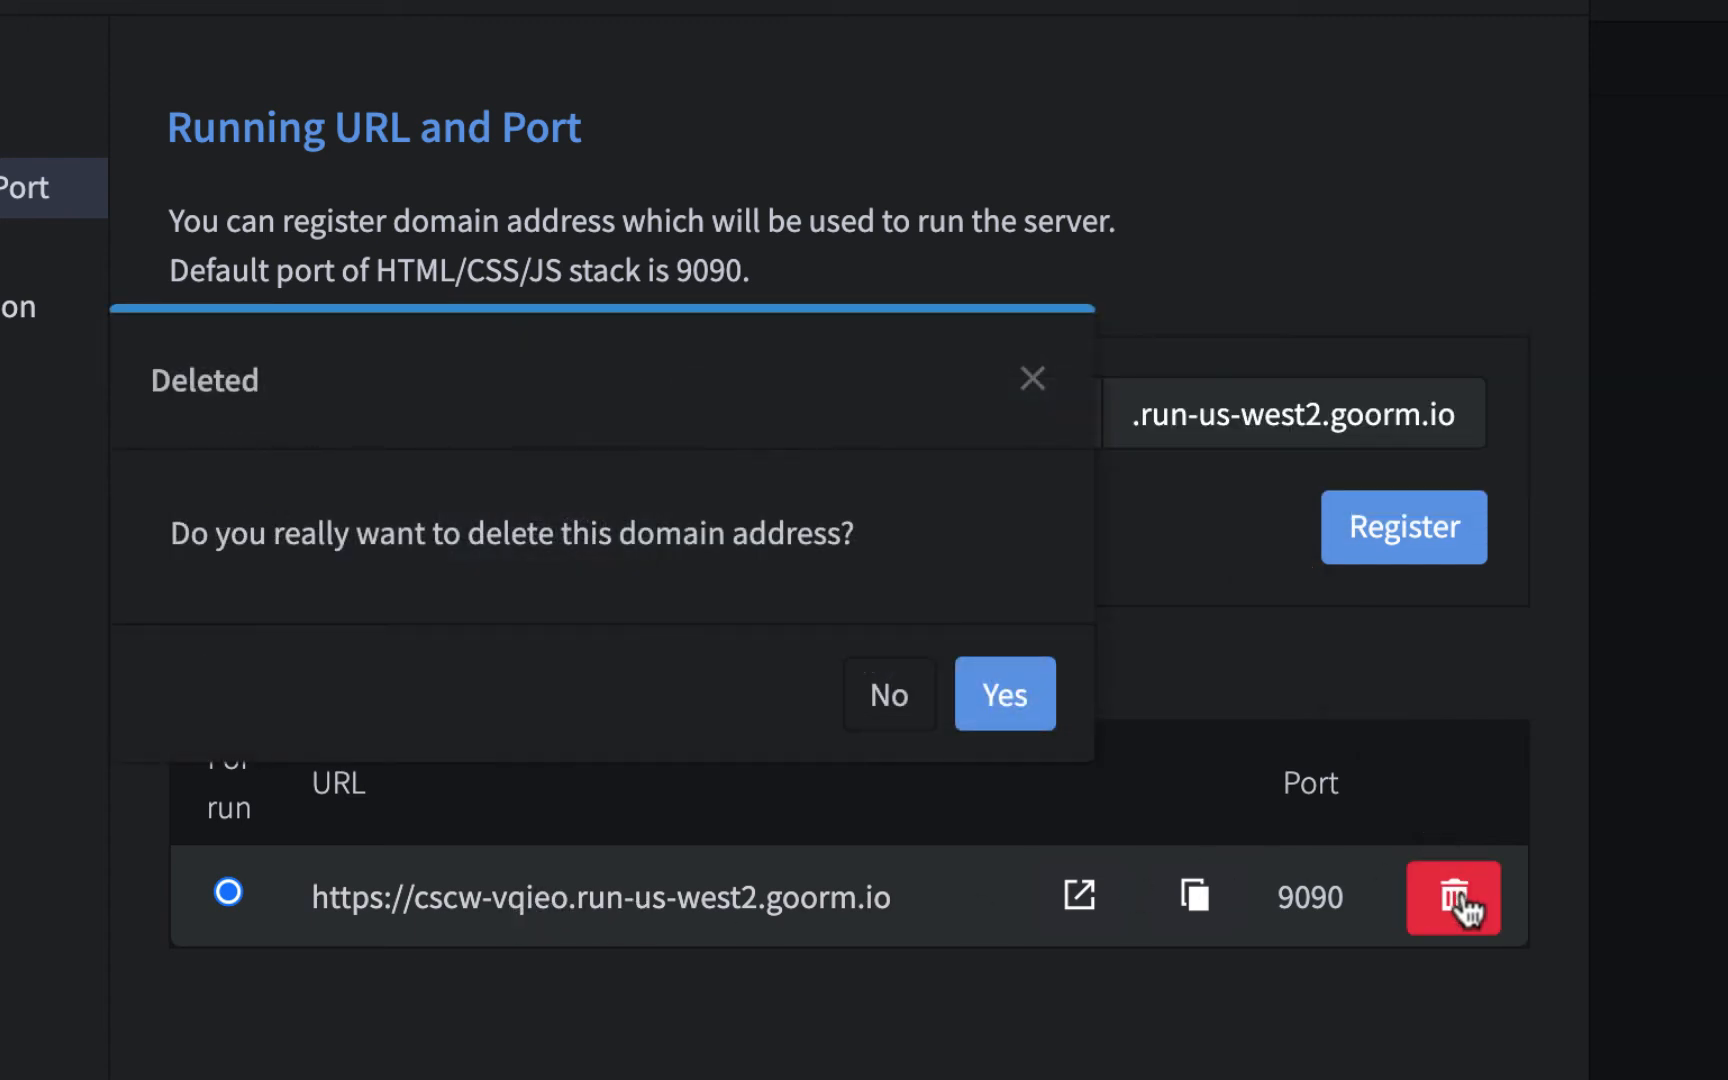
{"action": "left_click", "coordinate": [1002, 694]}
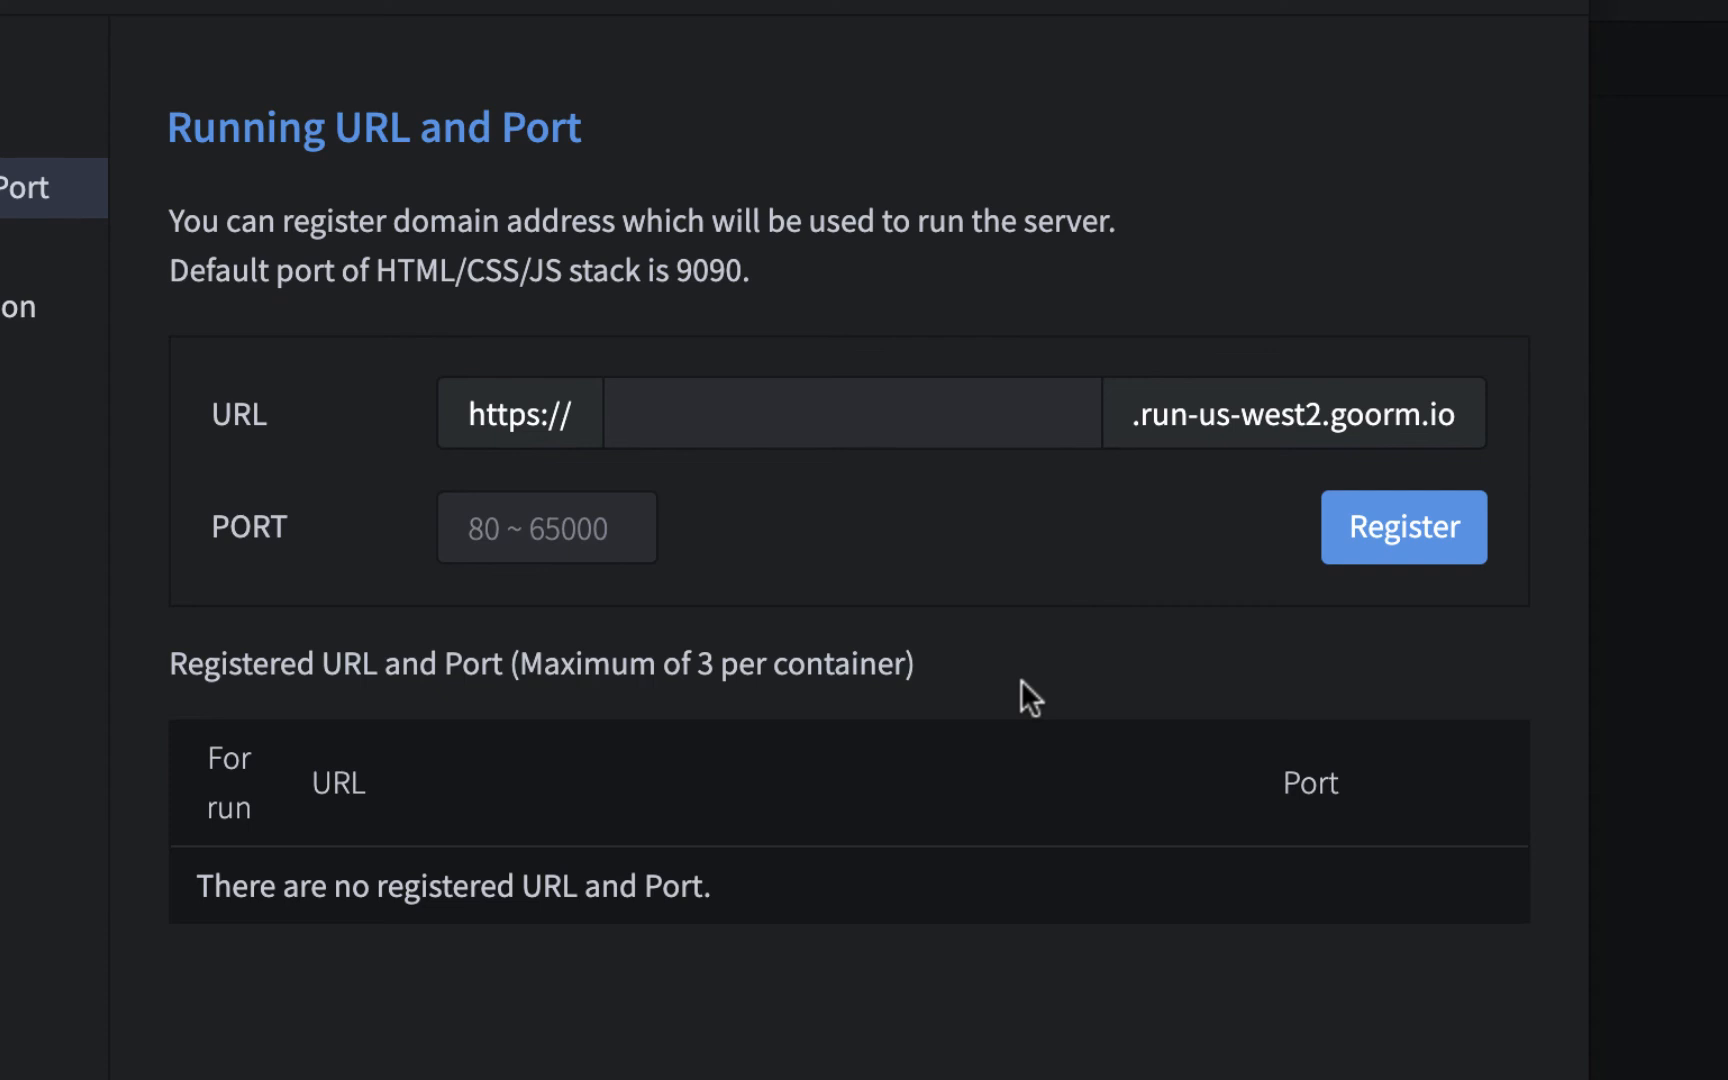
{"action": "mouse_move", "coordinate": [334, 317]}
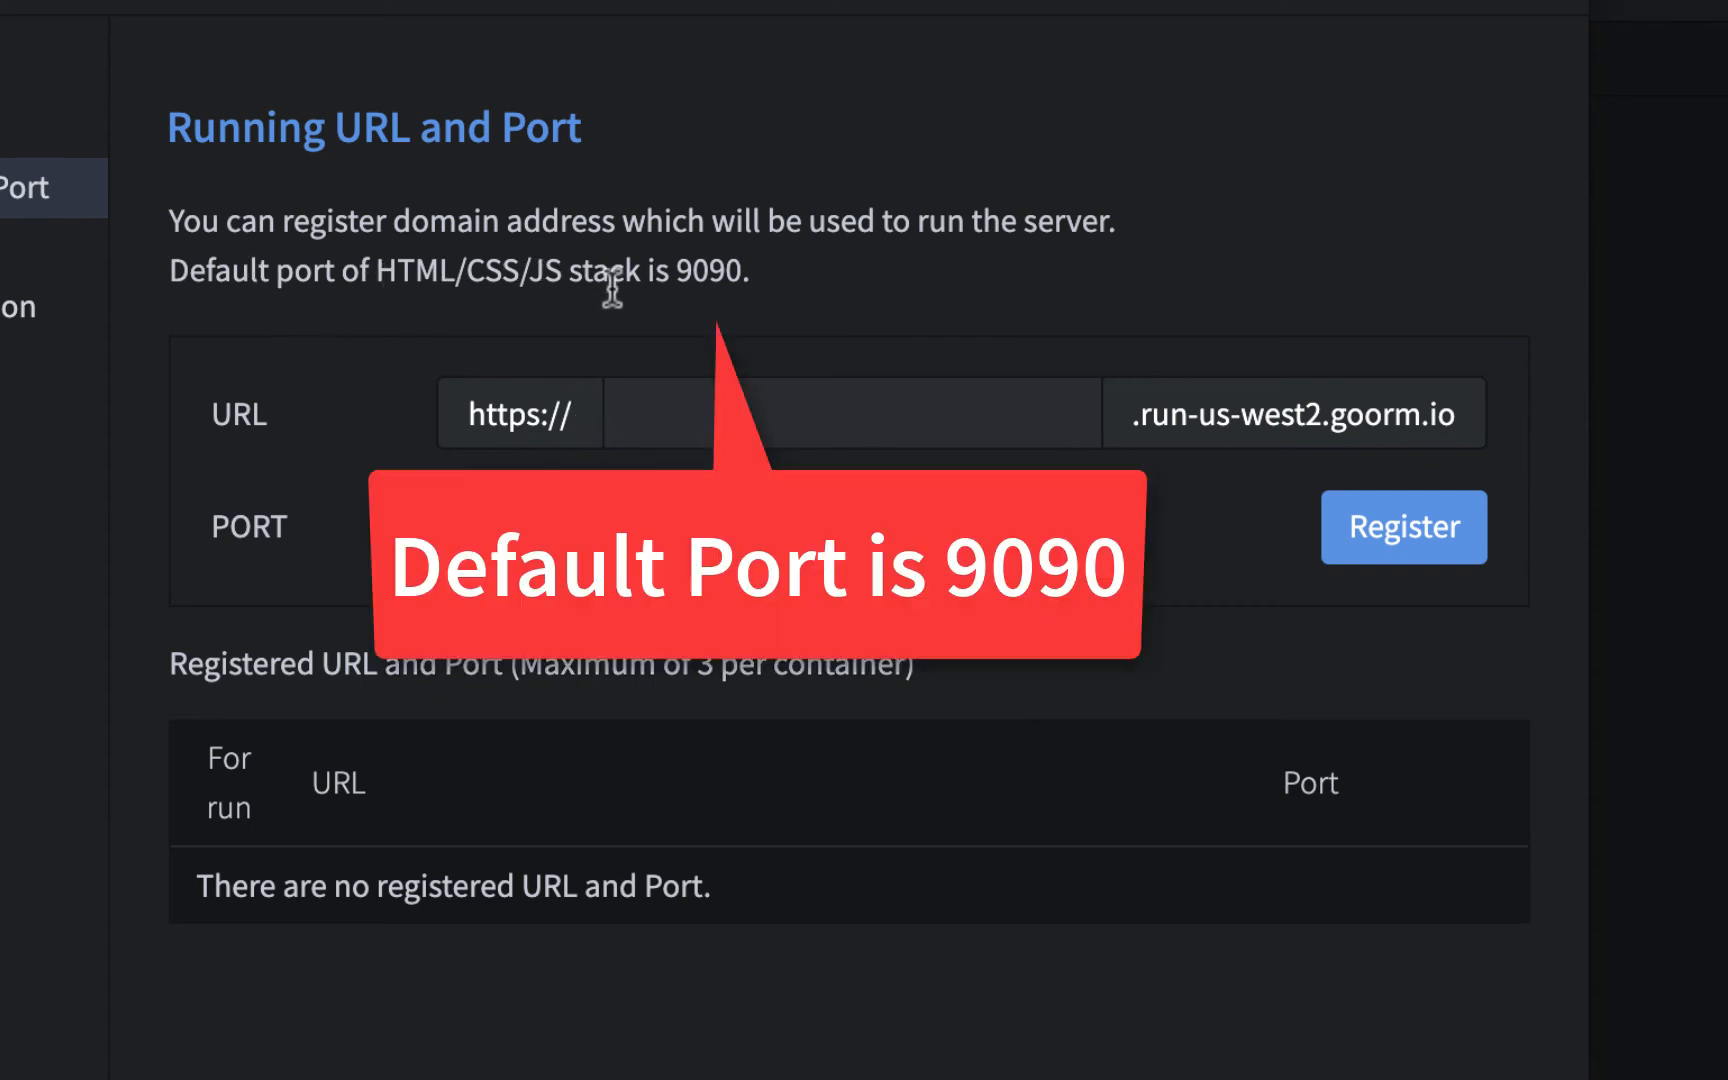
{"action": "mouse_move", "coordinate": [785, 303]}
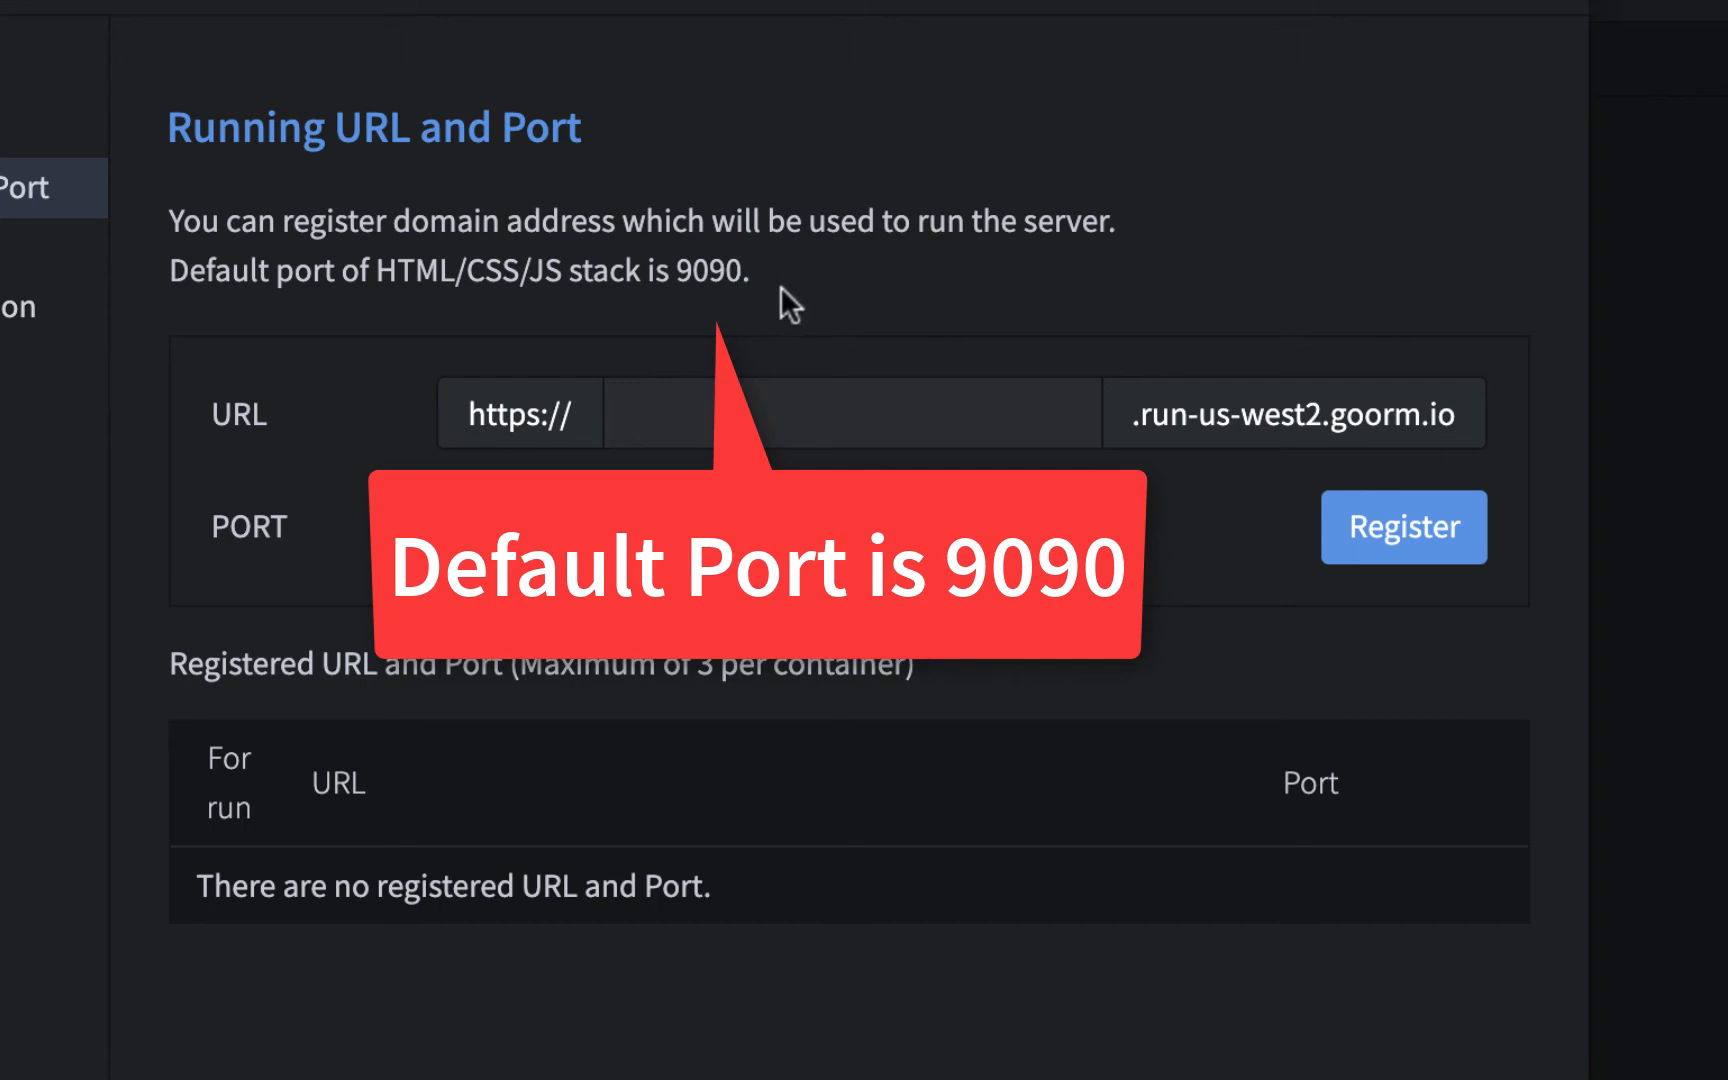
{"action": "mouse_move", "coordinate": [735, 298]}
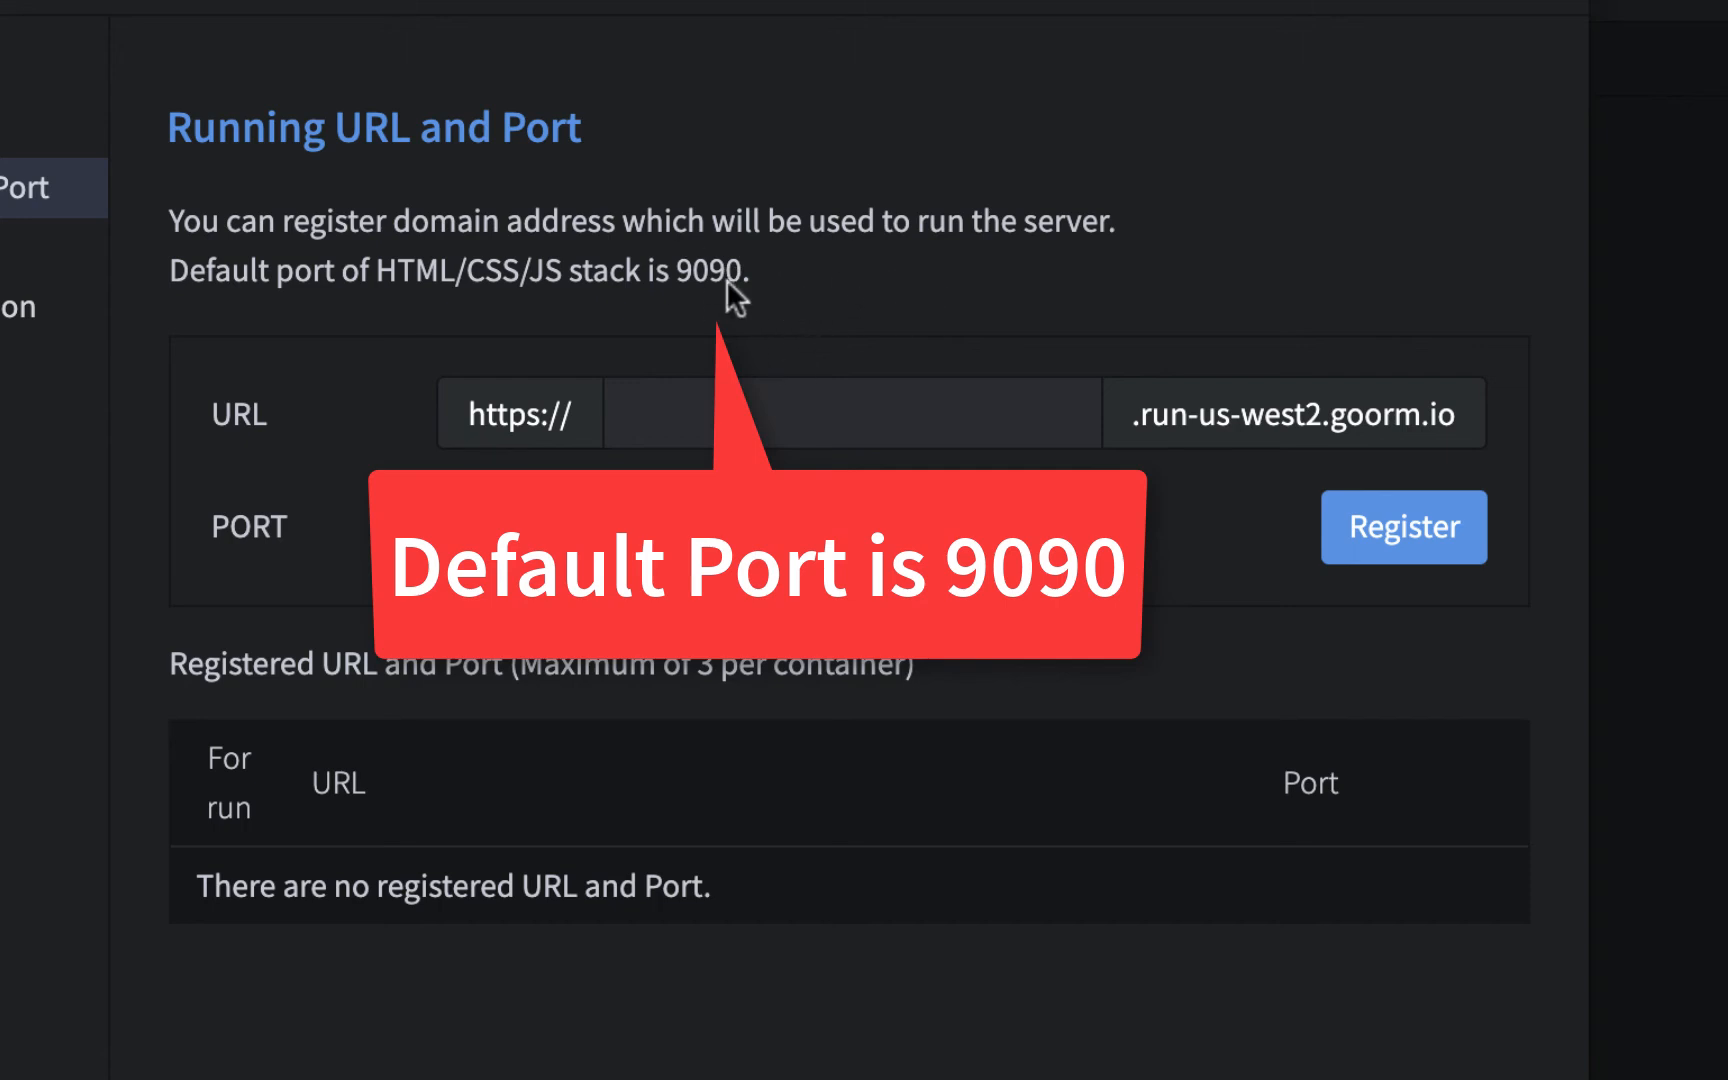
- Enter run port 9090 and the custom URL name 'homacjmy'
{"action": "left_click", "coordinate": [547, 527]}
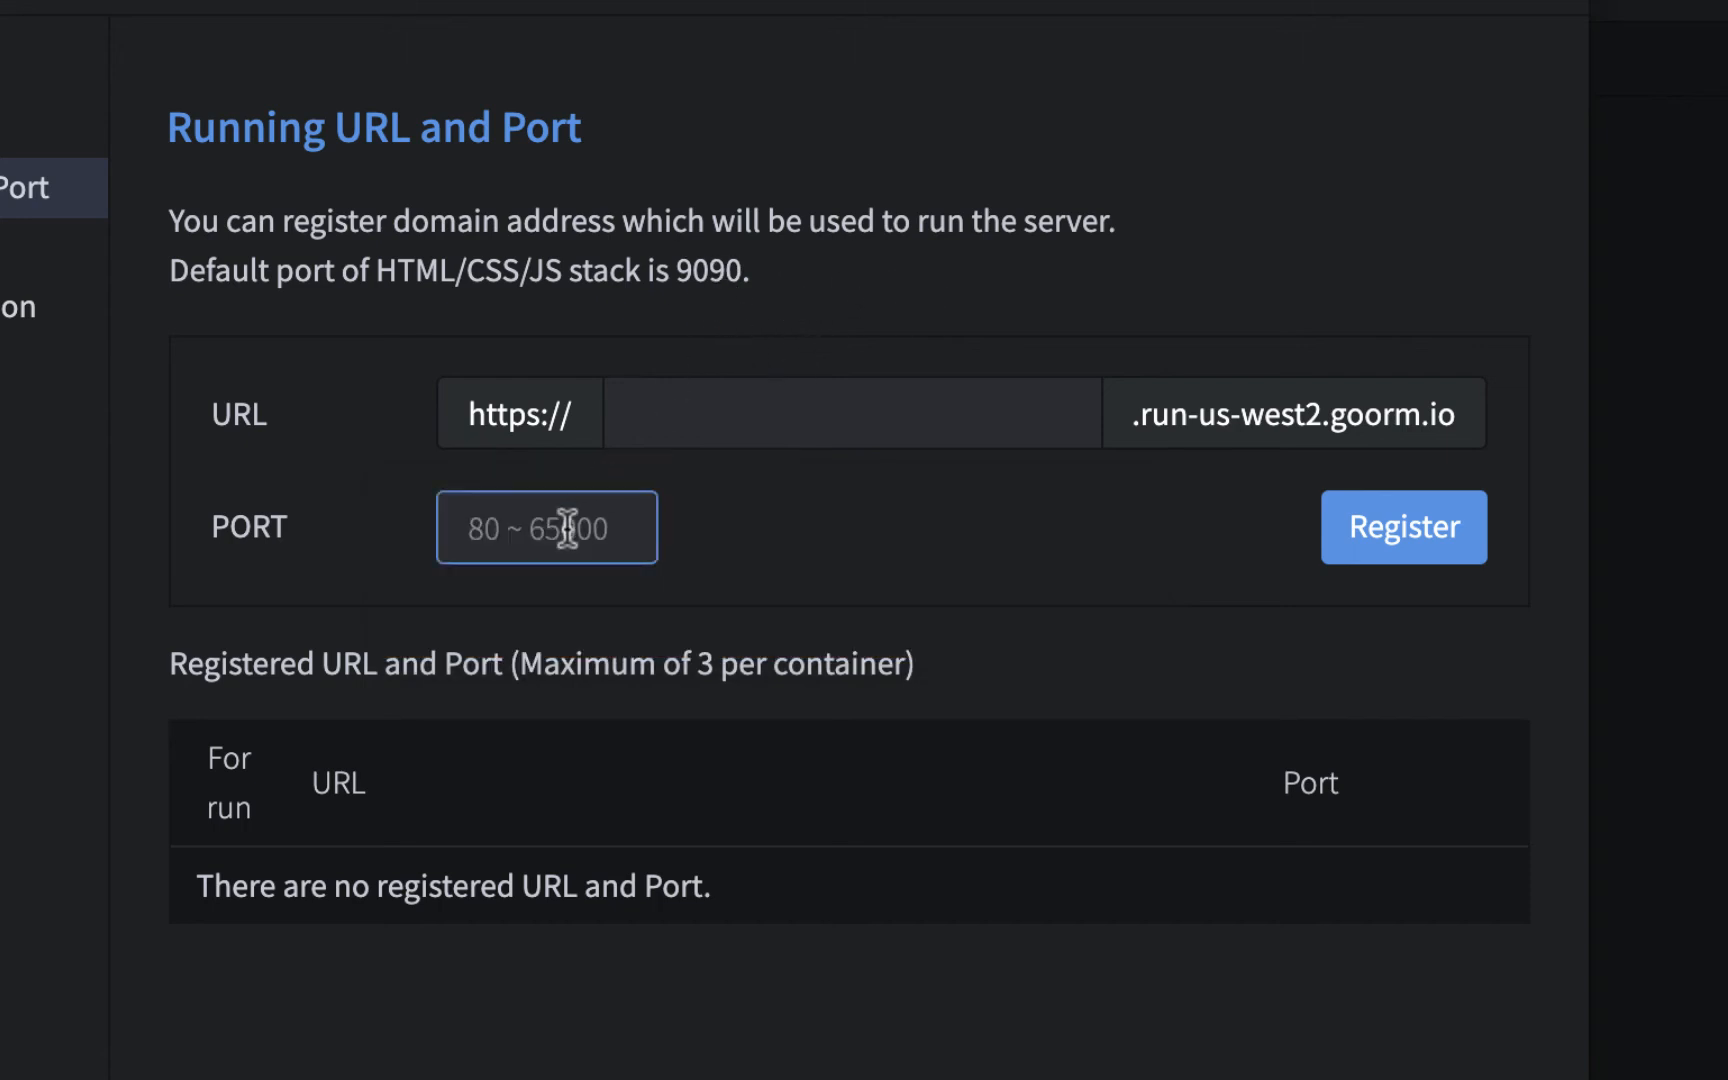
{"action": "type", "text": "9090"}
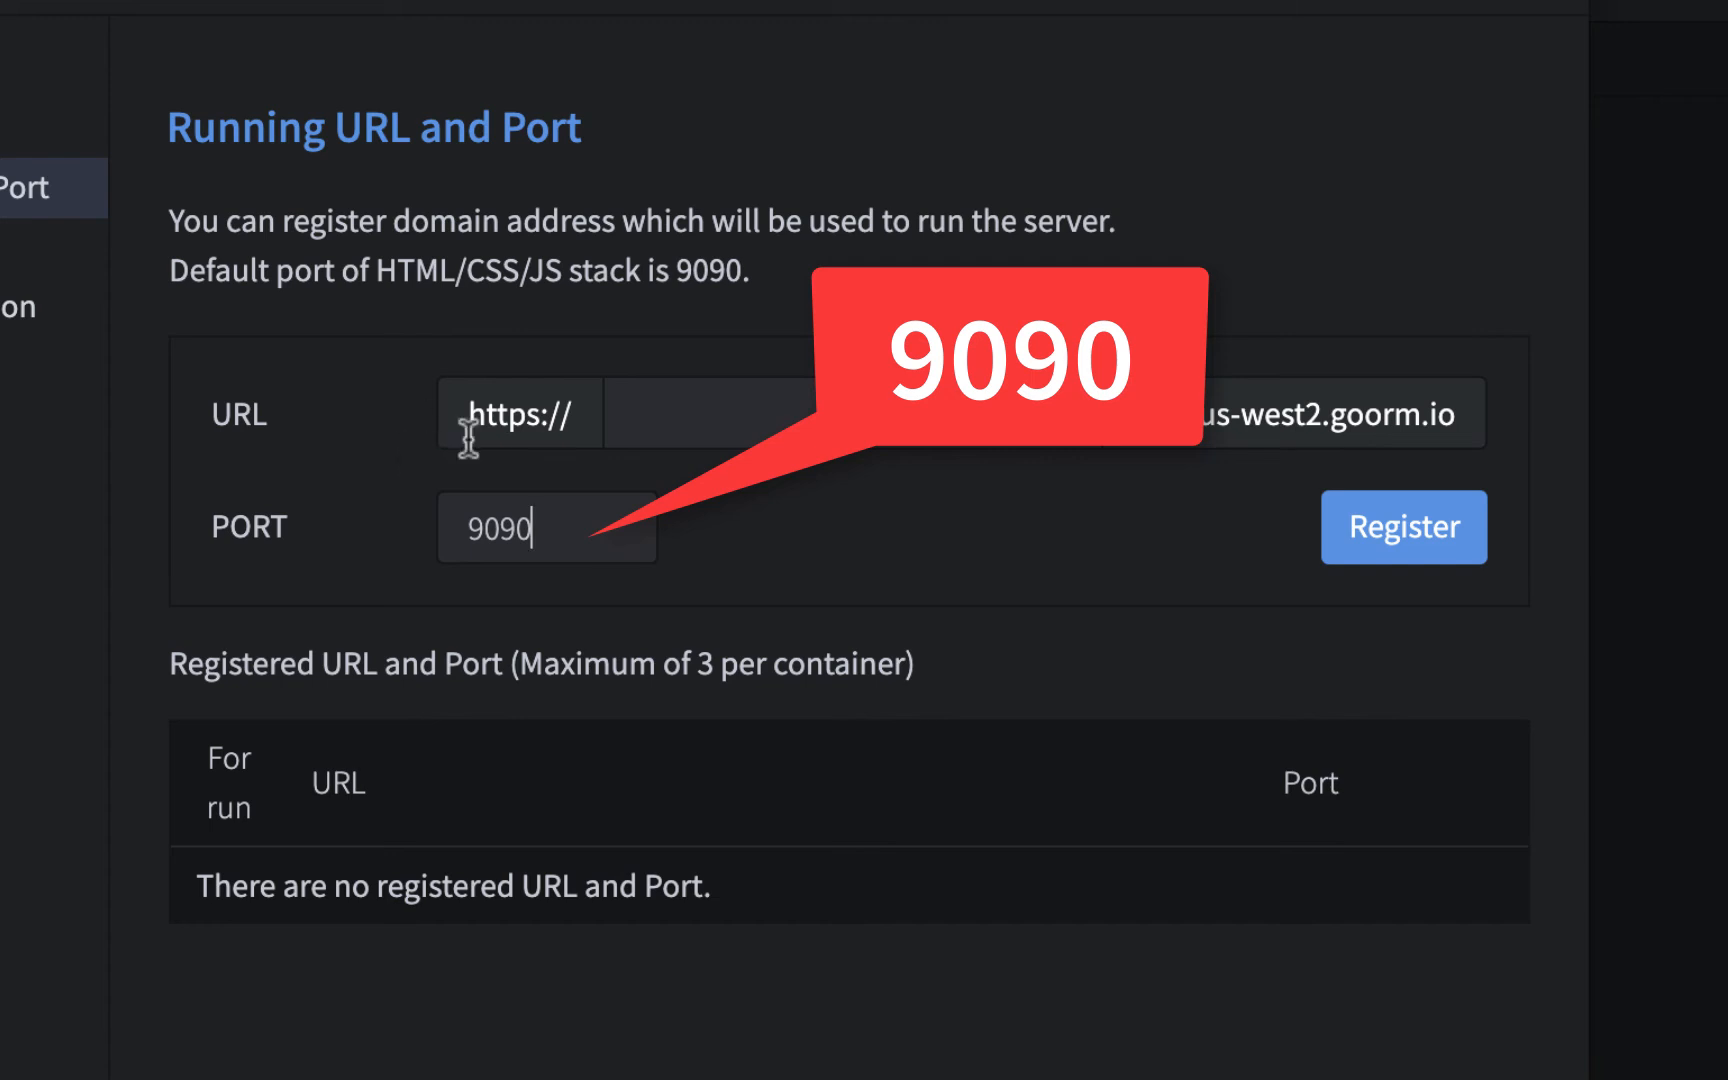
{"action": "left_click", "coordinate": [852, 413]}
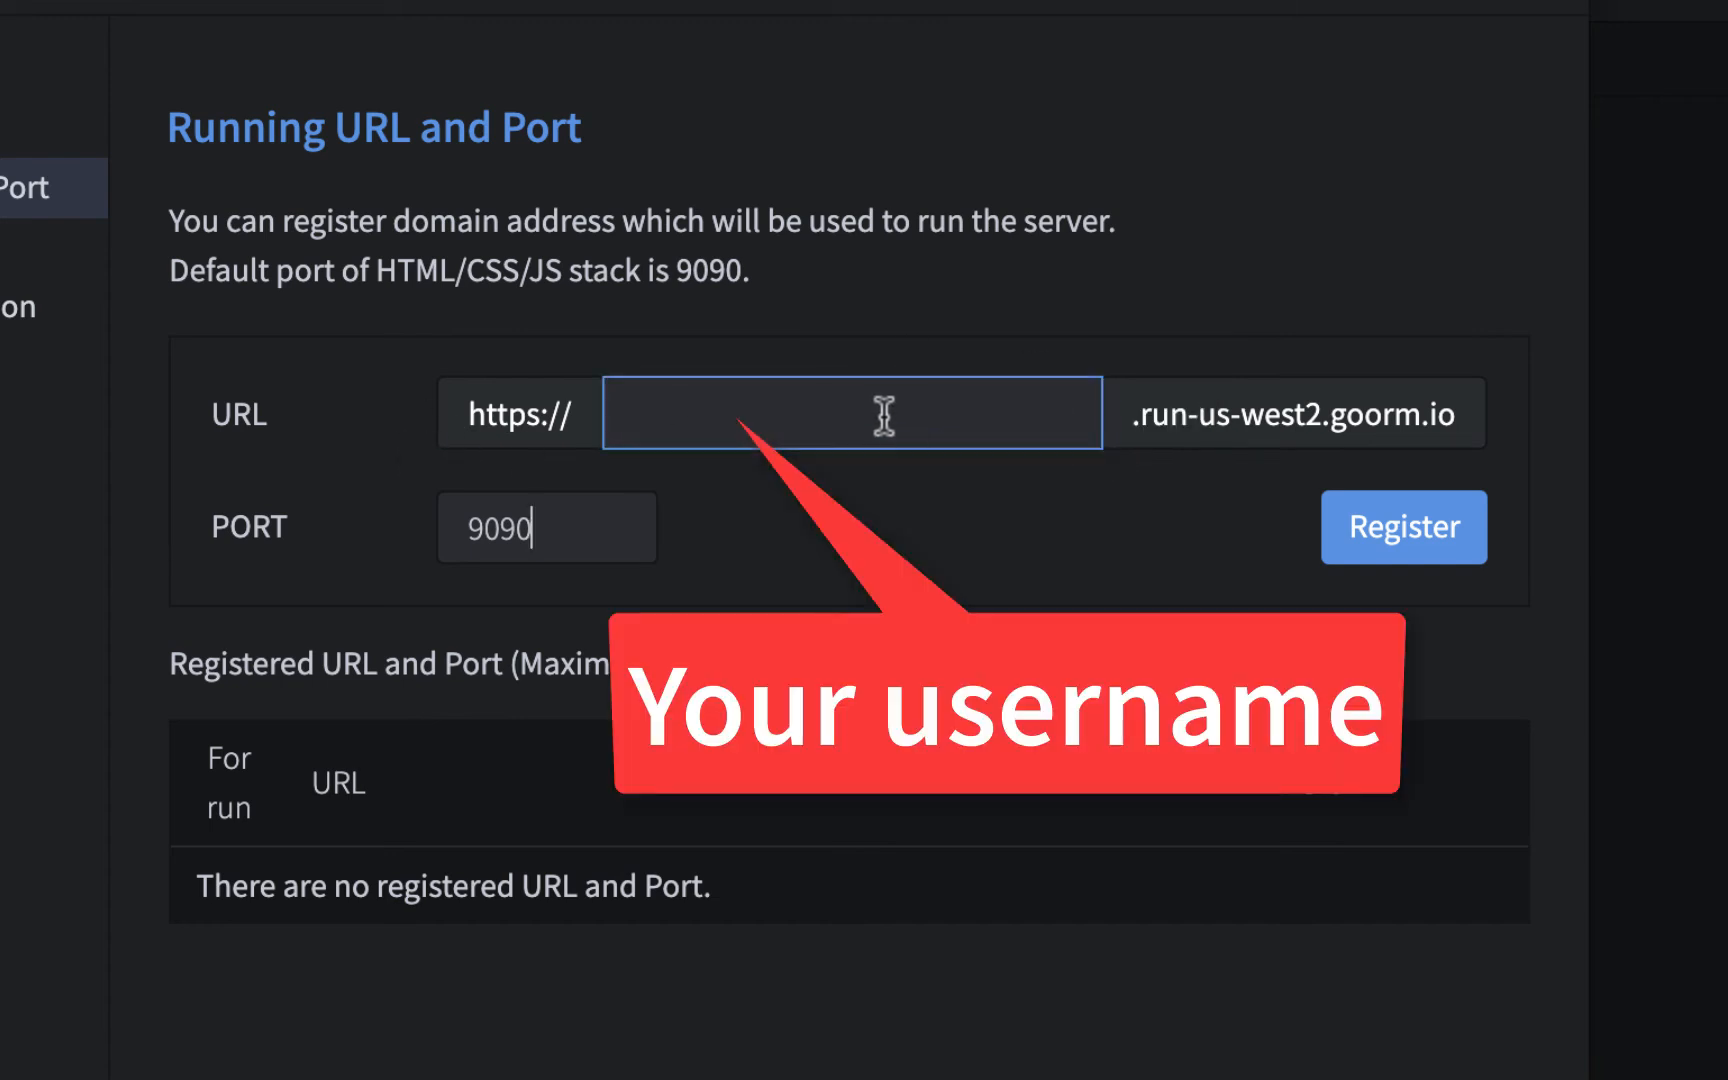
{"action": "type", "text": "h"}
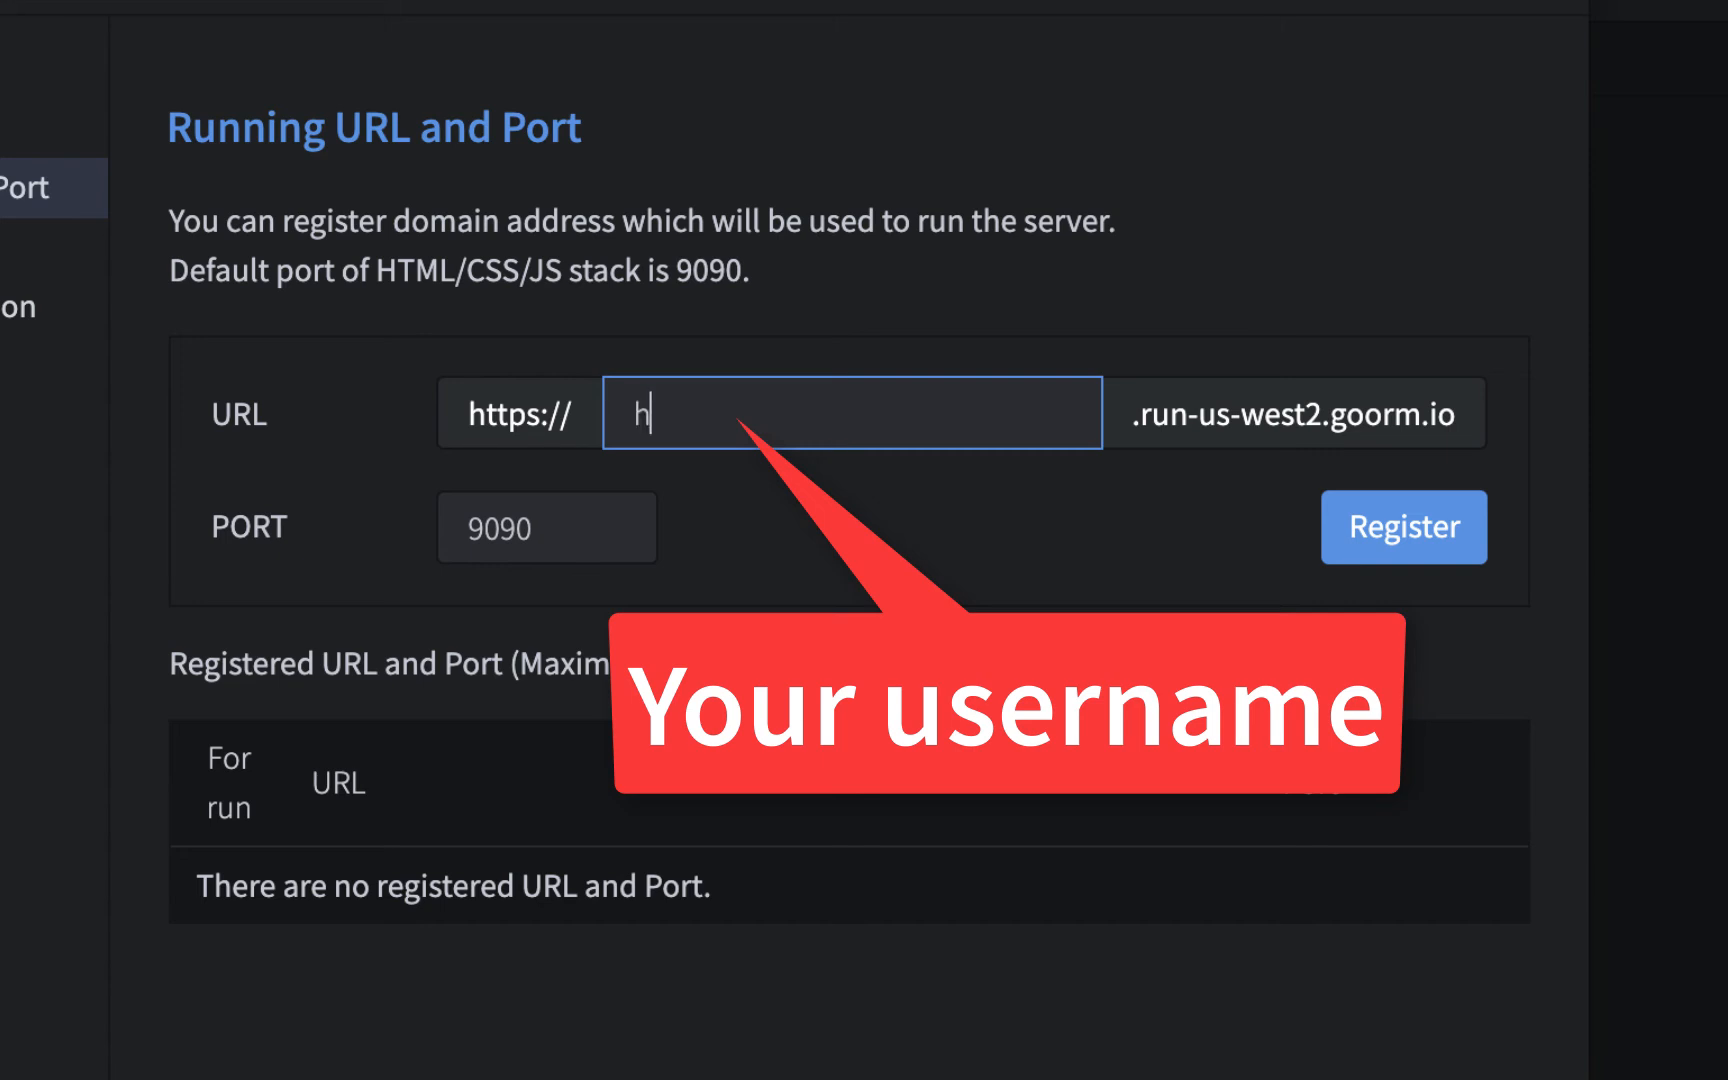
{"action": "type", "text": "omac"}
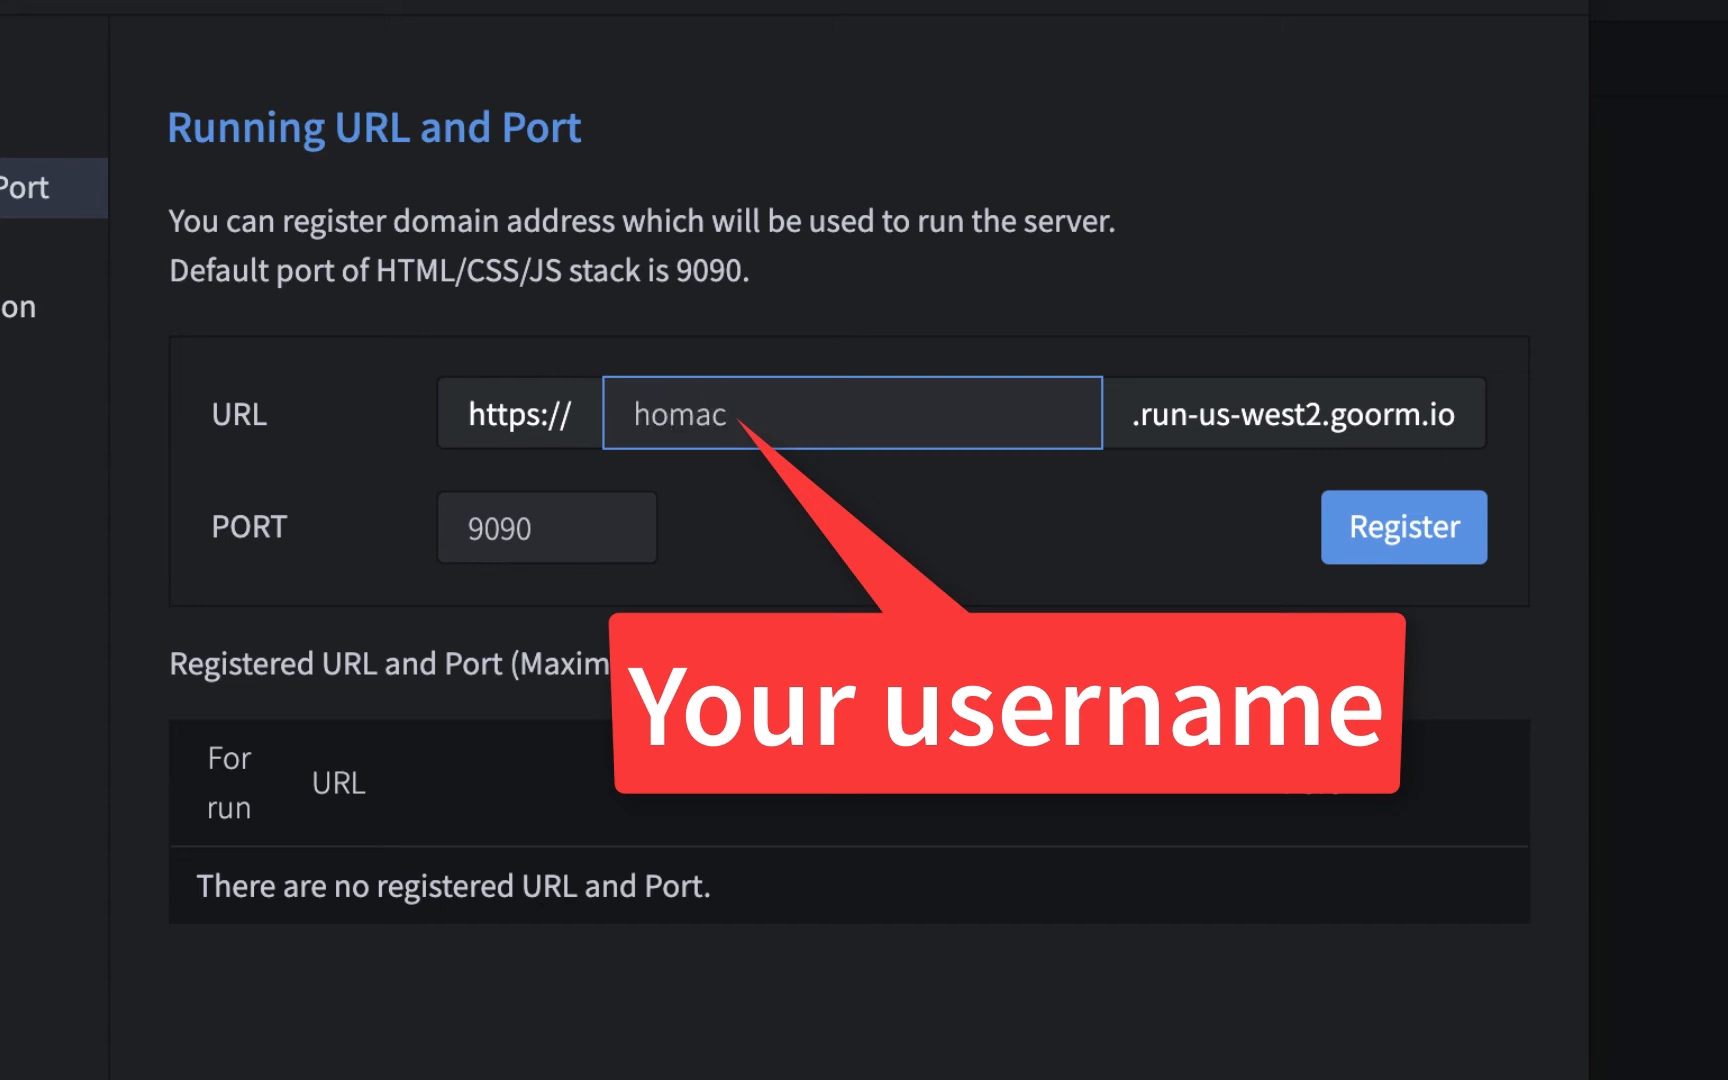
{"action": "type", "text": "jmy"}
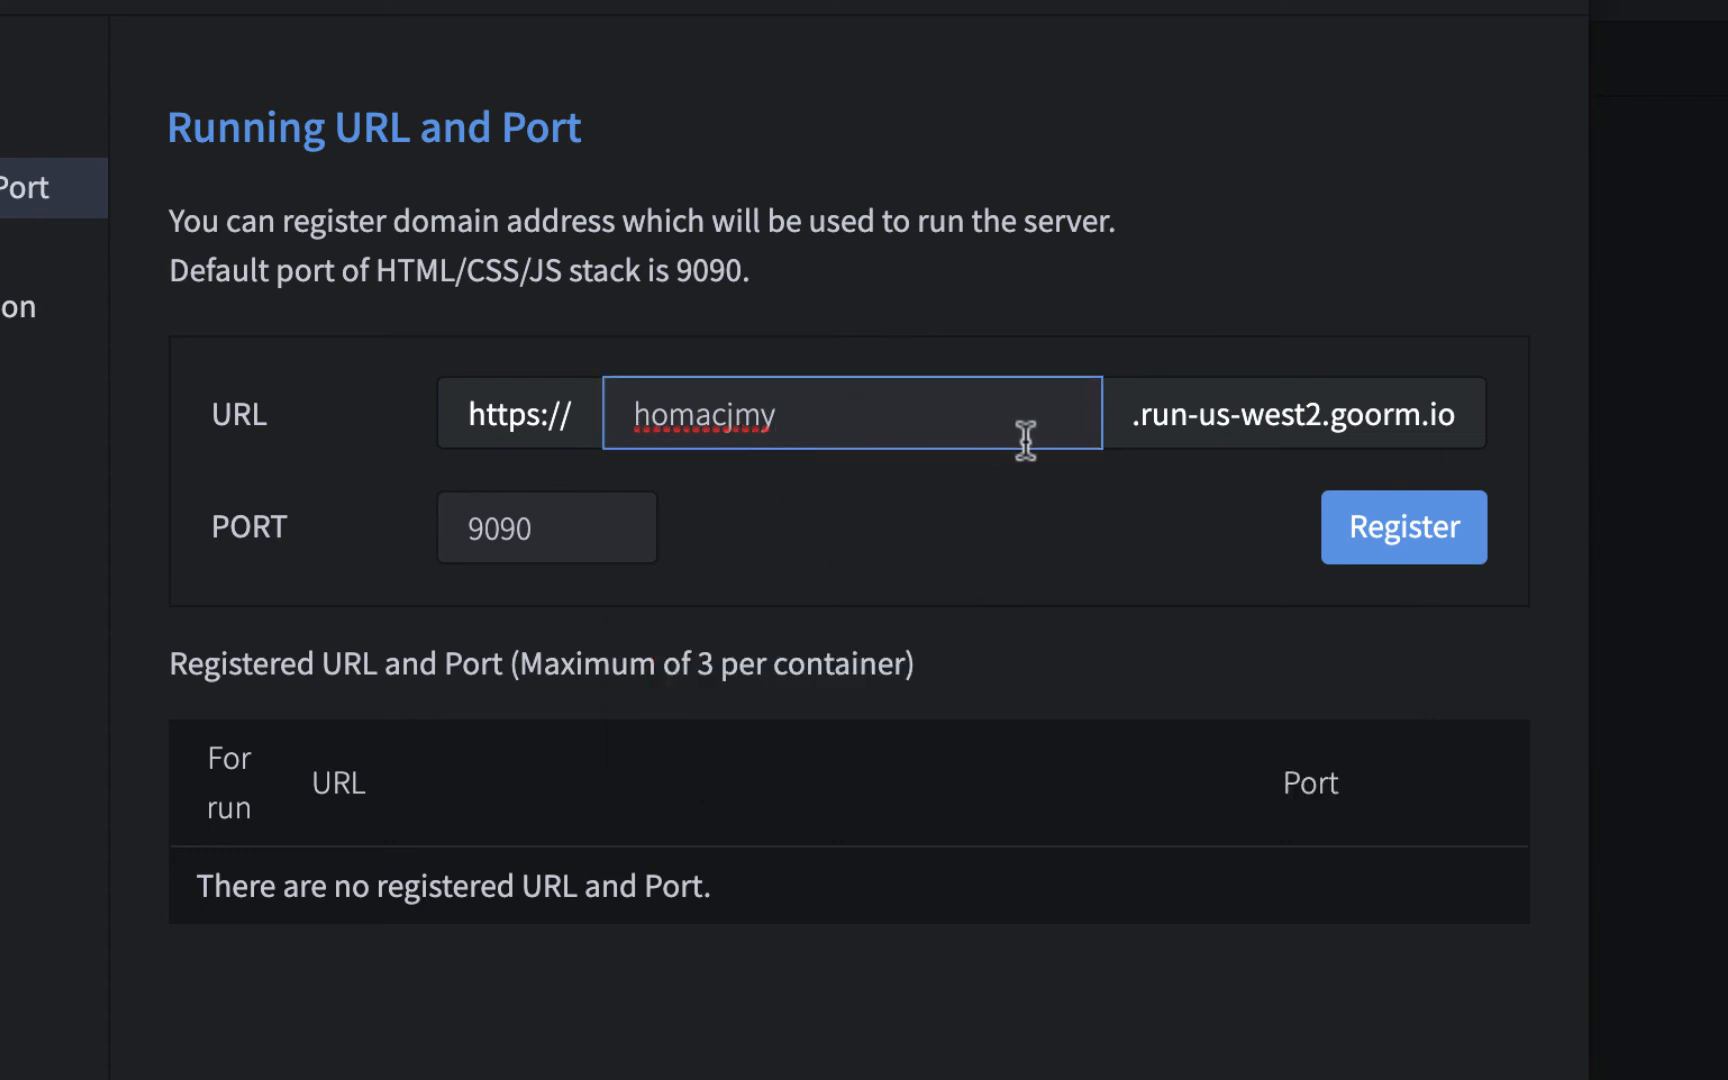
{"action": "mouse_move", "coordinate": [867, 509]}
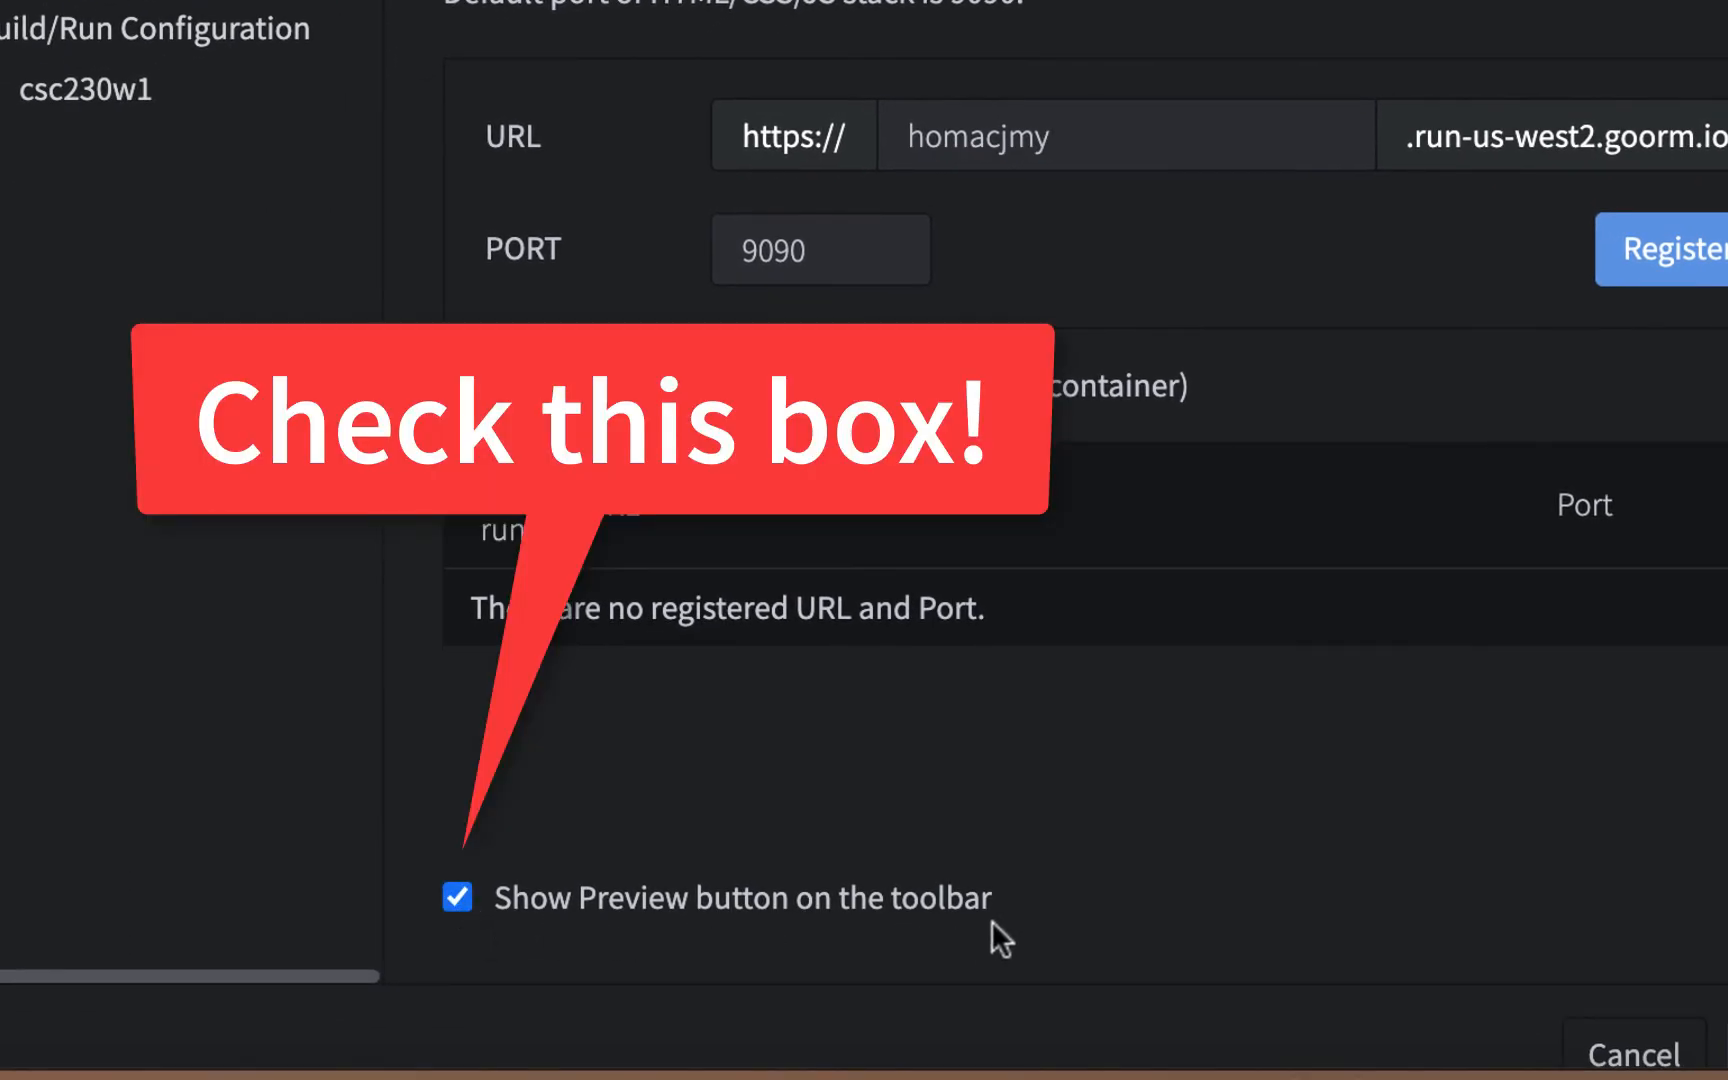
{"action": "mouse_move", "coordinate": [968, 935]}
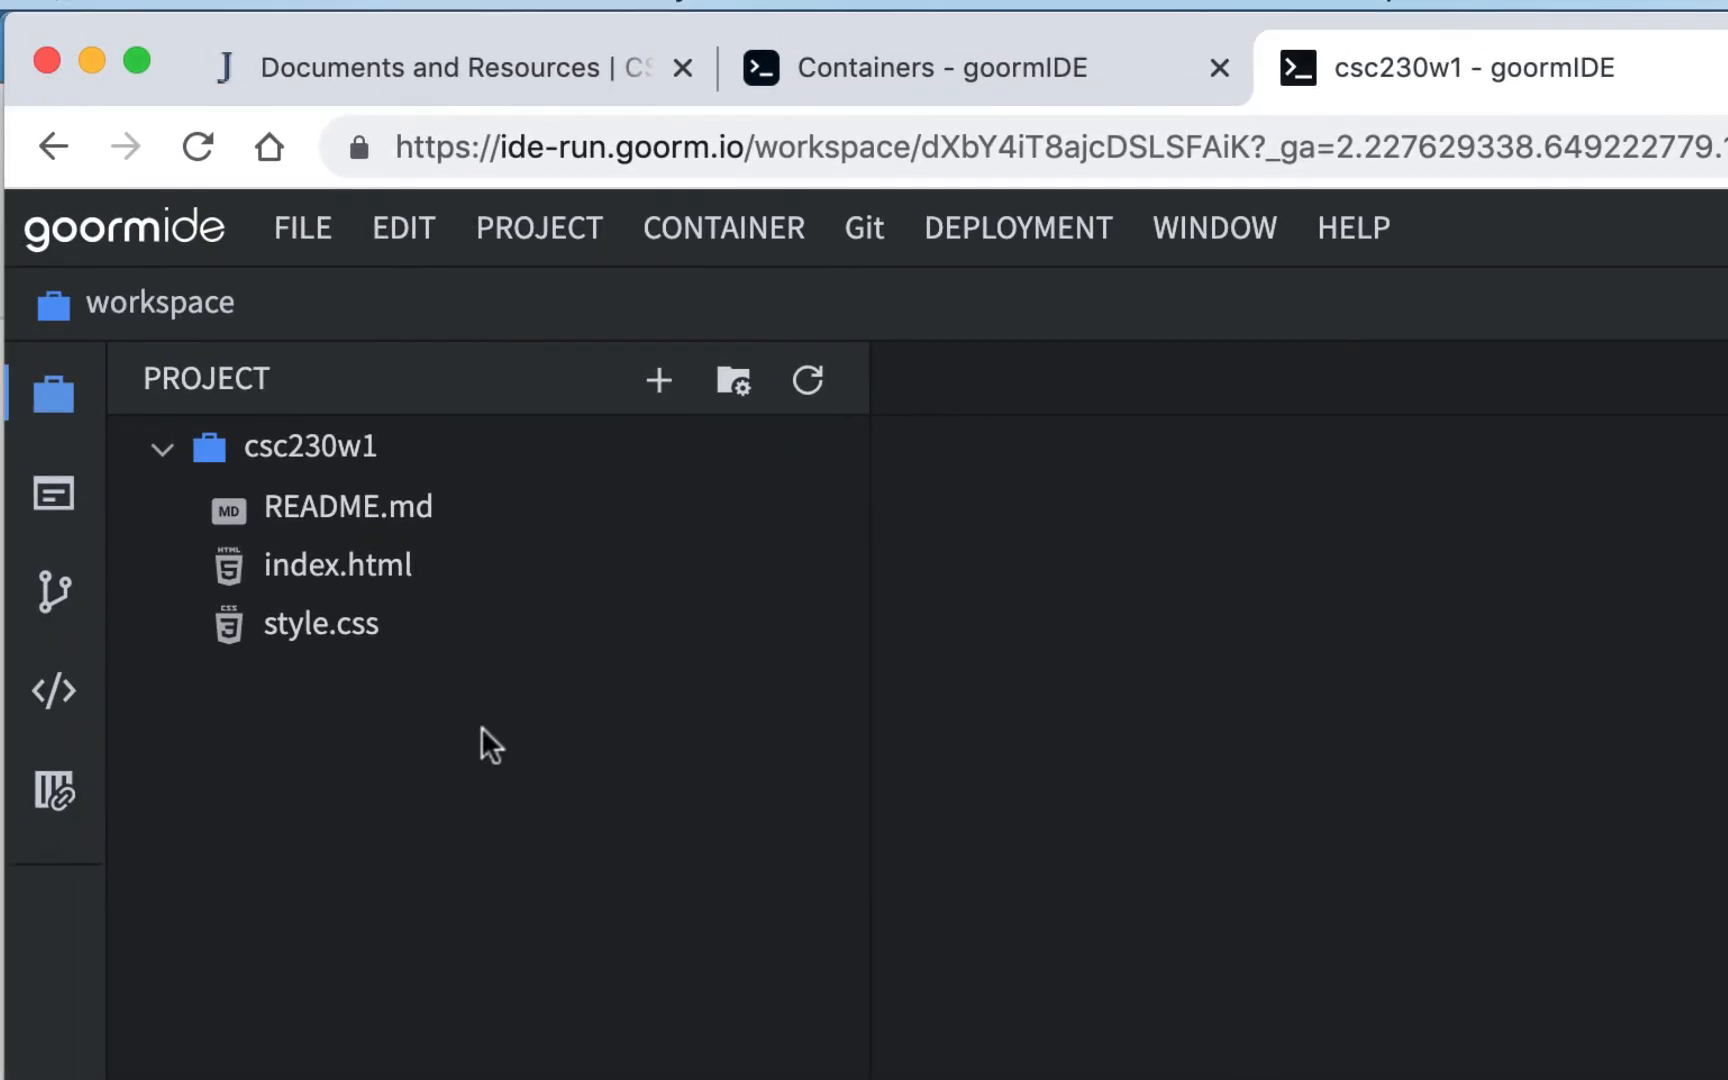
- Show the Share This Project panel with Share by link expanded to reveal workspace and terminal links
{"action": "left_click", "coordinate": [338, 565]}
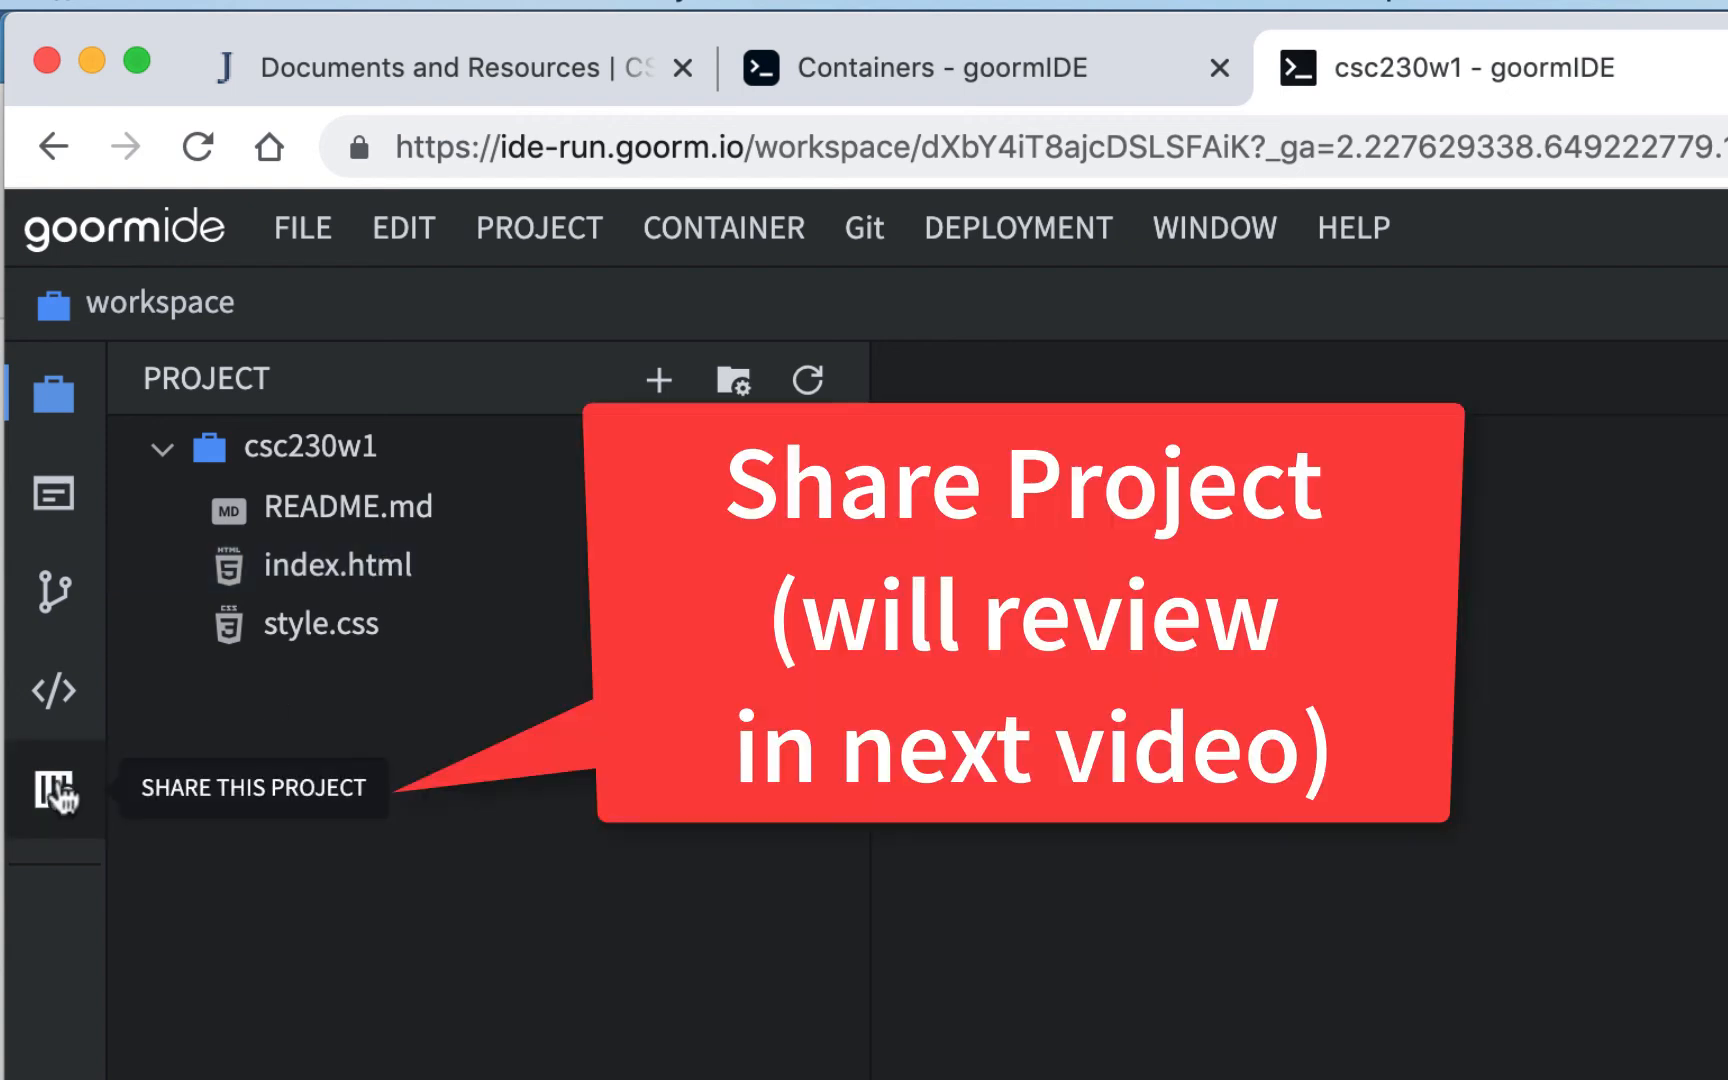
{"action": "left_click", "coordinate": [53, 788]}
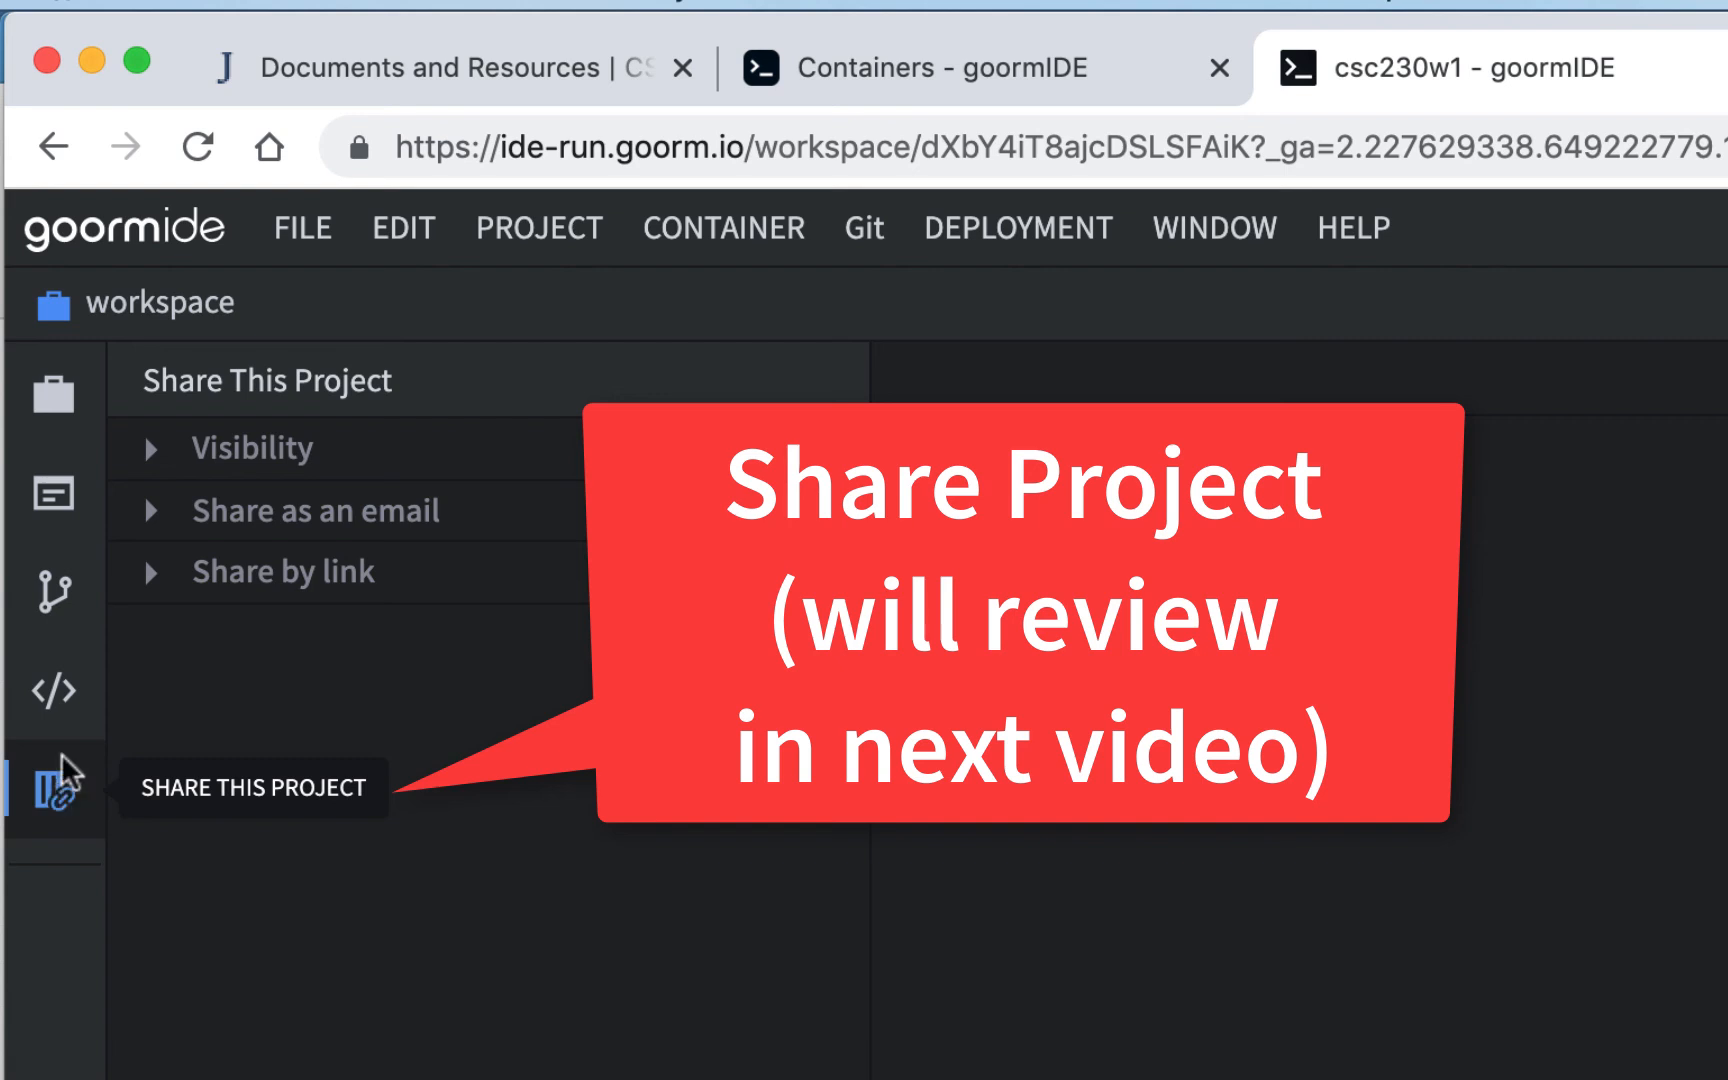
{"action": "left_click", "coordinate": [282, 571]}
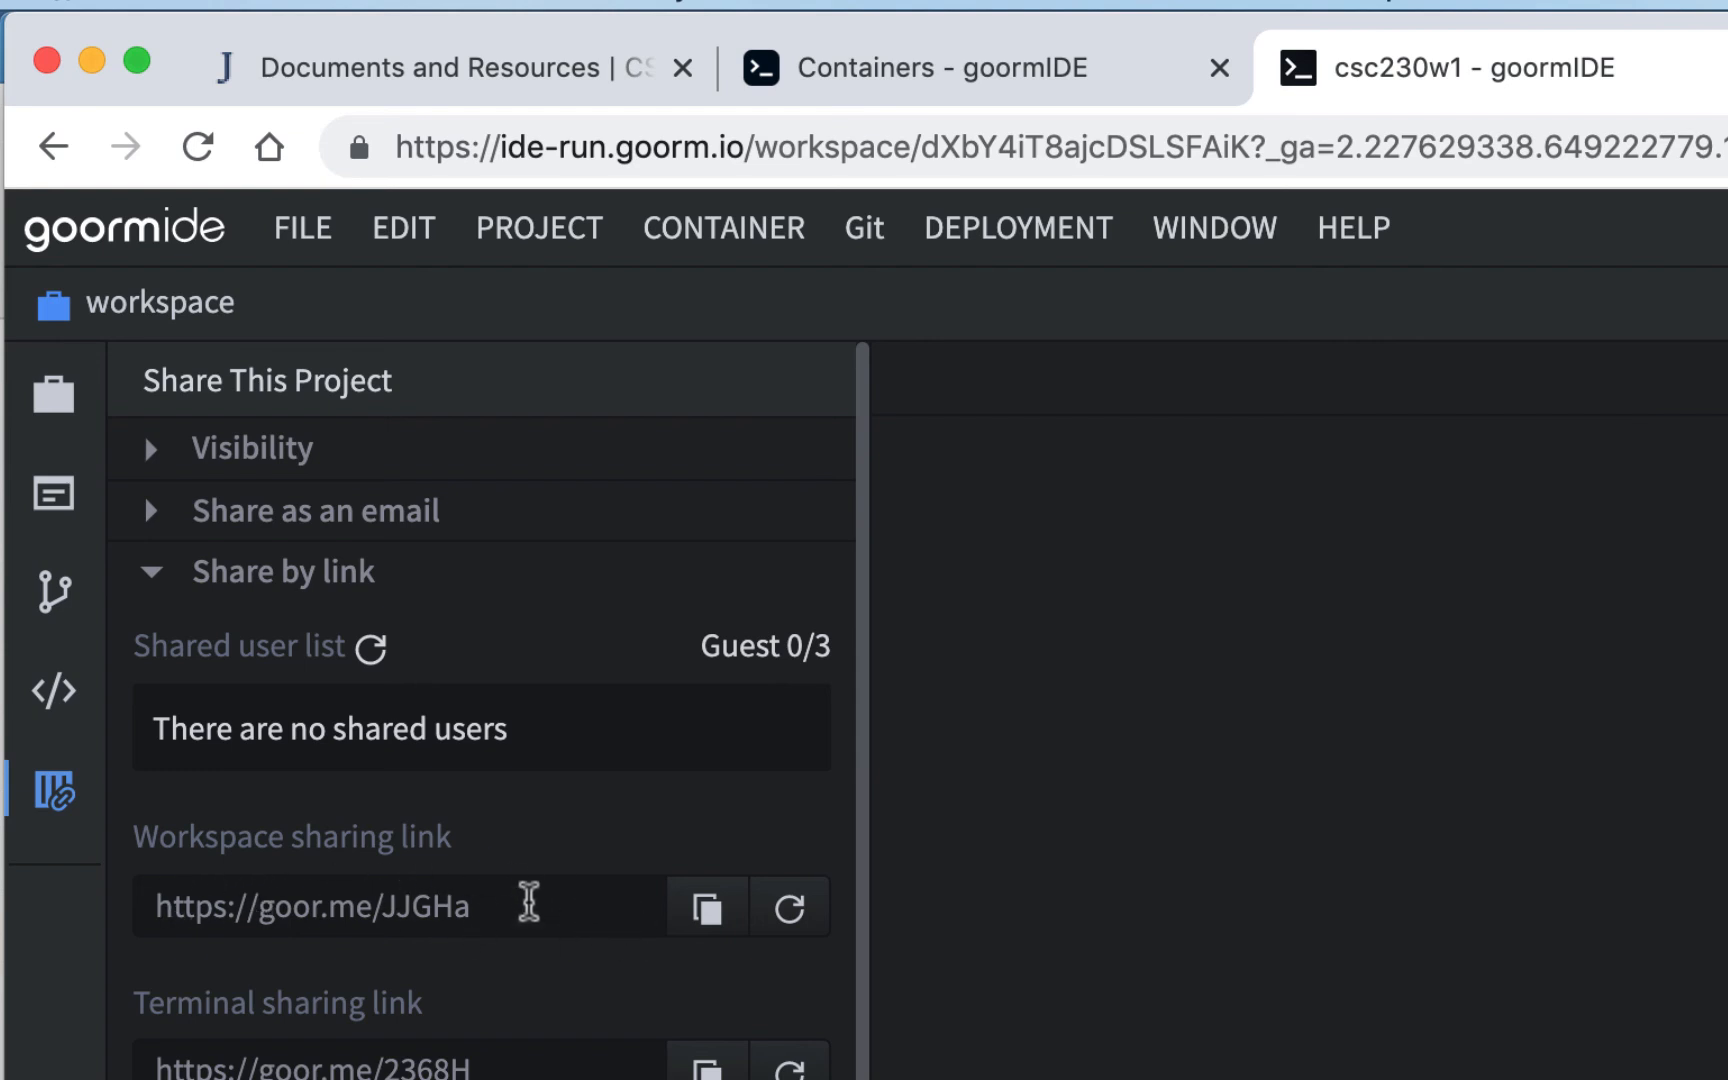
{"action": "mouse_move", "coordinate": [540, 928]}
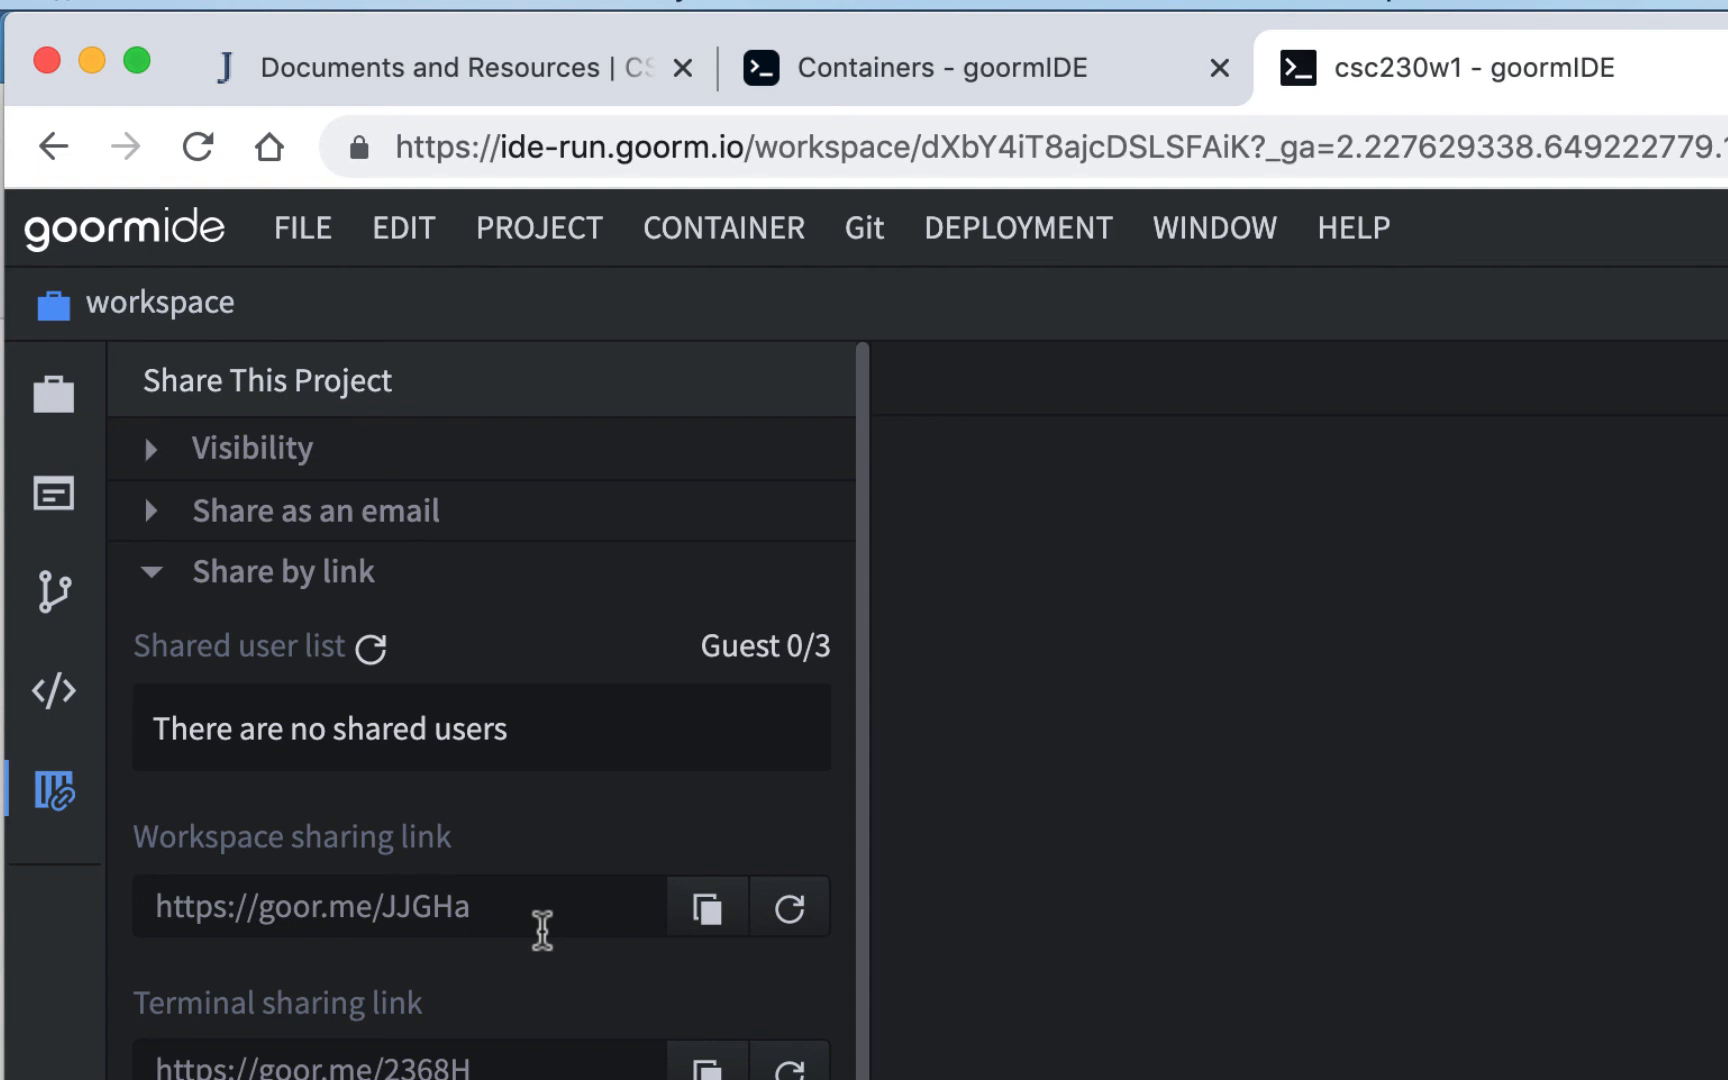
{"action": "mouse_move", "coordinate": [53, 395]}
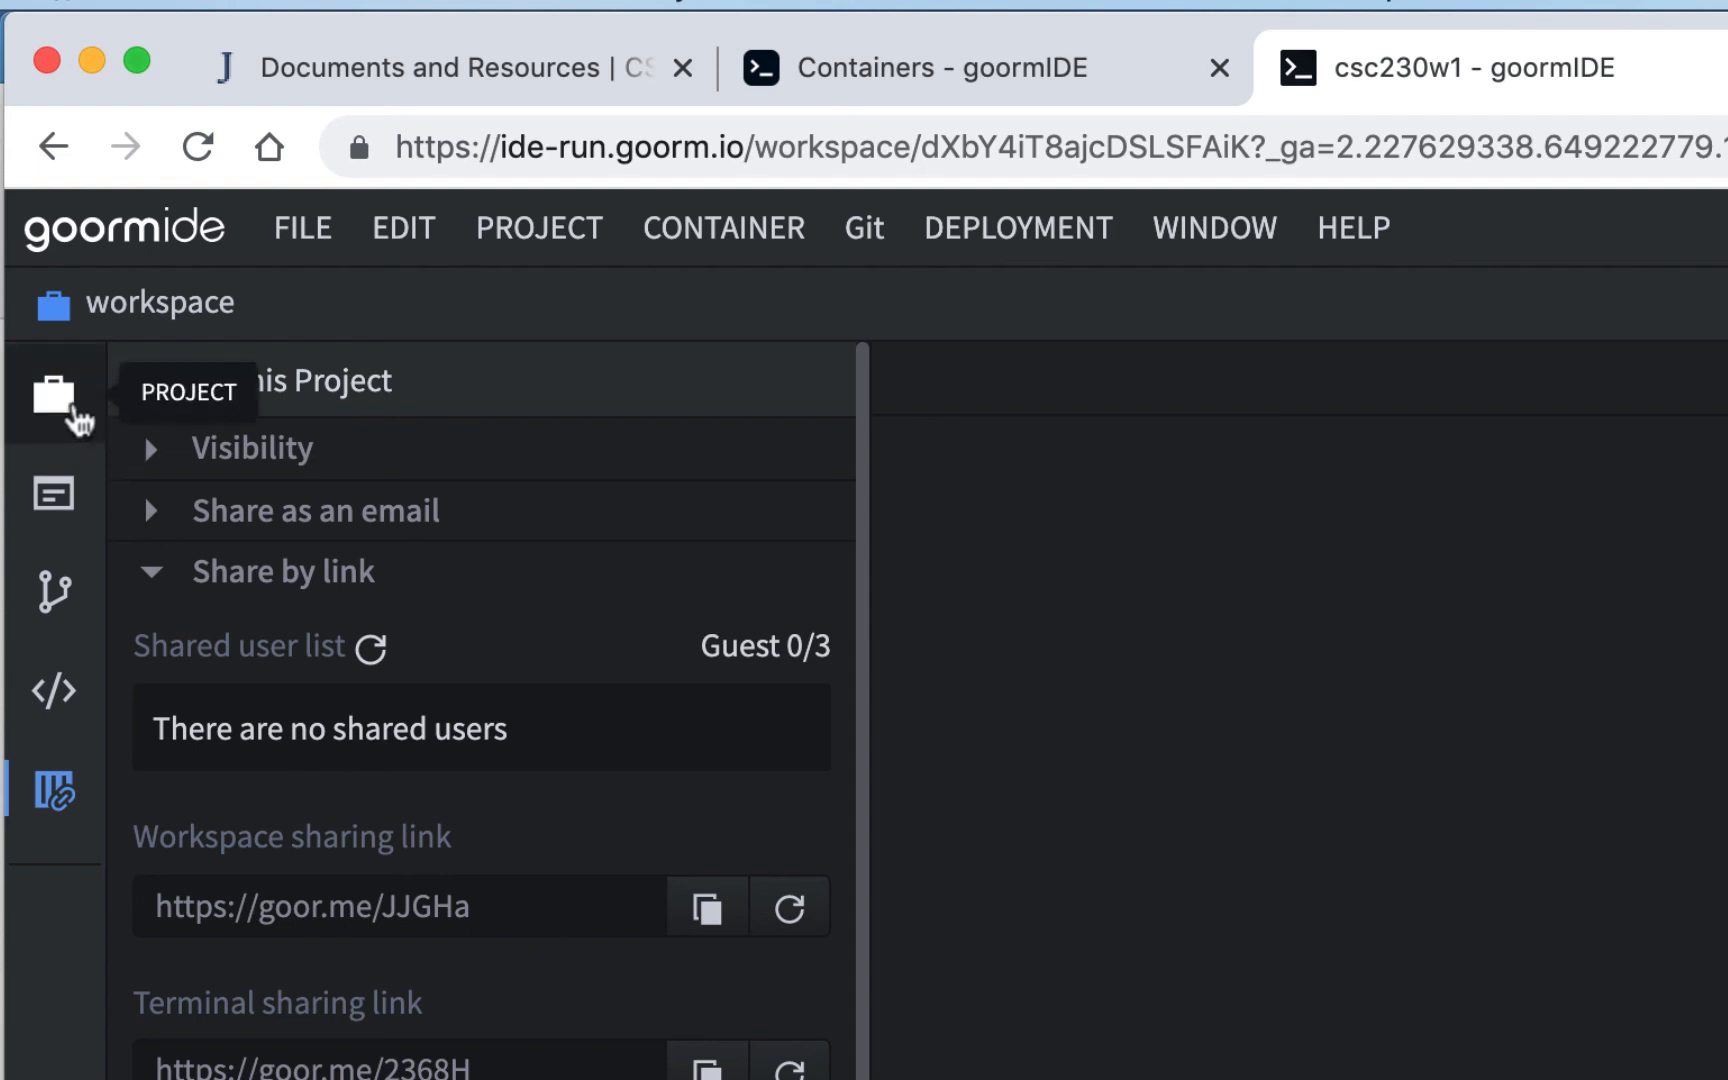
- Close the csc230w1 container from the account menu and confirm leaving it
{"action": "left_click", "coordinate": [54, 393]}
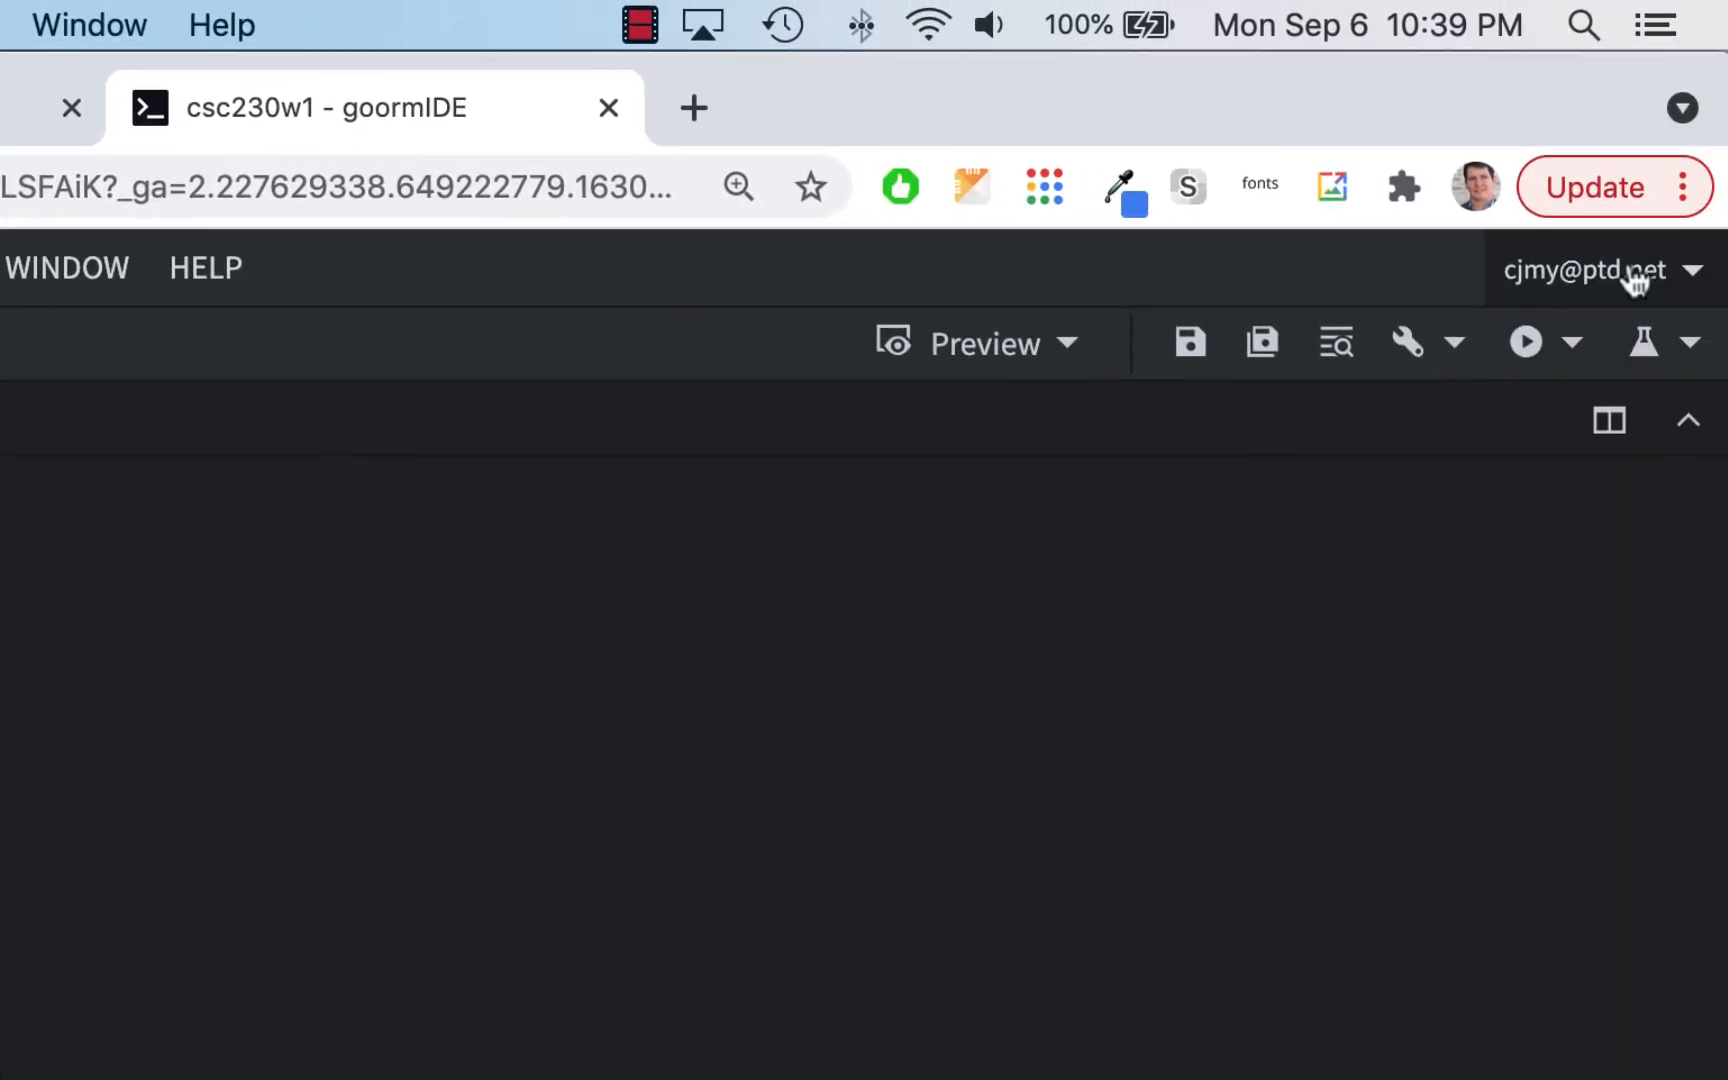
{"action": "mouse_move", "coordinate": [1637, 284]}
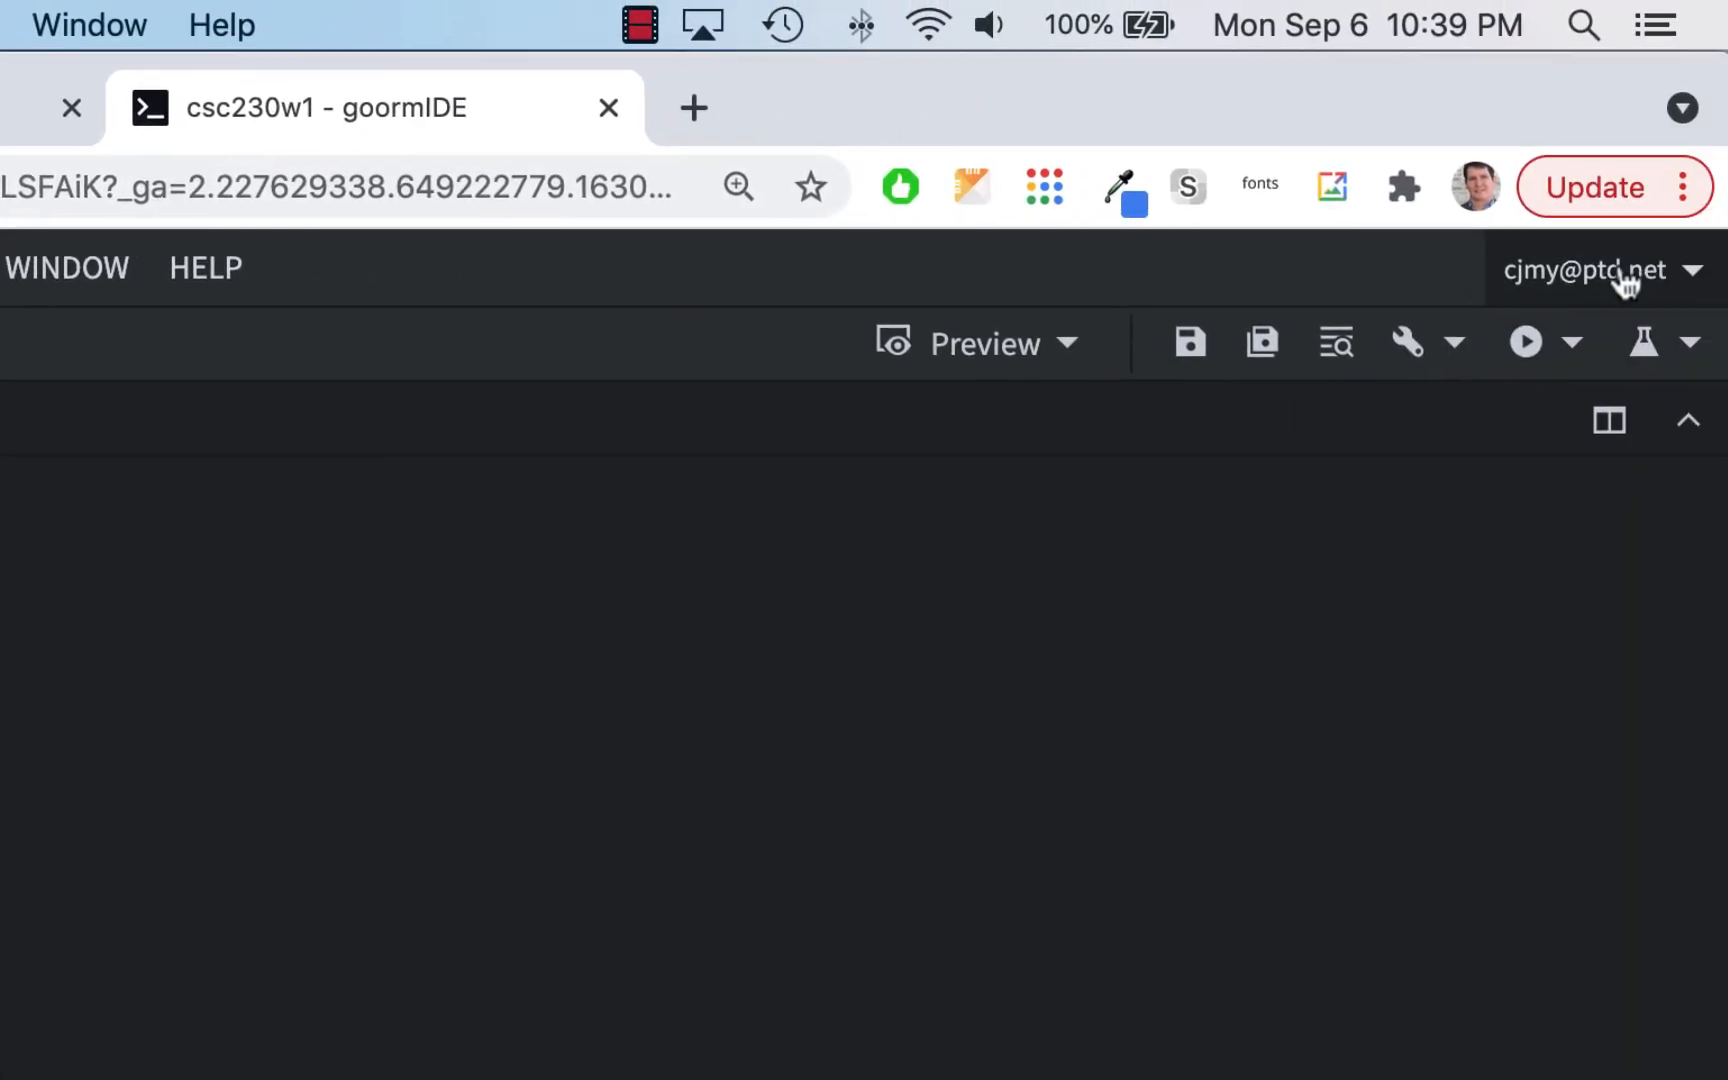
{"action": "left_click", "coordinate": [1597, 268]}
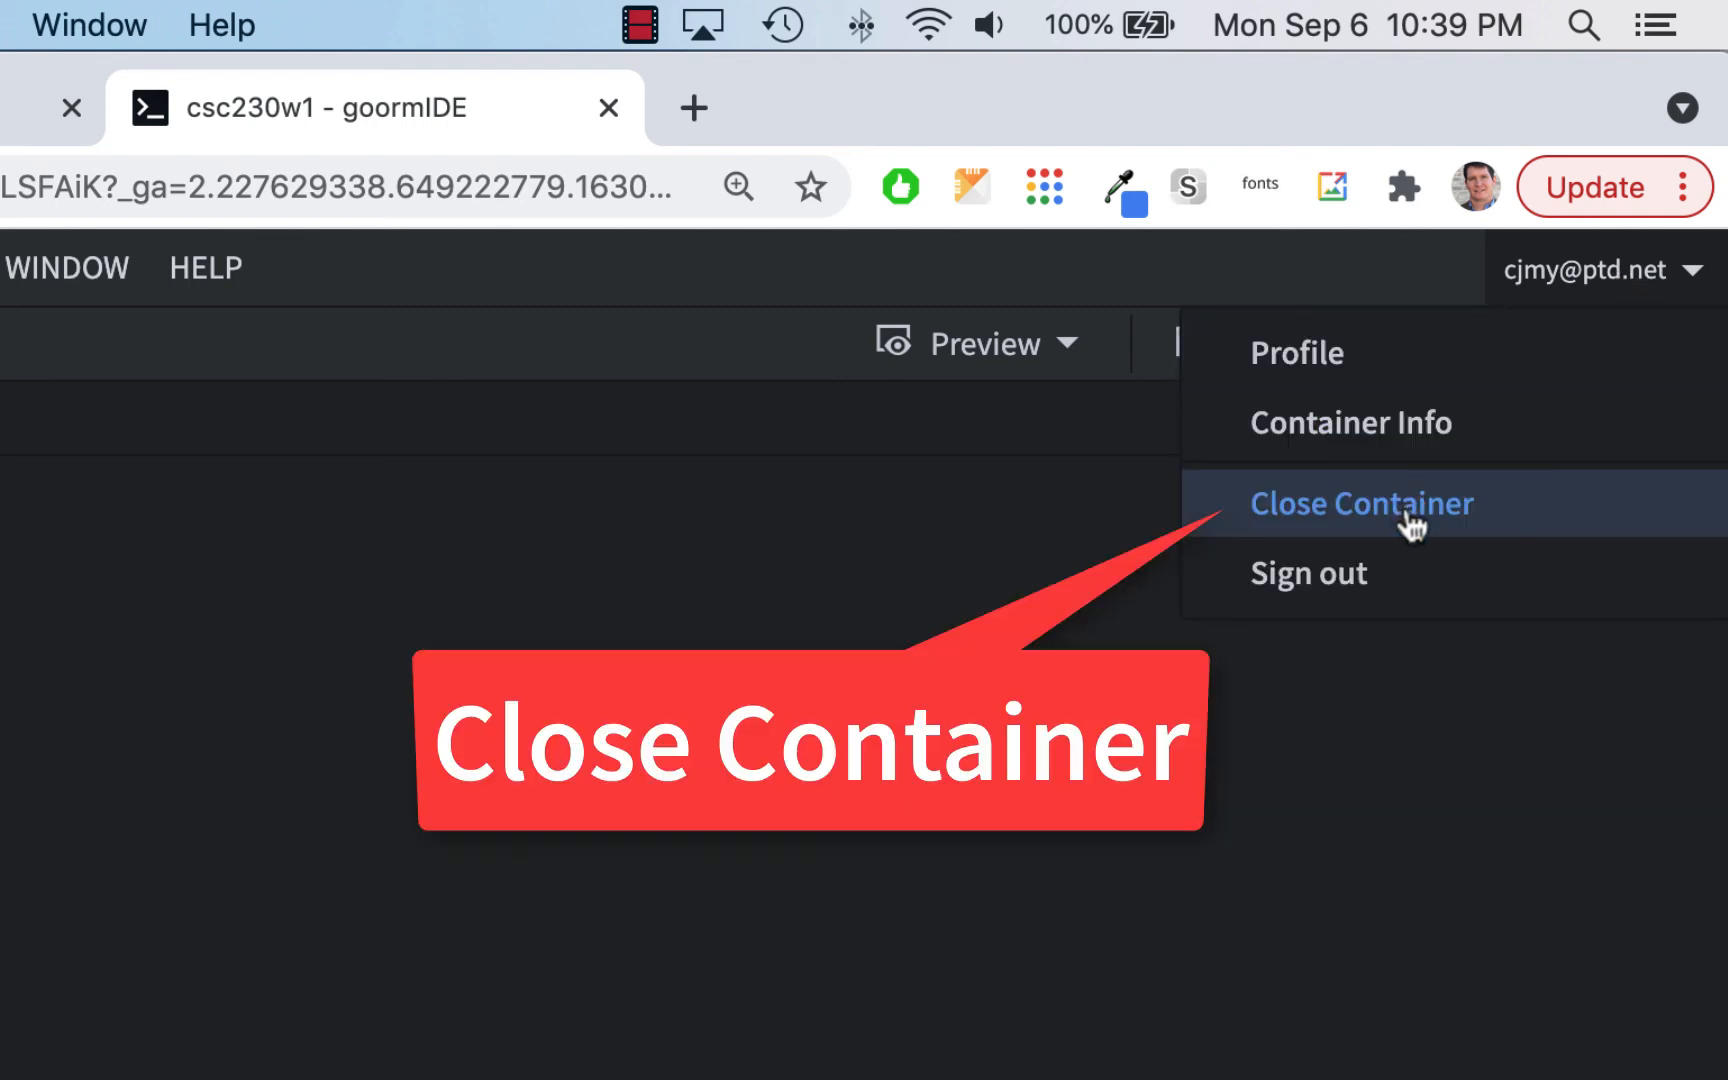
{"action": "left_click", "coordinate": [1362, 504]}
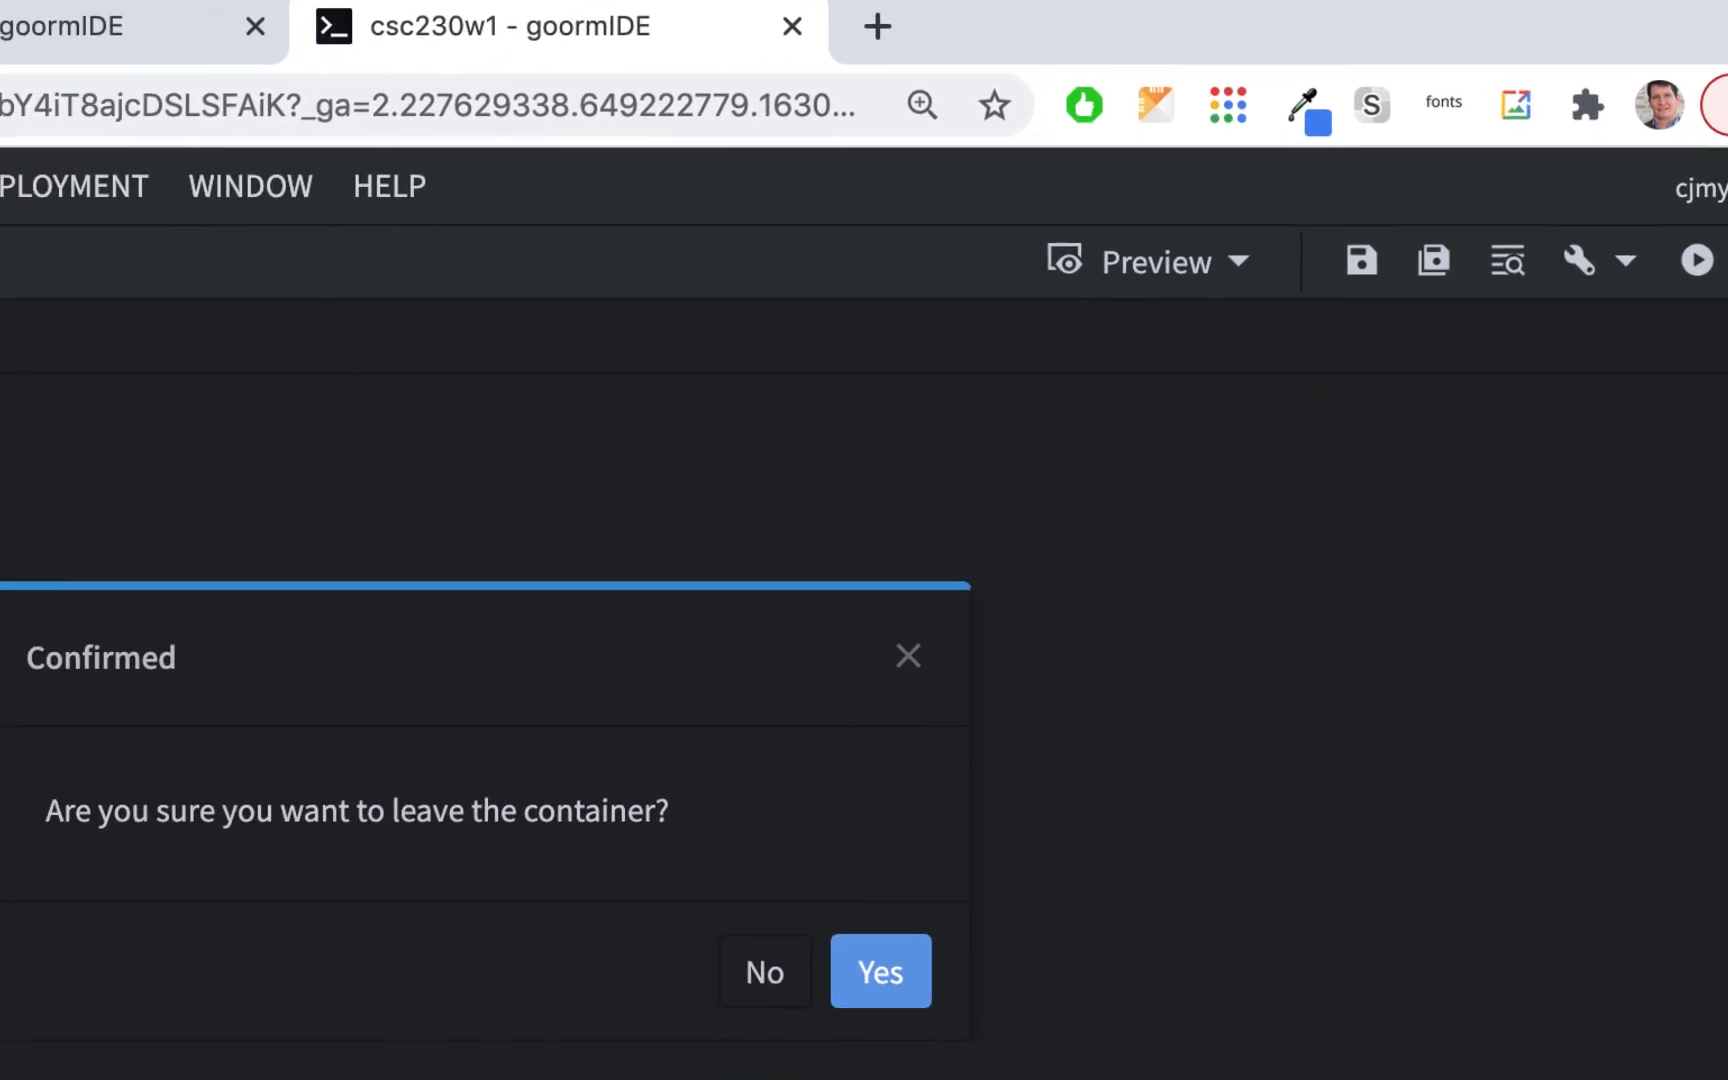
{"action": "left_click", "coordinate": [879, 972]}
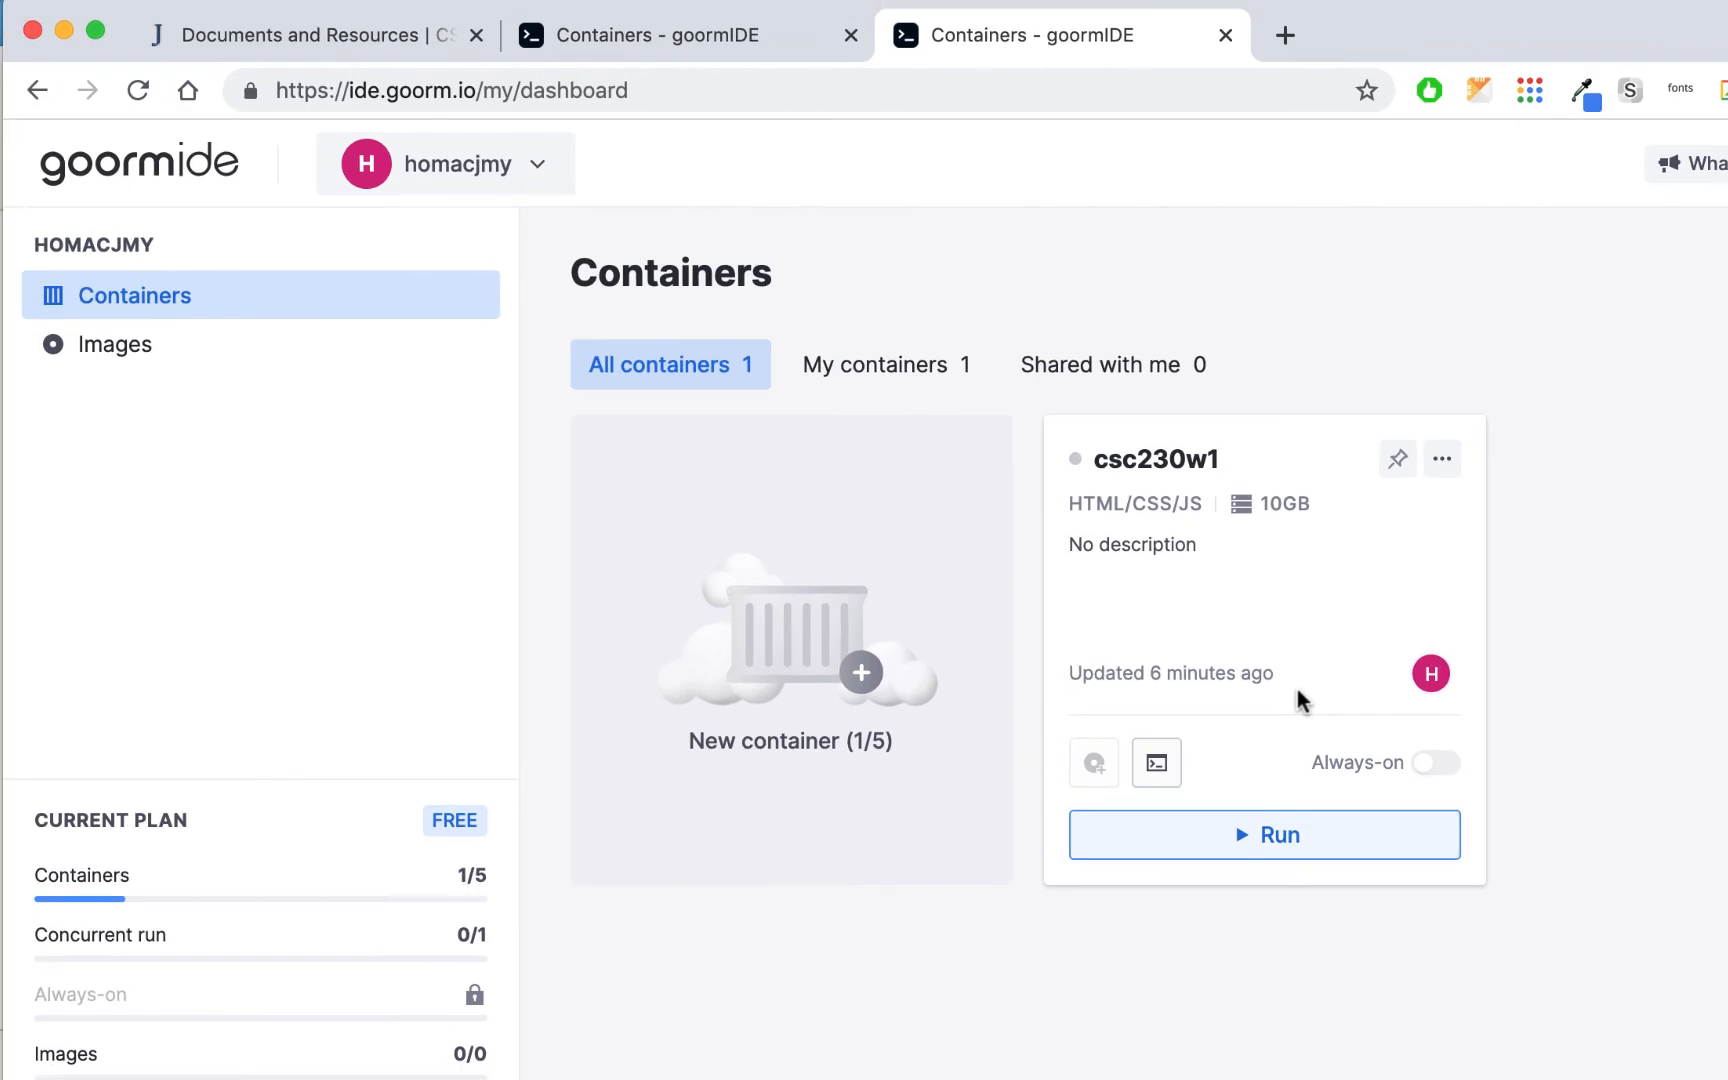
{"action": "mouse_move", "coordinate": [1281, 849]}
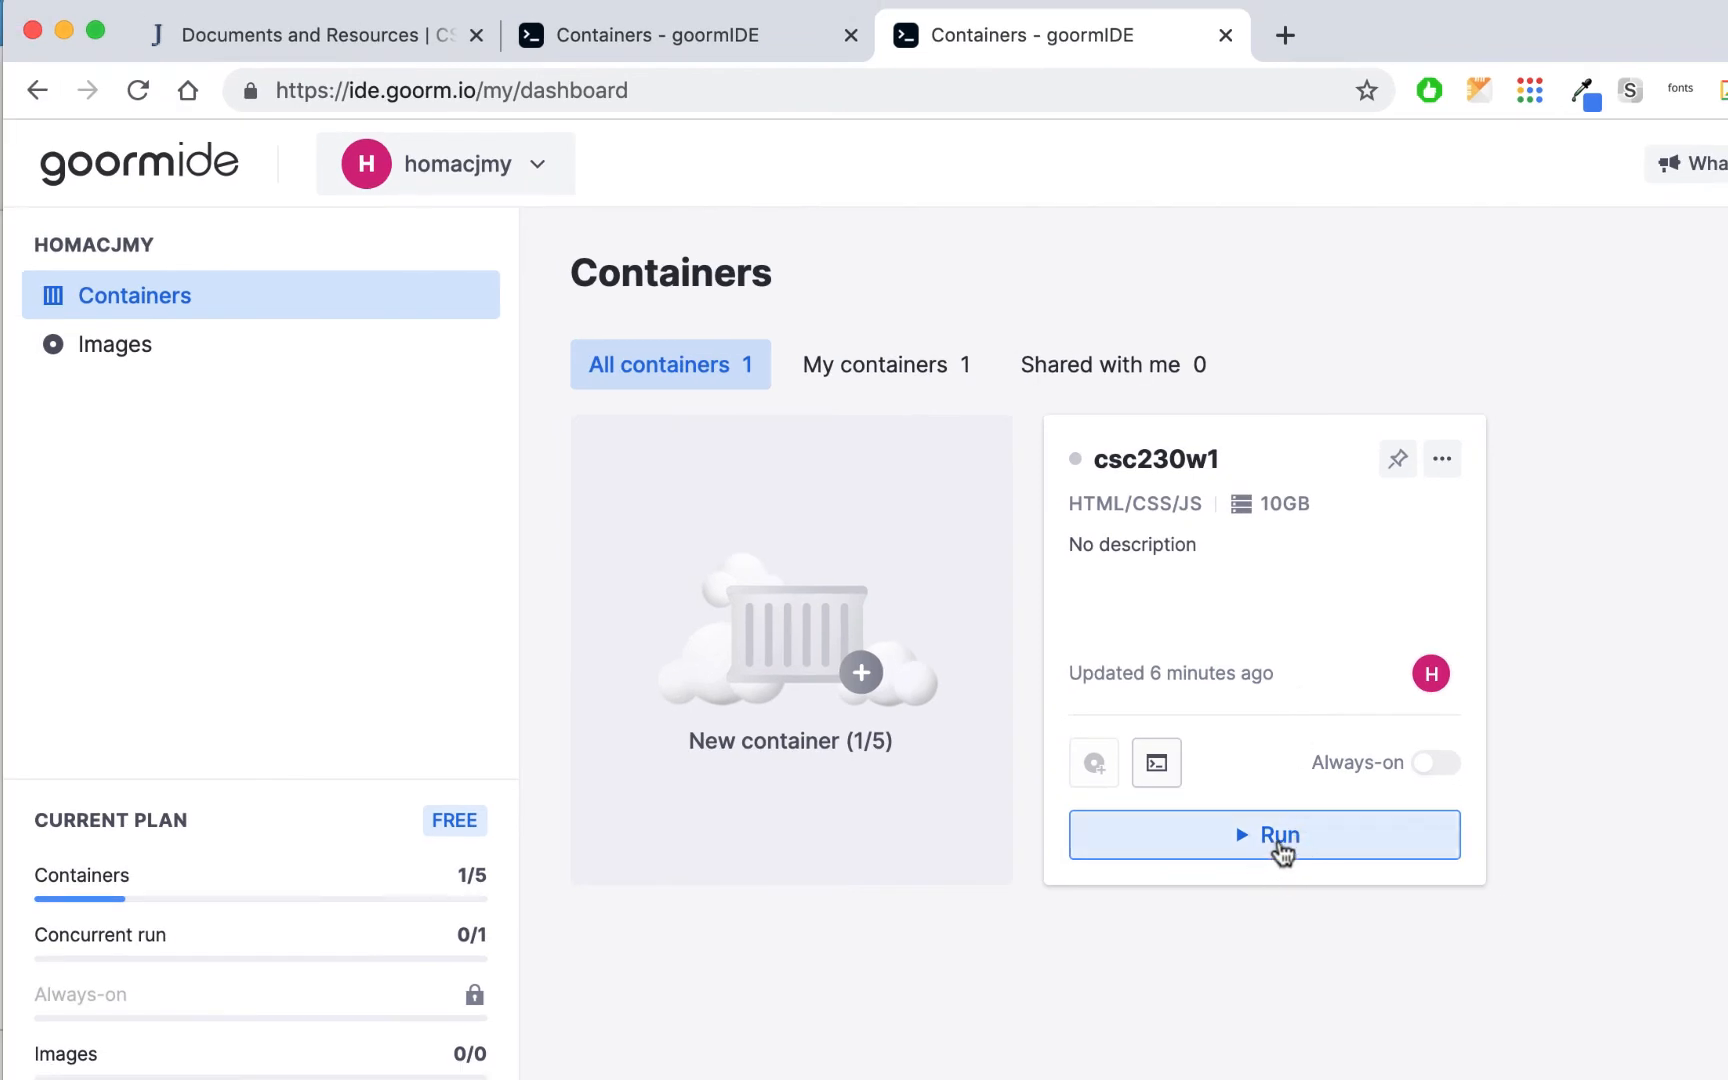
- Close the extra Containers dashboard tab and show the account menu with the Sign out option
{"action": "left_click", "coordinate": [1263, 834]}
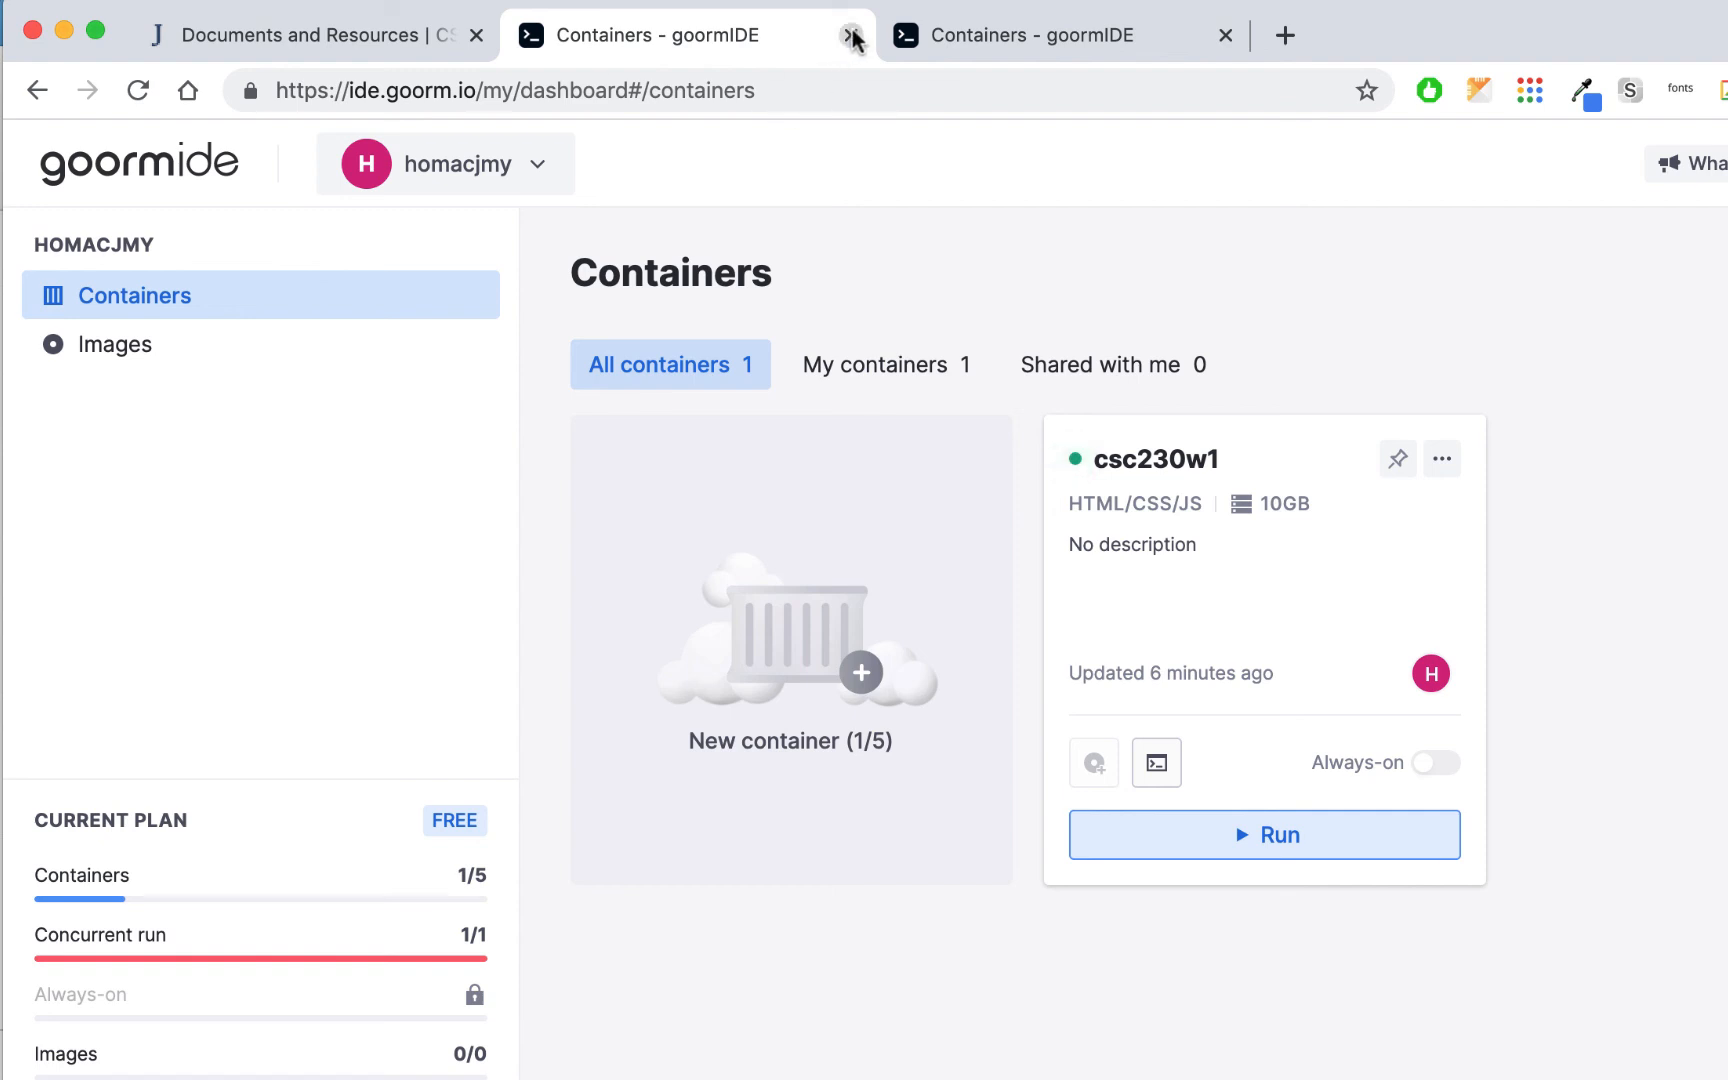
{"action": "left_click", "coordinate": [854, 35]}
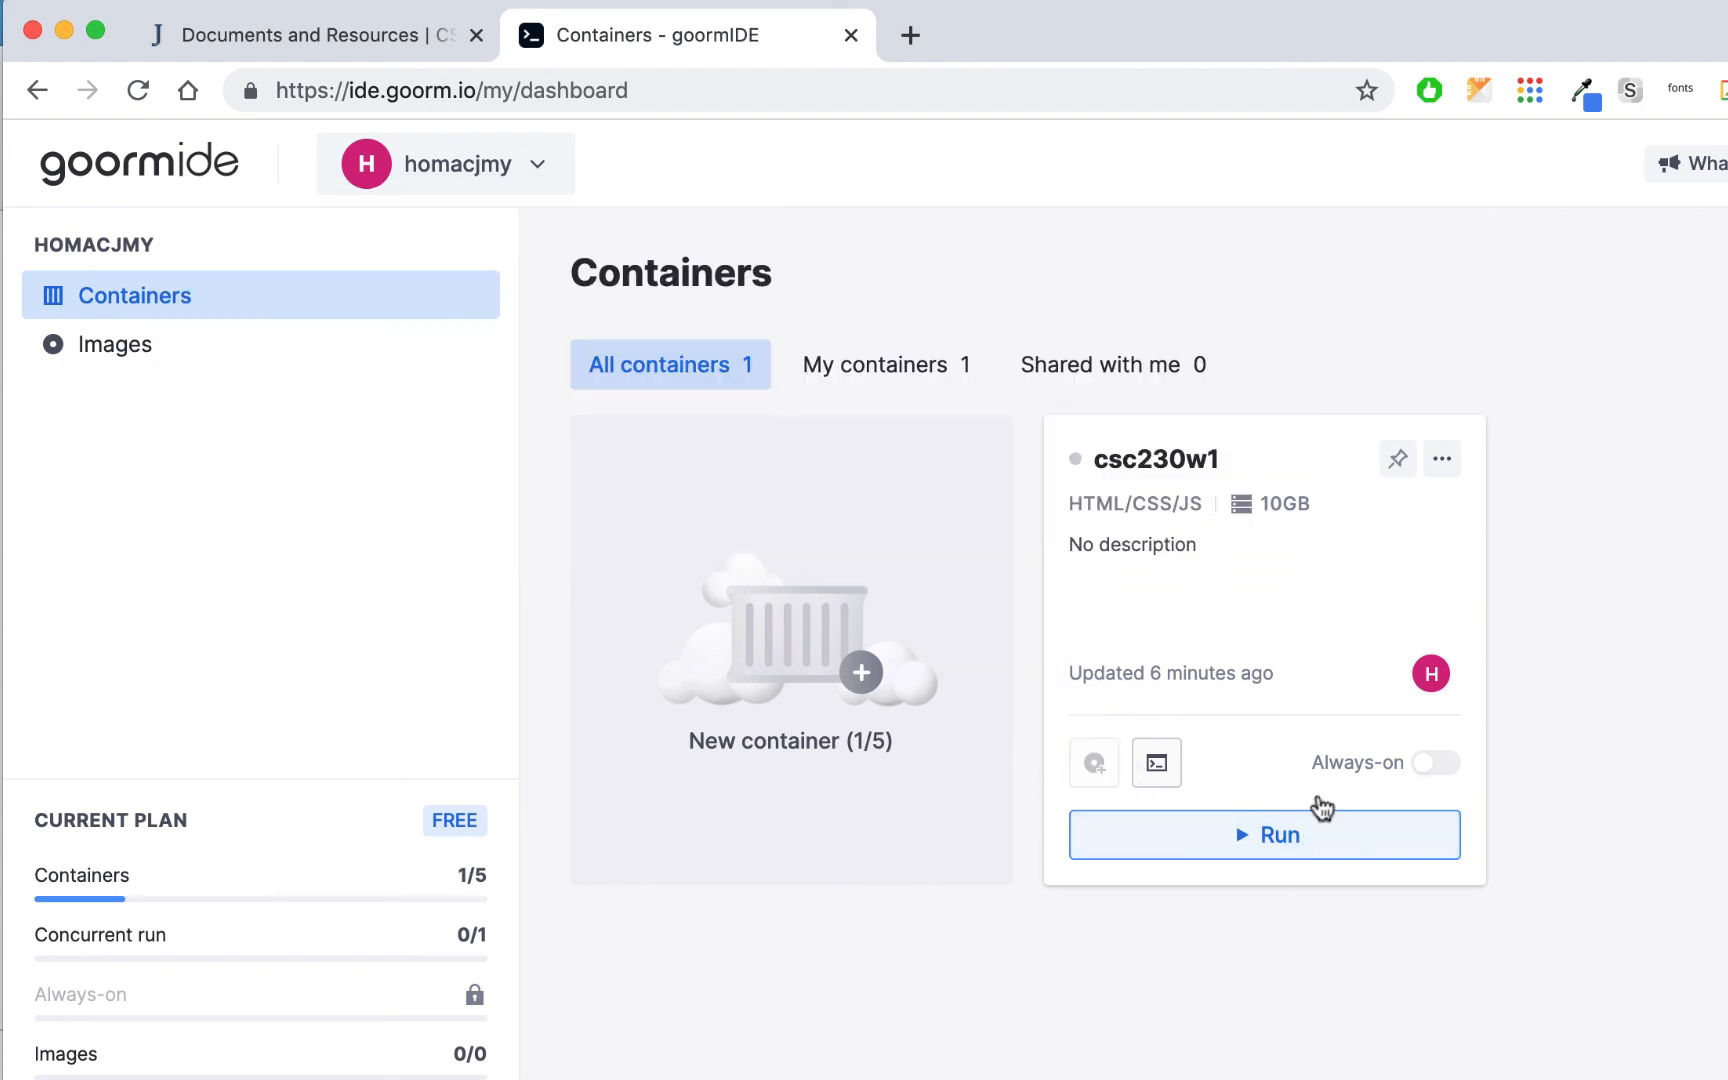
{"action": "mouse_move", "coordinate": [1612, 876]}
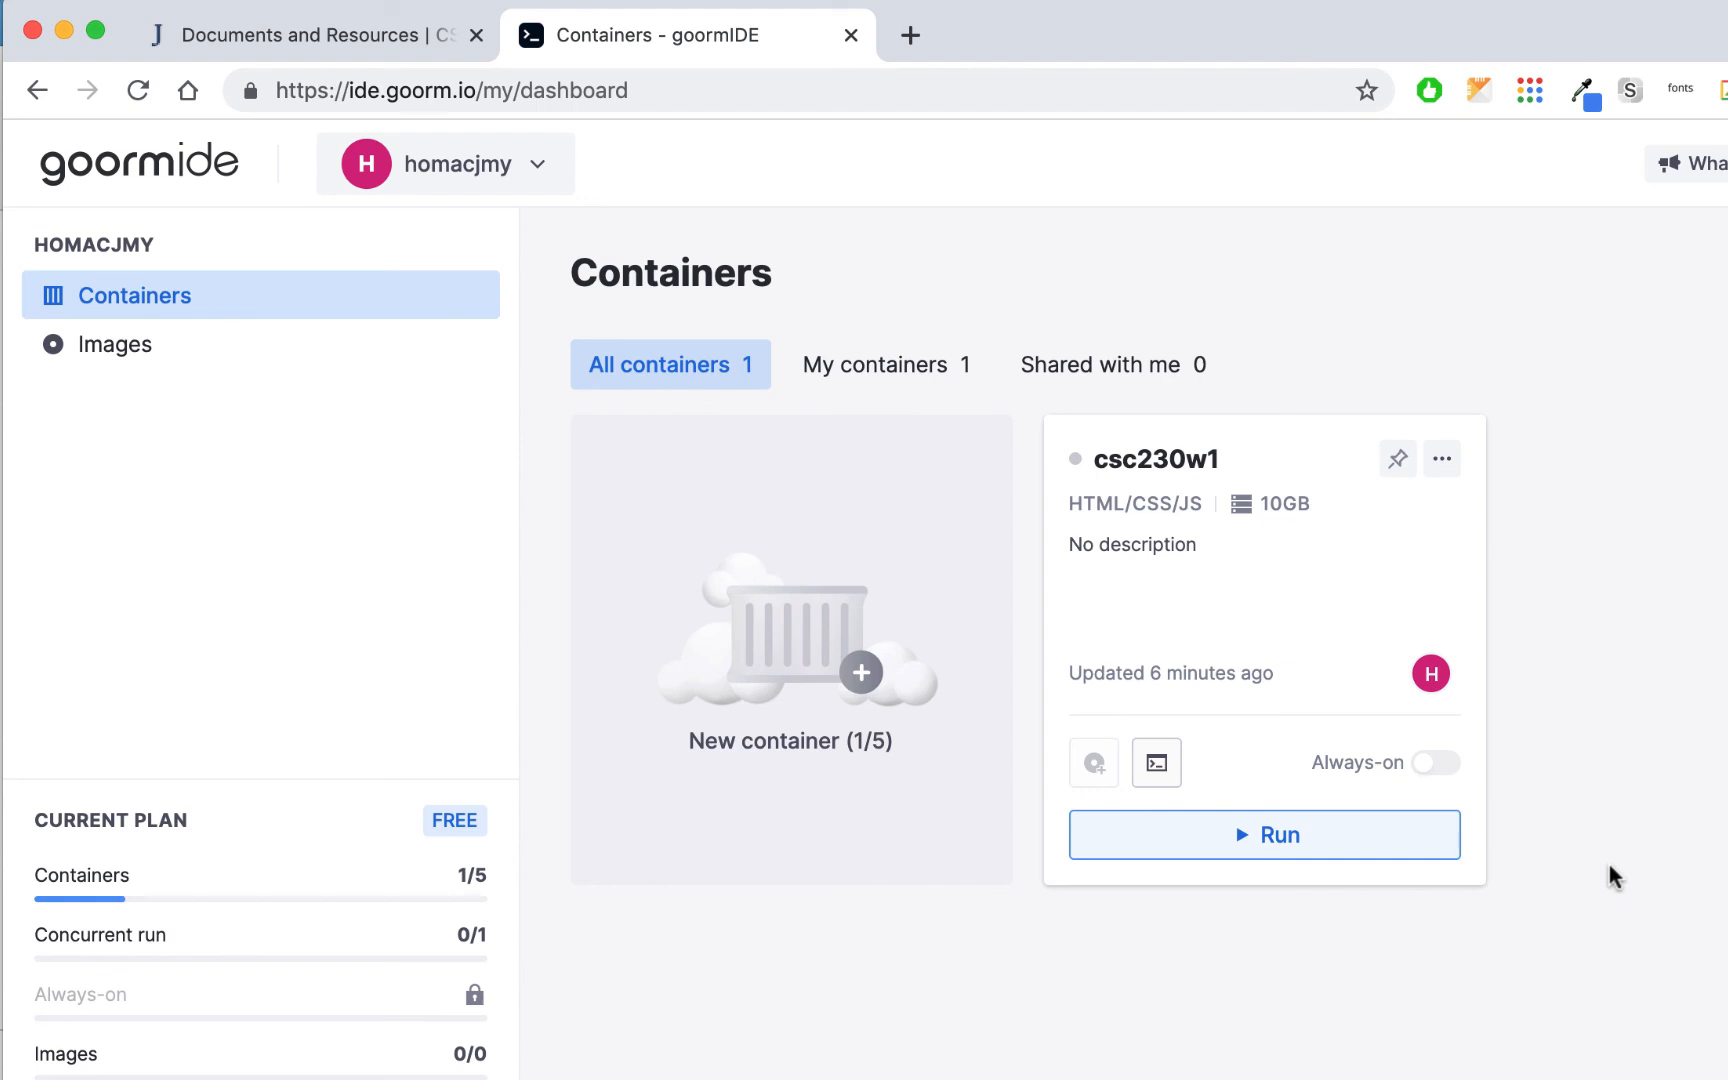
{"action": "mouse_move", "coordinate": [1634, 799]}
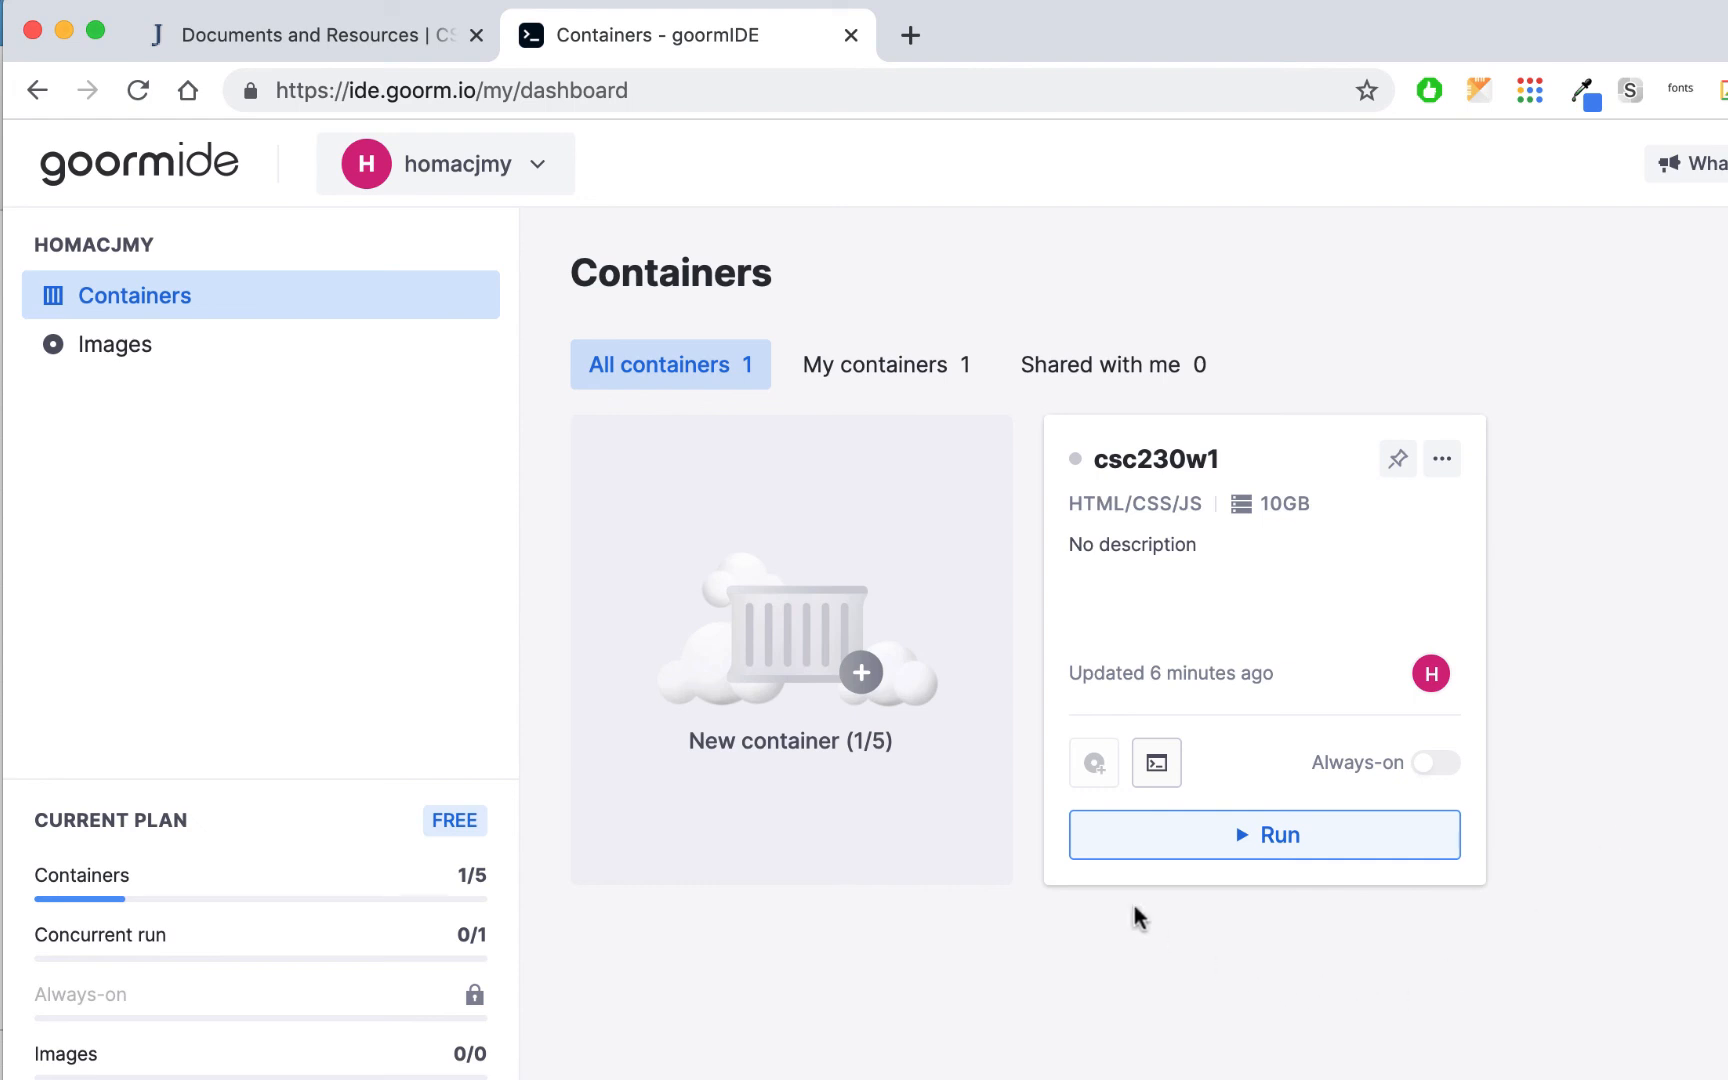
{"action": "mouse_move", "coordinate": [1110, 929]}
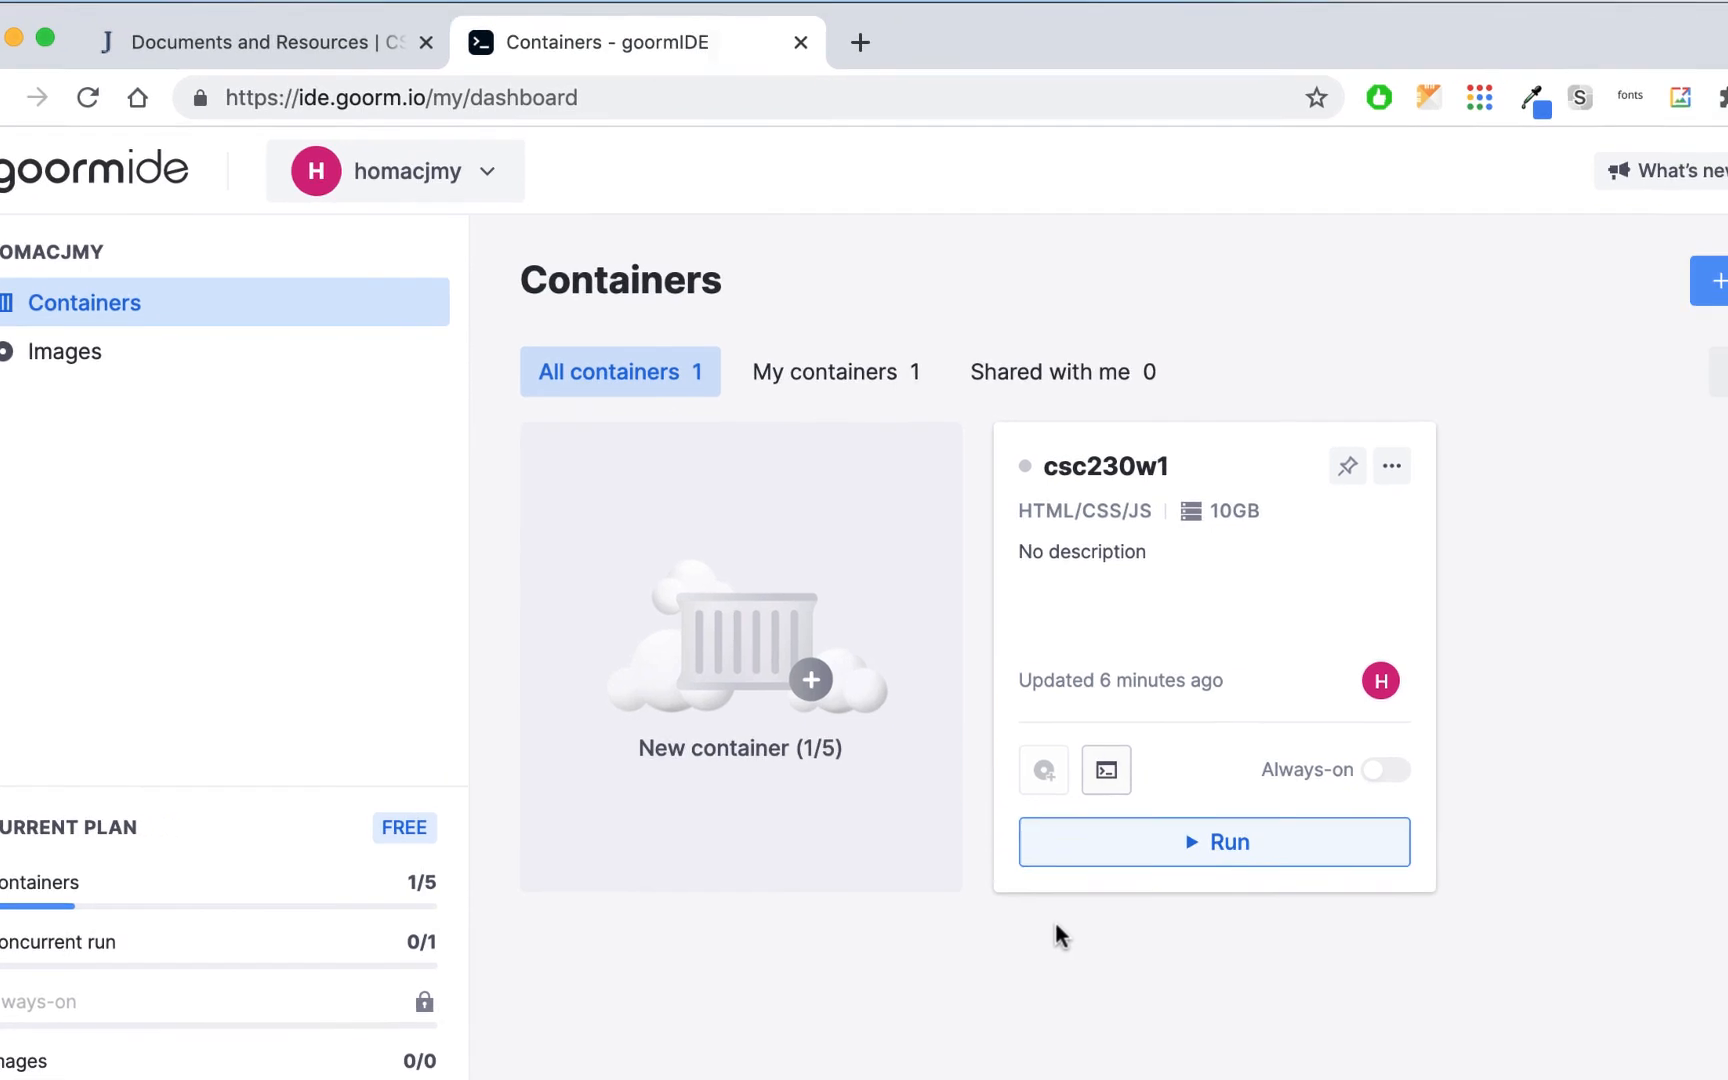
{"action": "left_click", "coordinate": [1671, 204]}
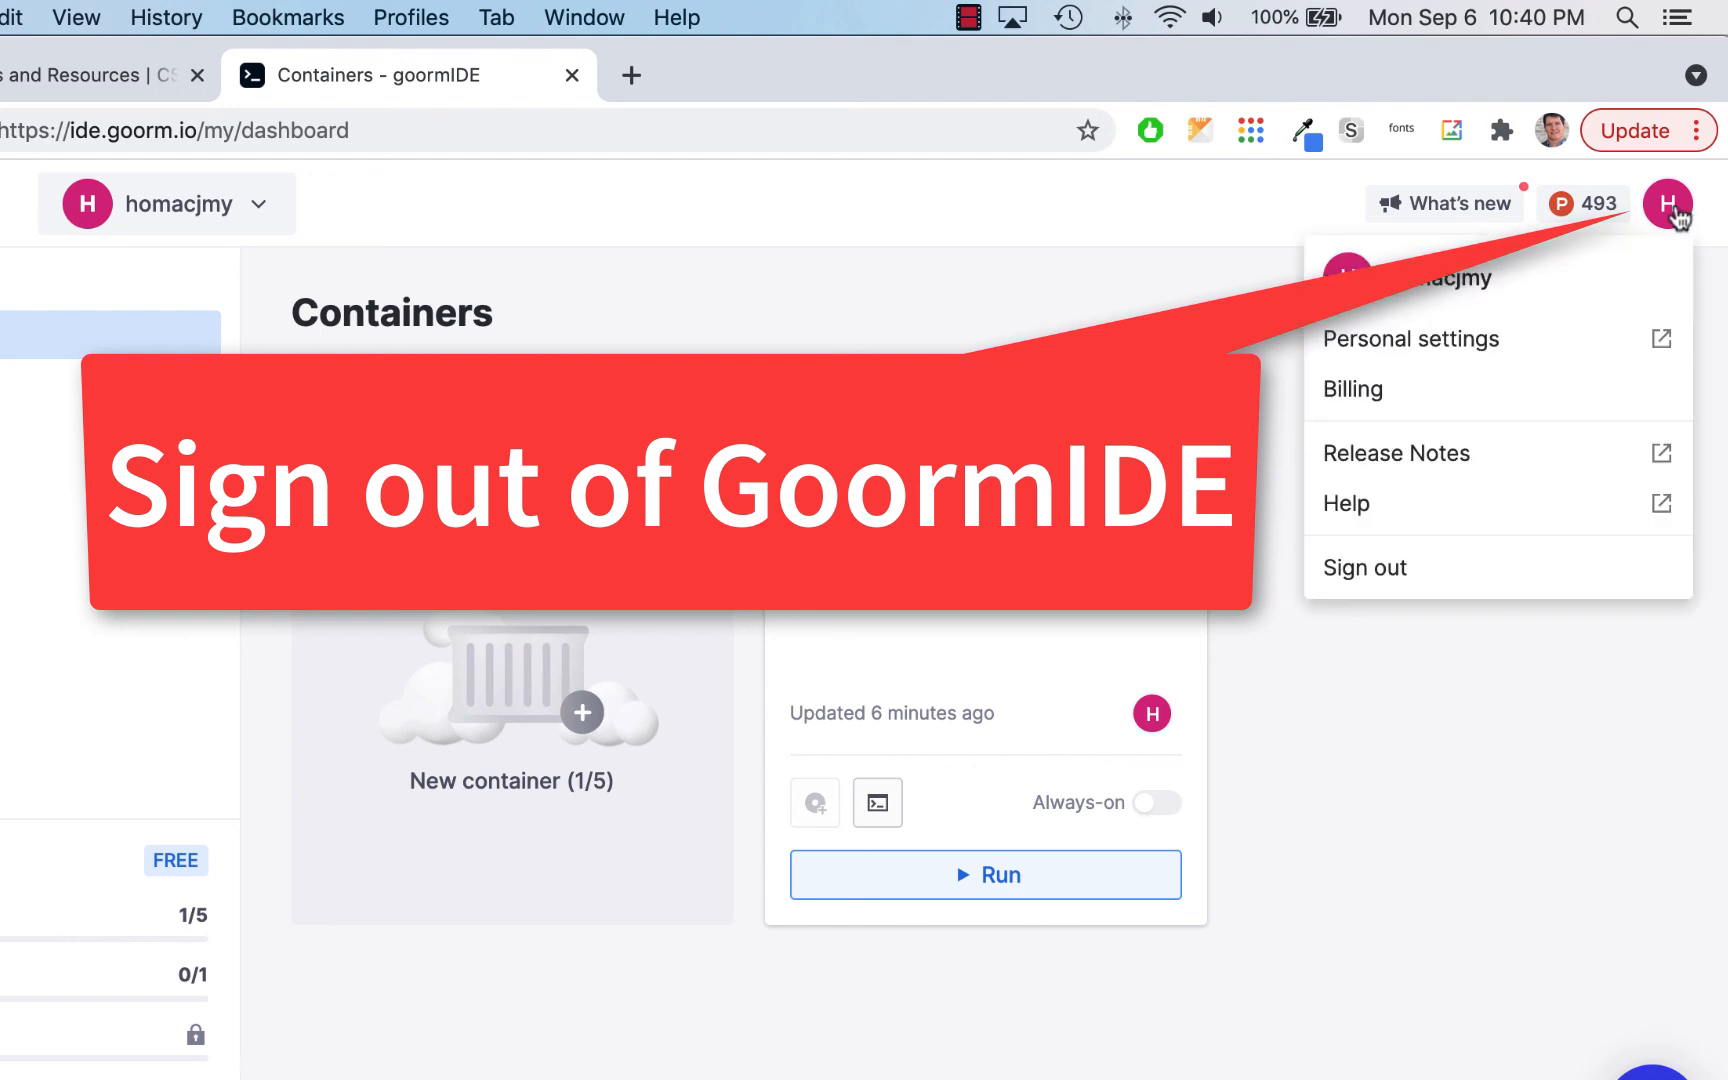